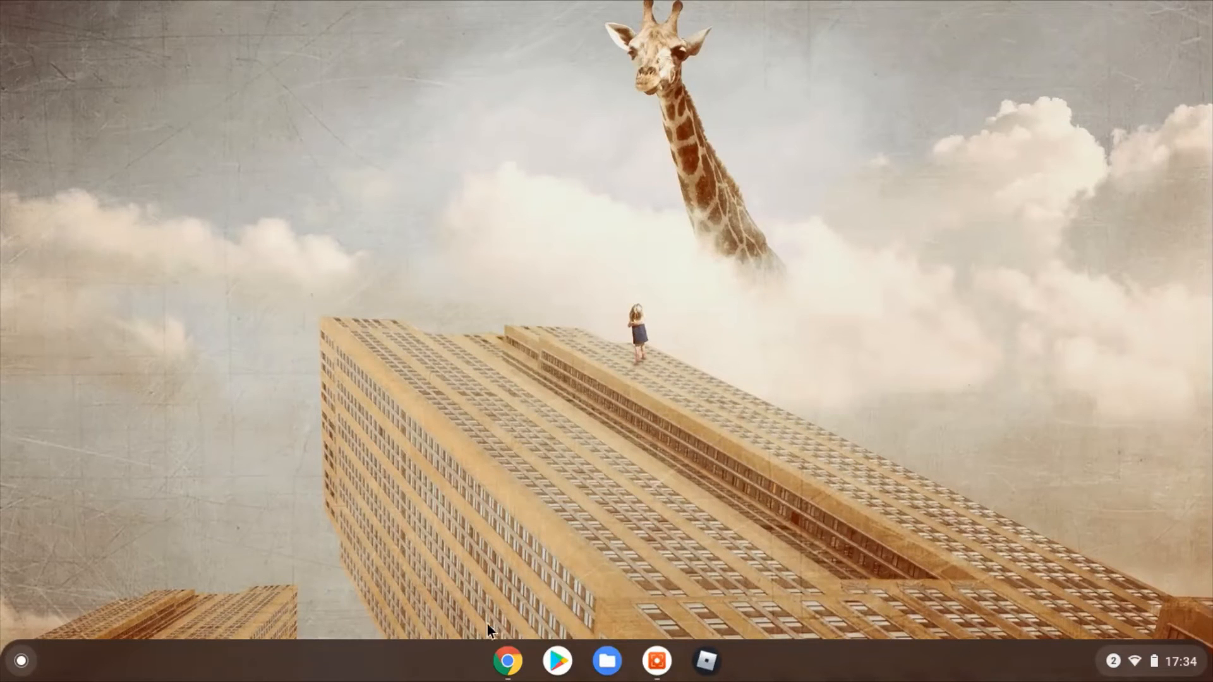
- Sign in to office.com in Chrome with the password, ticking Keep me signed in
click(508, 661)
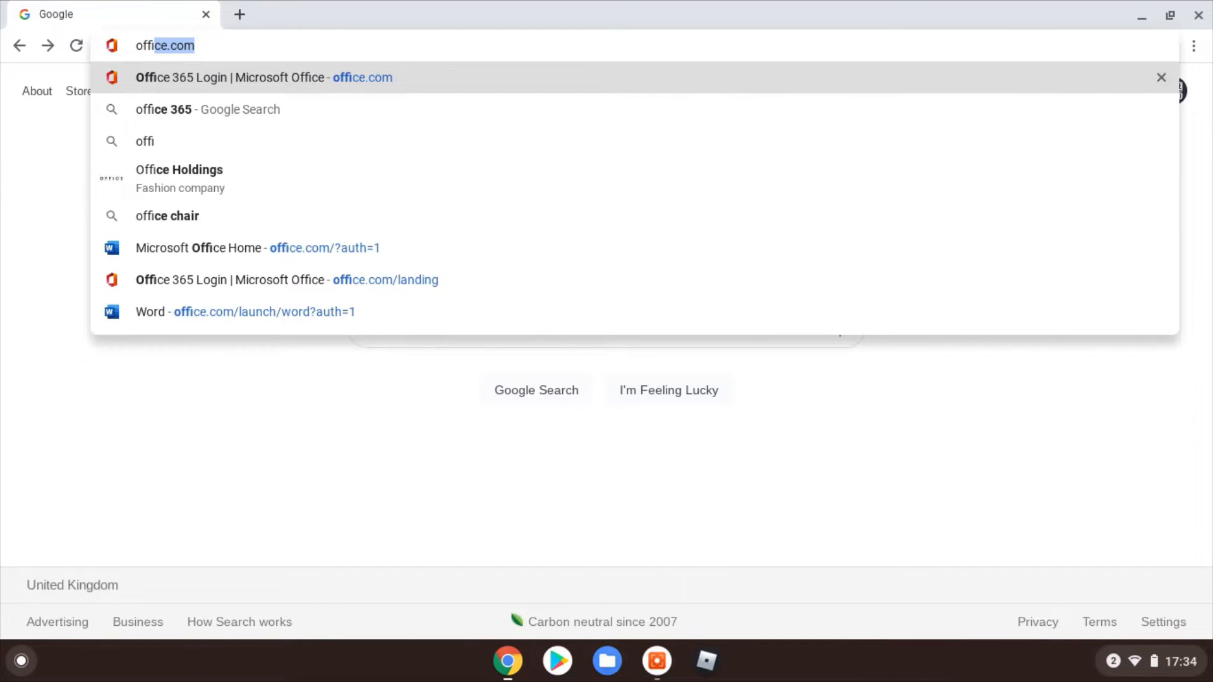
click(263, 77)
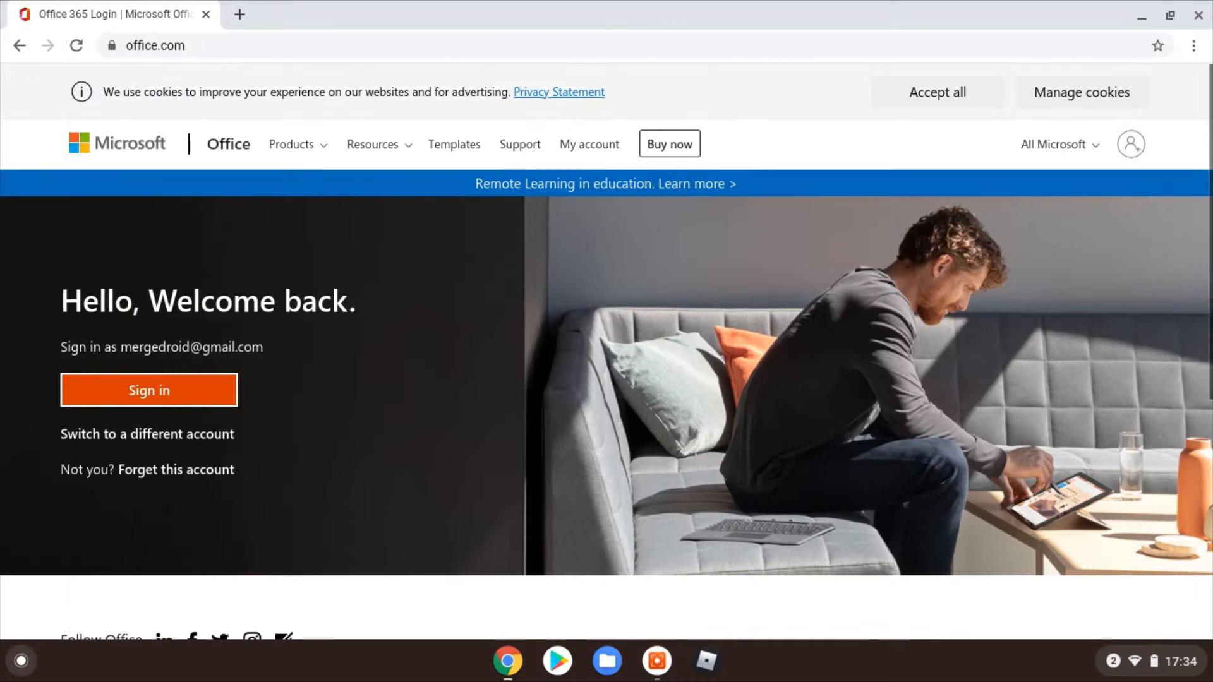
mouse_move(219, 349)
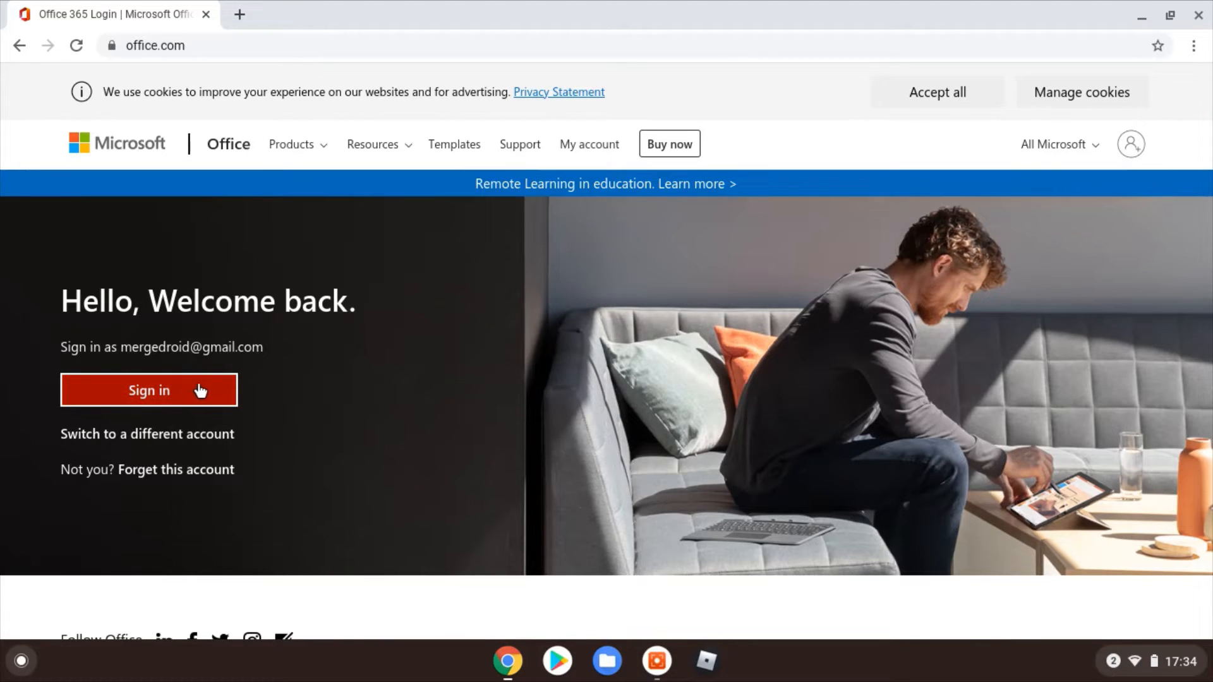
click(148, 389)
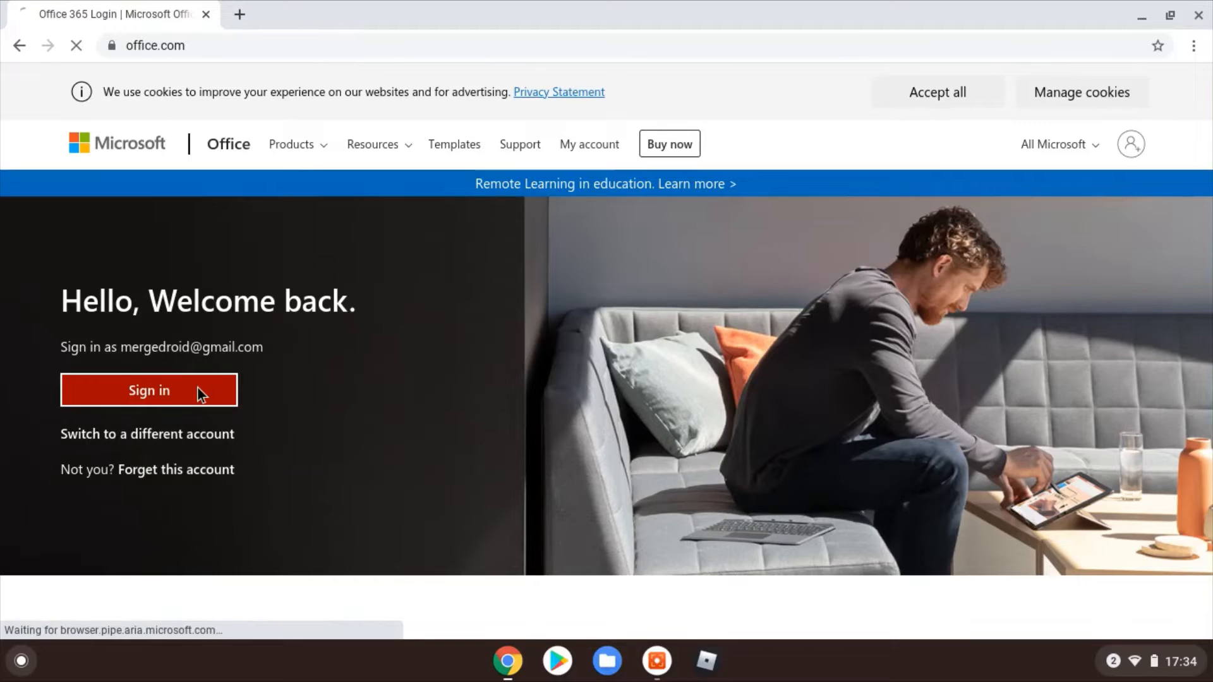
click(149, 389)
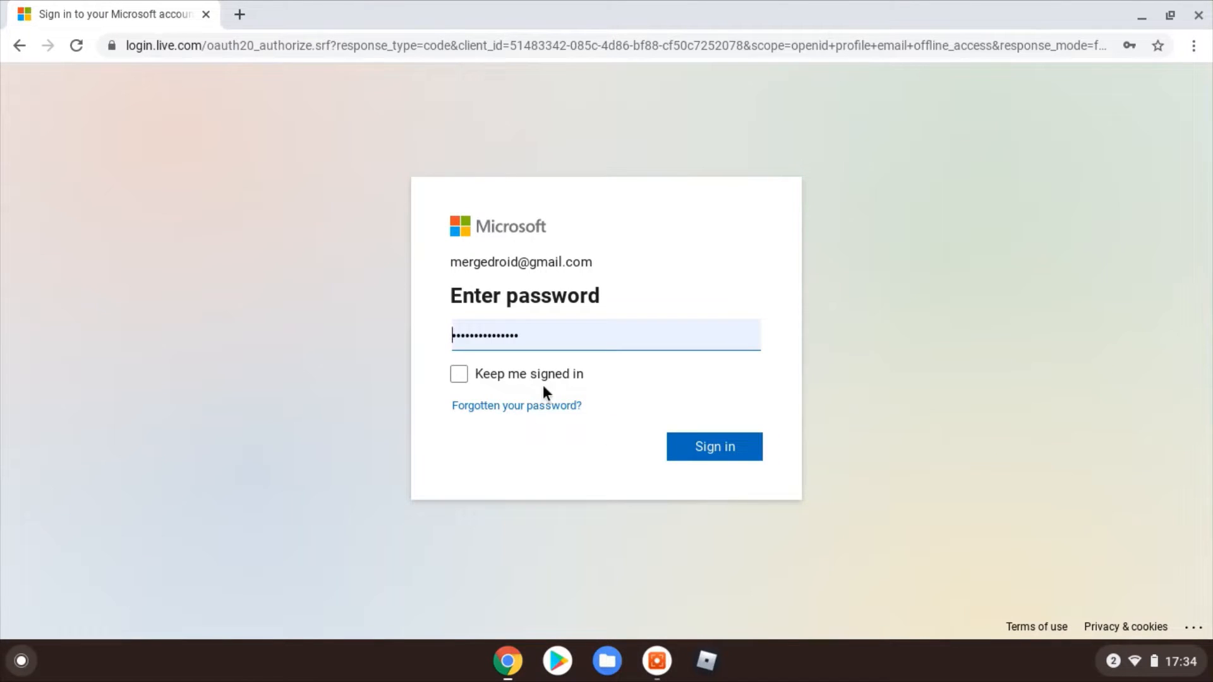
click(458, 374)
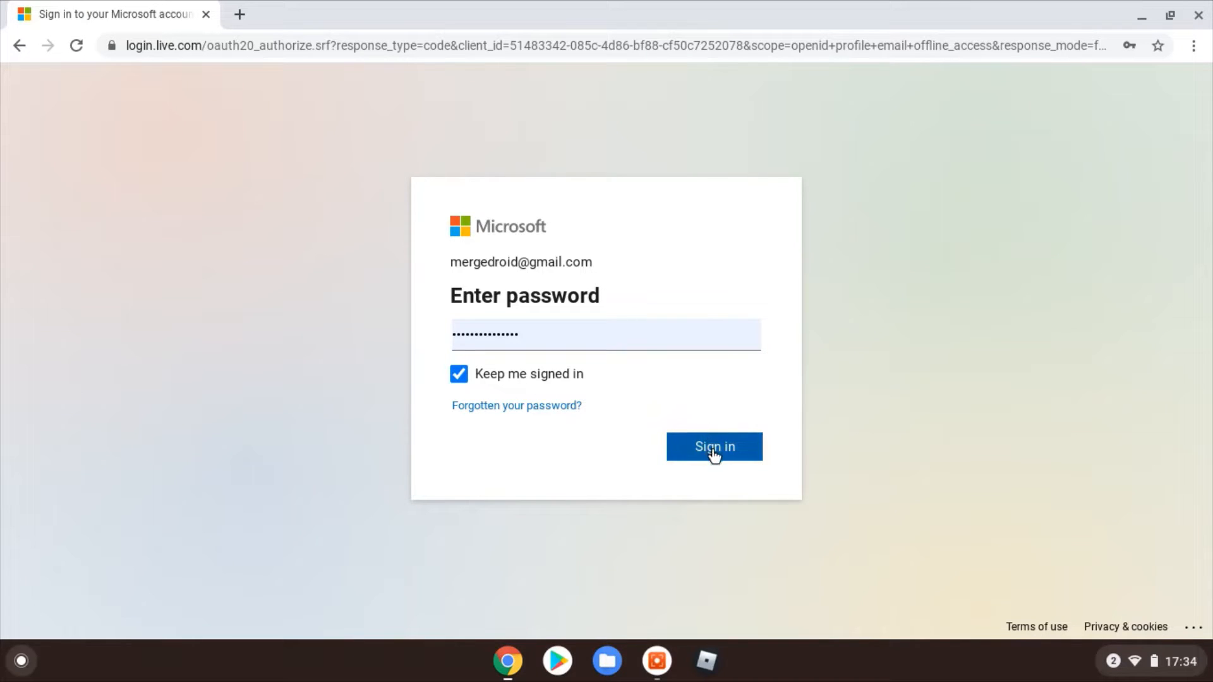
click(713, 446)
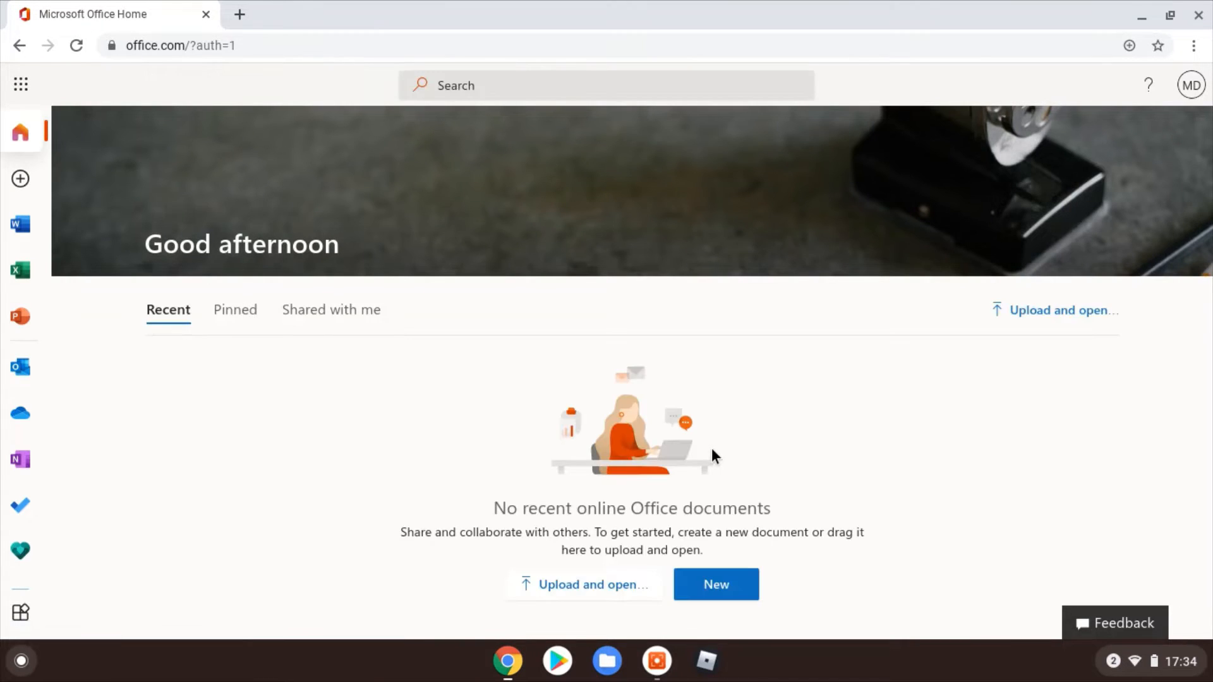
mouse_move(21, 269)
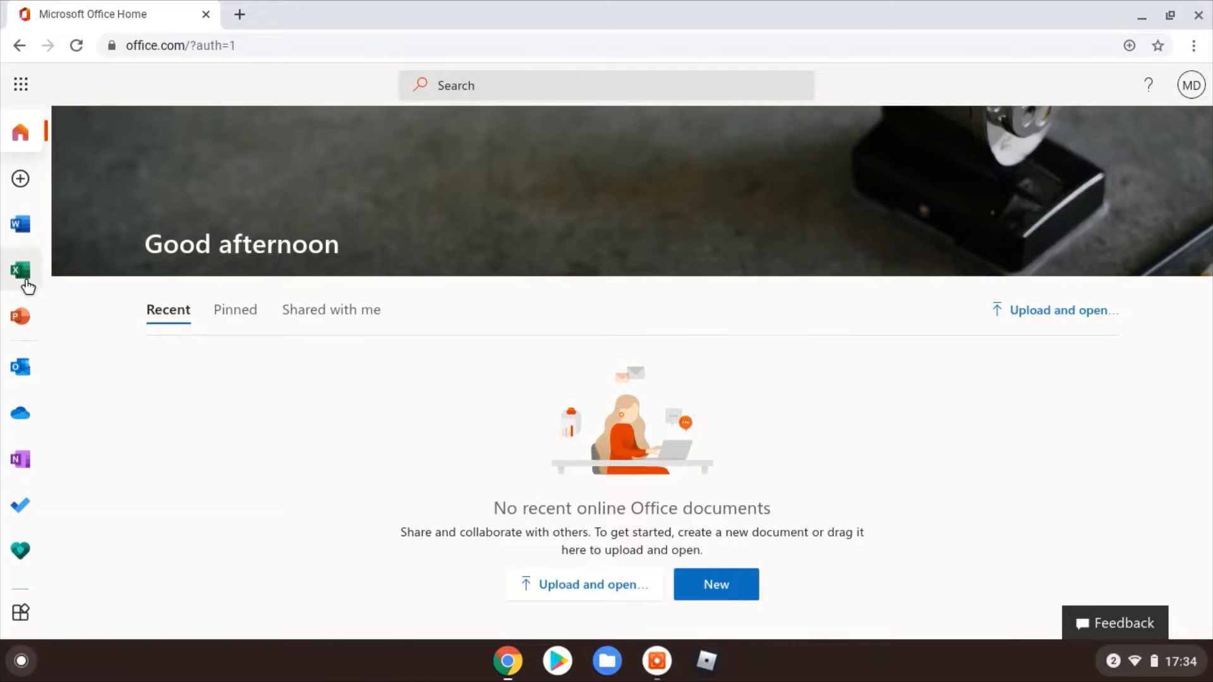
mouse_move(21, 269)
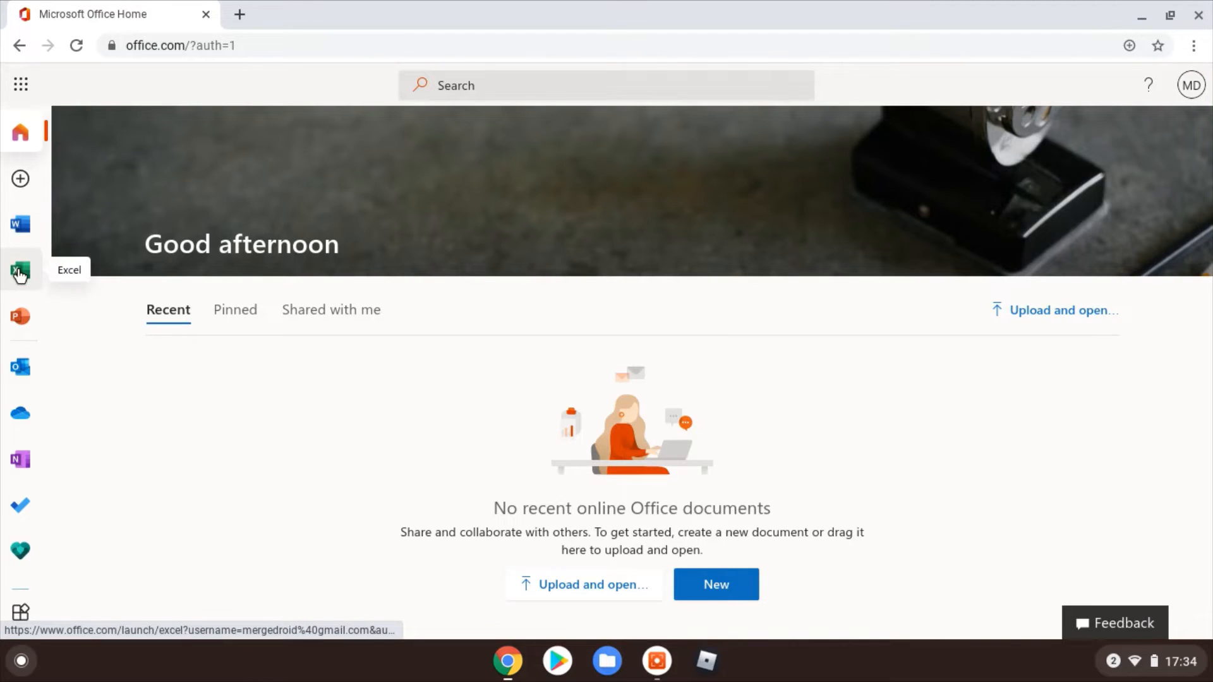
mouse_move(20, 366)
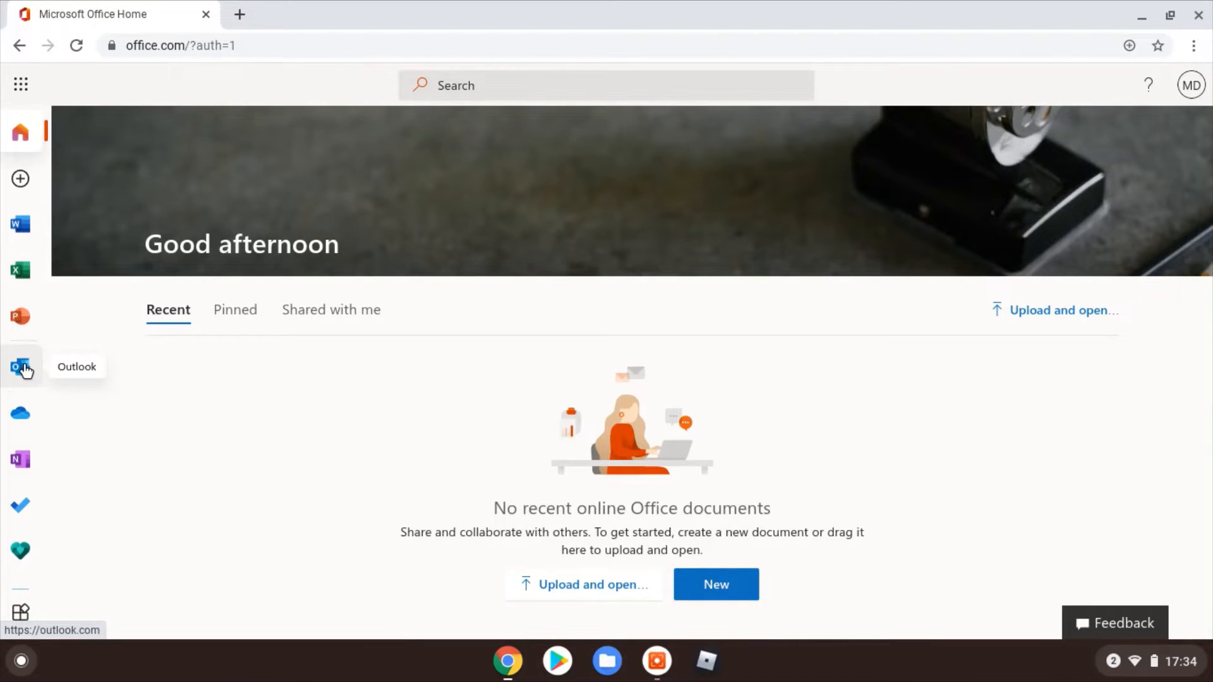
mouse_move(23, 414)
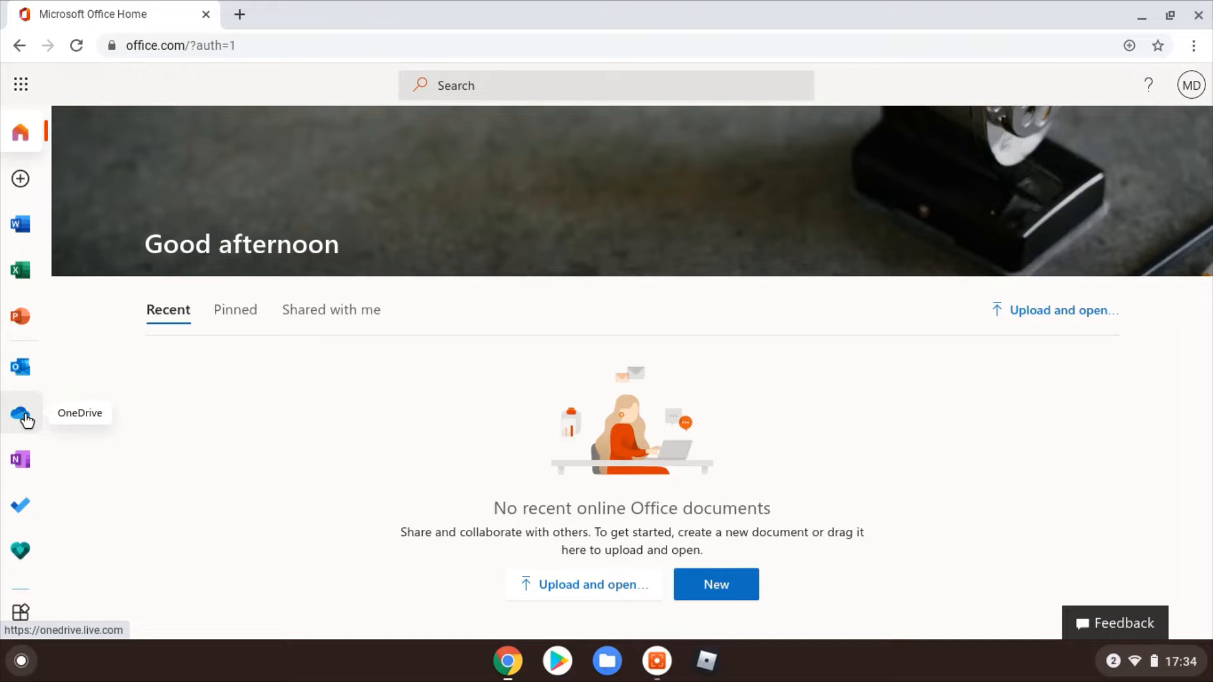
mouse_move(20, 458)
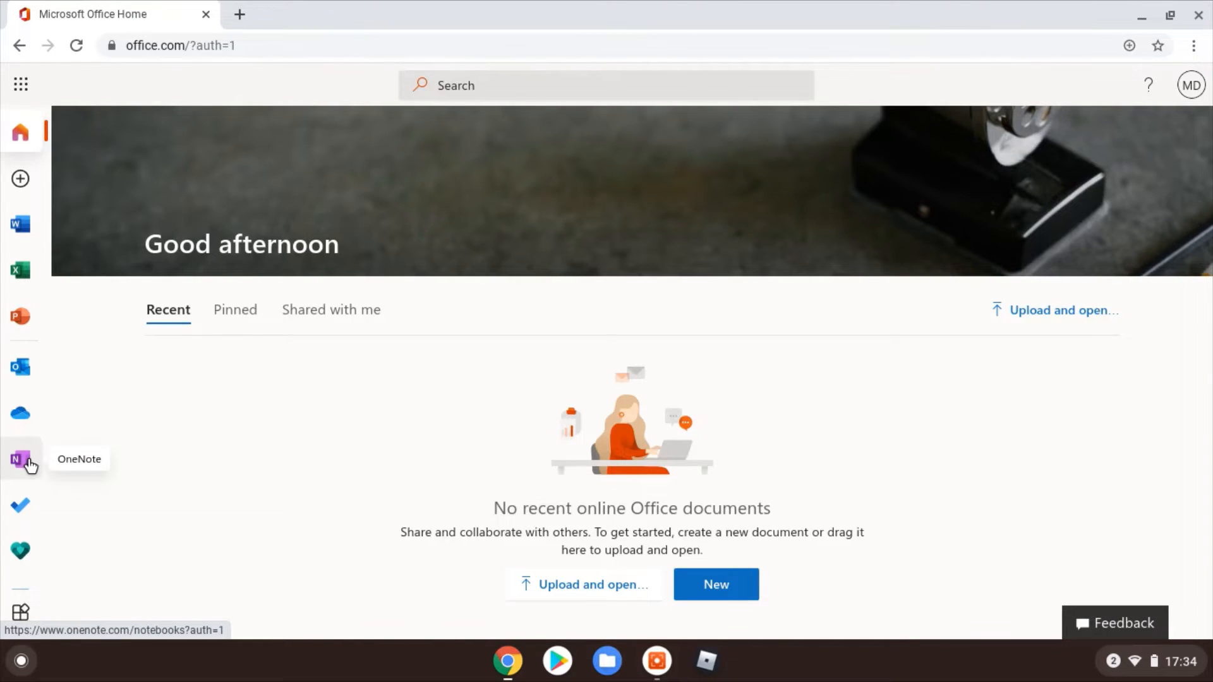
mouse_move(20, 550)
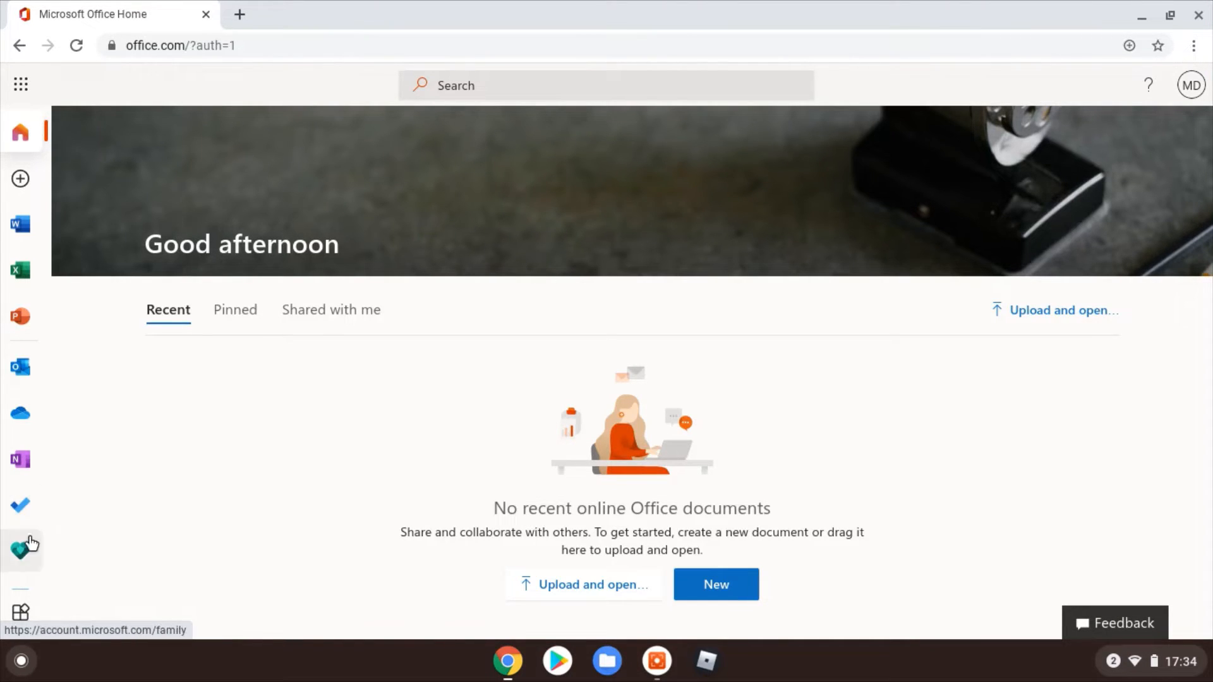
mouse_move(20, 412)
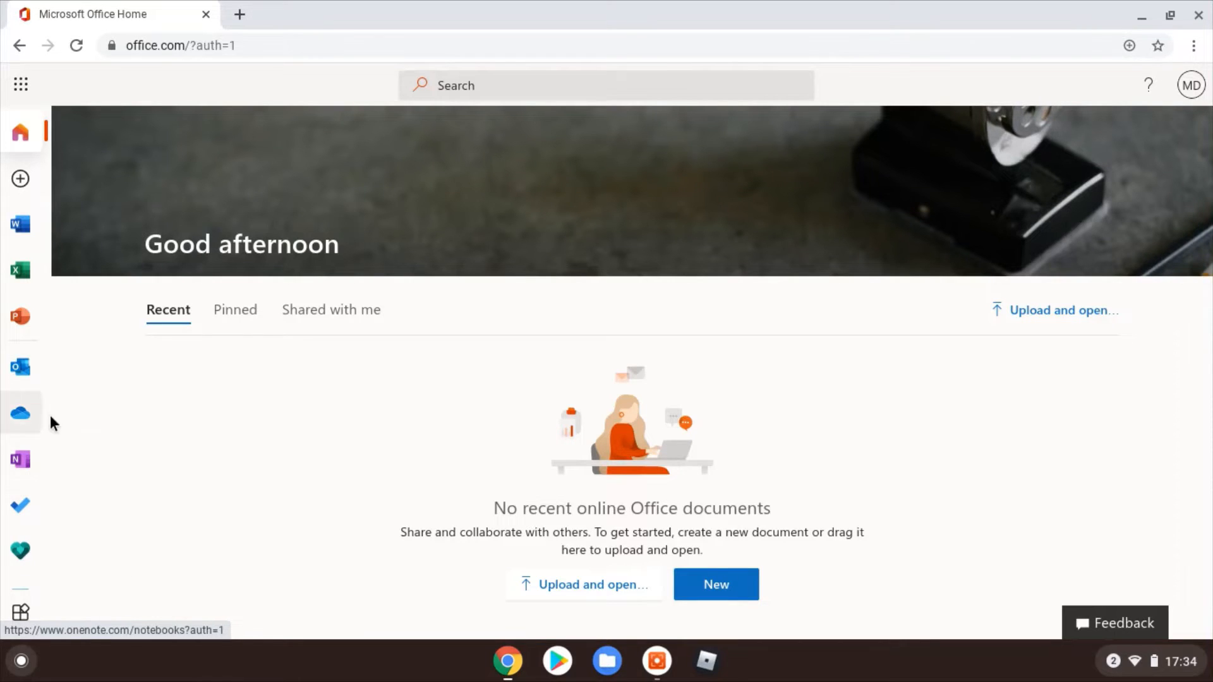
mouse_move(20, 224)
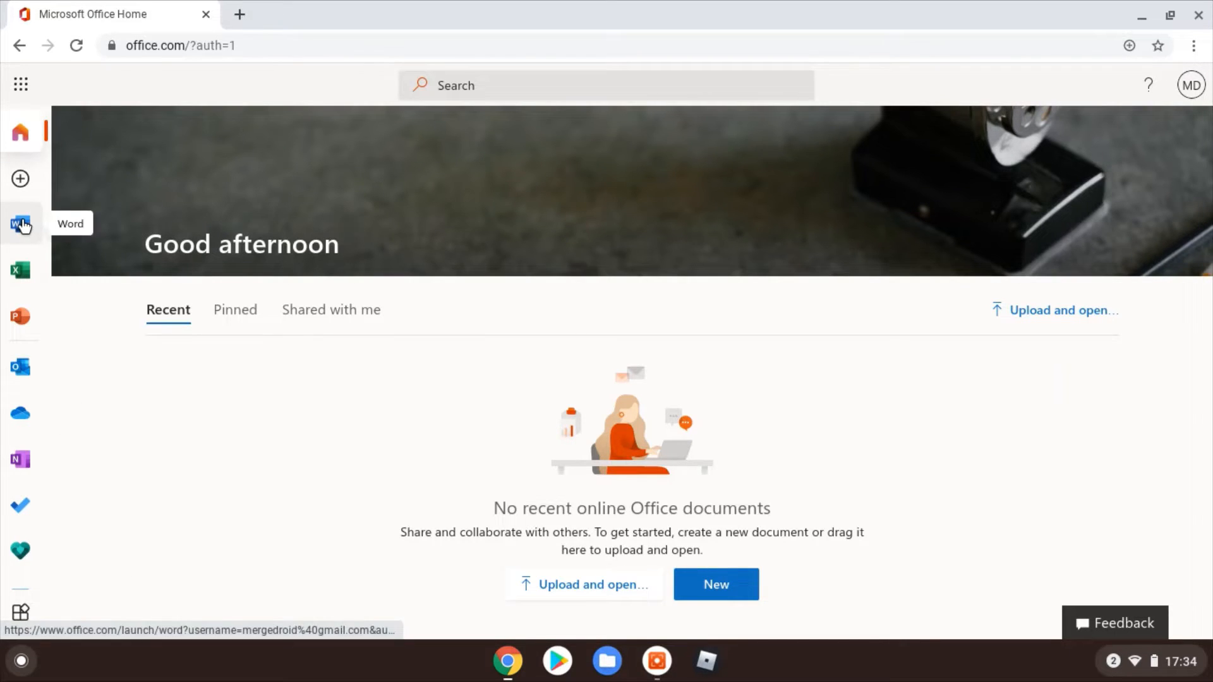
- Create a new blank Word document from the Word start page and type 'Test'
click(21, 225)
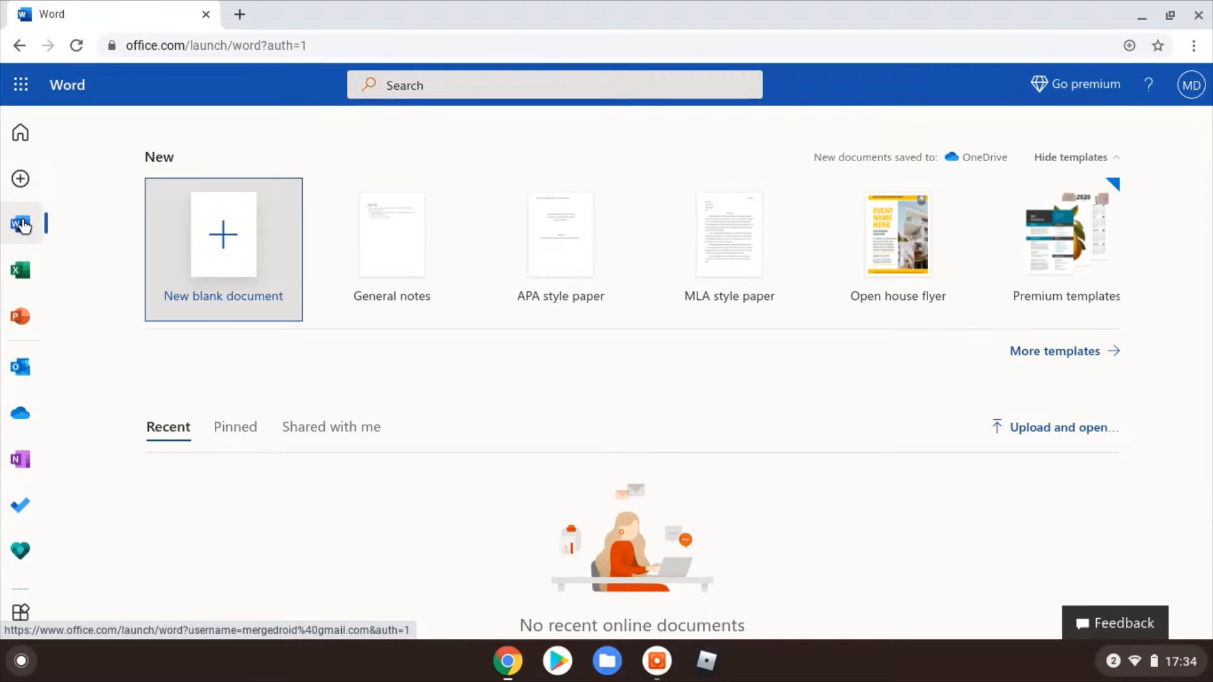
mouse_move(62, 244)
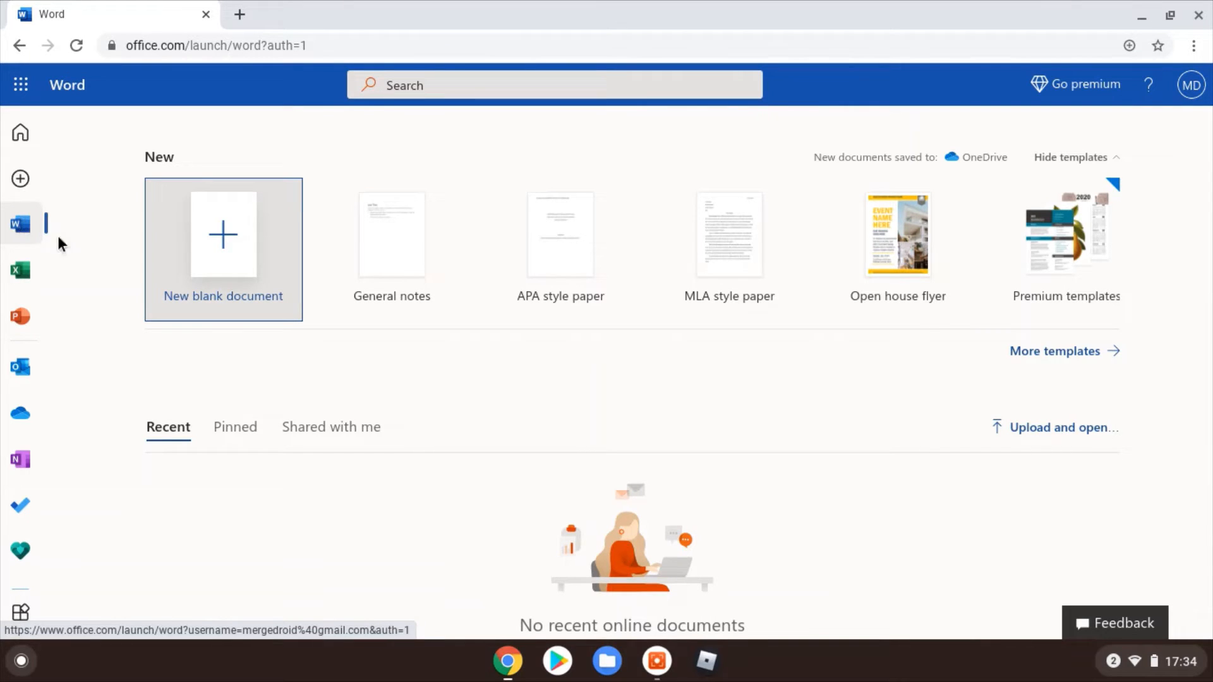
mouse_move(248, 273)
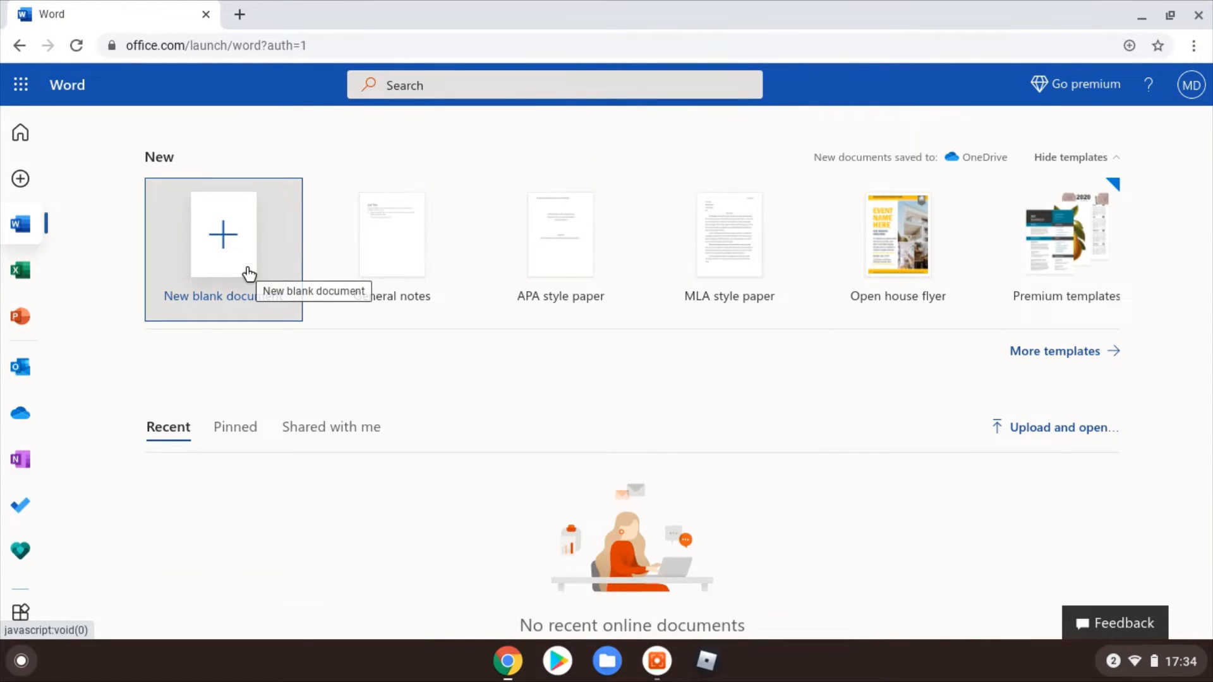
click(223, 233)
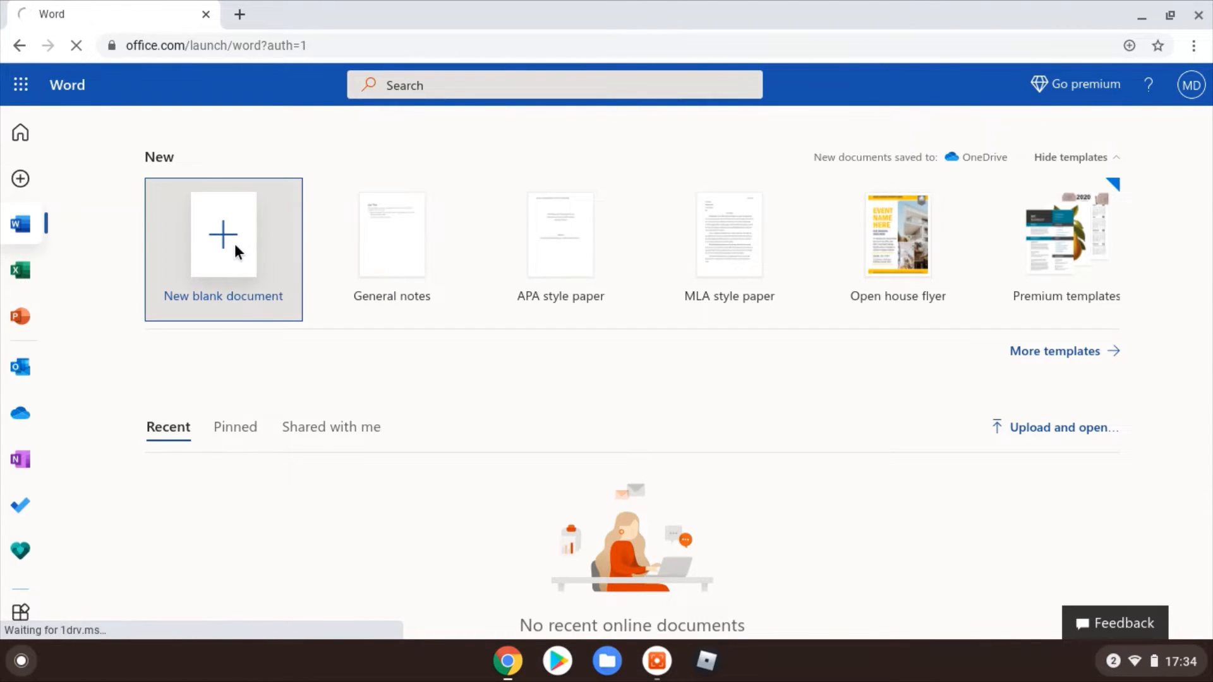
click(223, 235)
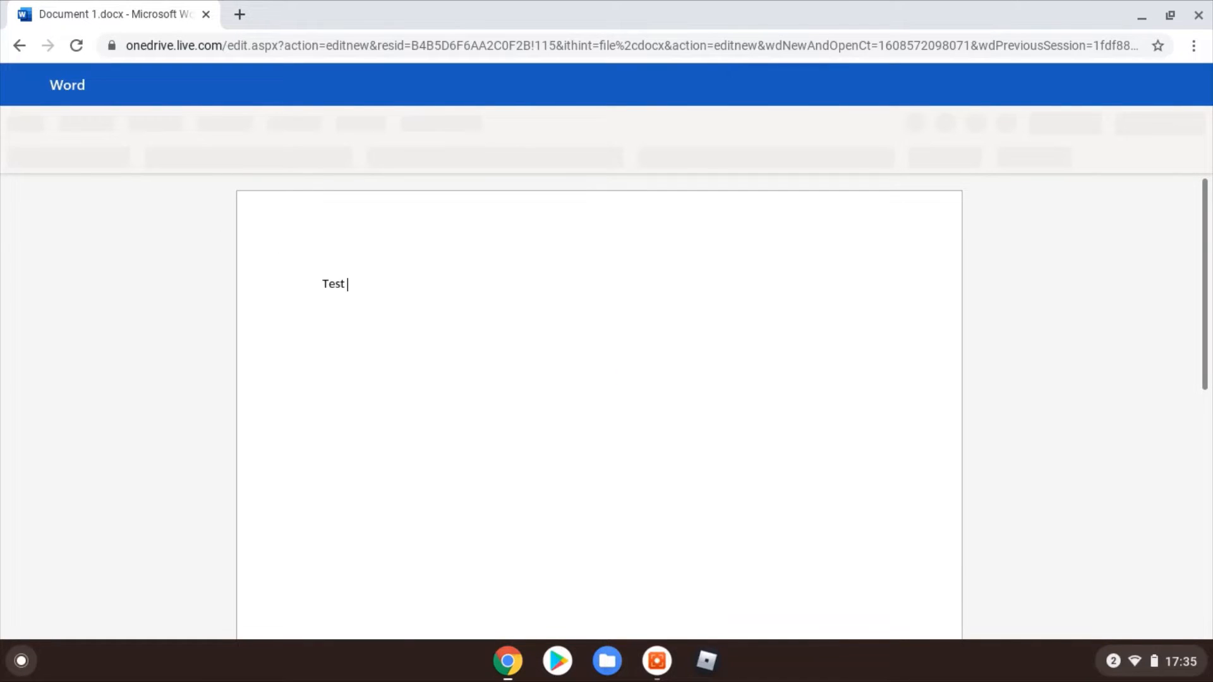
- Type a sentence about editing this document in Office Online via Chrome on a Chromebook
text(document in)
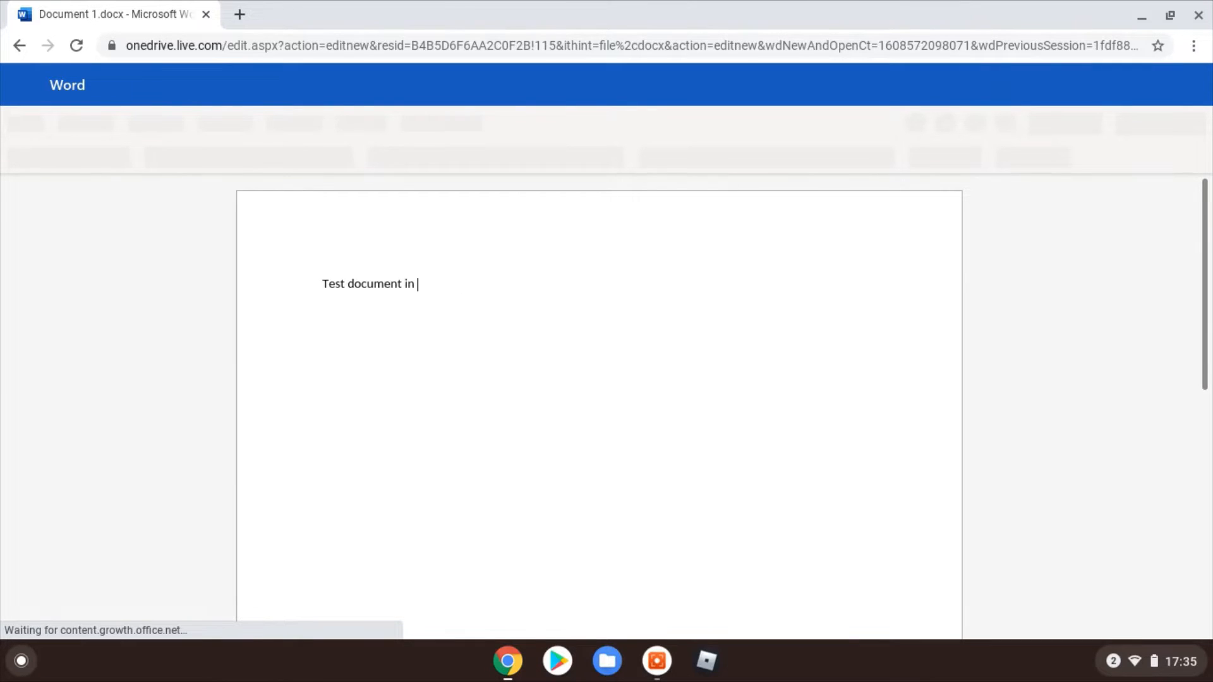
text(Office Online via t)
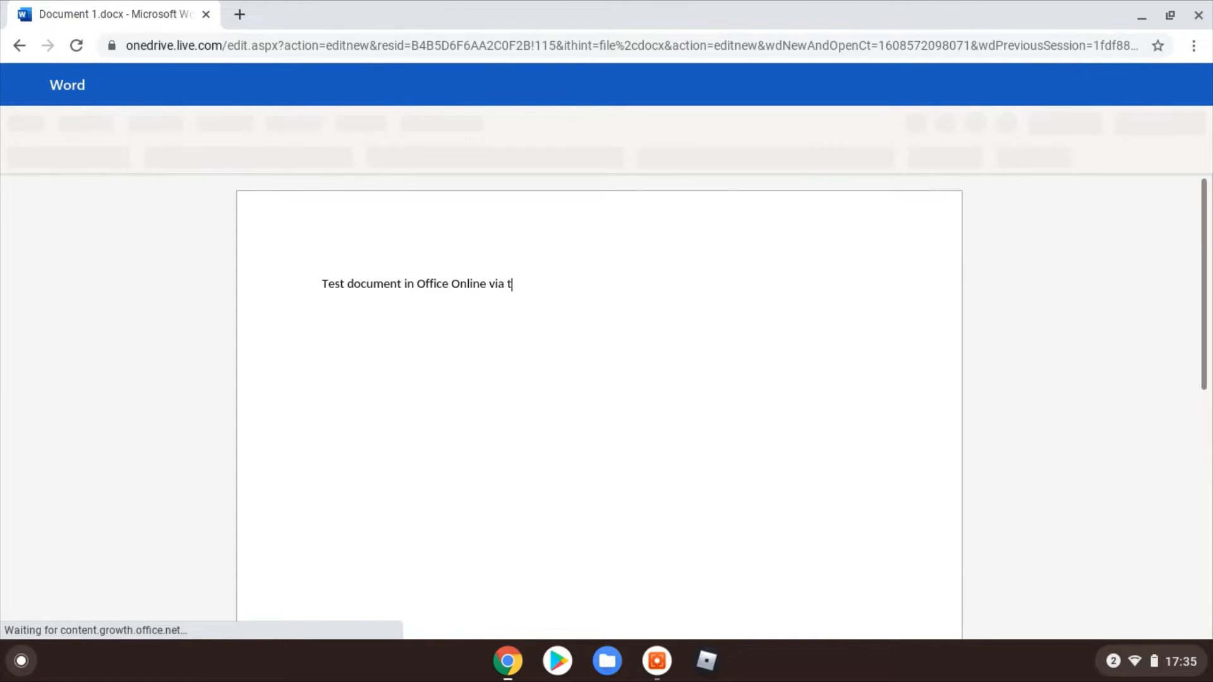
text(he Chrome)
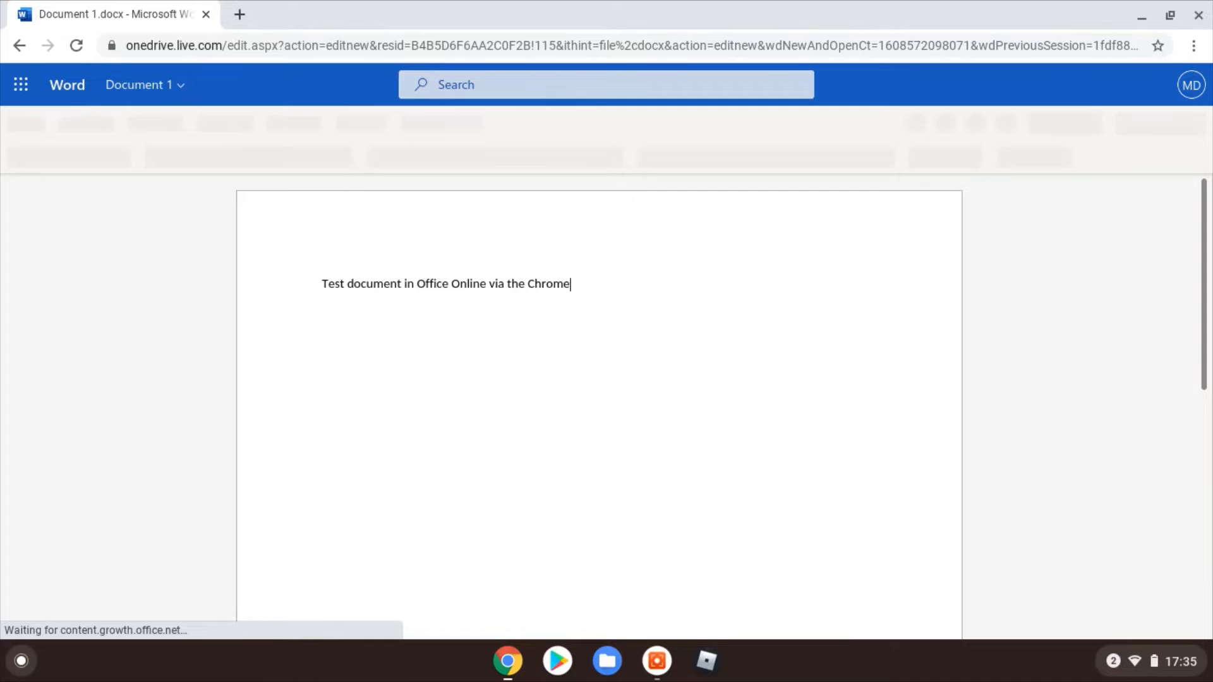
text(browser)
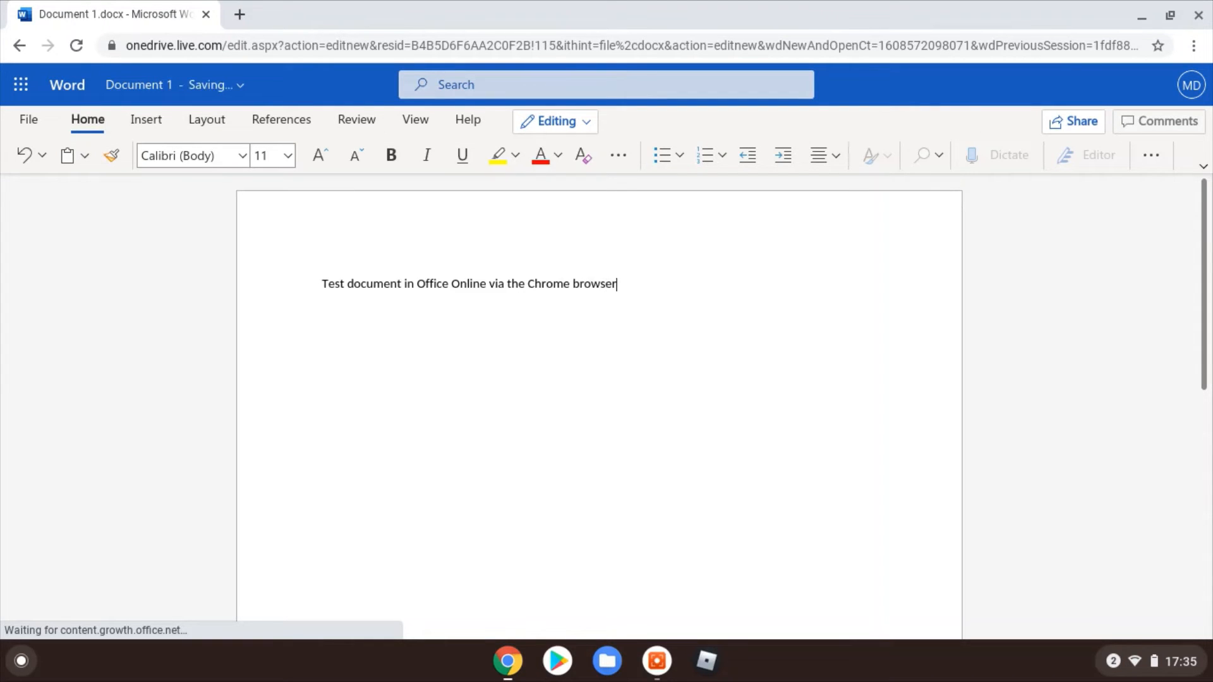
text(on my Chromebook.)
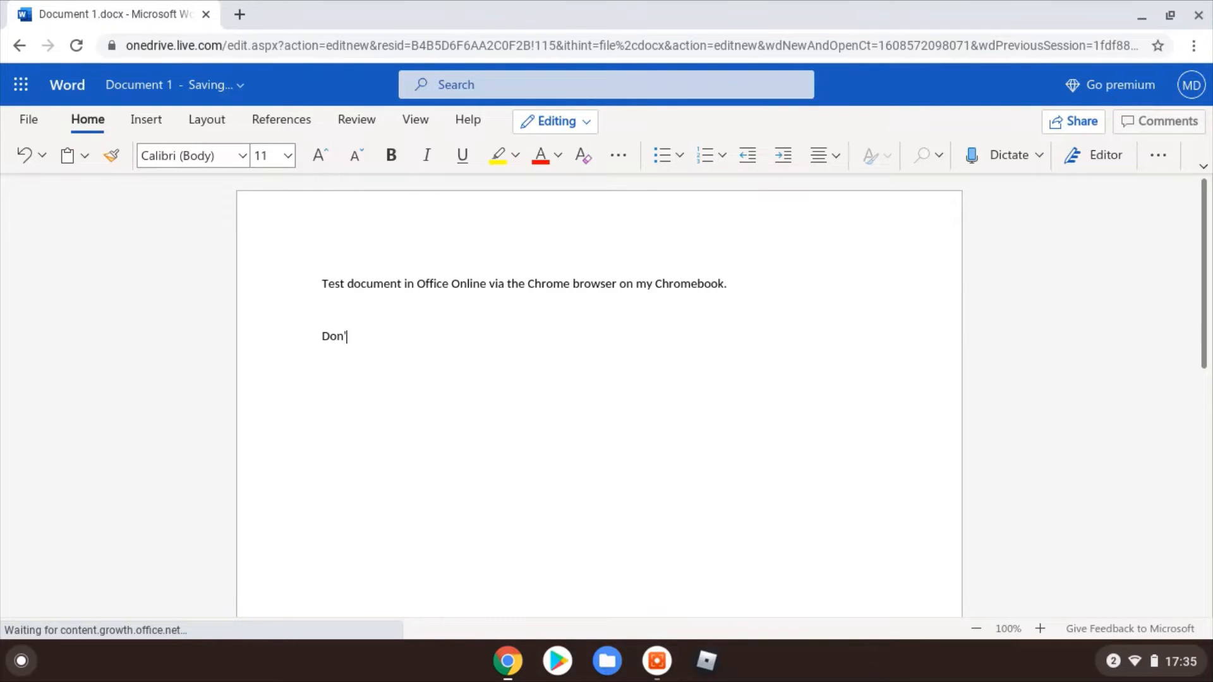
- Add the line 'Don't forget to "like" the video and subscribe for more like this!'
text(t forget to)
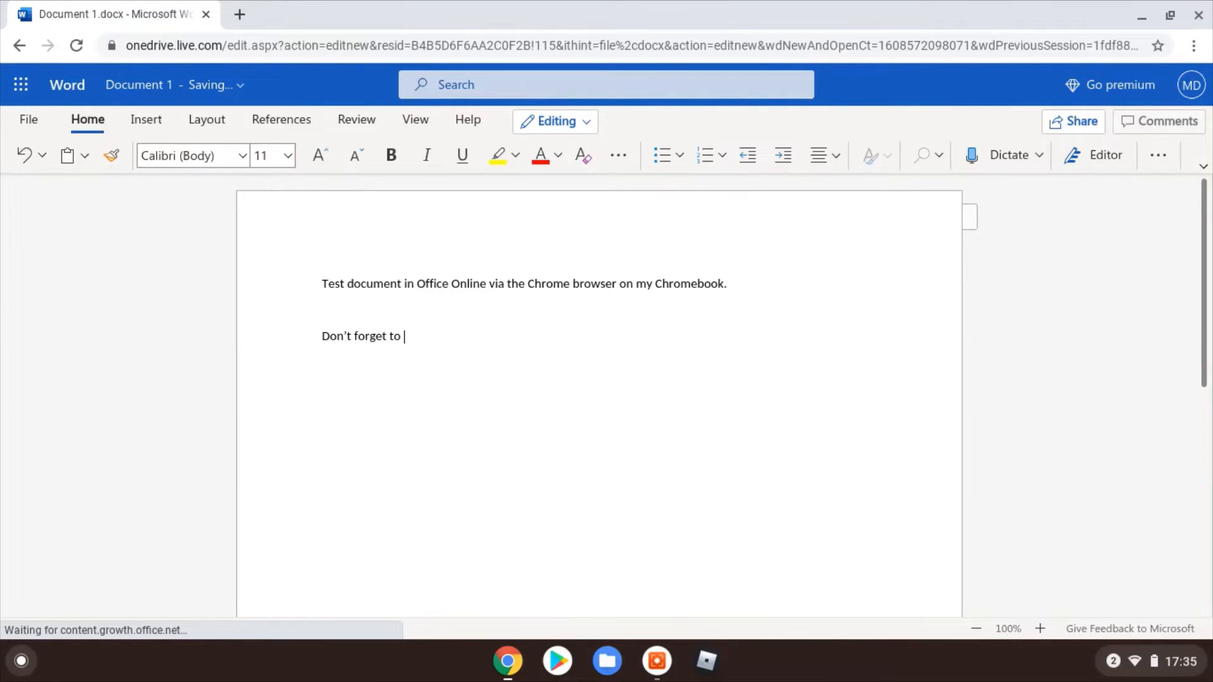
text("like" th)
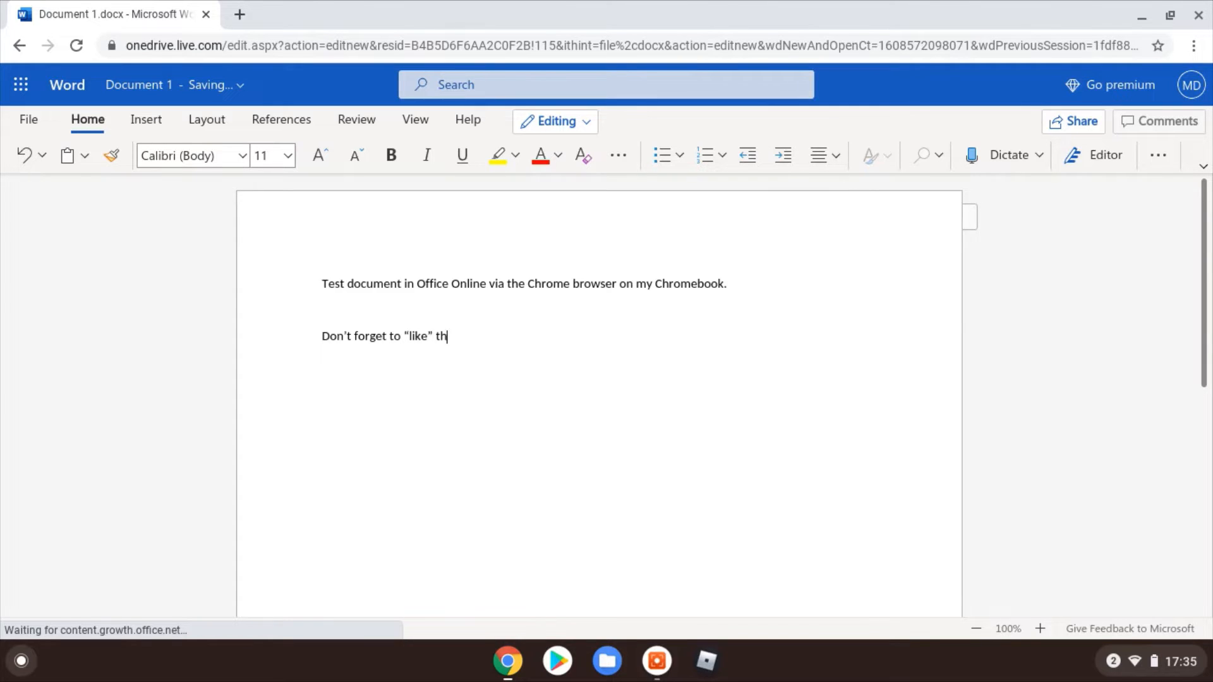
text(e video and su)
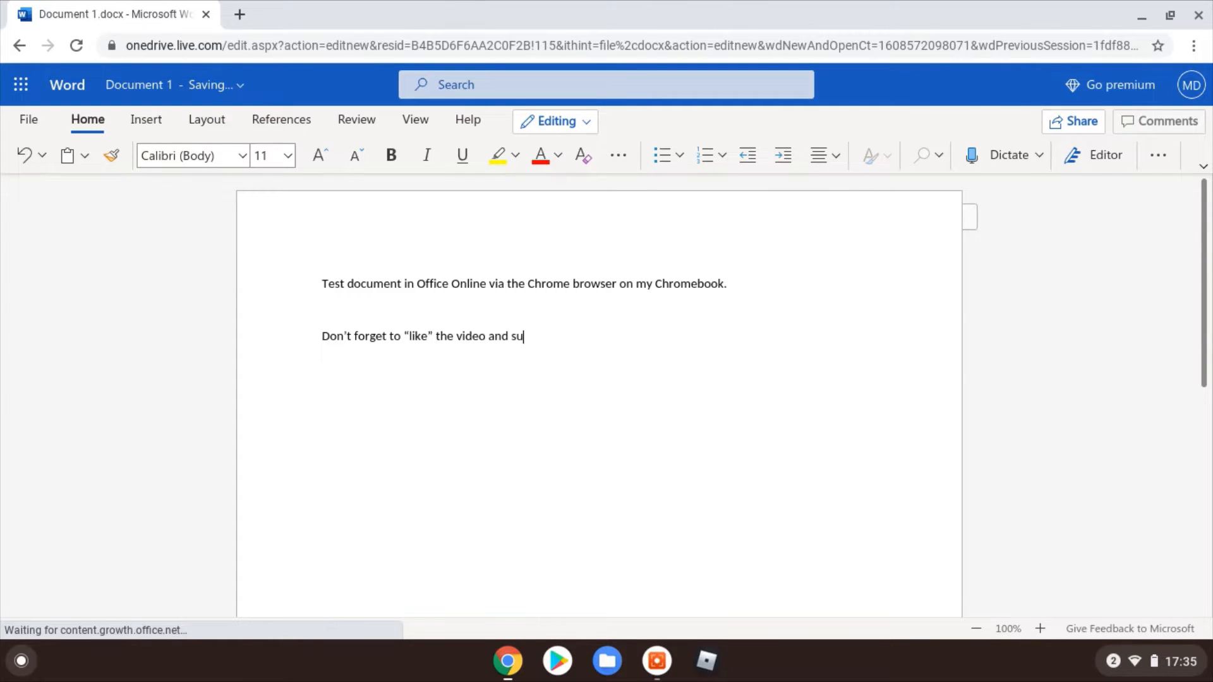
text(bscribe for m)
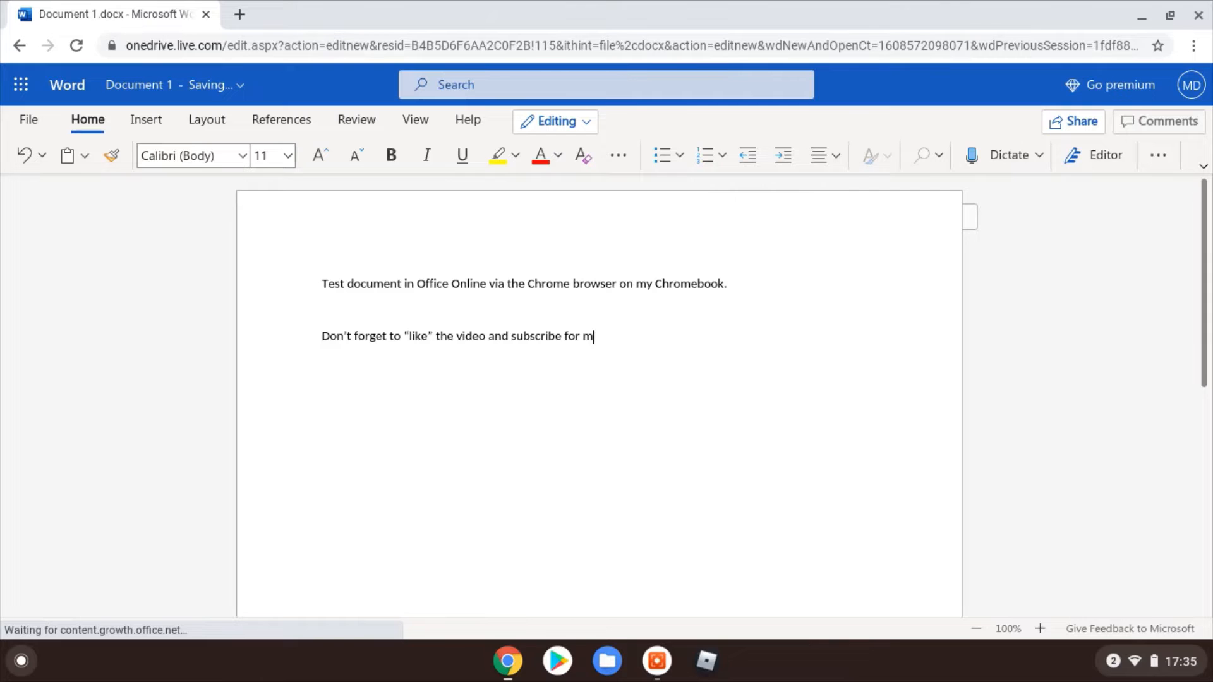
text(ore like this!)
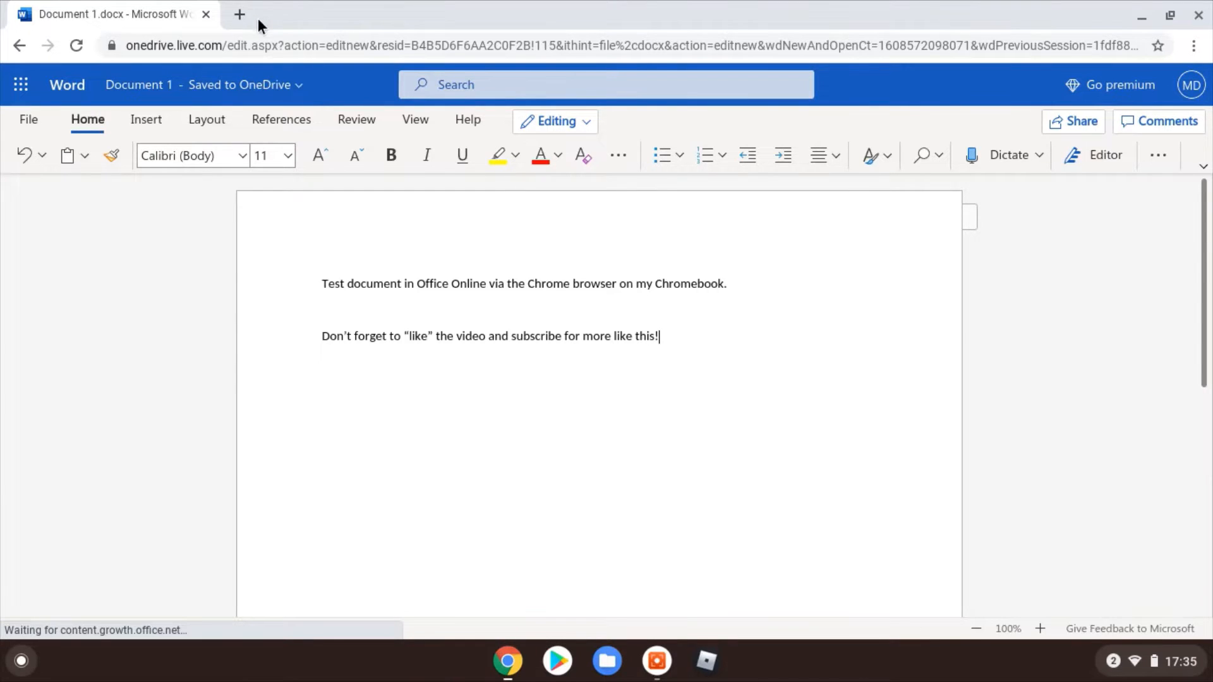
mouse_move(17, 84)
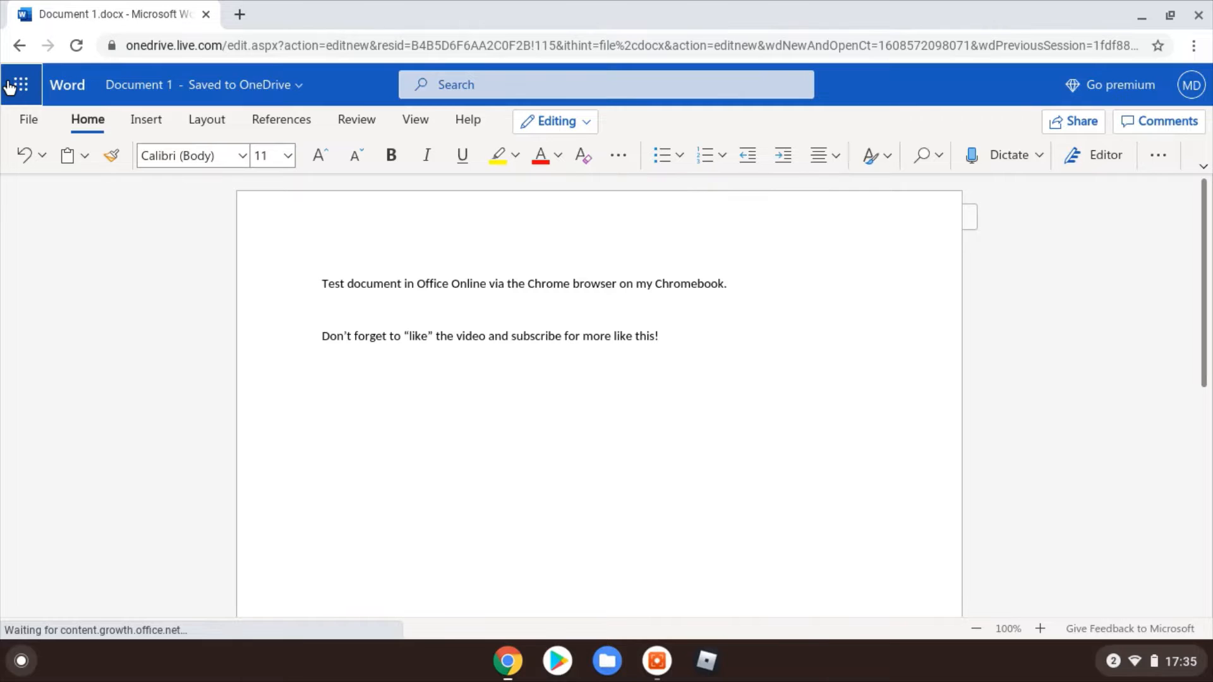
- Switch to OneDrive through the Microsoft 365 app launcher
click(18, 84)
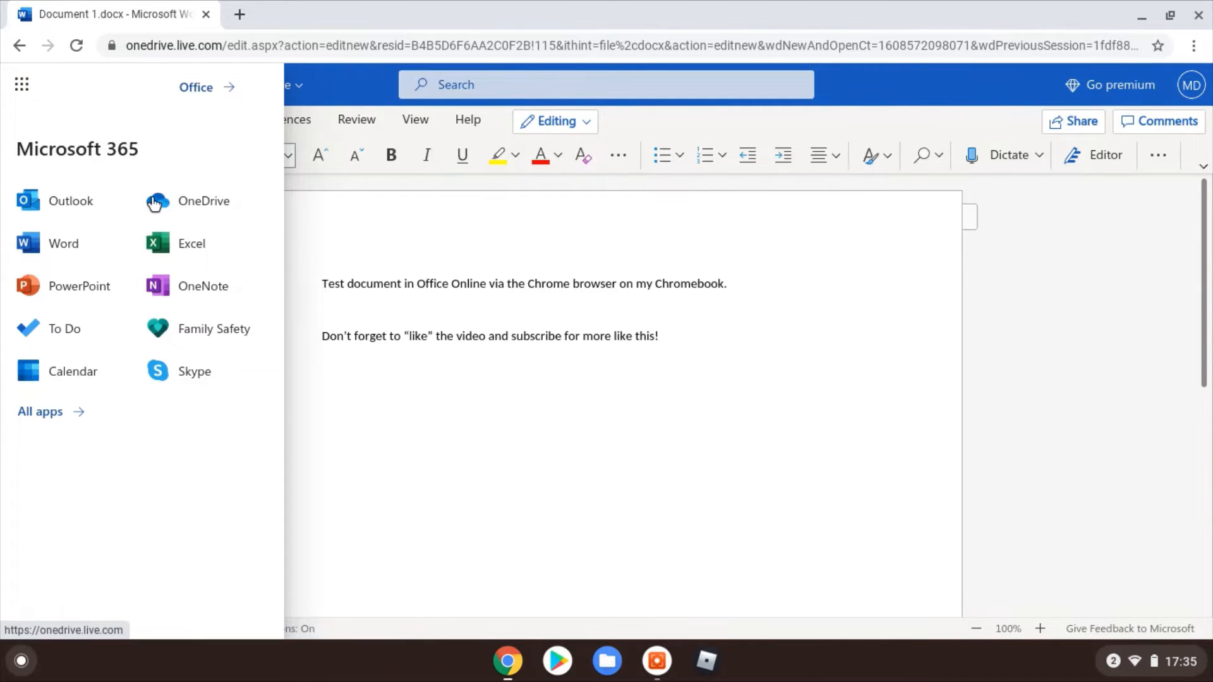
mouse_move(204, 201)
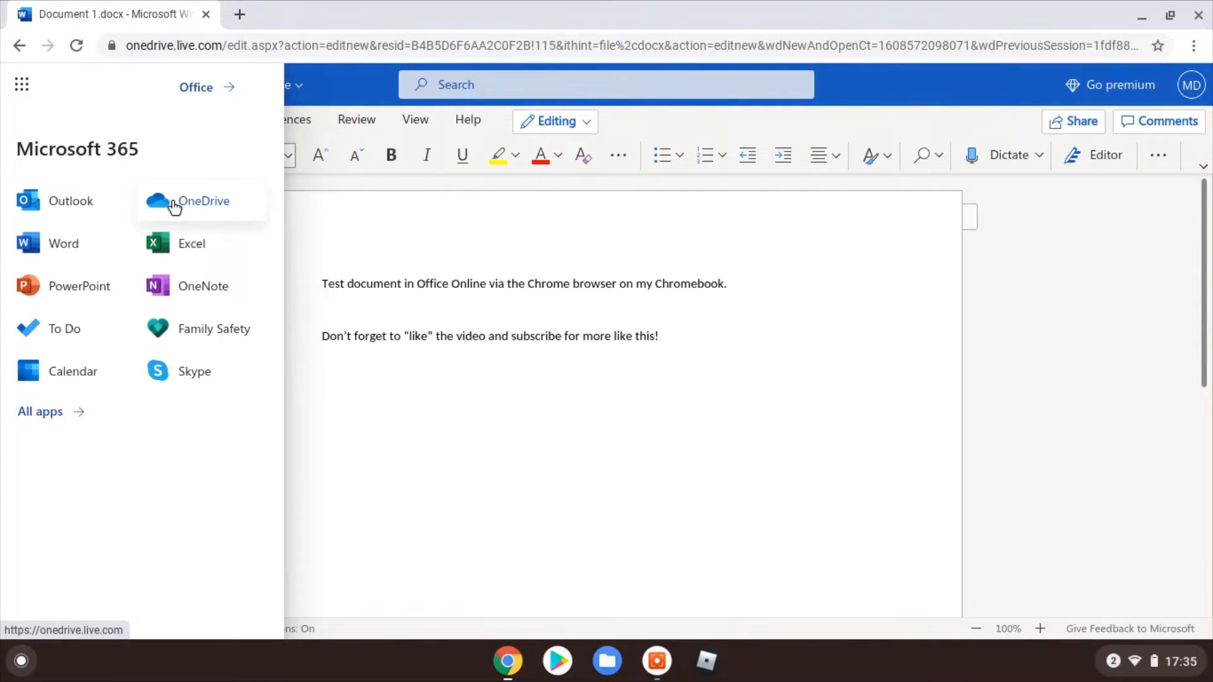
click(203, 201)
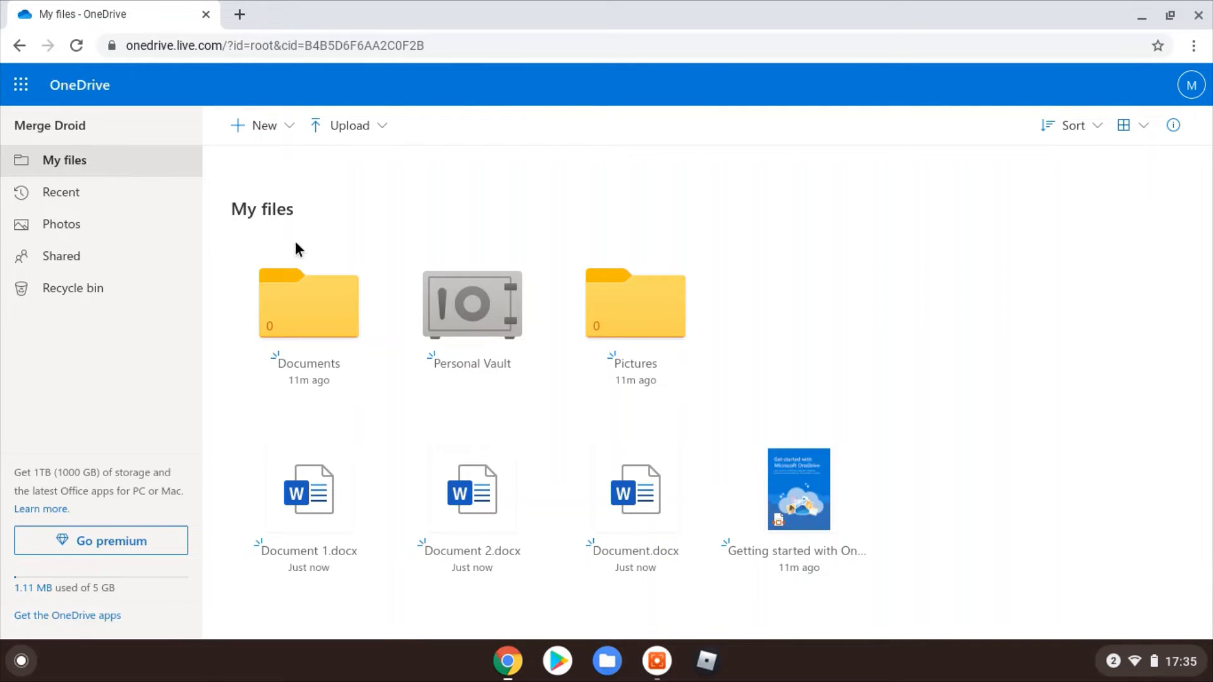
- Choose Later on the Personal Vault popup and open Document 1.docx
click(472, 304)
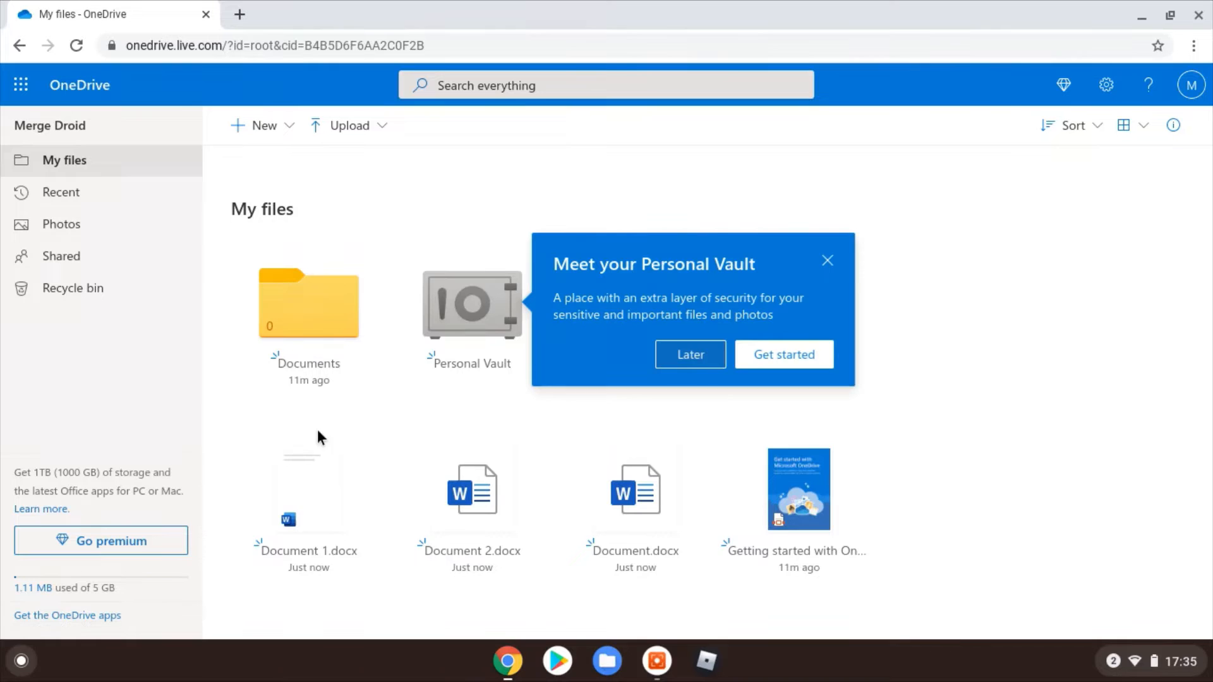
mouse_move(309, 495)
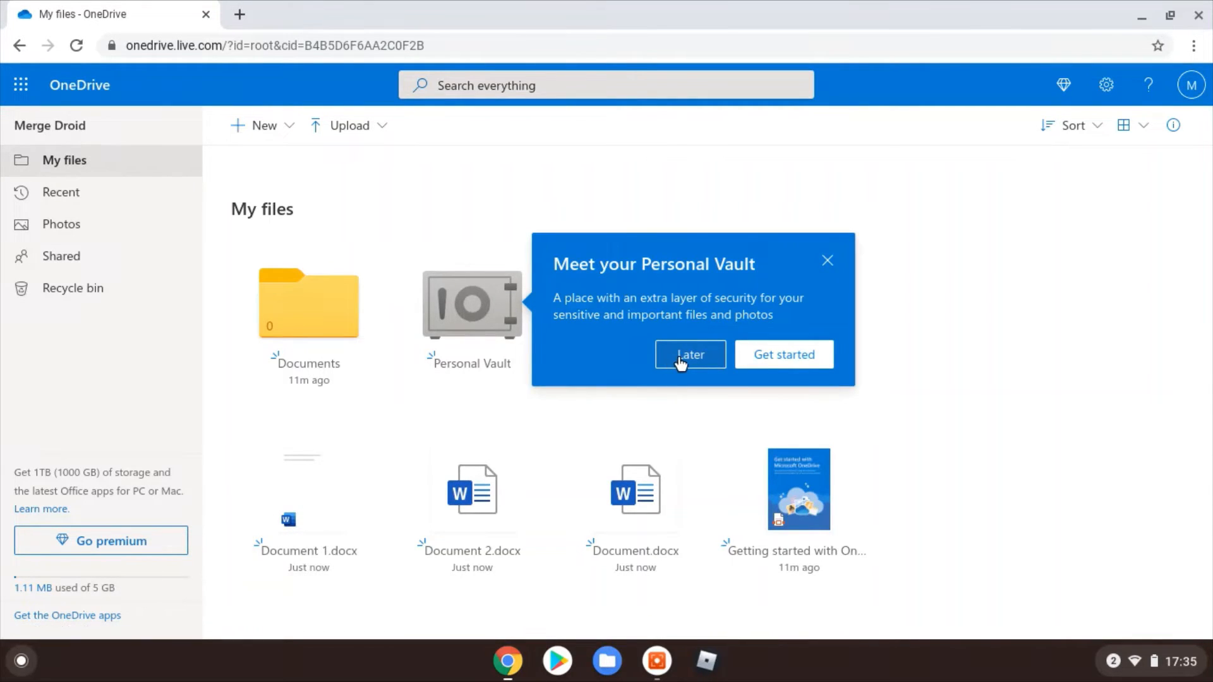
click(688, 355)
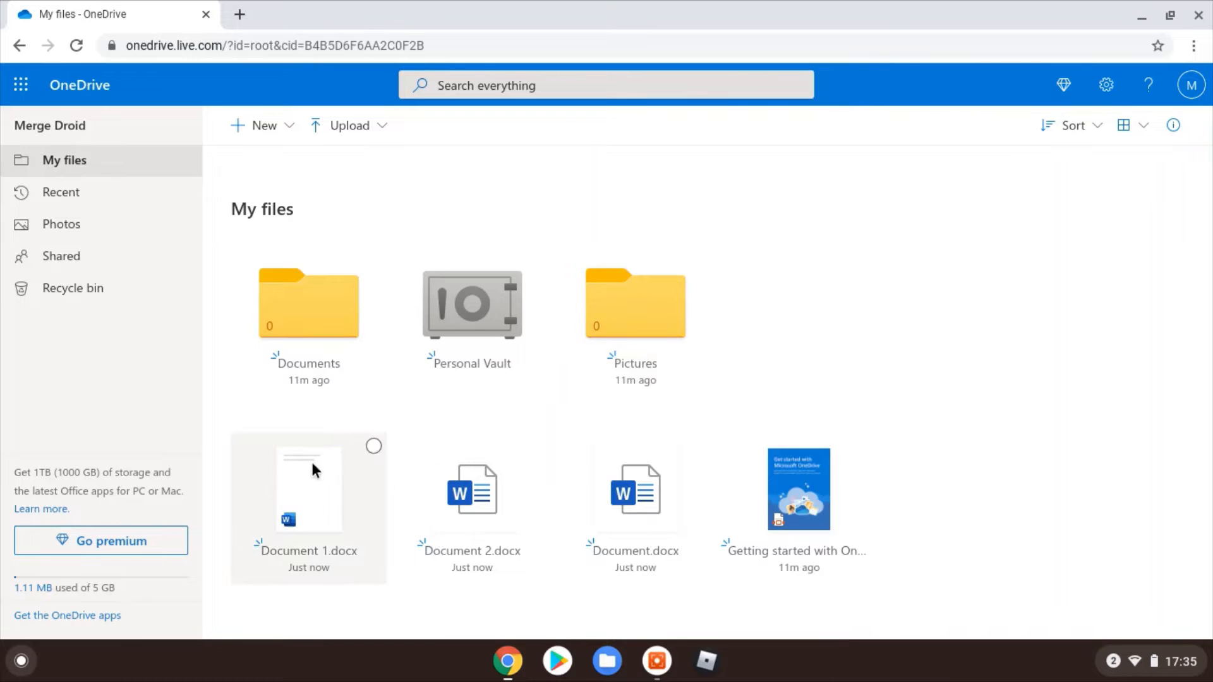
double_click(308, 489)
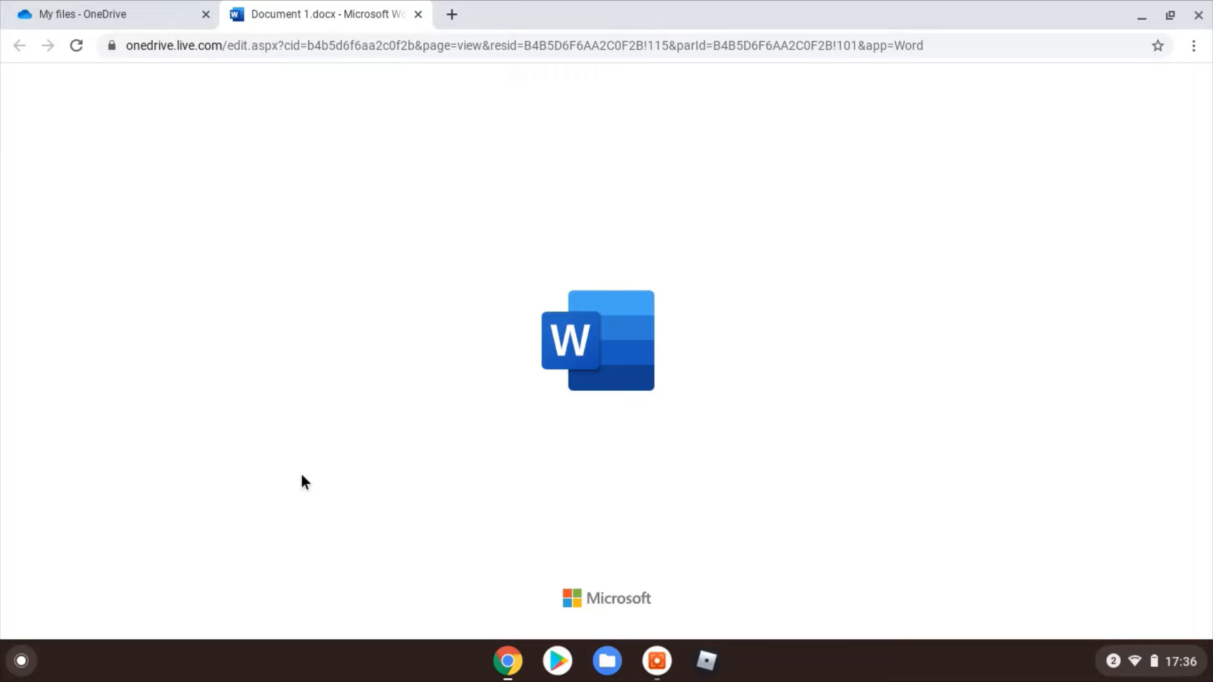
mouse_move(478, 340)
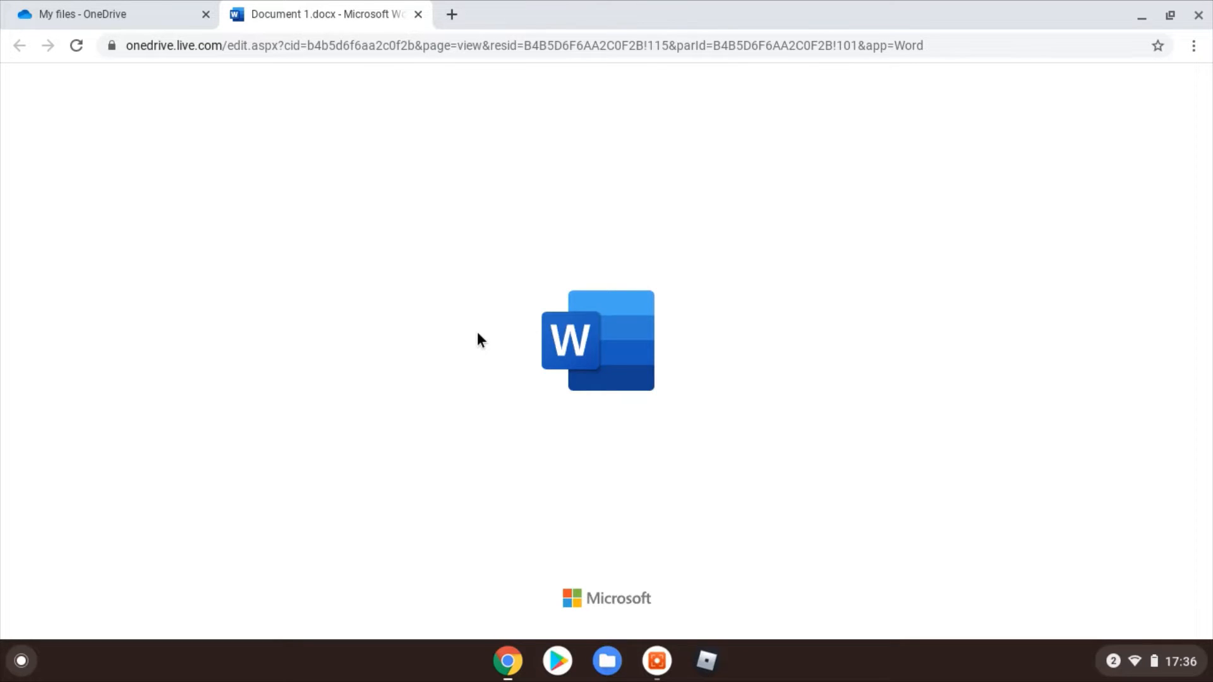
mouse_move(704, 280)
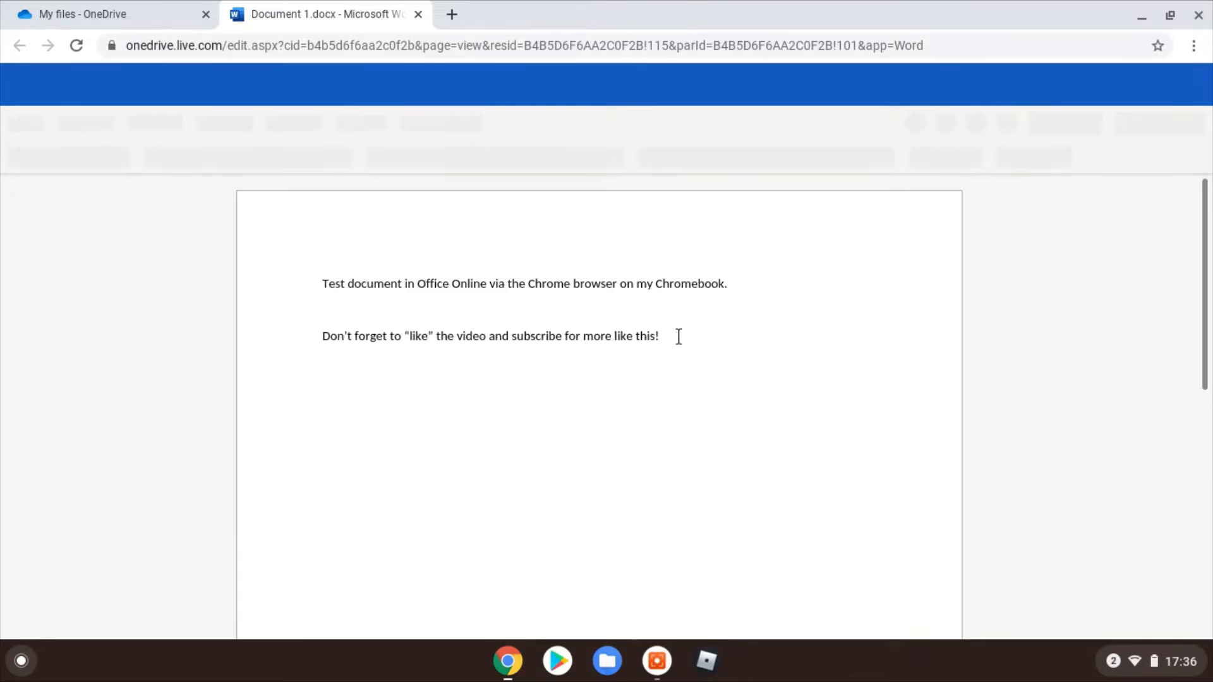
- Type 'Making a further edit to my demo doc!' on a new line below the text
click(659, 335)
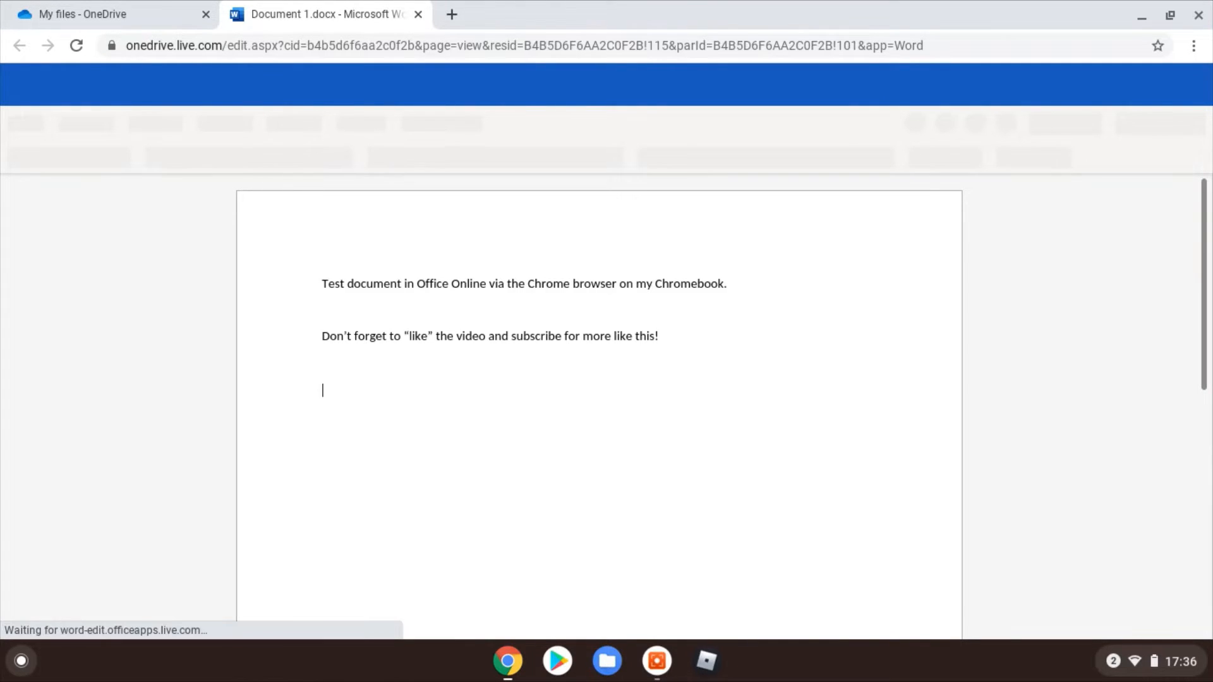
text(Mak)
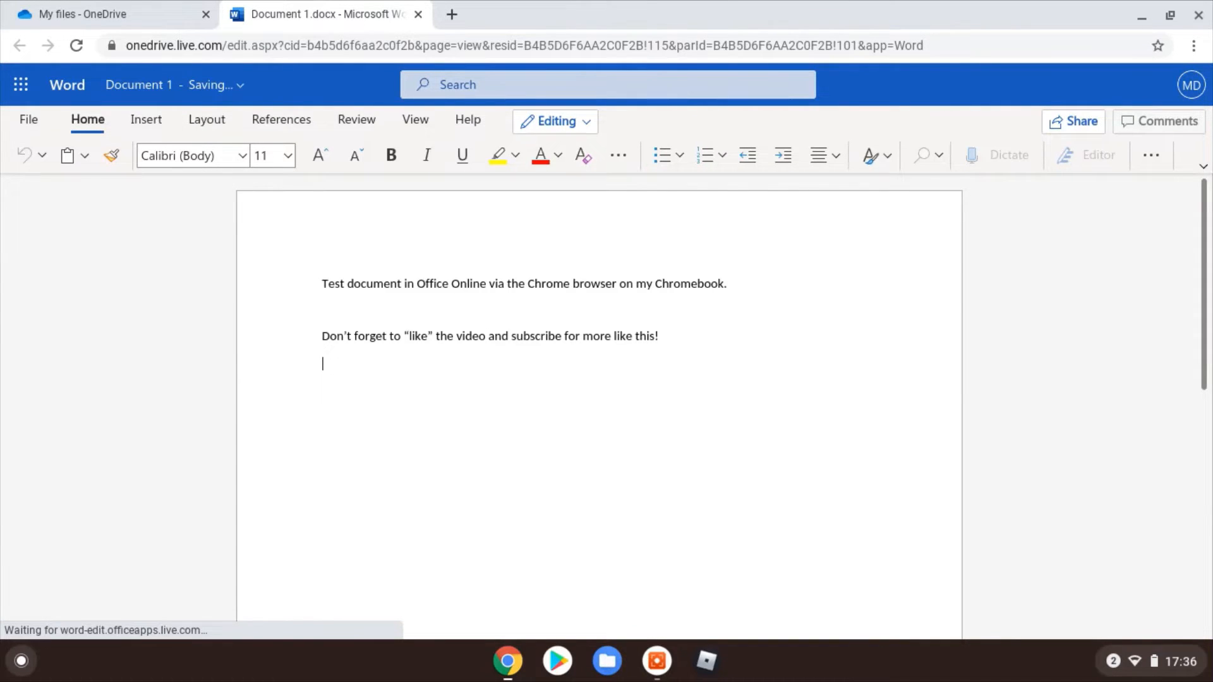
text(Making)
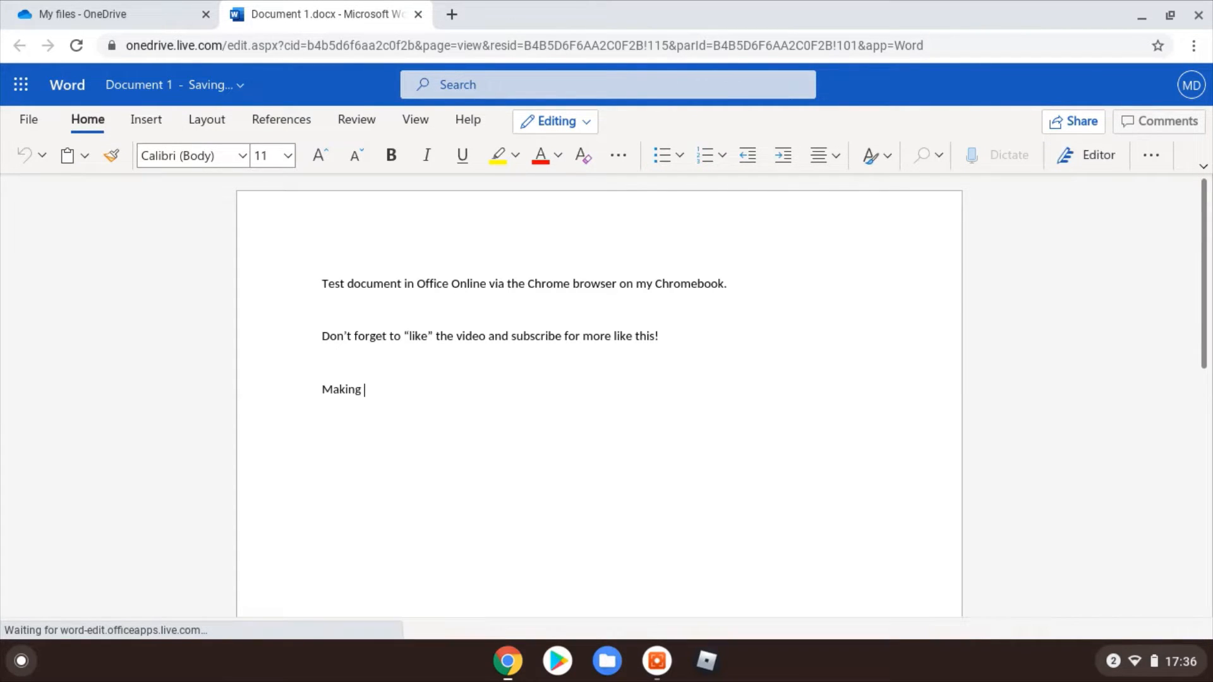
text(a further edit to my)
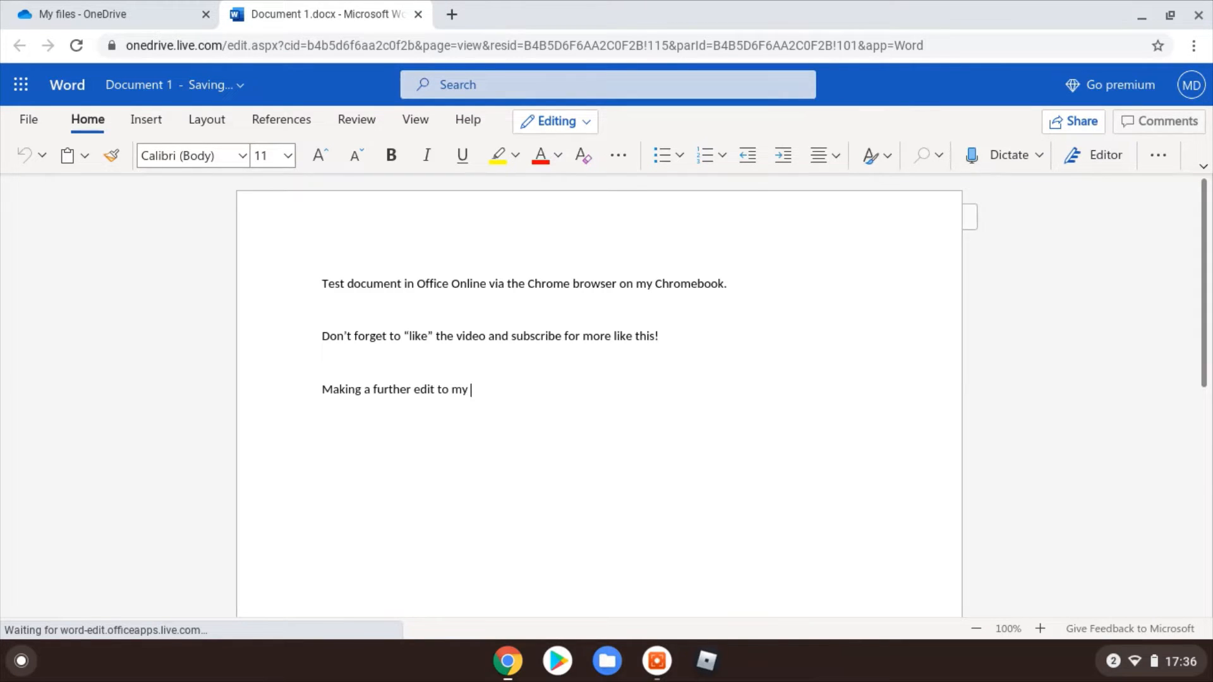
text(demo doc)
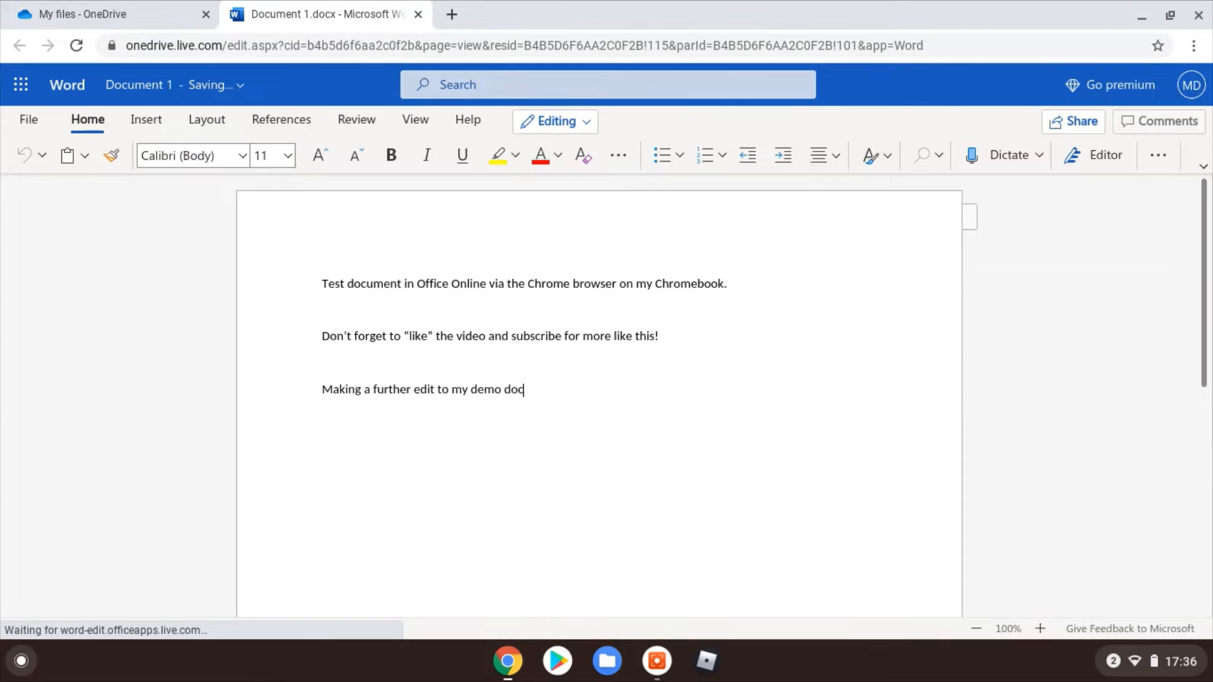
text(!)
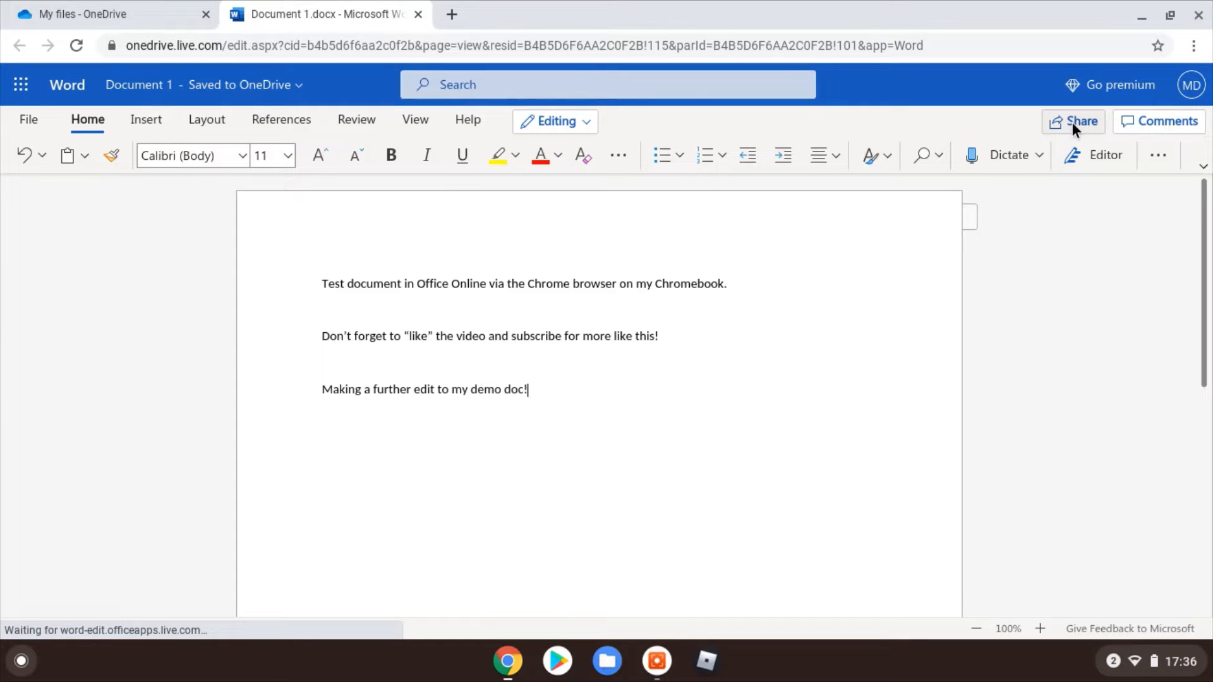
mouse_move(741, 392)
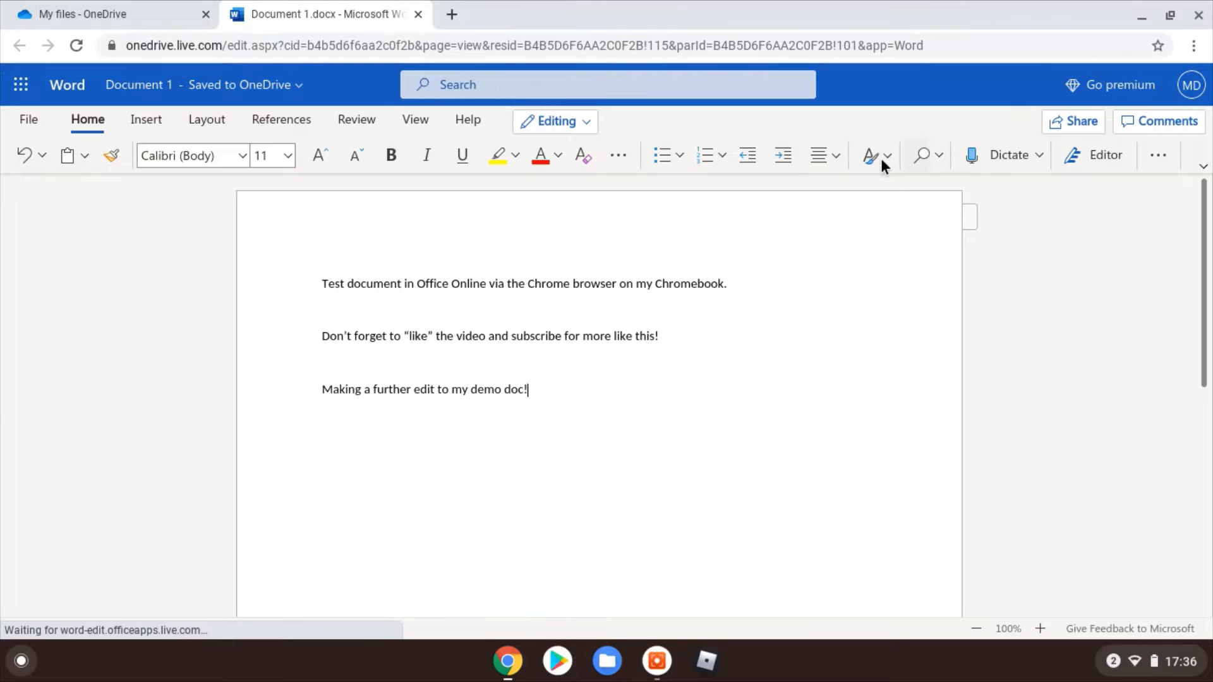
mouse_move(462, 166)
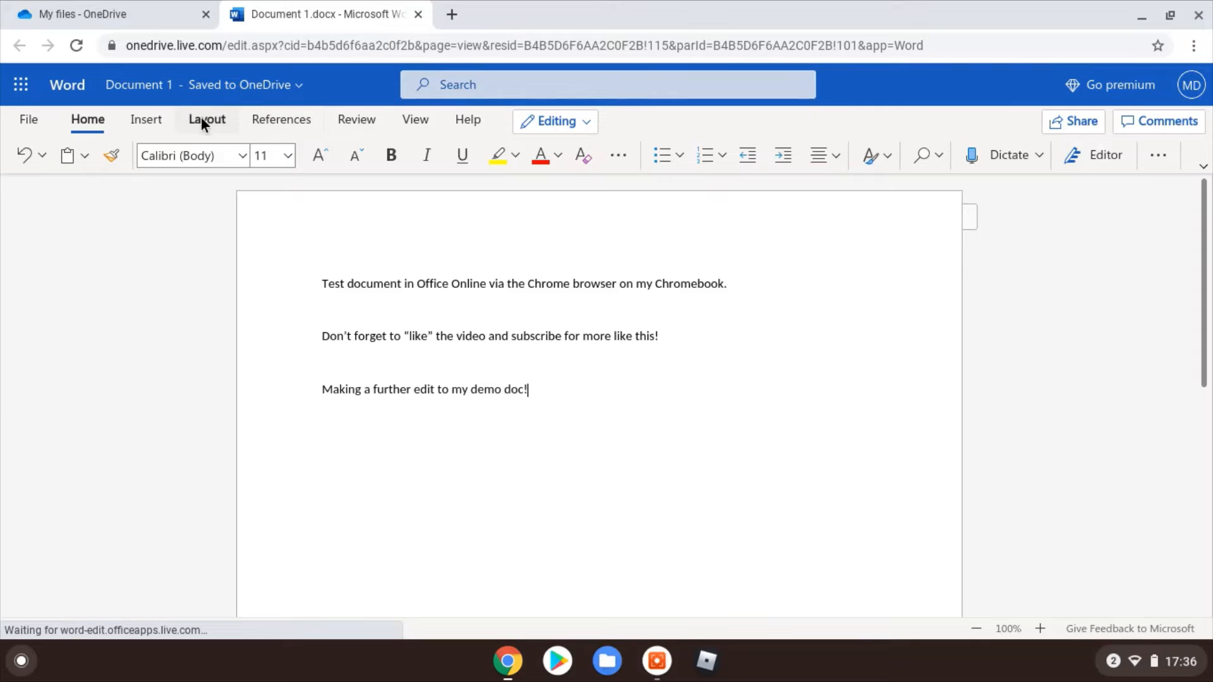
mouse_move(96, 230)
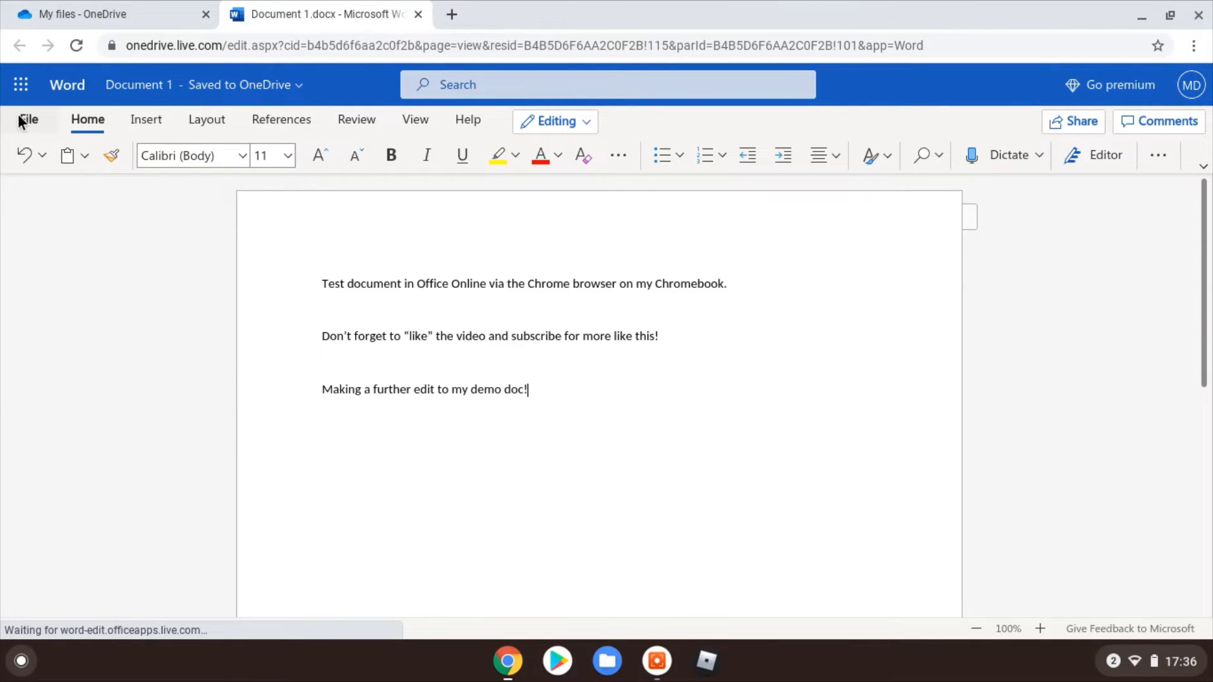
click(28, 120)
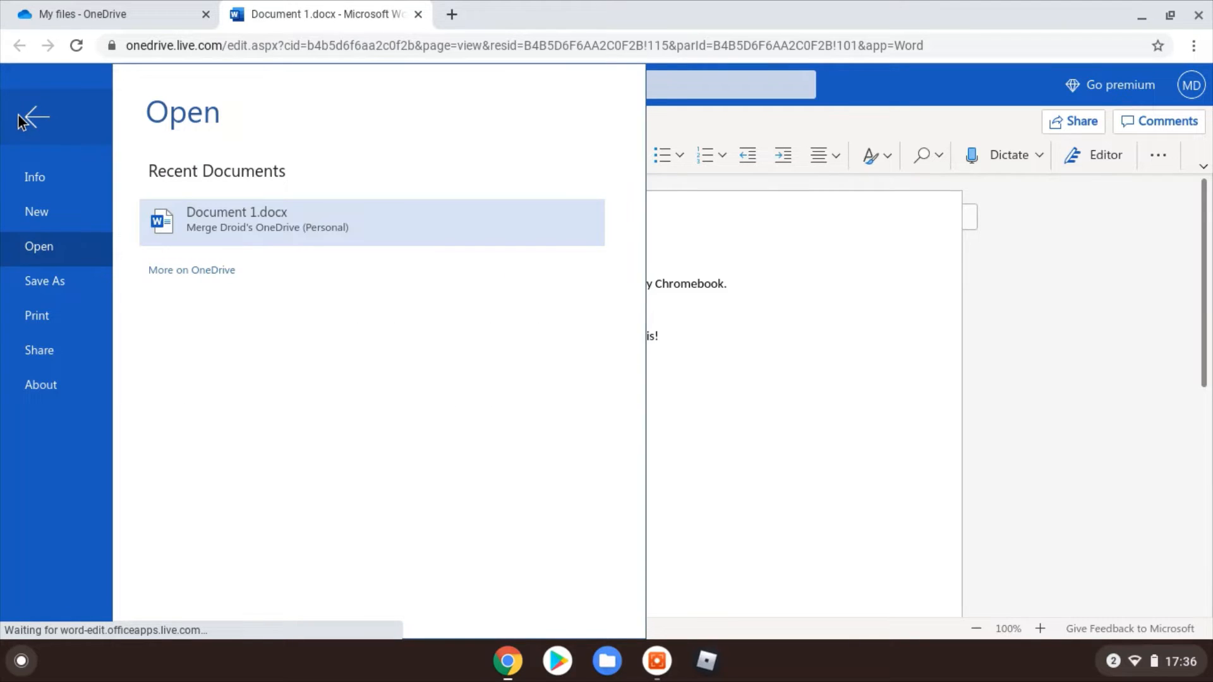
mouse_move(52, 231)
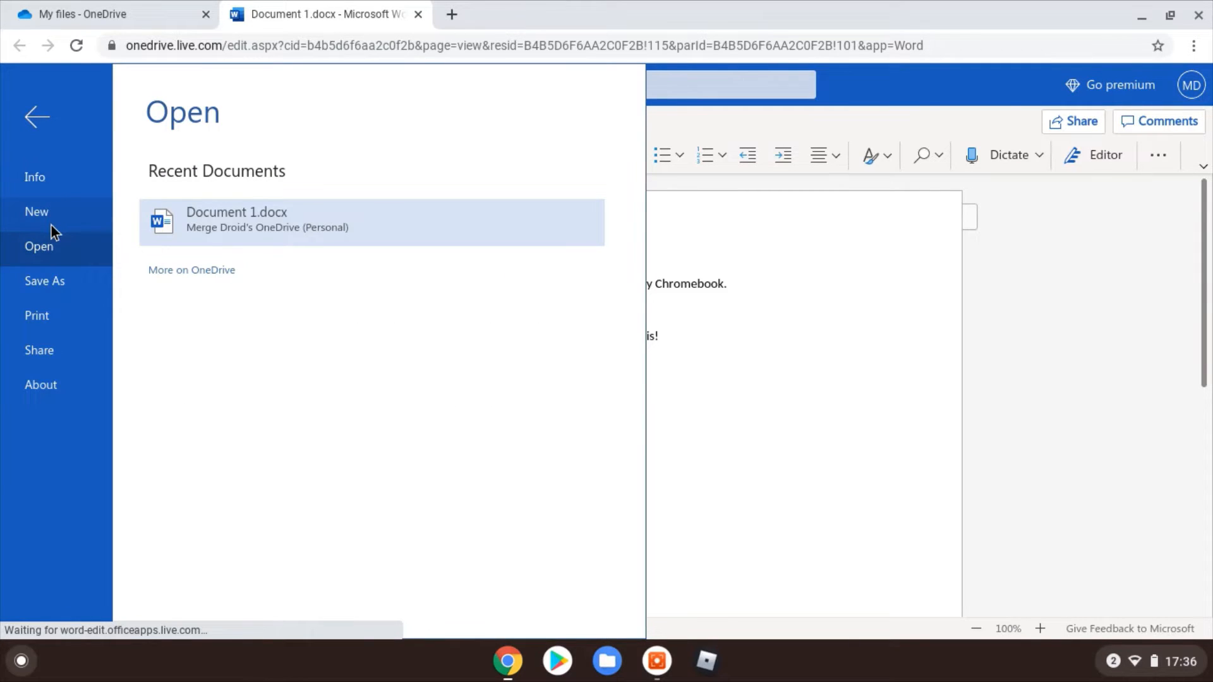
mouse_move(43, 247)
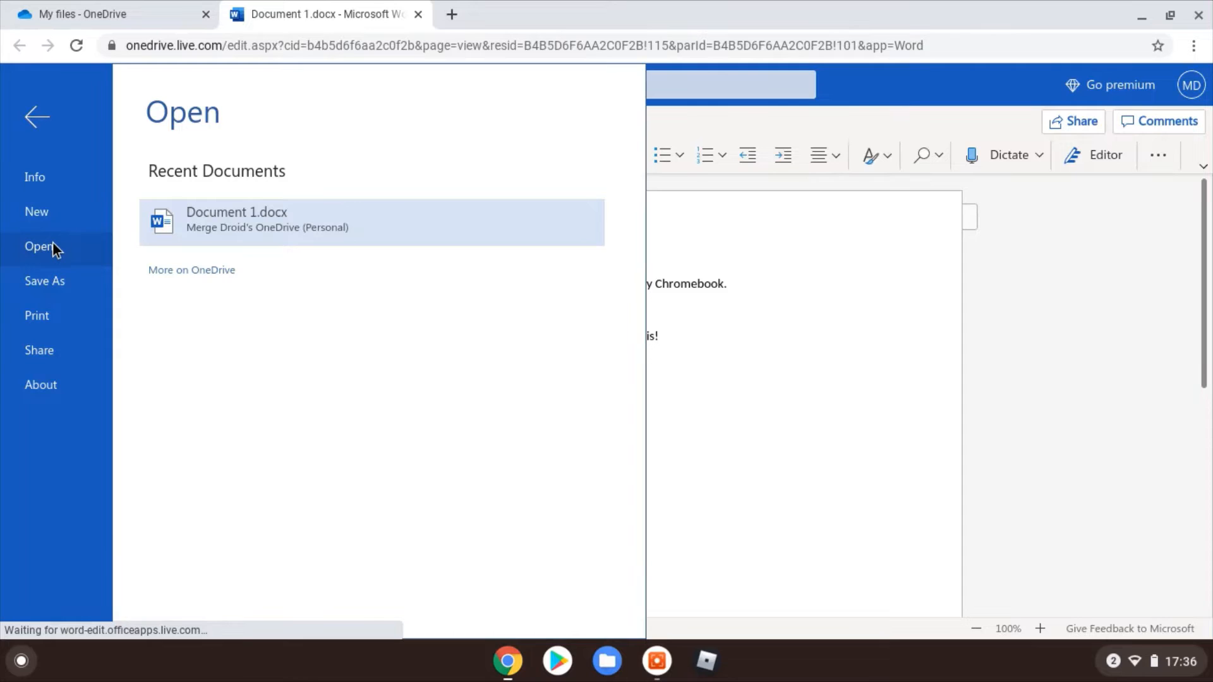
mouse_move(61, 282)
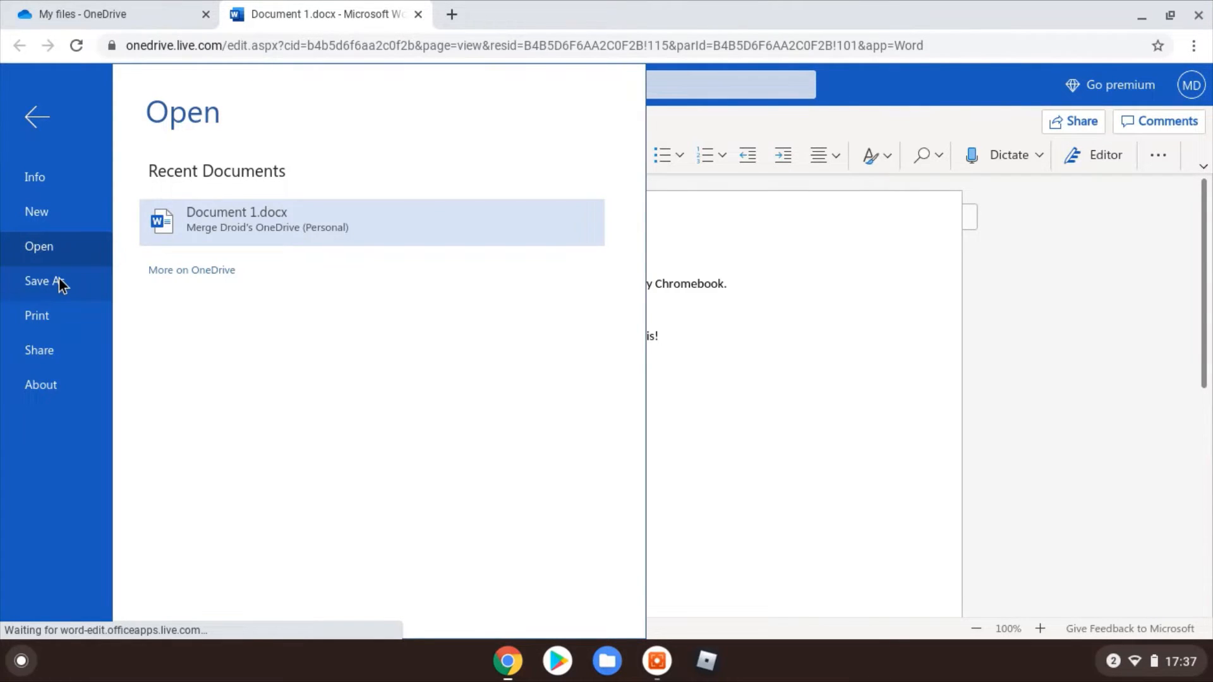
click(44, 280)
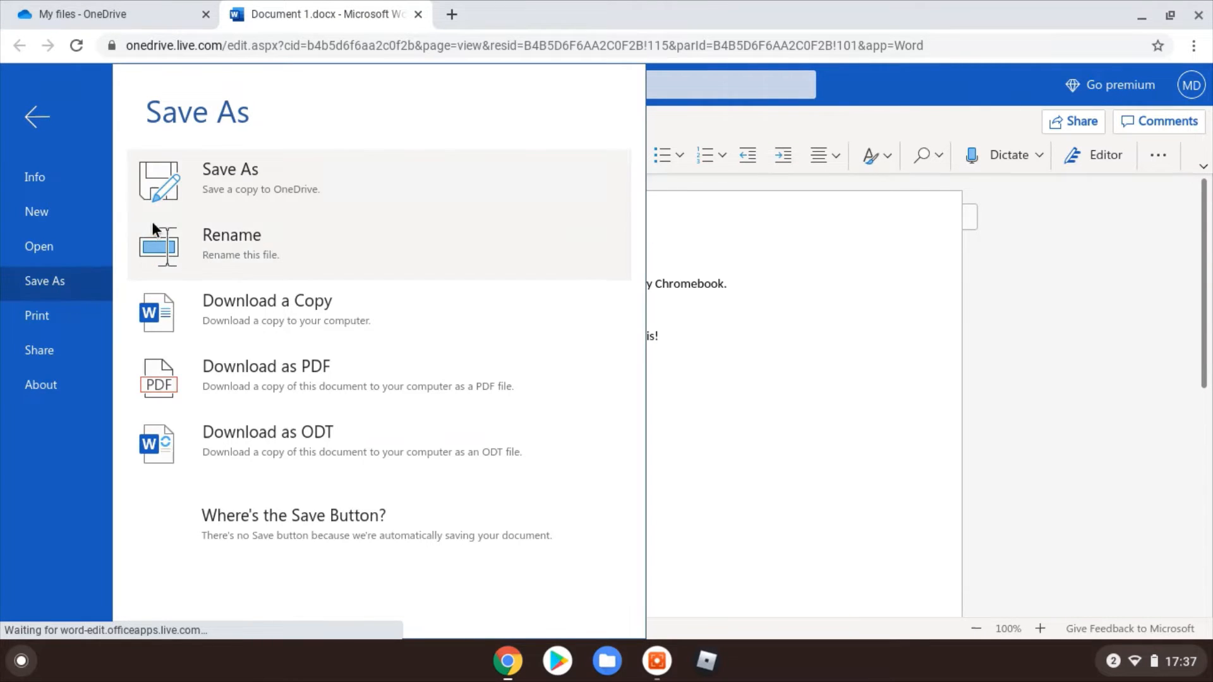
mouse_move(160, 348)
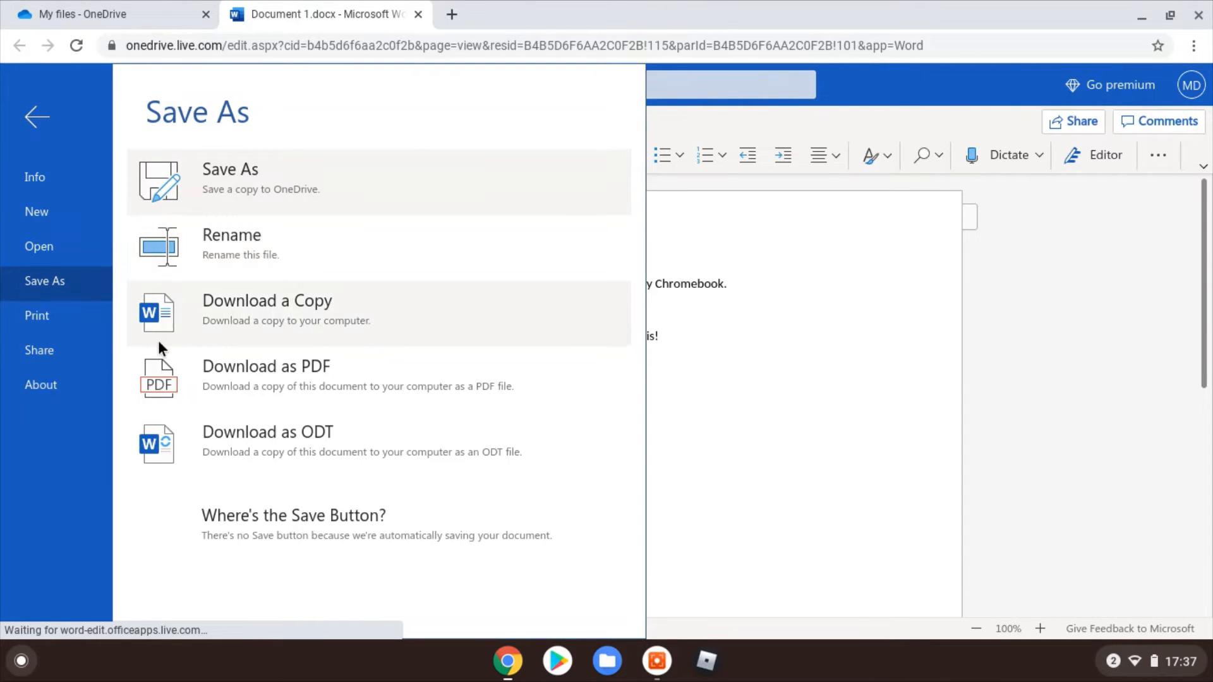
mouse_move(302, 537)
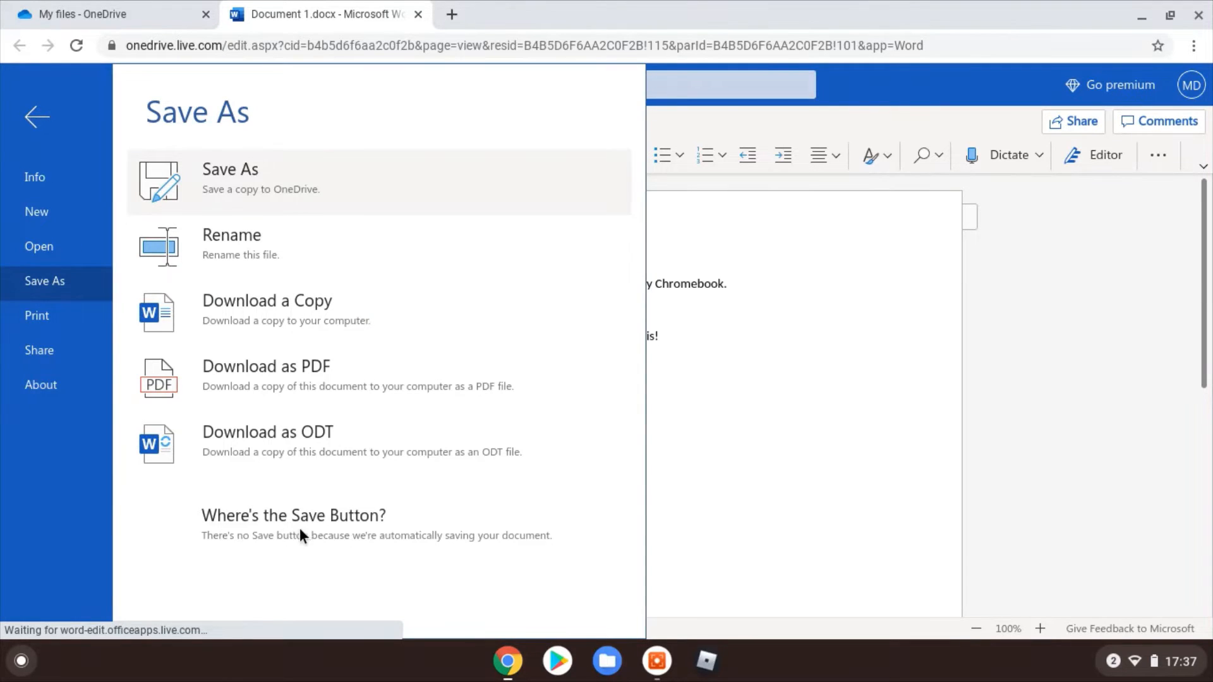
mouse_move(335, 549)
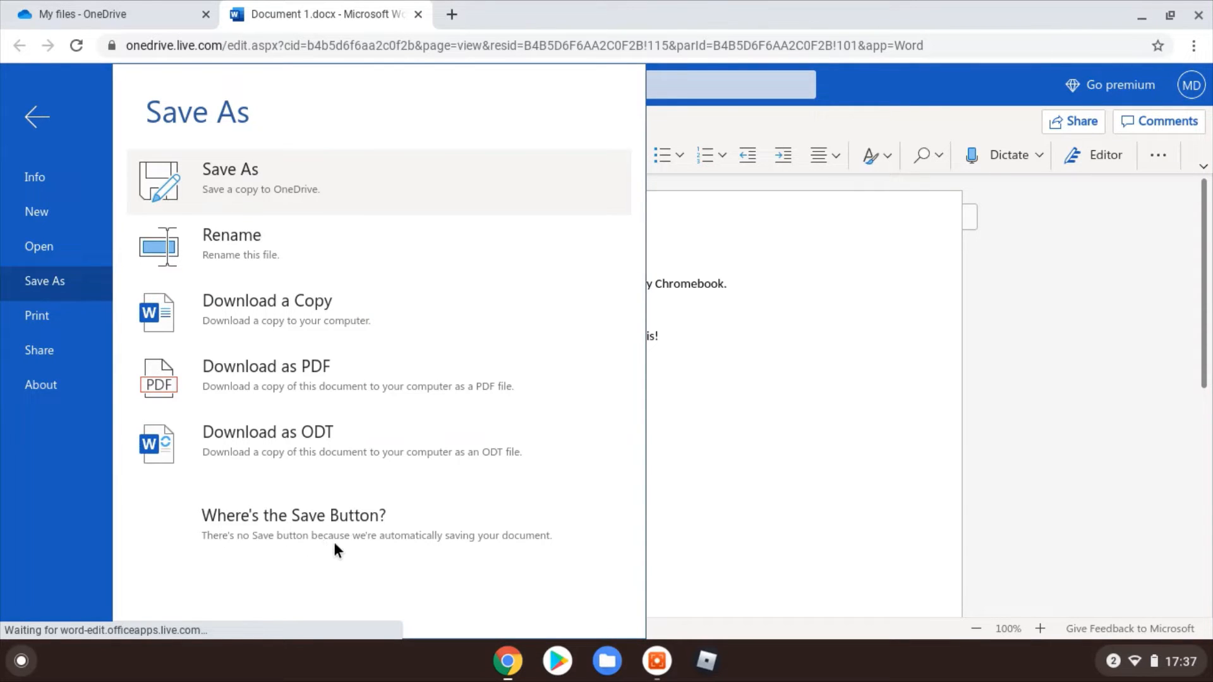
click(35, 117)
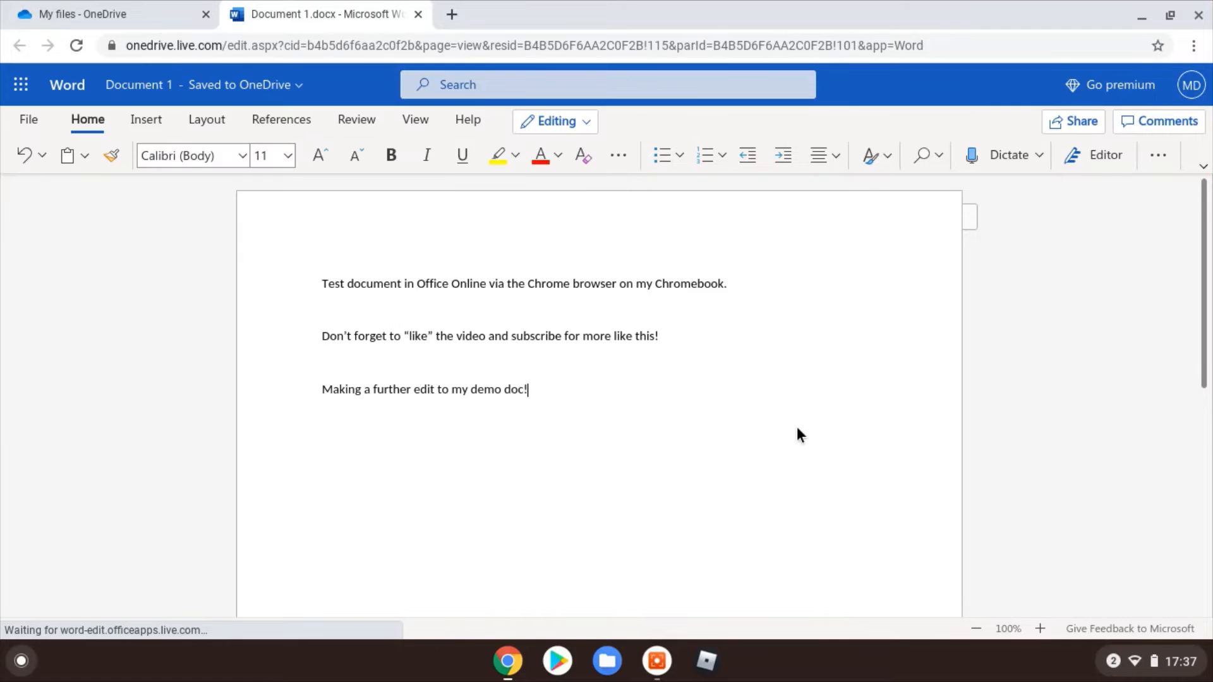
mouse_move(510, 279)
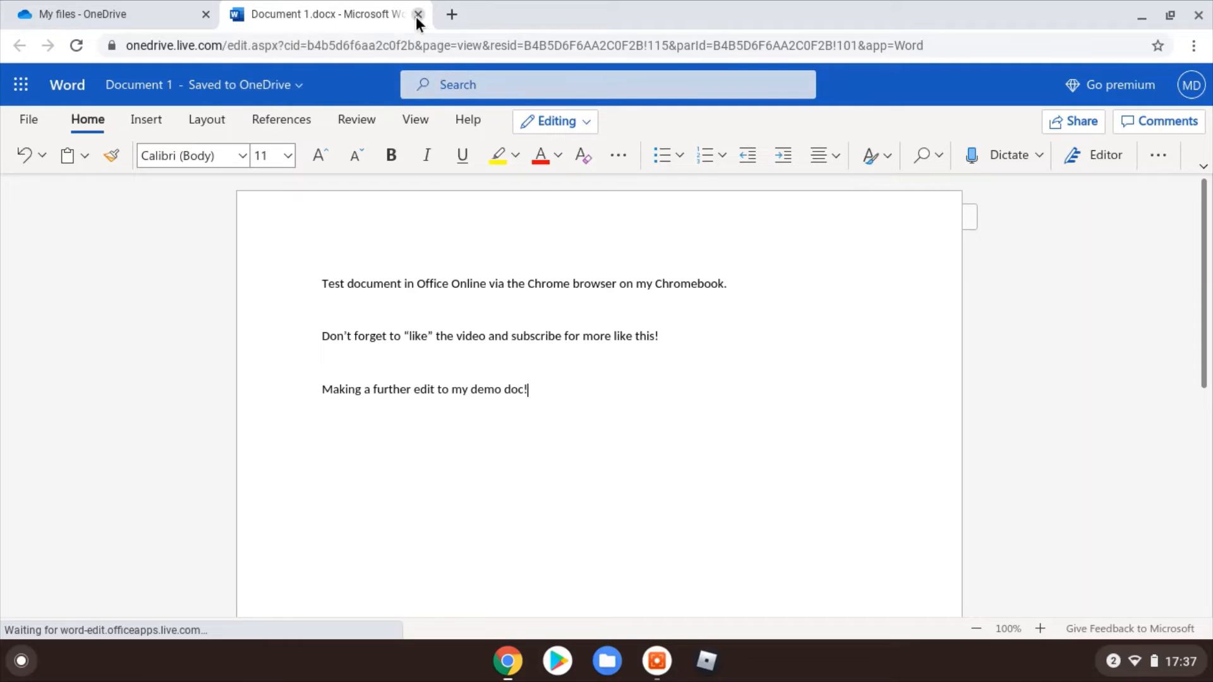
- Close the Document 1 tab and minimize the OneDrive Chrome window
click(417, 14)
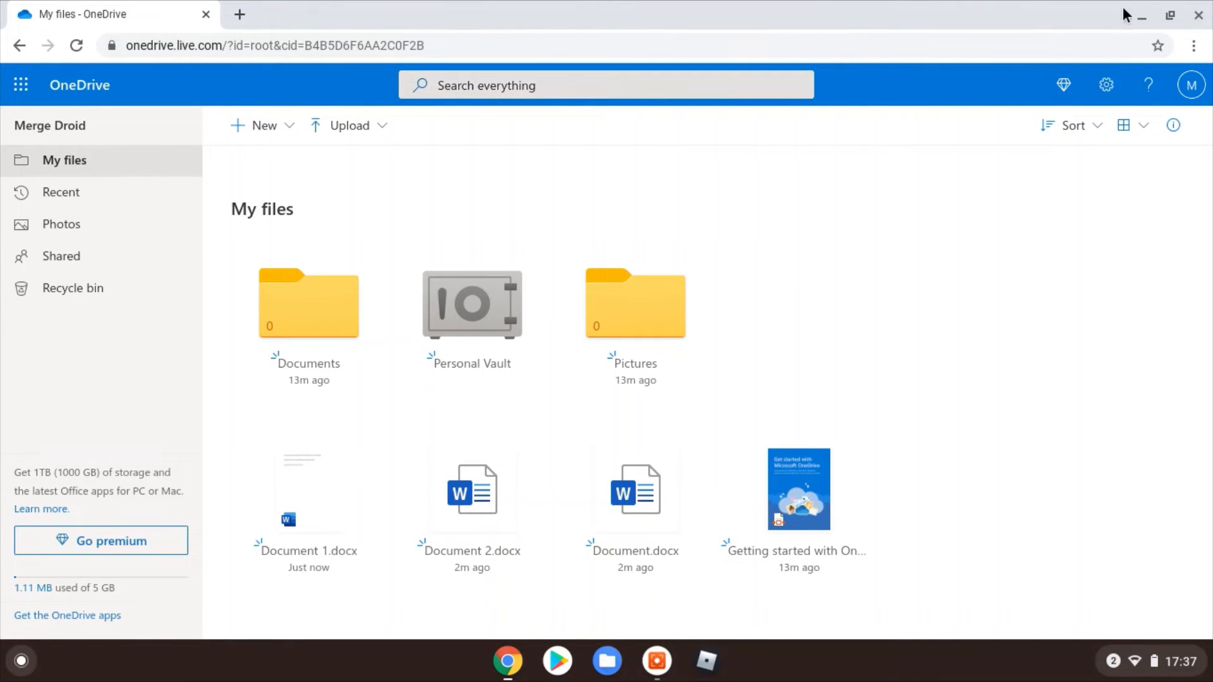
click(1138, 15)
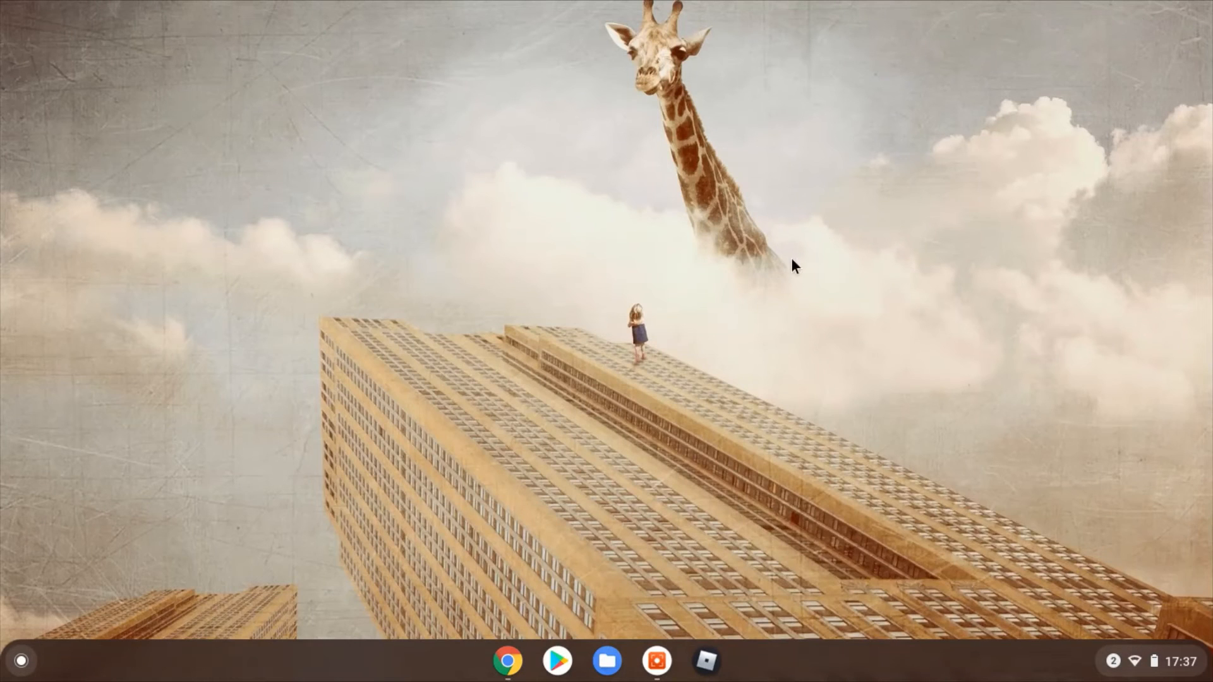
mouse_move(557, 660)
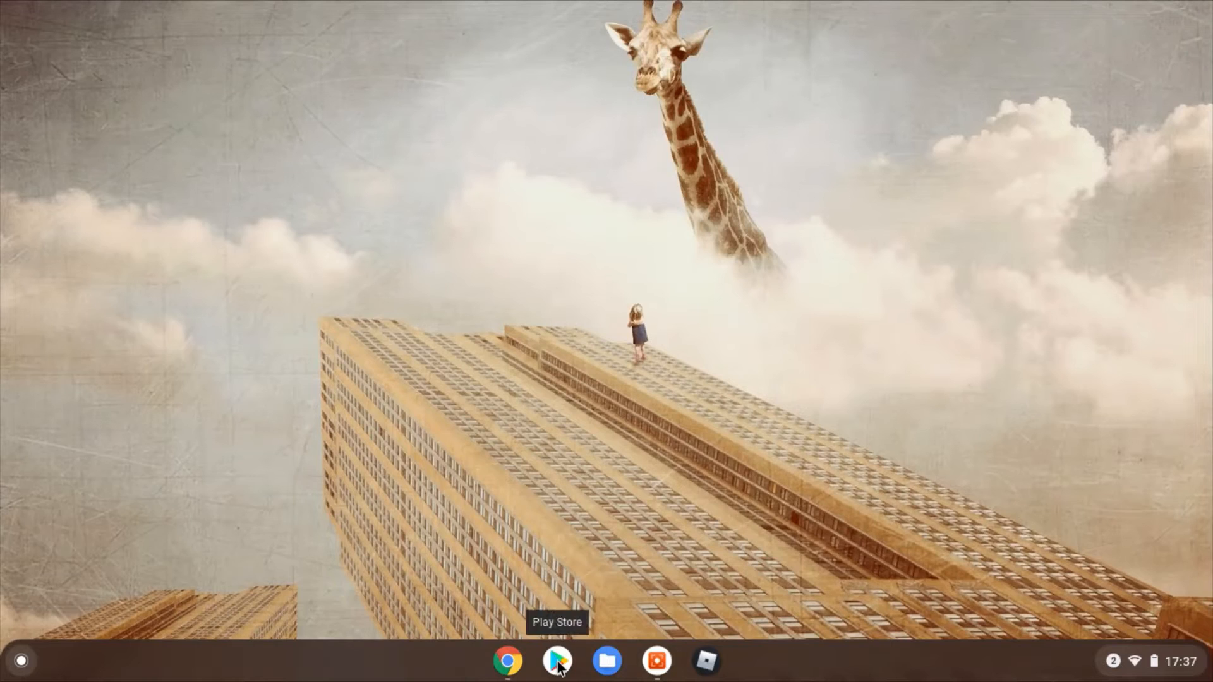
- Install Microsoft Word from the Play Store via the recent 'microsoft word' search
click(557, 661)
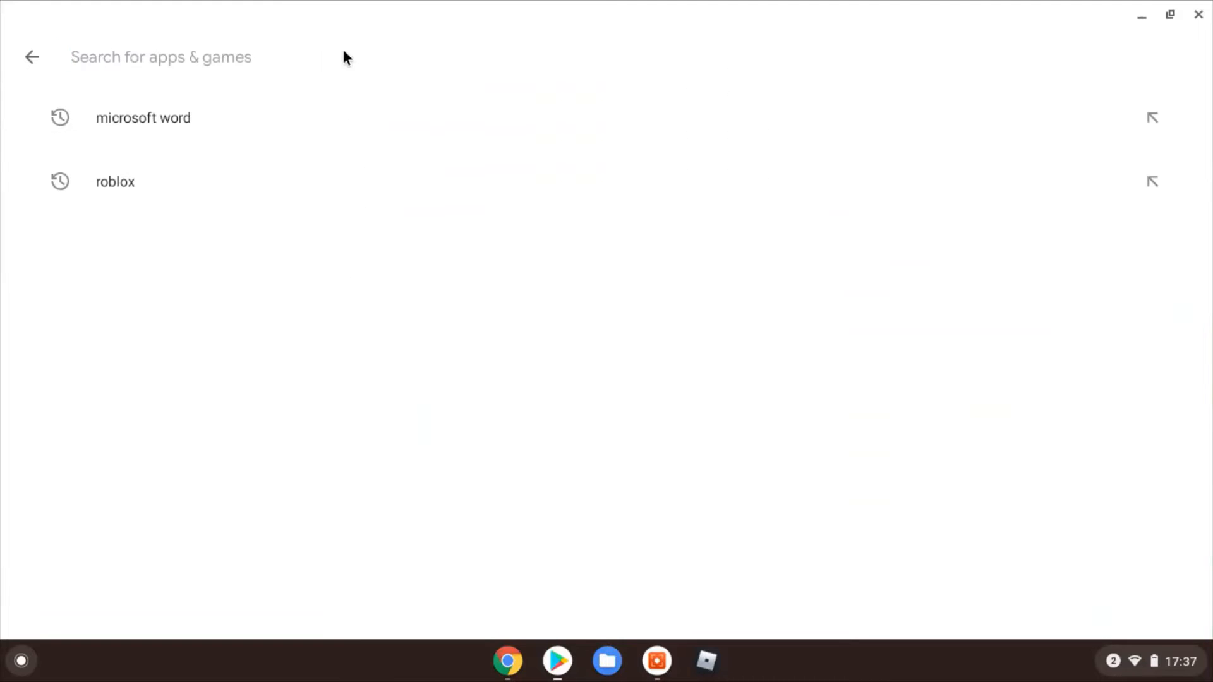
click(143, 117)
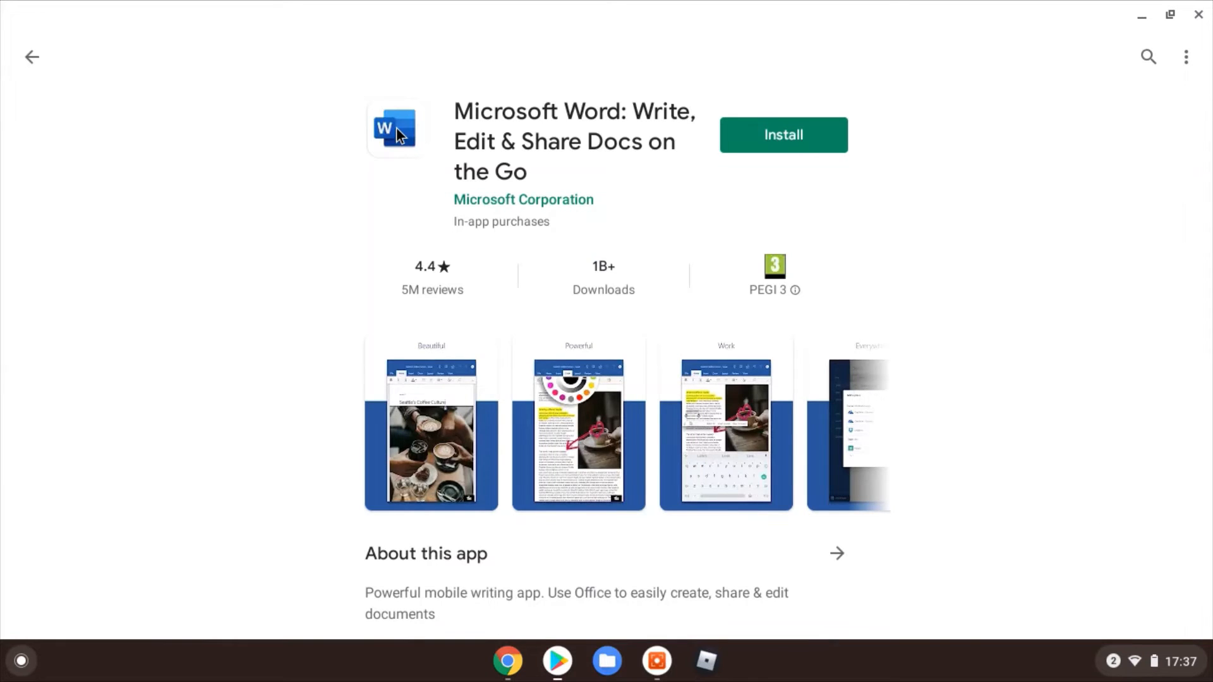
mouse_move(721, 211)
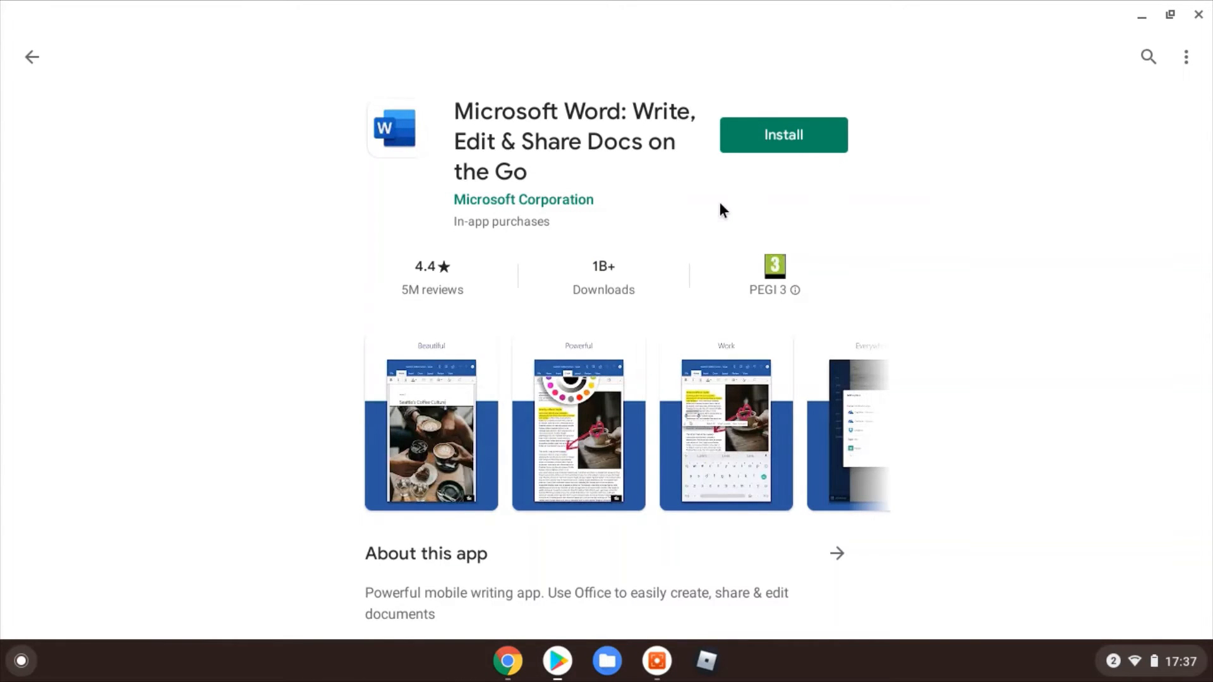
click(782, 135)
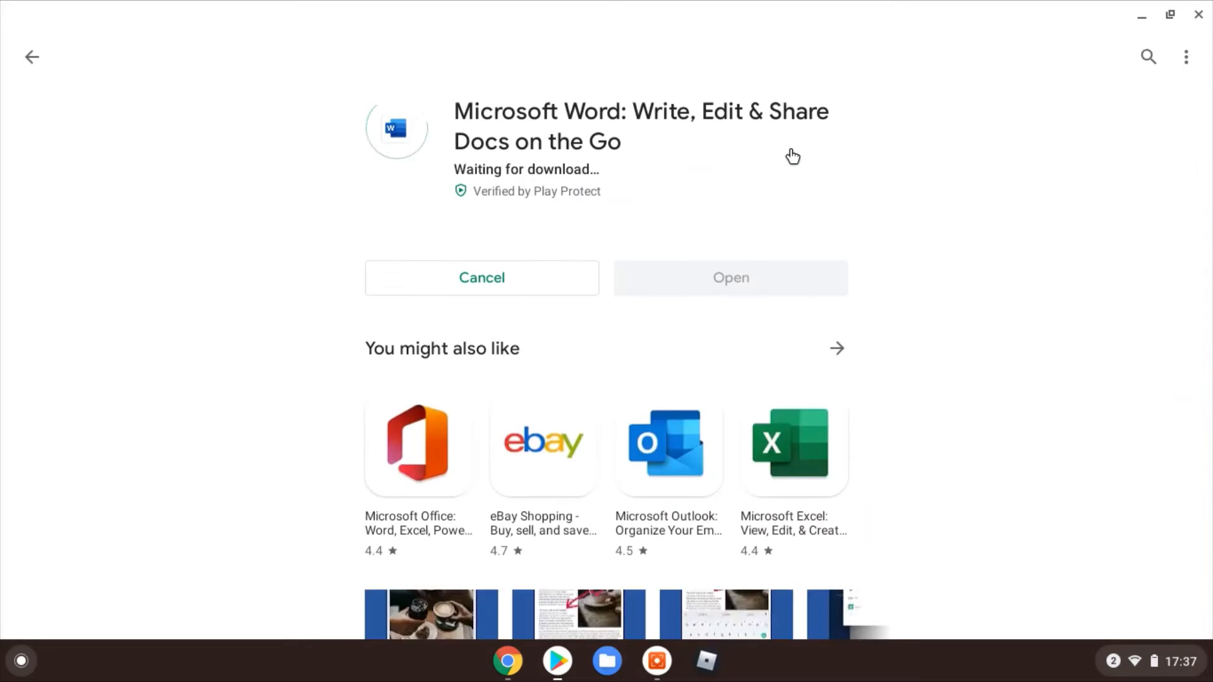
- Look at the Microsoft Office app page, then return to Microsoft Word's page
scroll(up, 3)
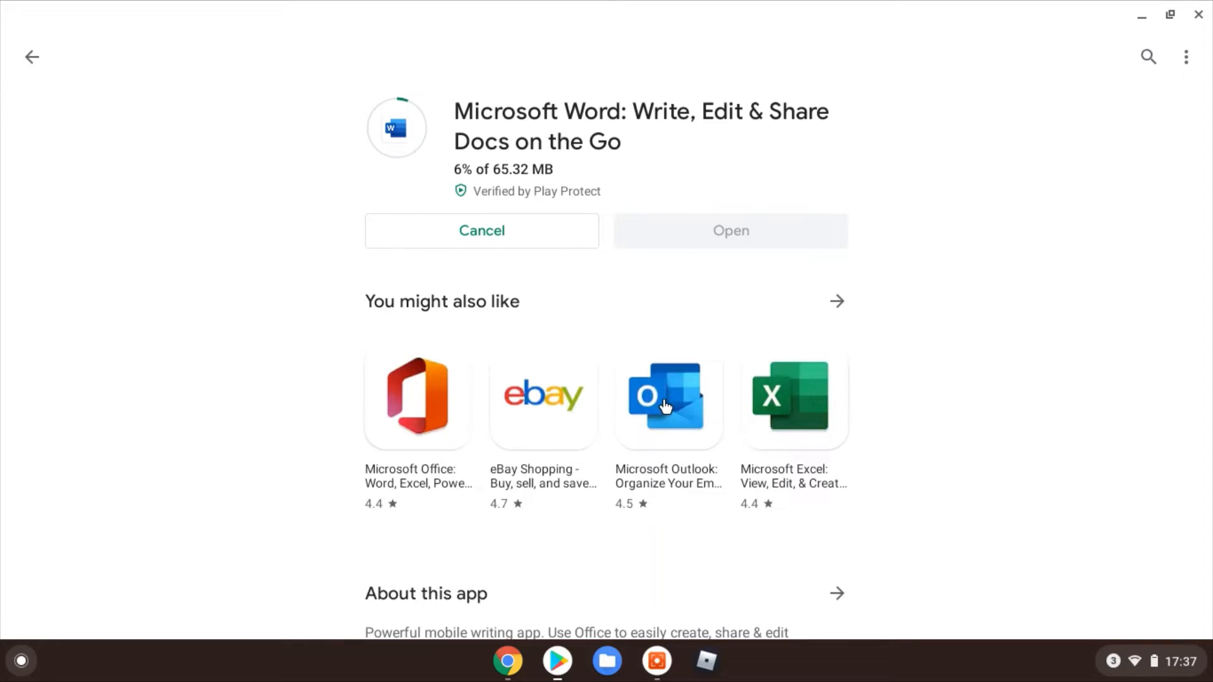
mouse_move(840, 304)
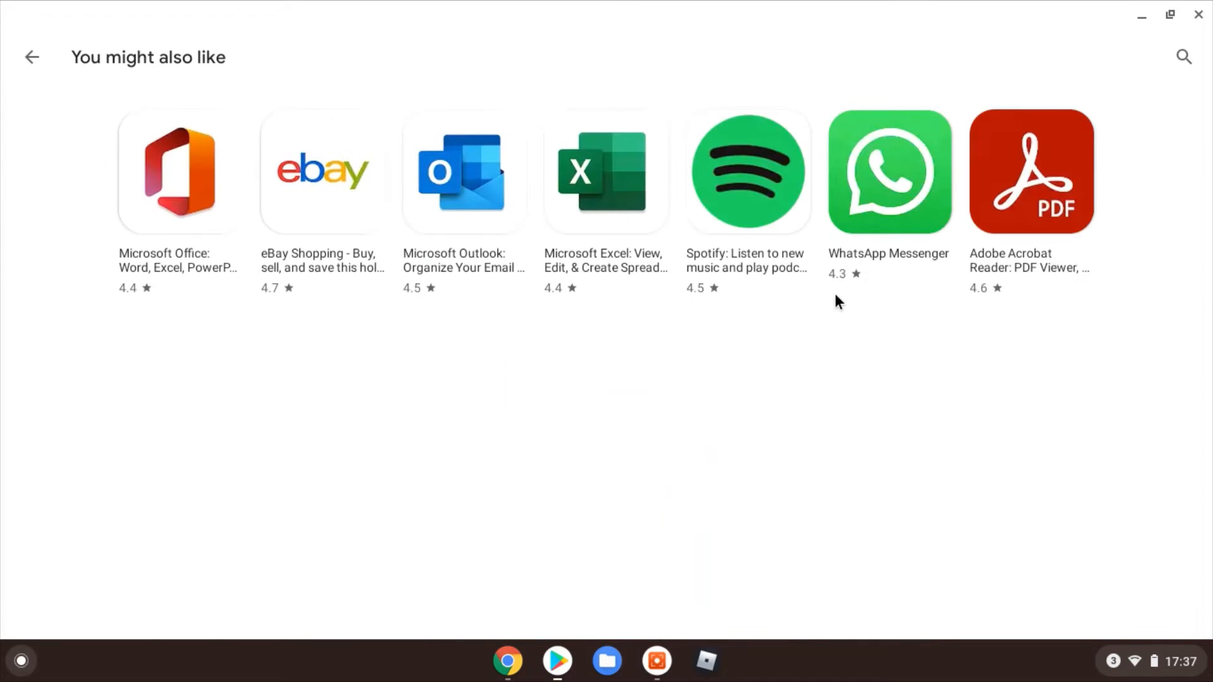
scroll(down, 3)
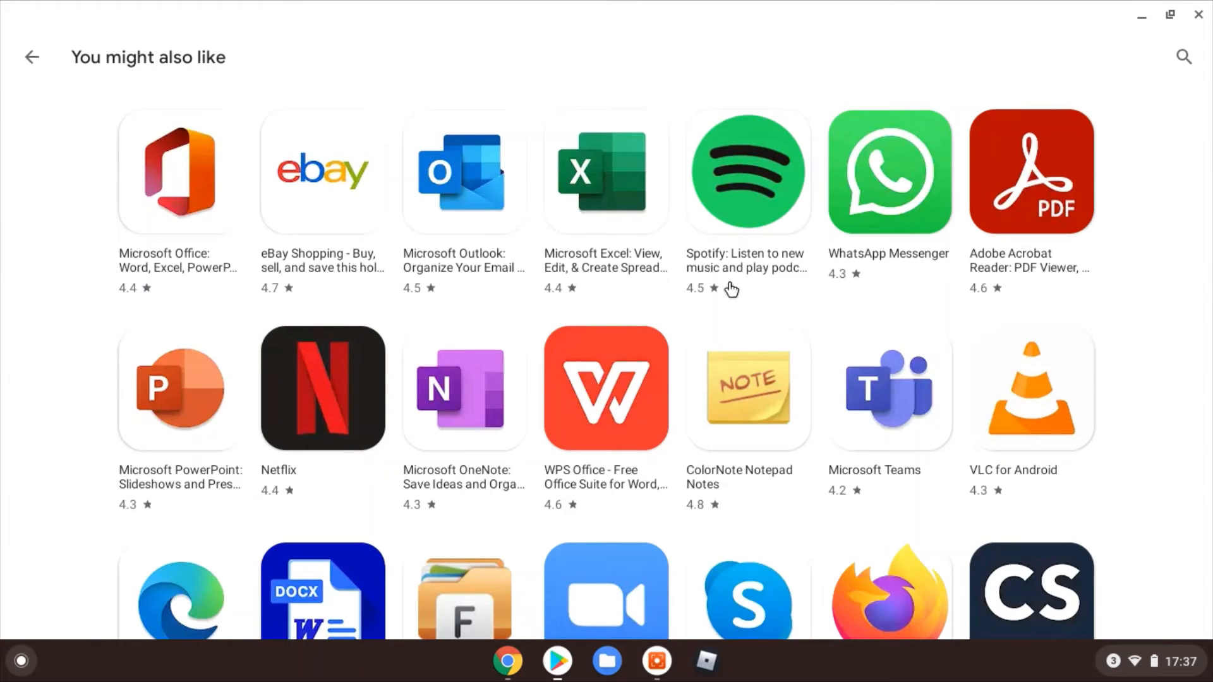
mouse_move(204, 372)
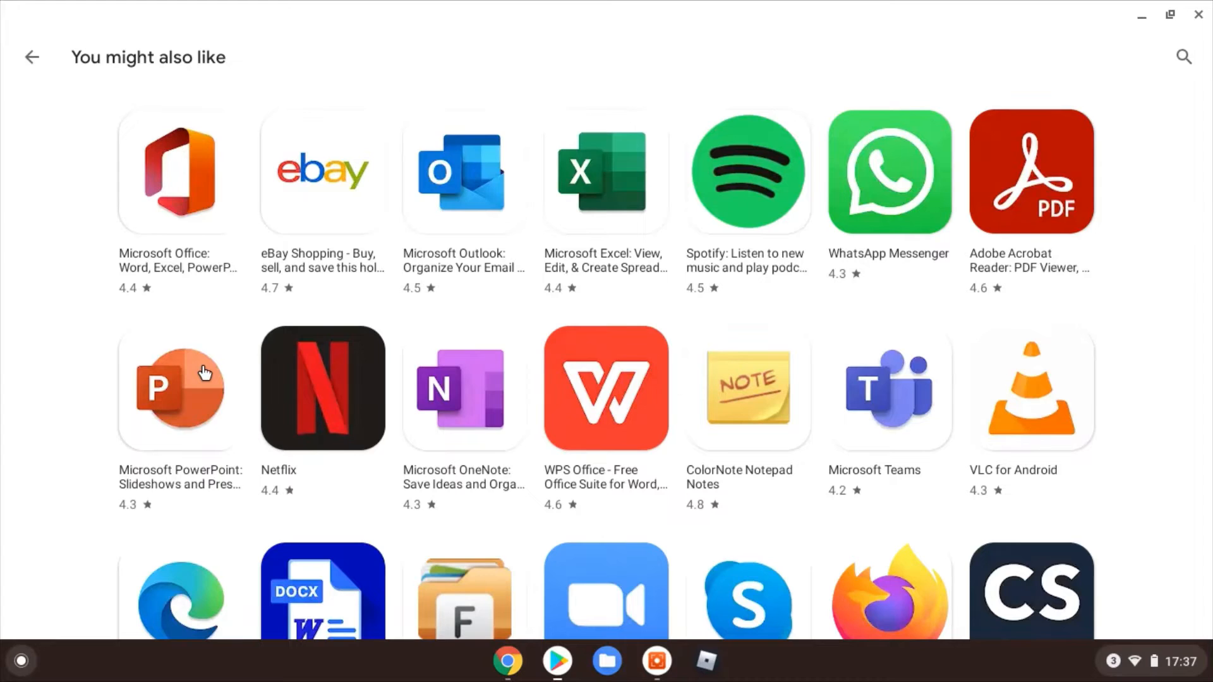
mouse_move(212, 203)
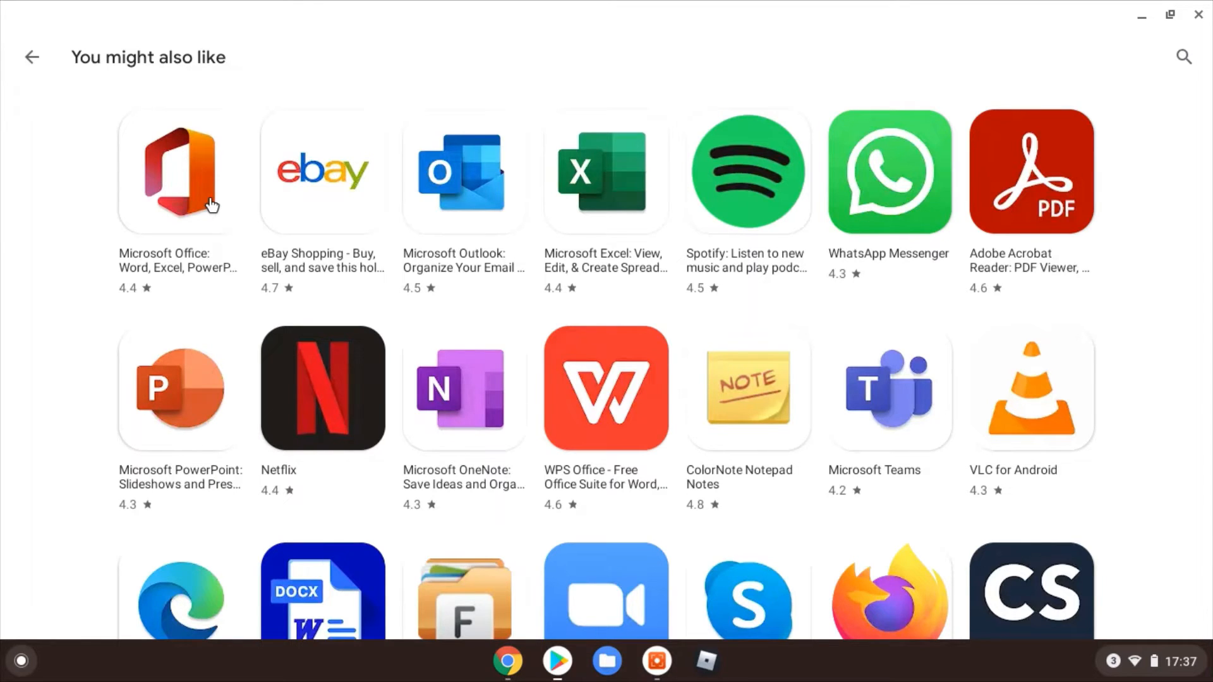
click(178, 172)
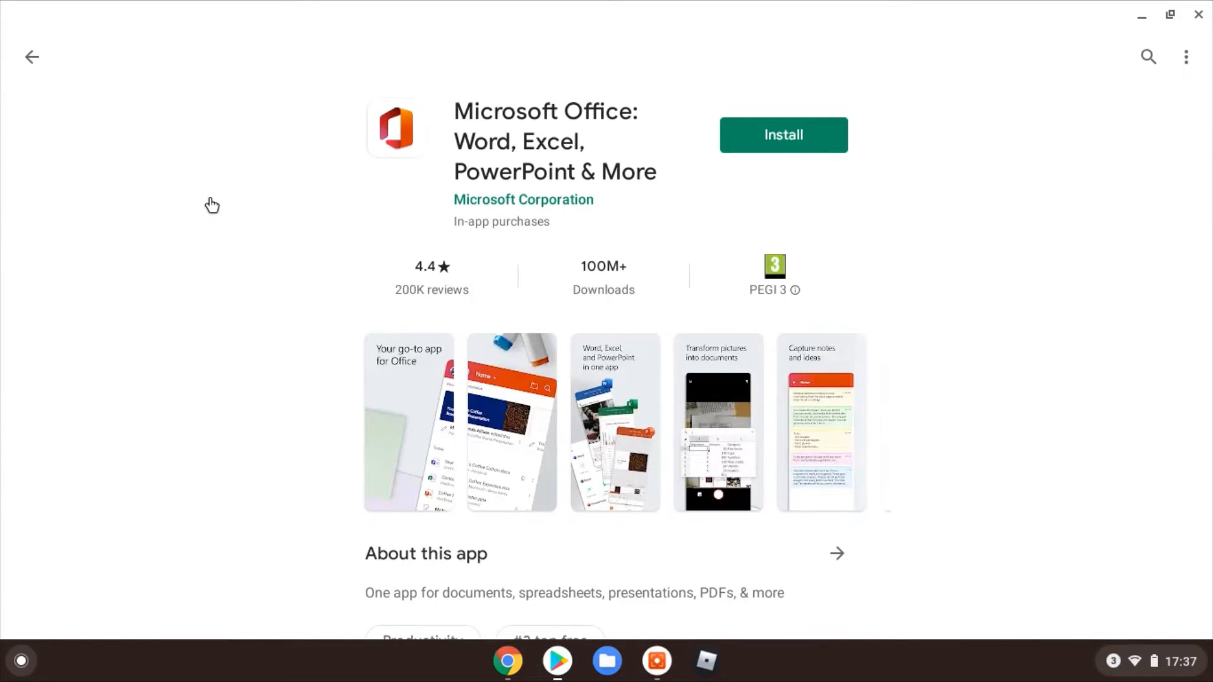
mouse_move(302, 251)
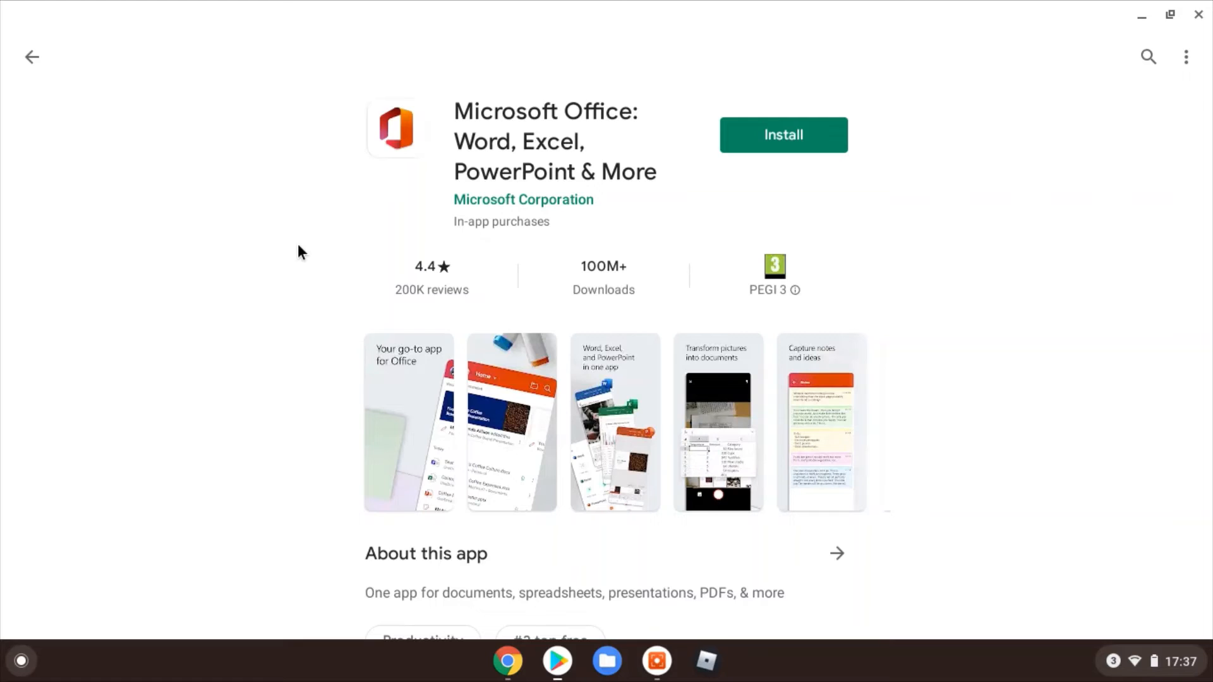
mouse_move(66, 80)
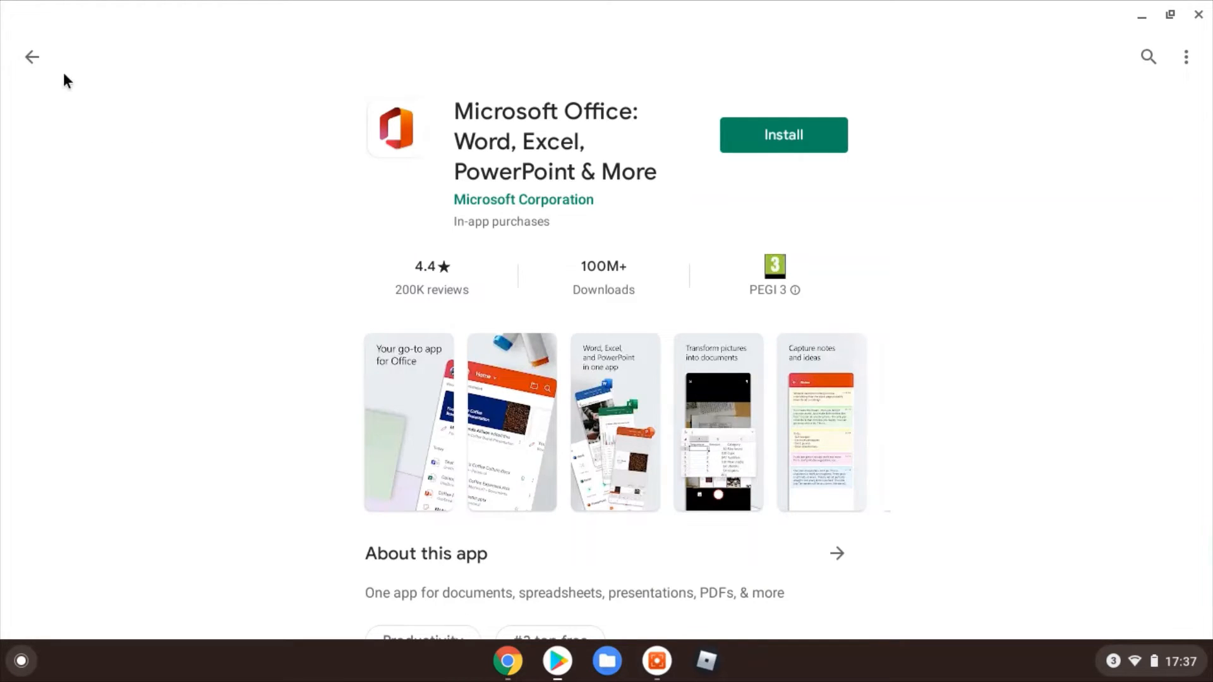
mouse_move(31, 56)
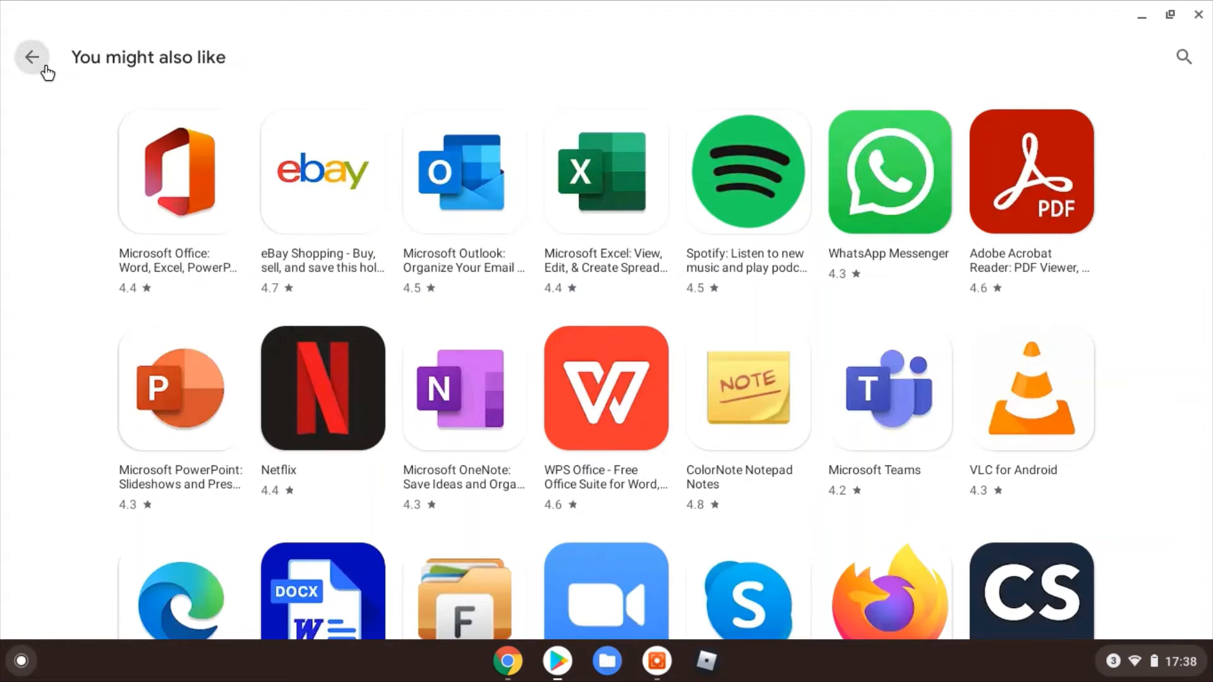
click(32, 56)
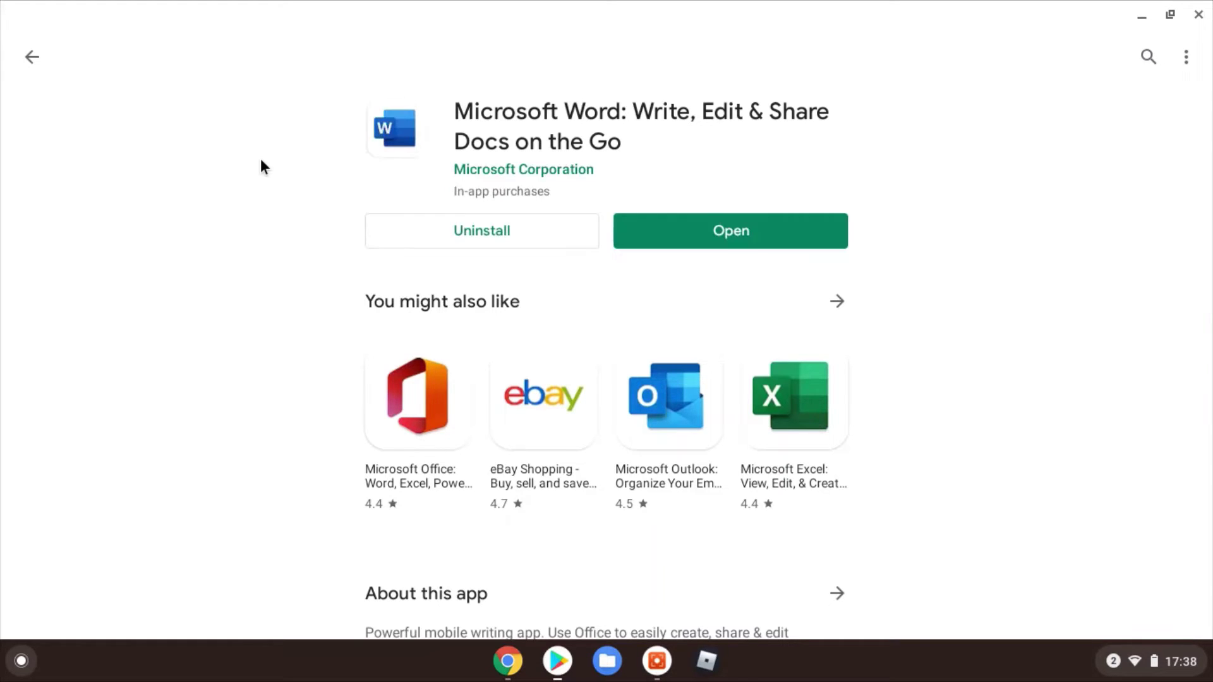
mouse_move(478, 144)
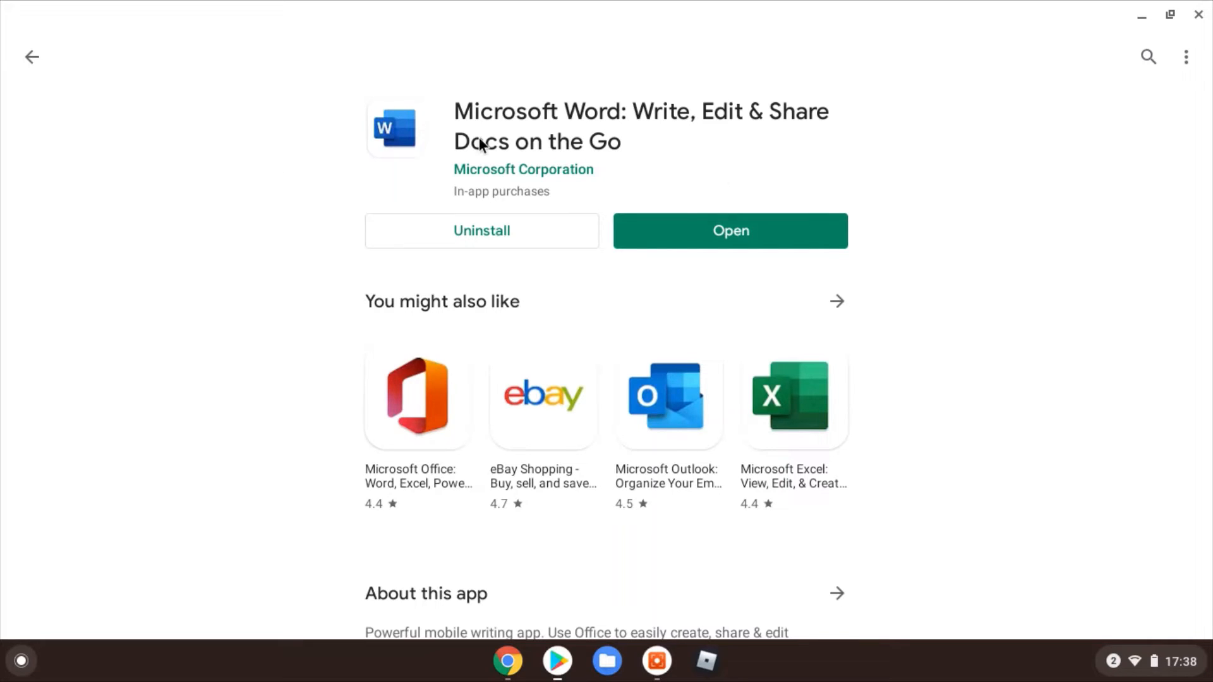
- Open the installed Word app and allow it storage access
click(728, 231)
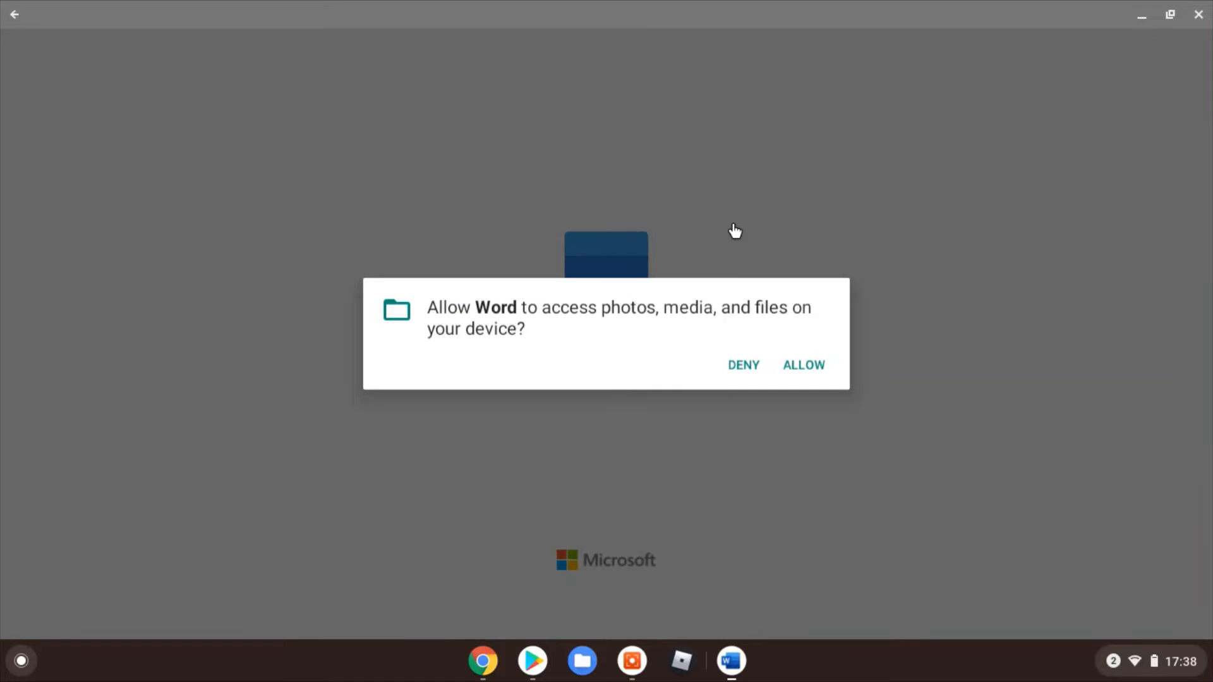
mouse_move(803, 365)
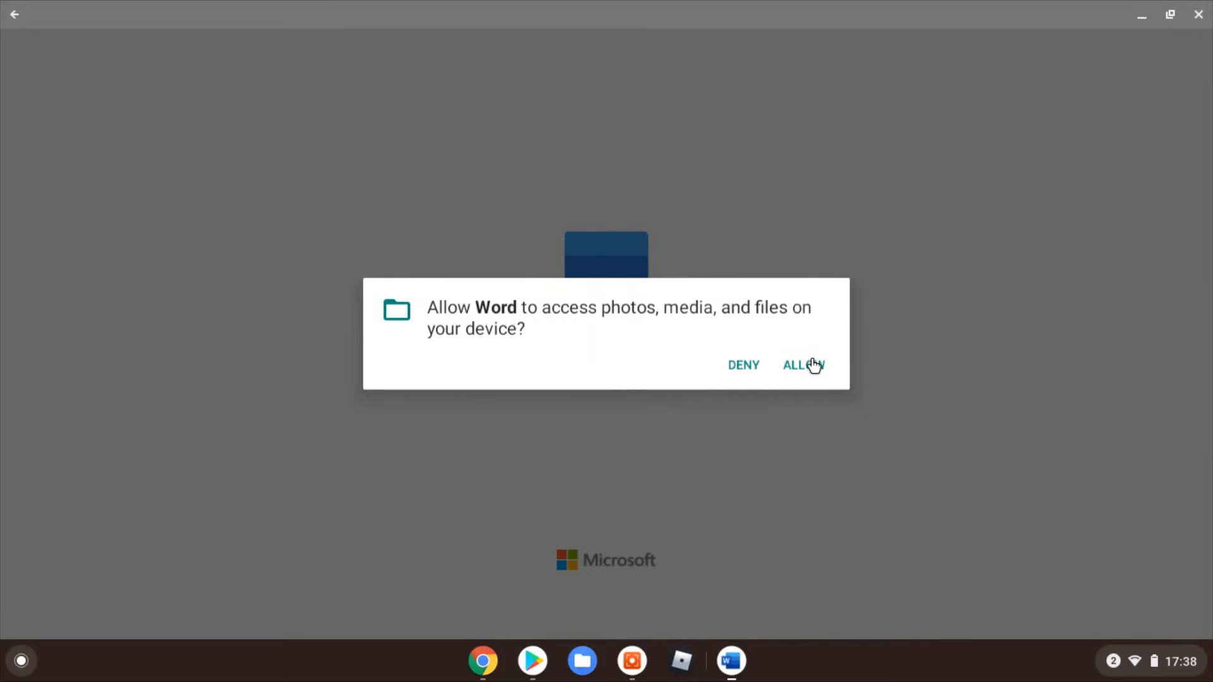
click(803, 364)
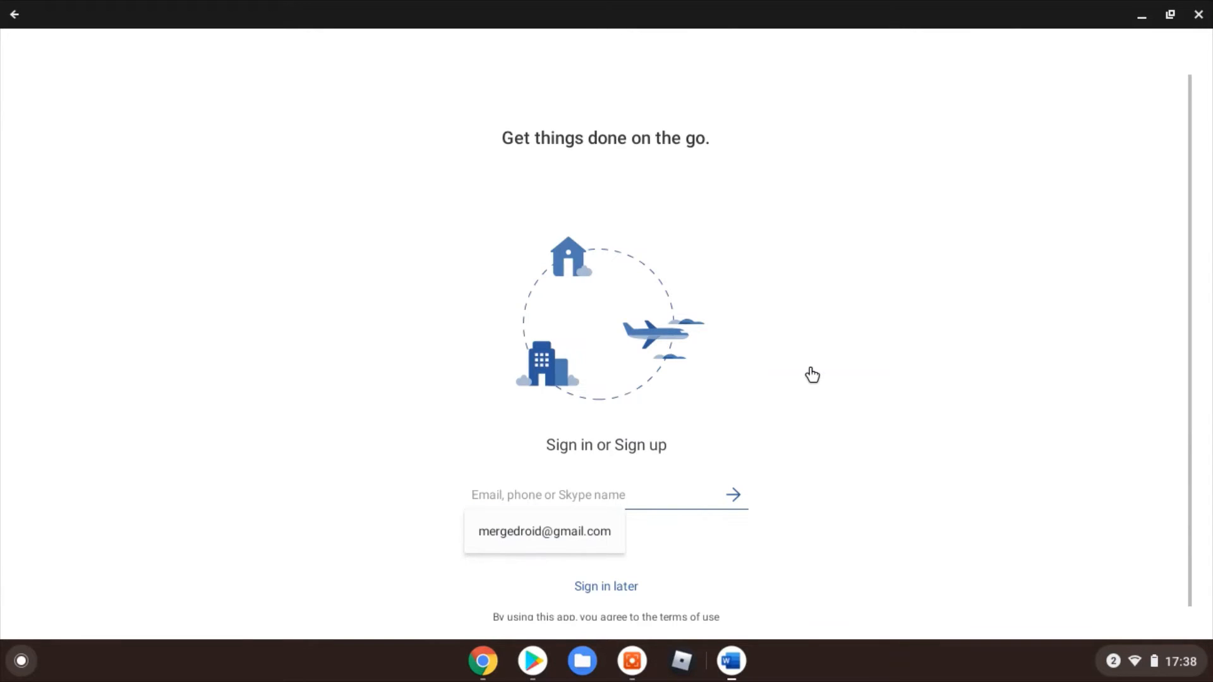
mouse_move(530, 531)
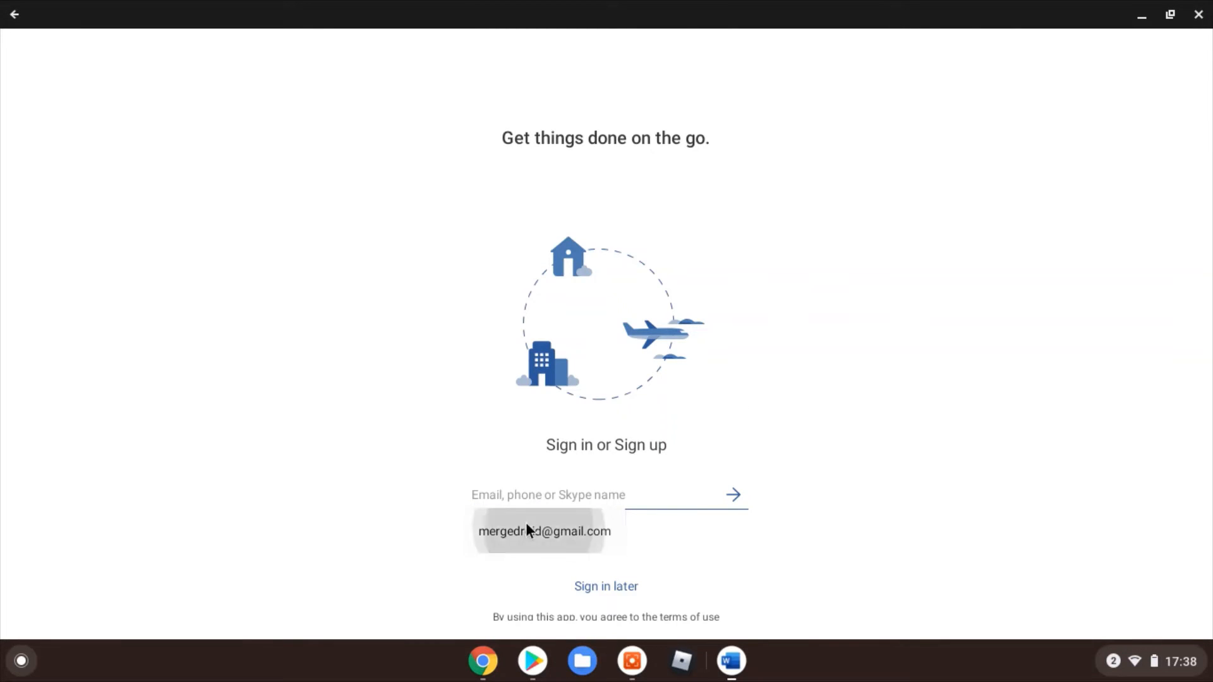
- Sign in with the suggested account and password, saving the password to Google
click(544, 531)
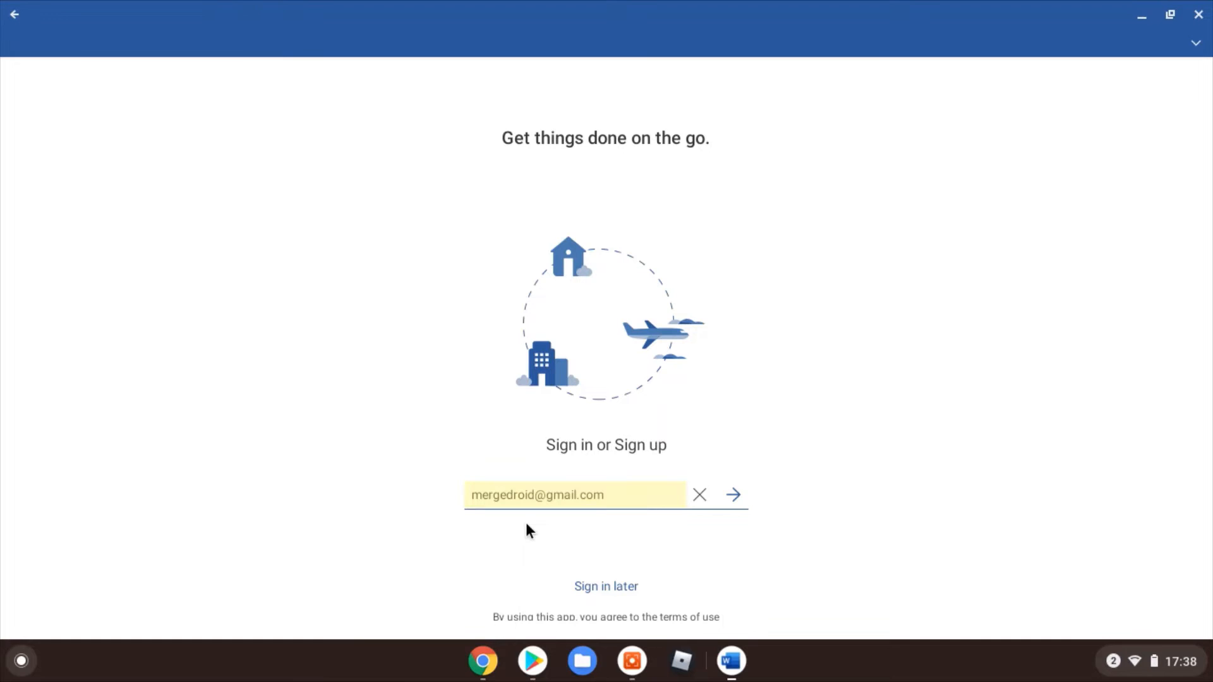
click(732, 495)
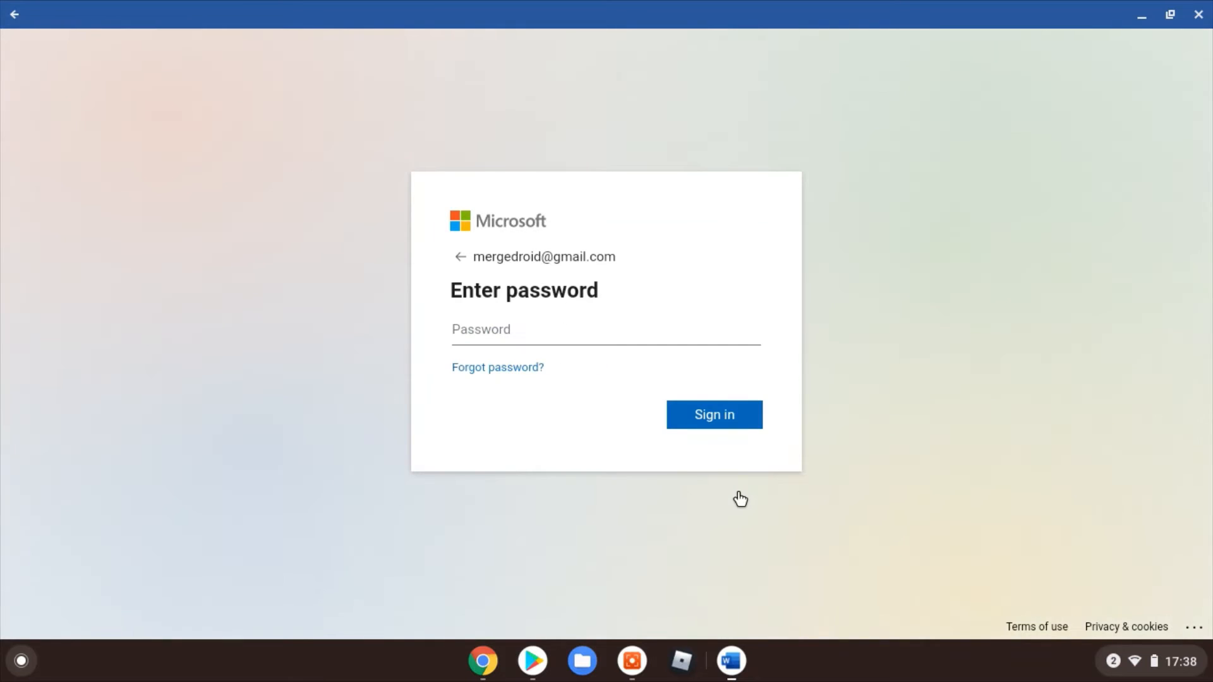
click(603, 329)
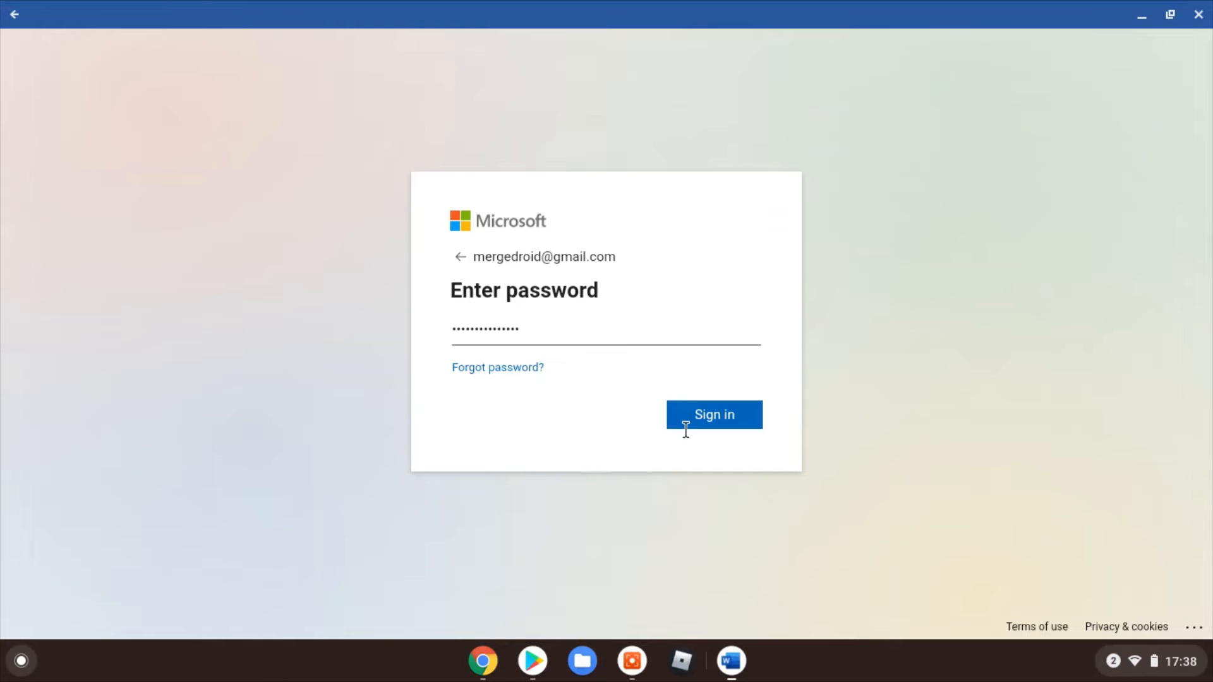
click(713, 414)
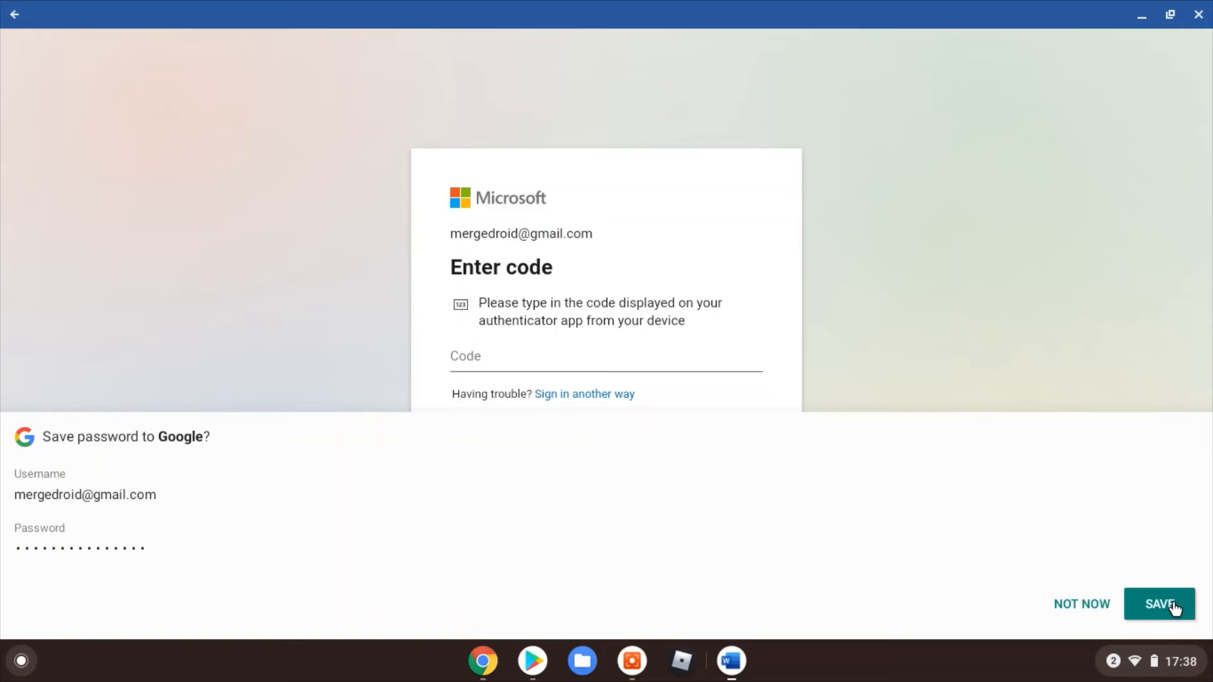
click(1158, 603)
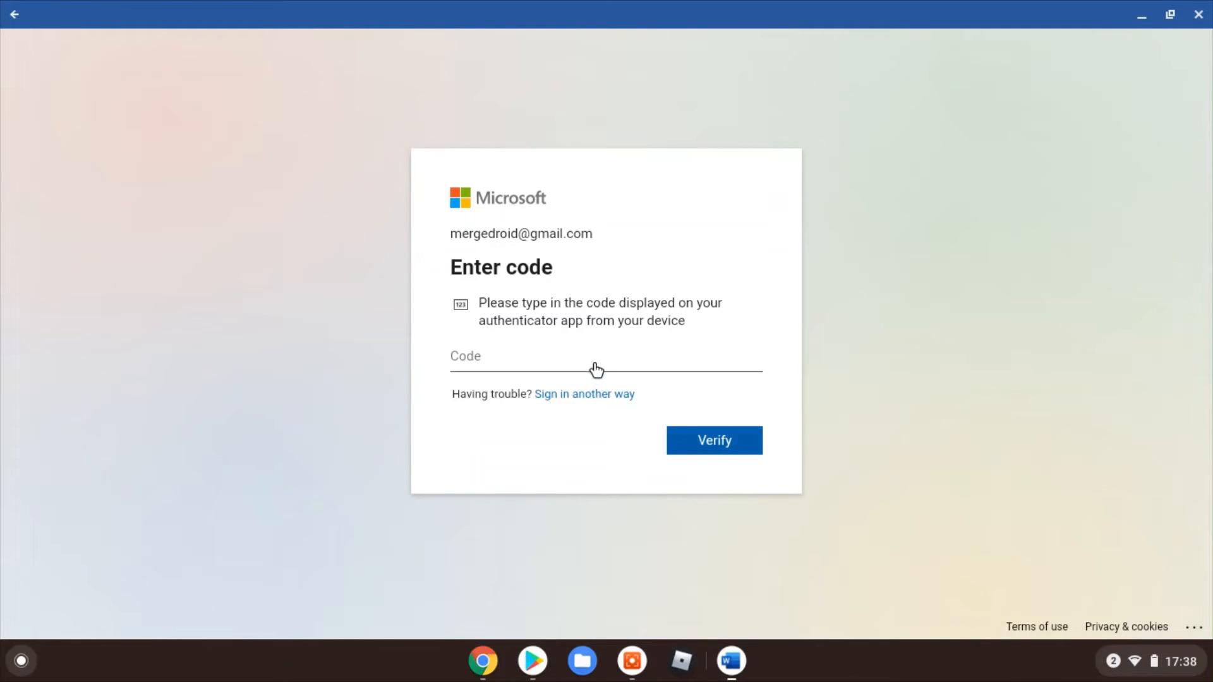
click(606, 356)
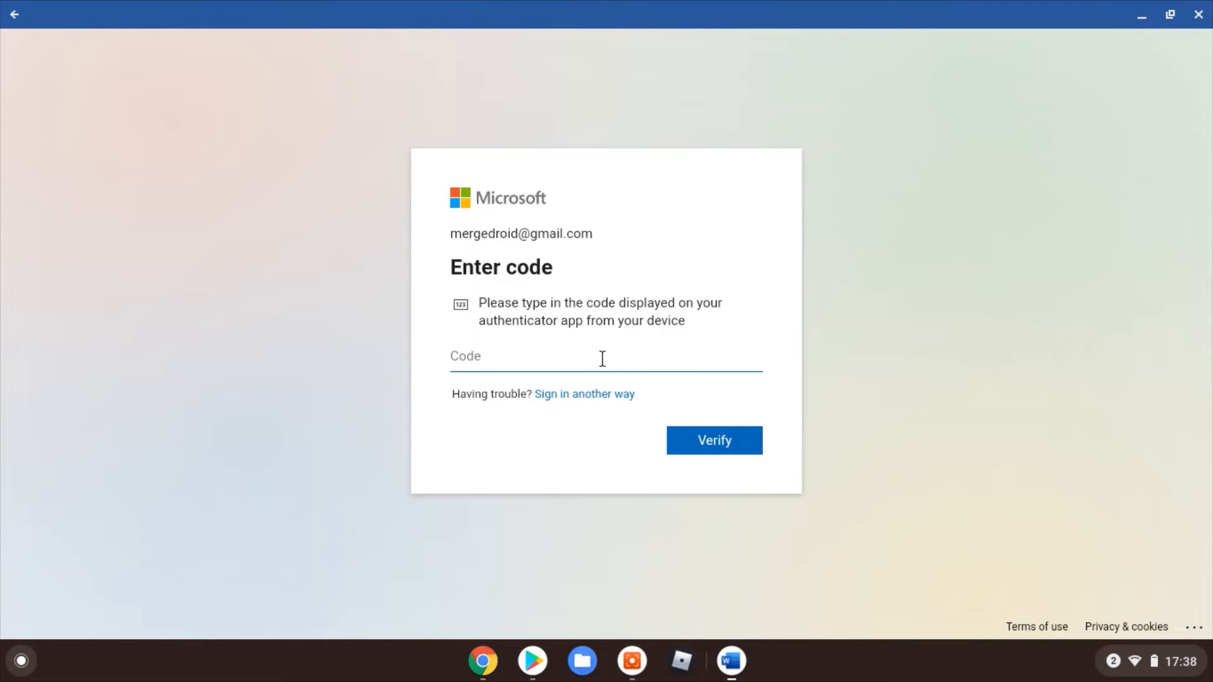
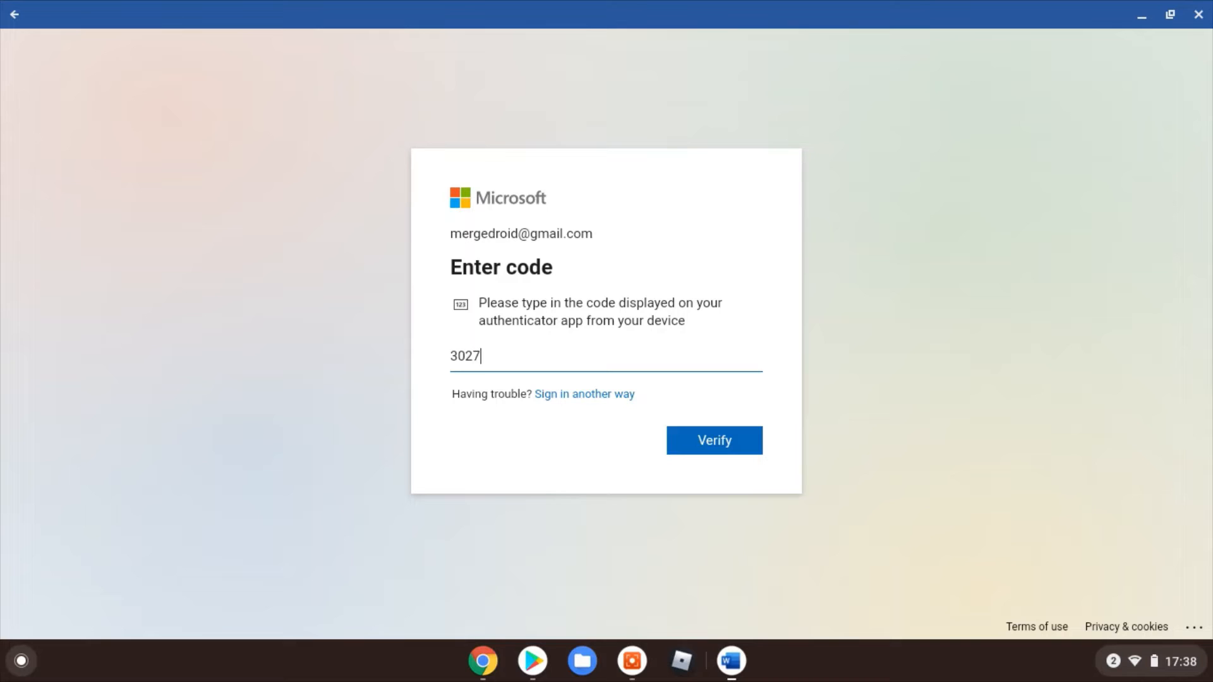
click(712, 440)
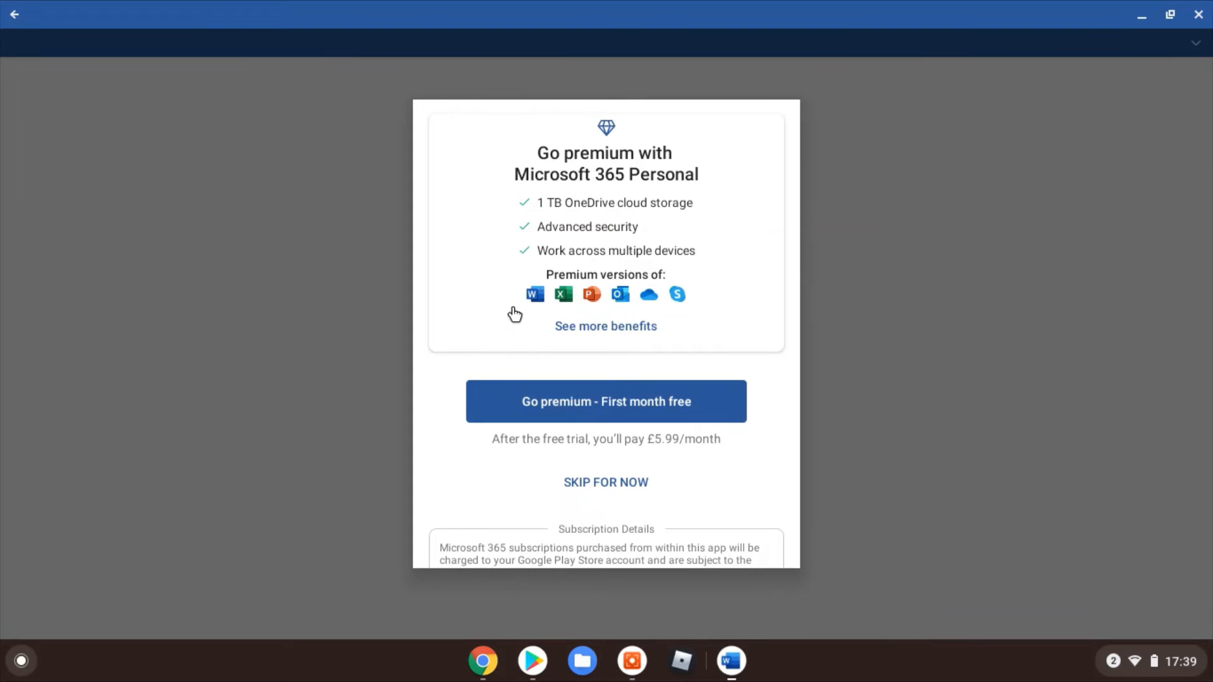
mouse_move(619, 409)
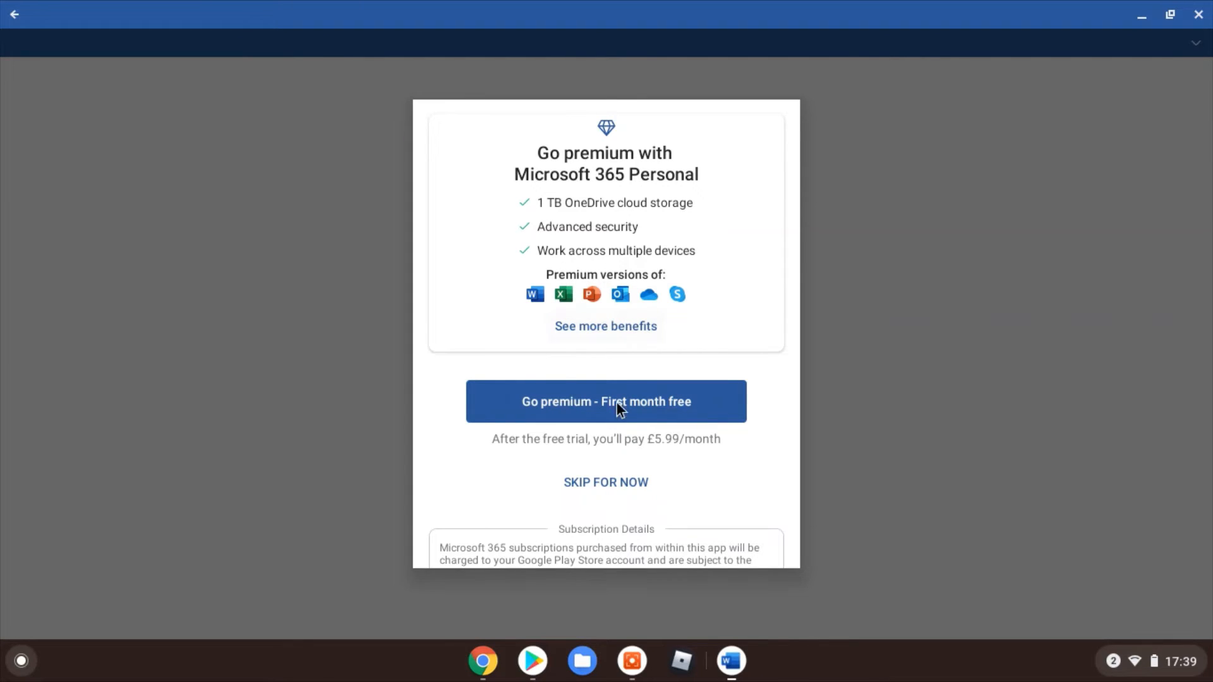
mouse_move(683, 454)
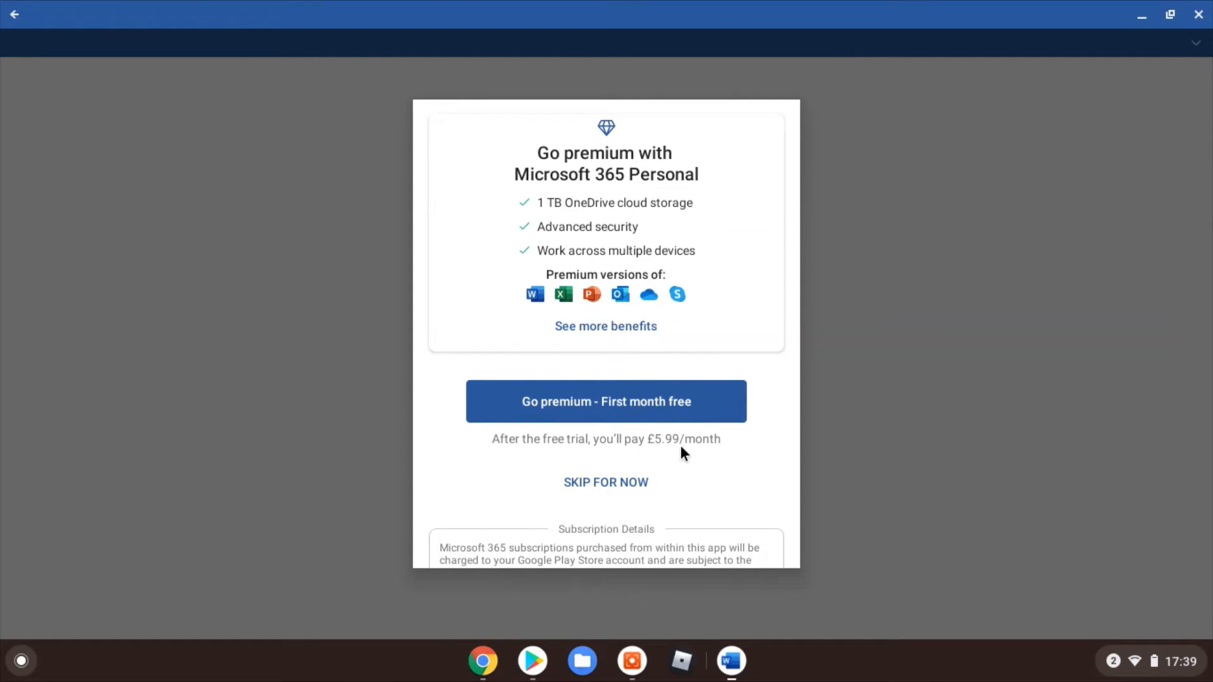
mouse_move(693, 493)
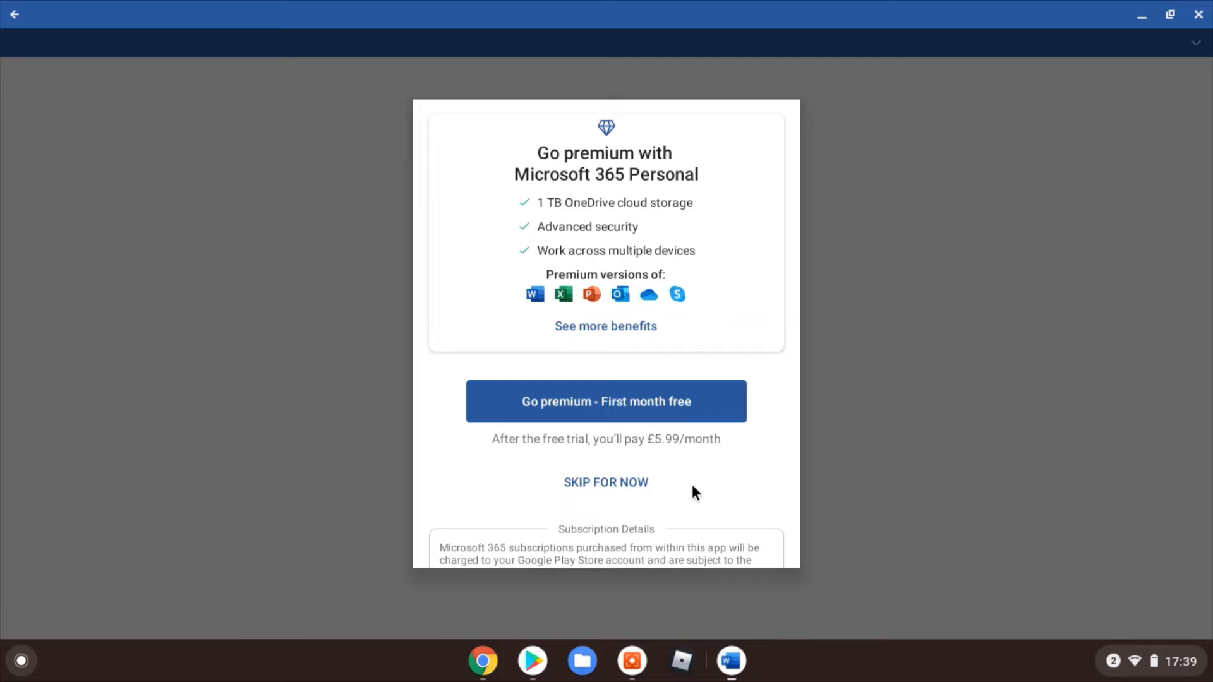
mouse_move(625, 482)
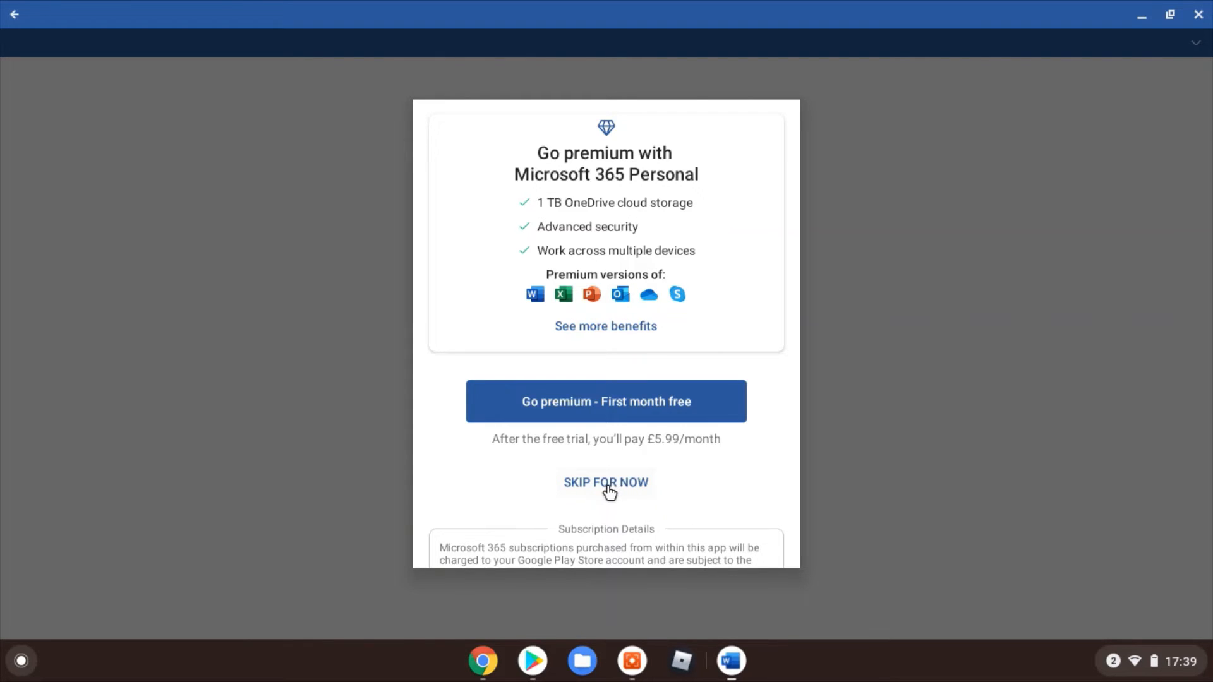
- Skip the premium offer, get past the privacy notices and decline optional data
click(606, 482)
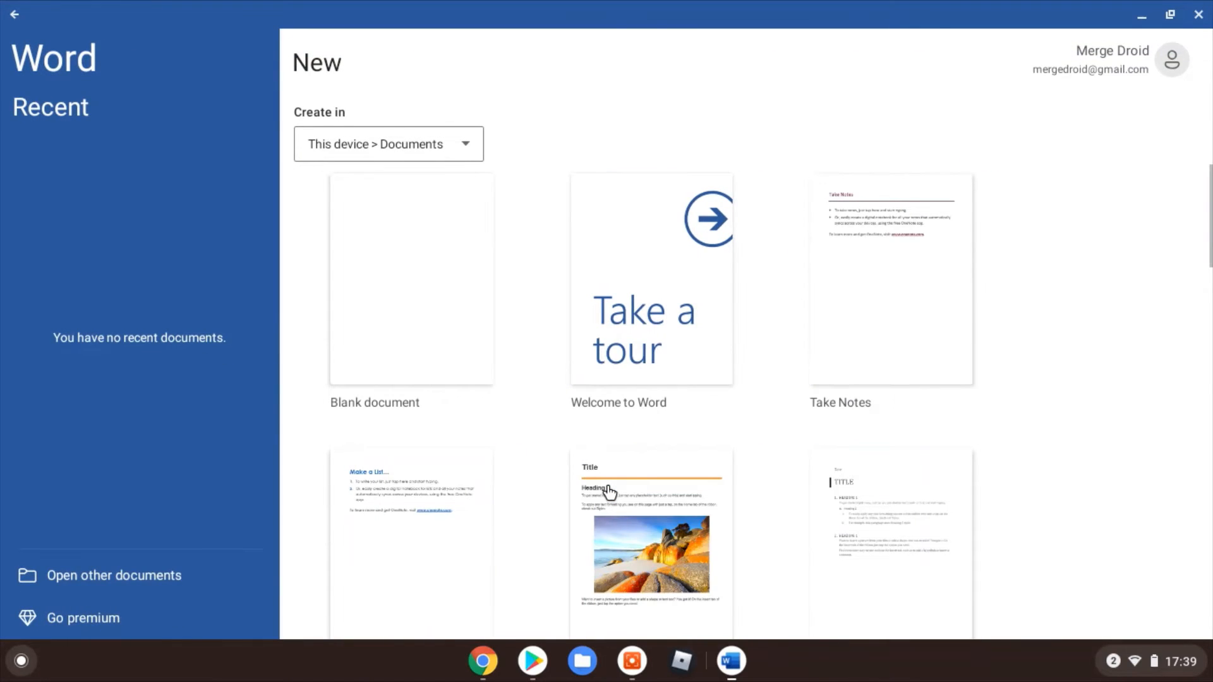
mouse_move(580, 487)
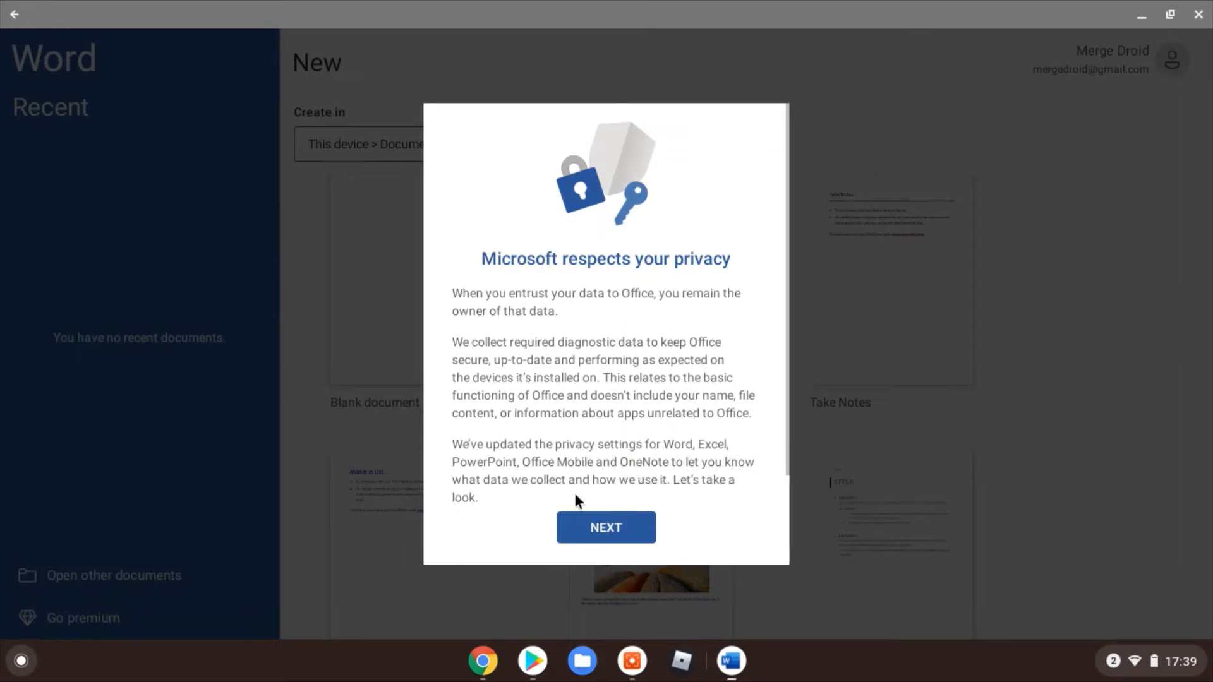
click(606, 527)
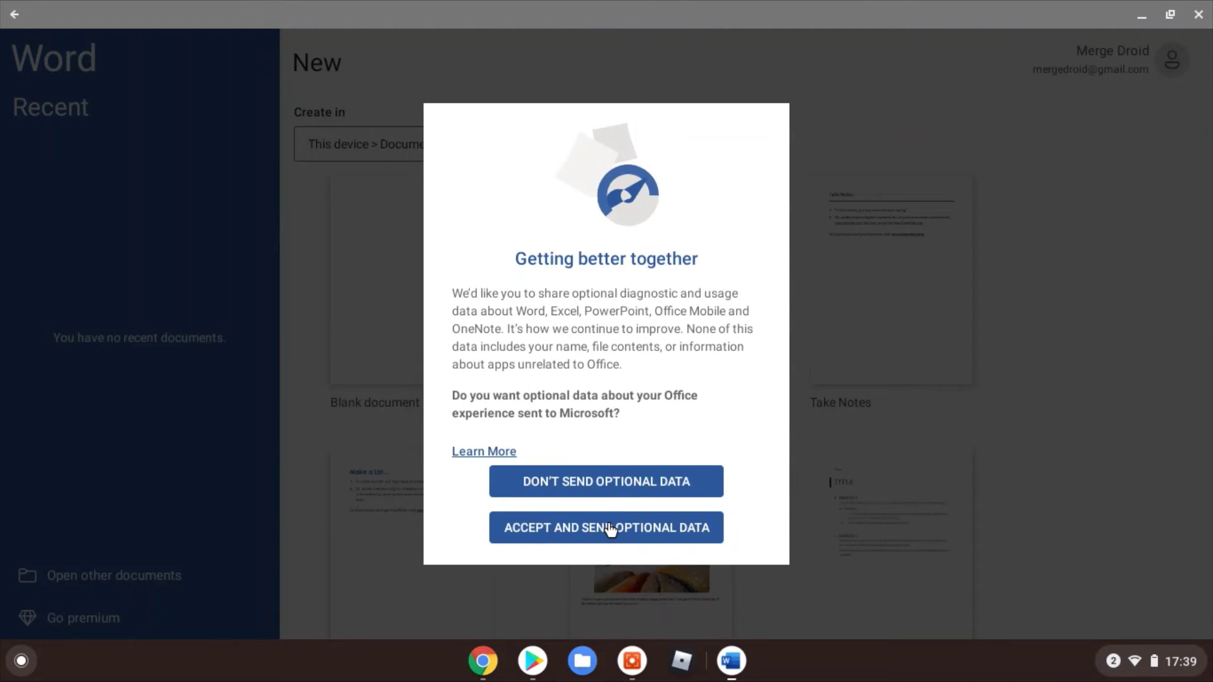
mouse_move(606, 481)
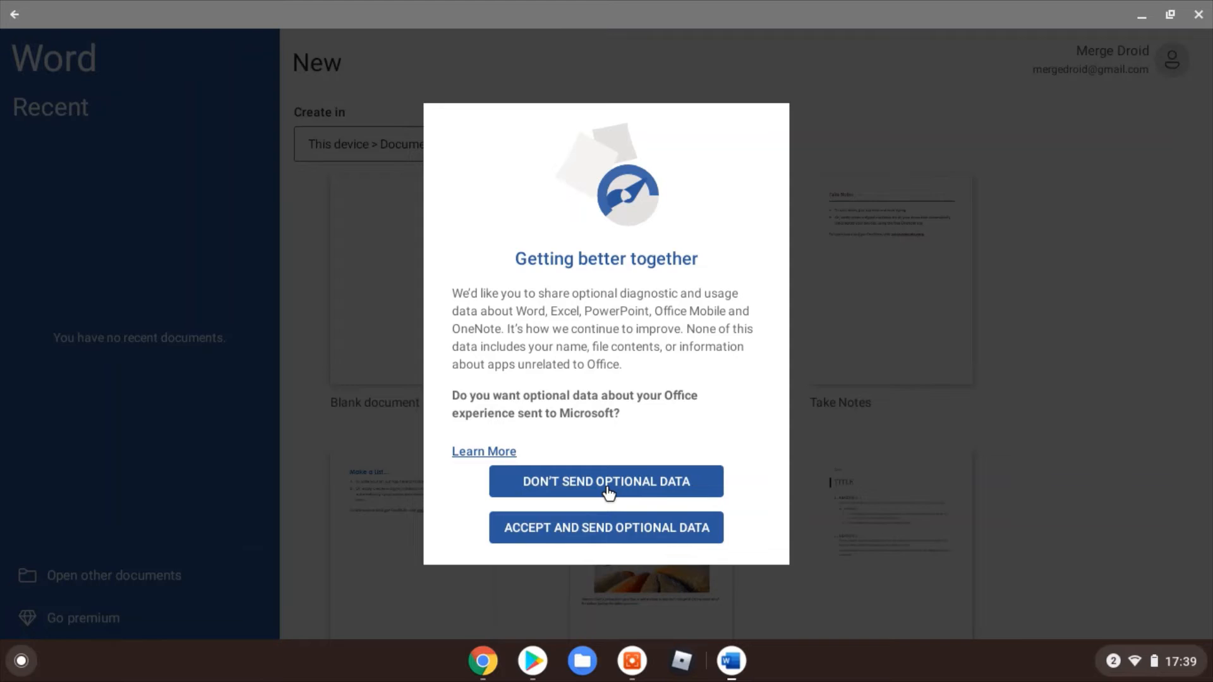
click(606, 482)
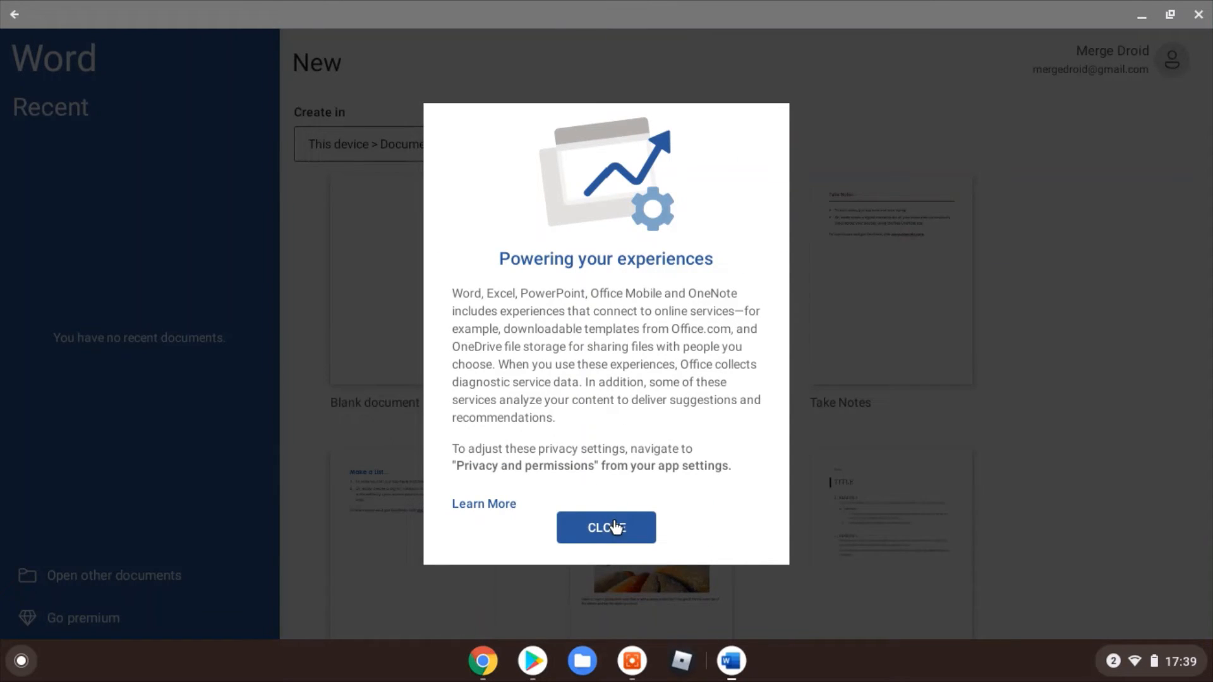
click(605, 527)
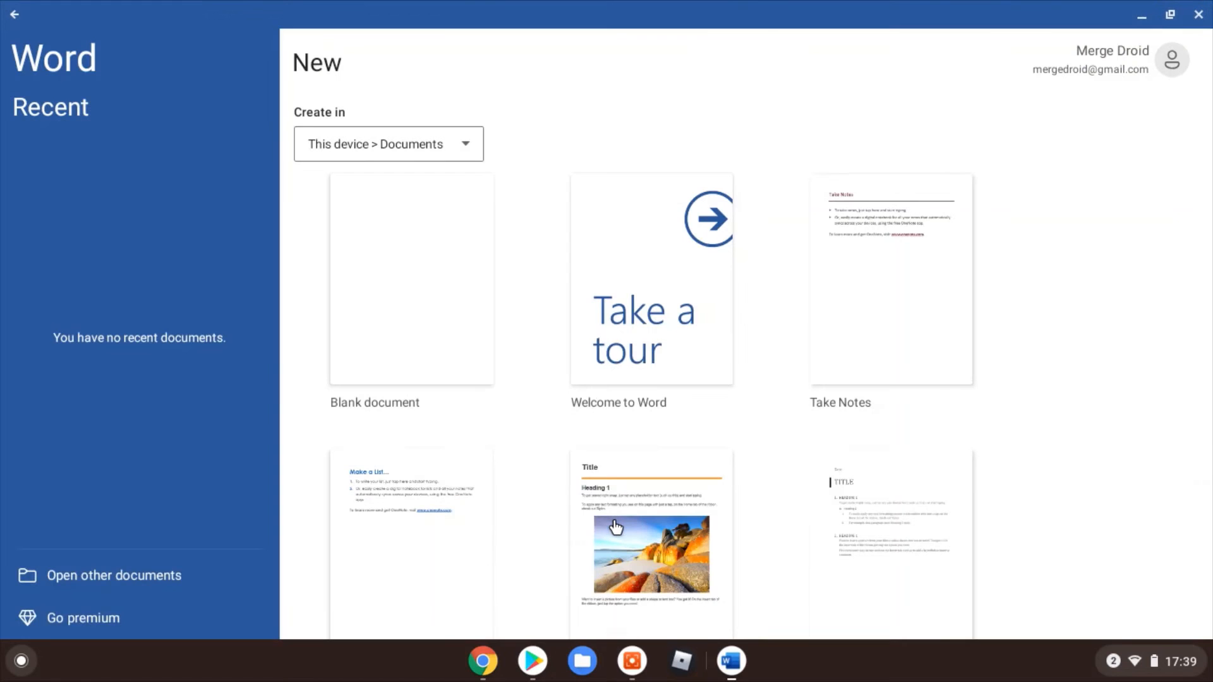
mouse_move(194, 357)
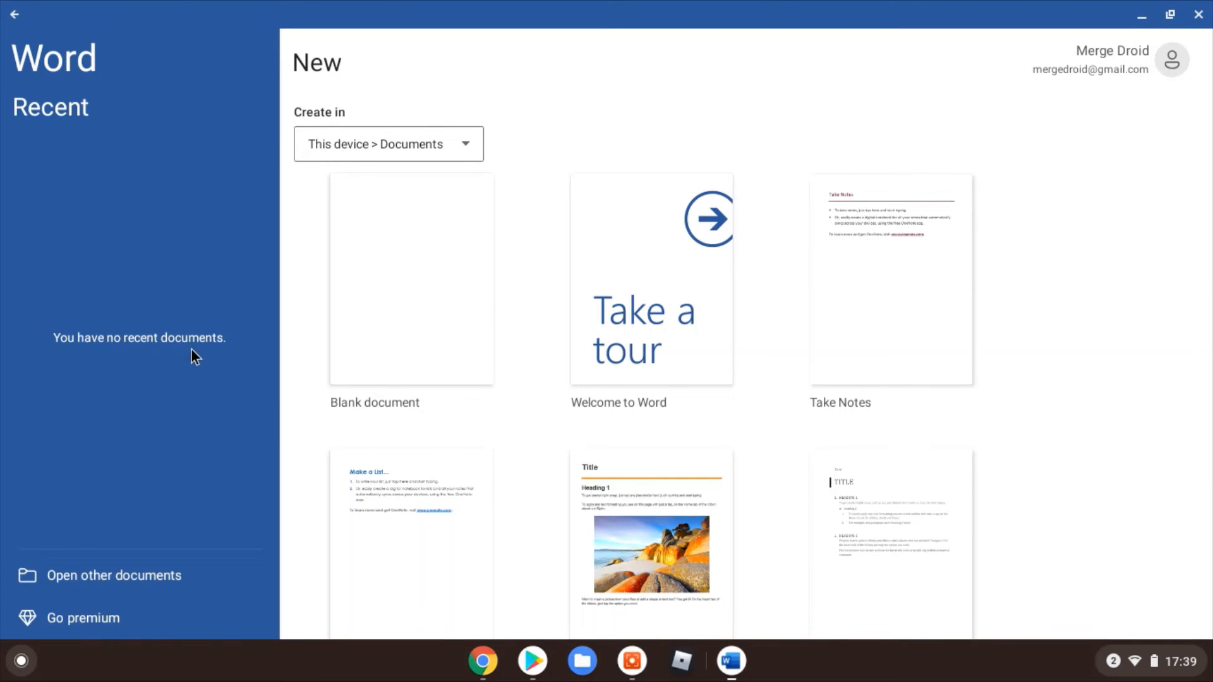
- Open Document 1.docx from OneDrive - Personal storage
click(386, 144)
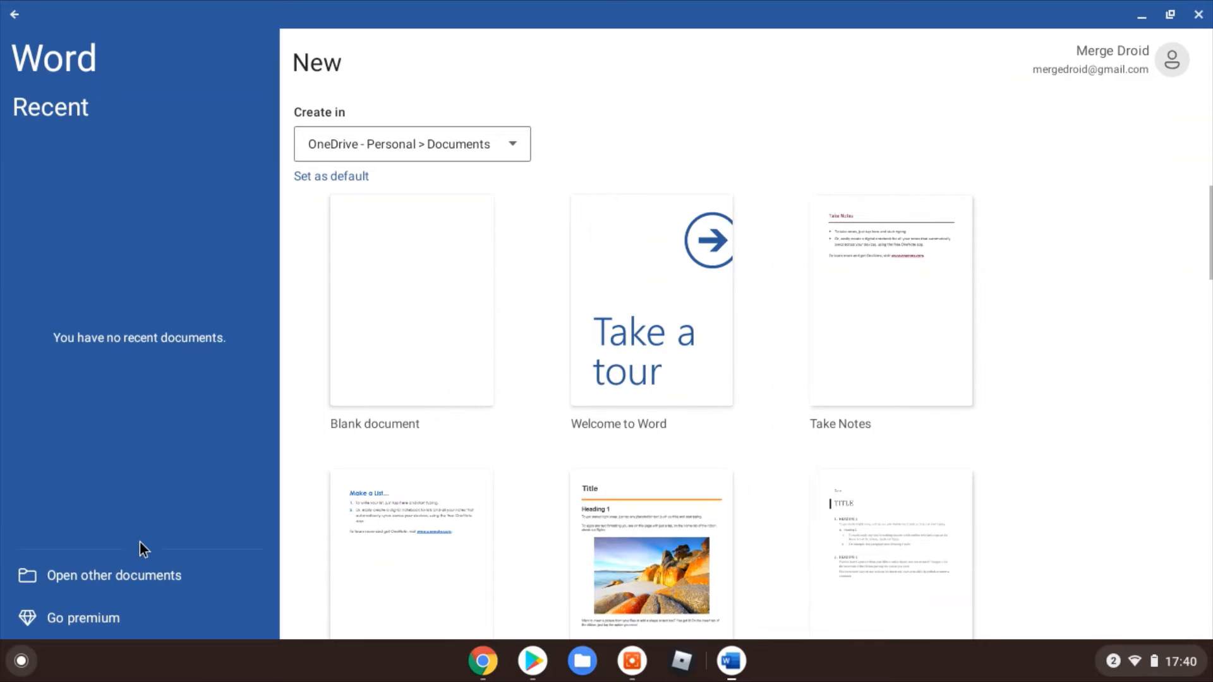
click(115, 575)
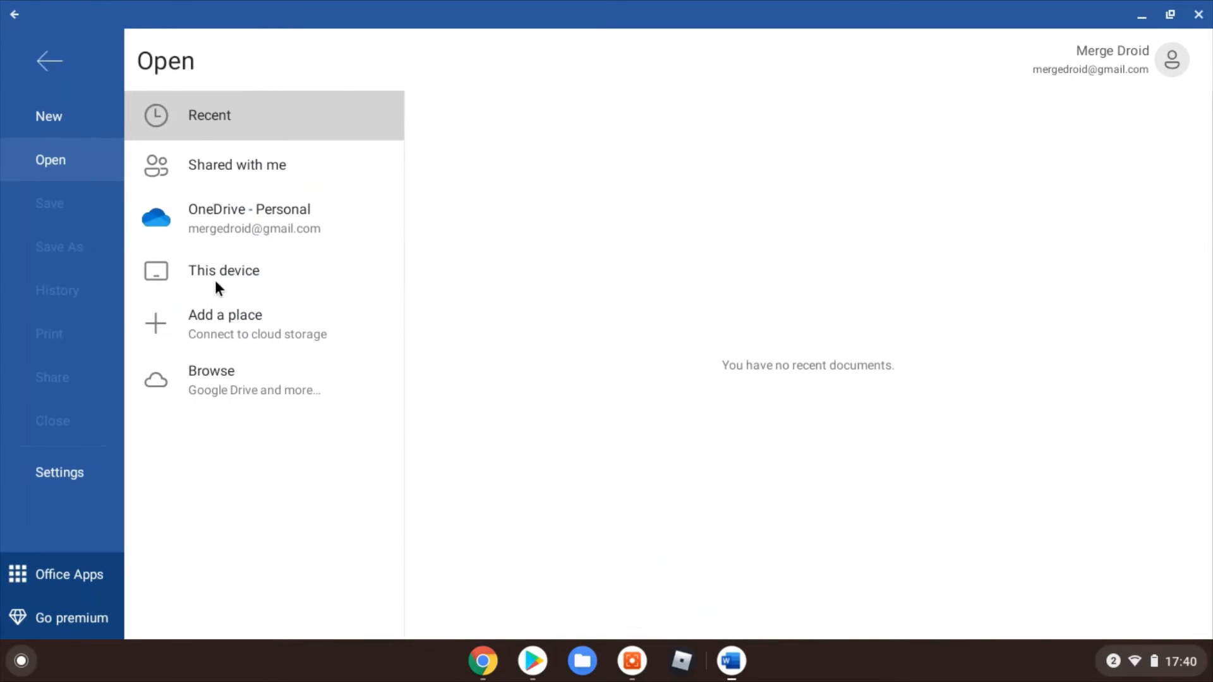
click(249, 218)
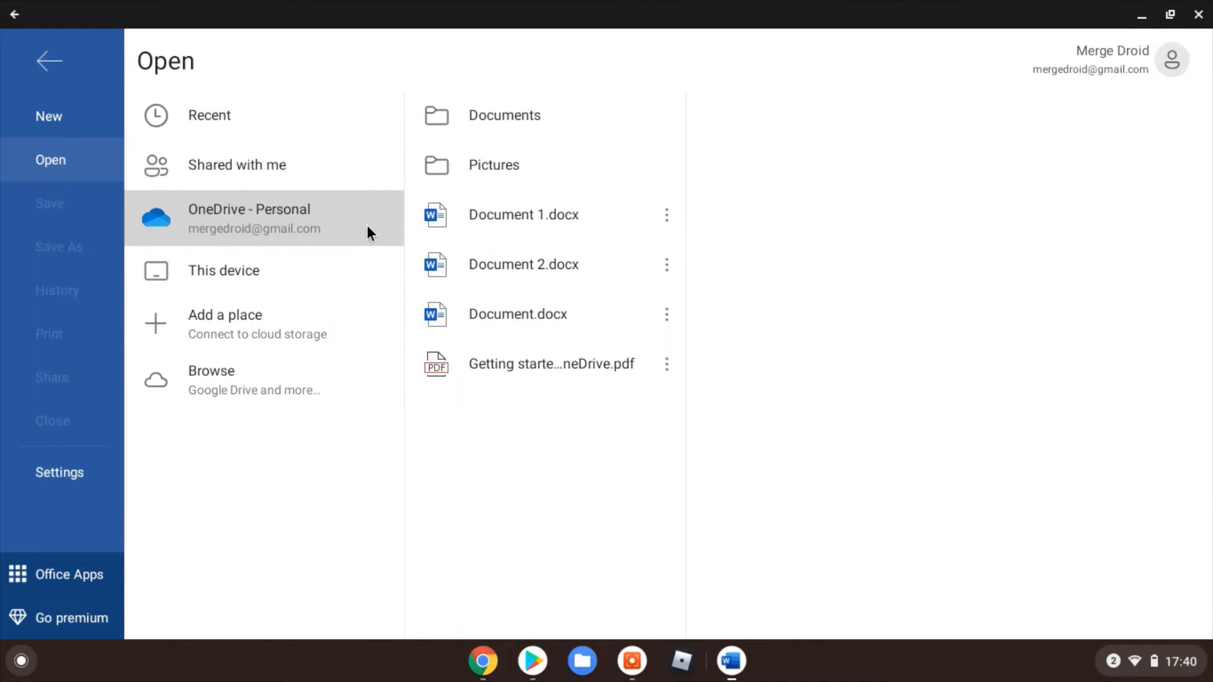
mouse_move(480, 228)
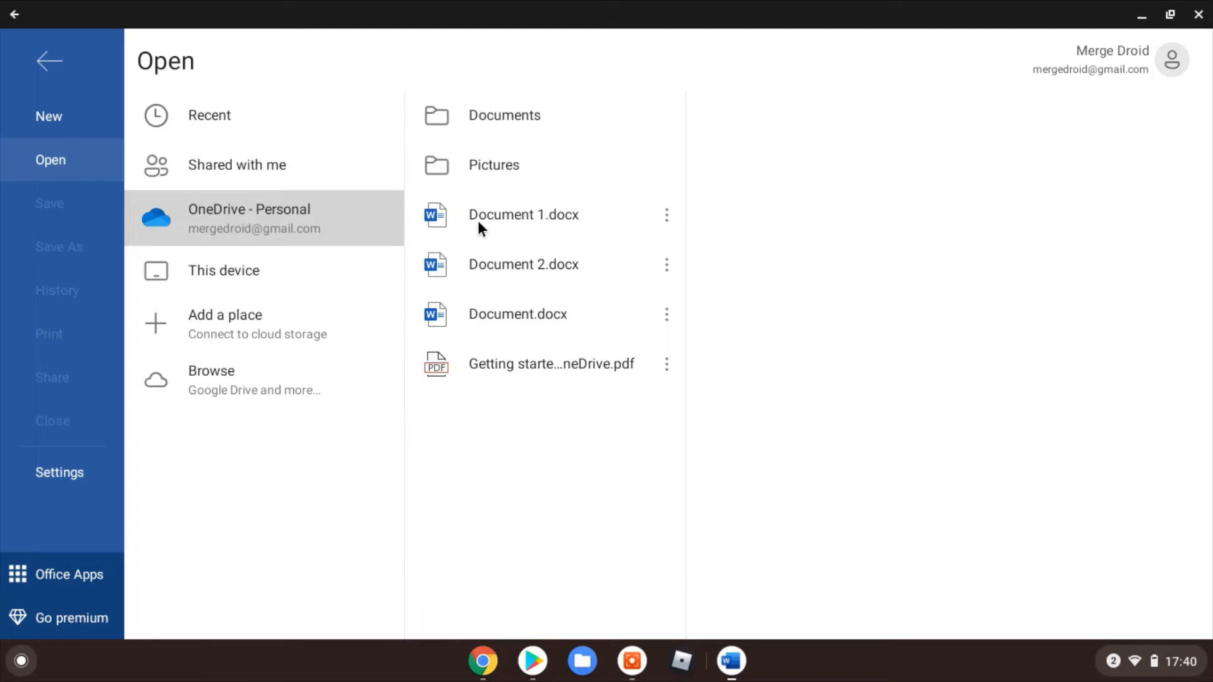
click(524, 214)
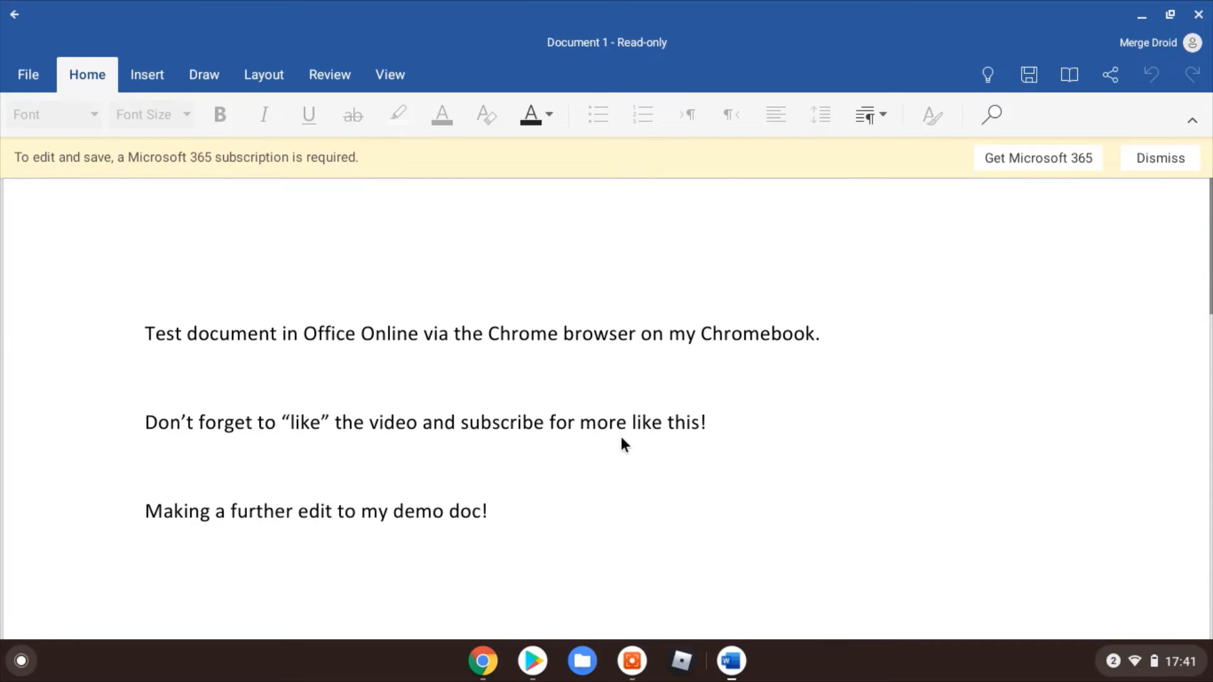
mouse_move(428, 229)
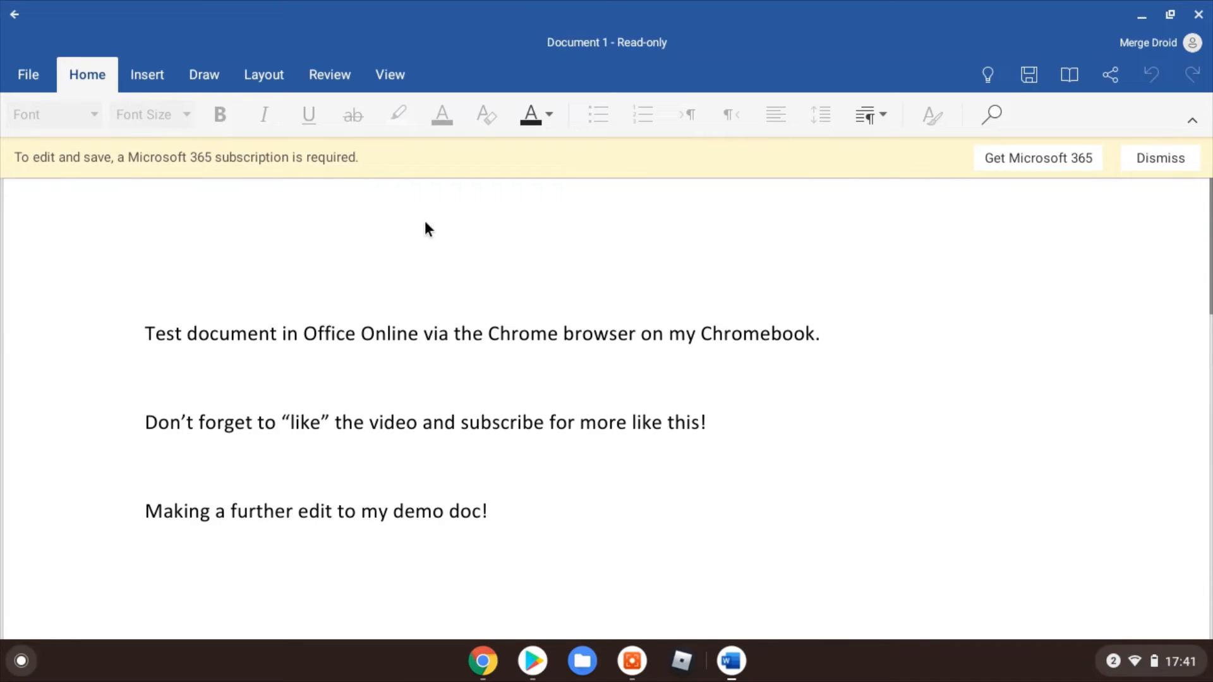
mouse_move(479, 157)
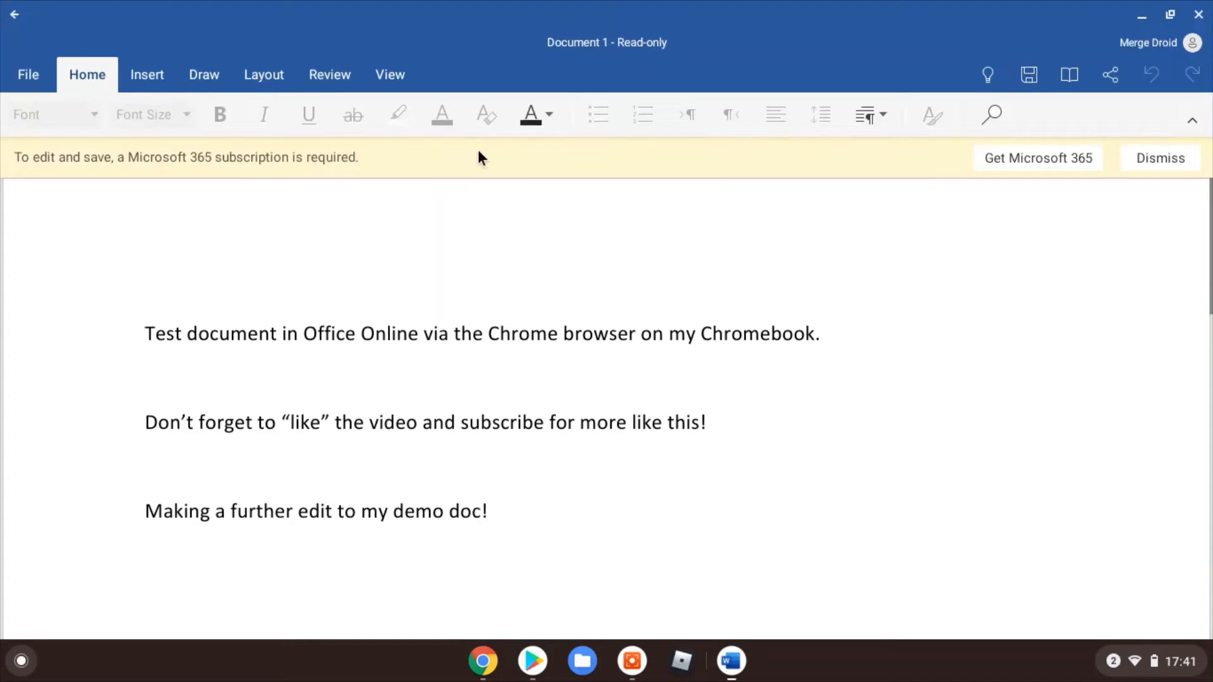
click(487, 510)
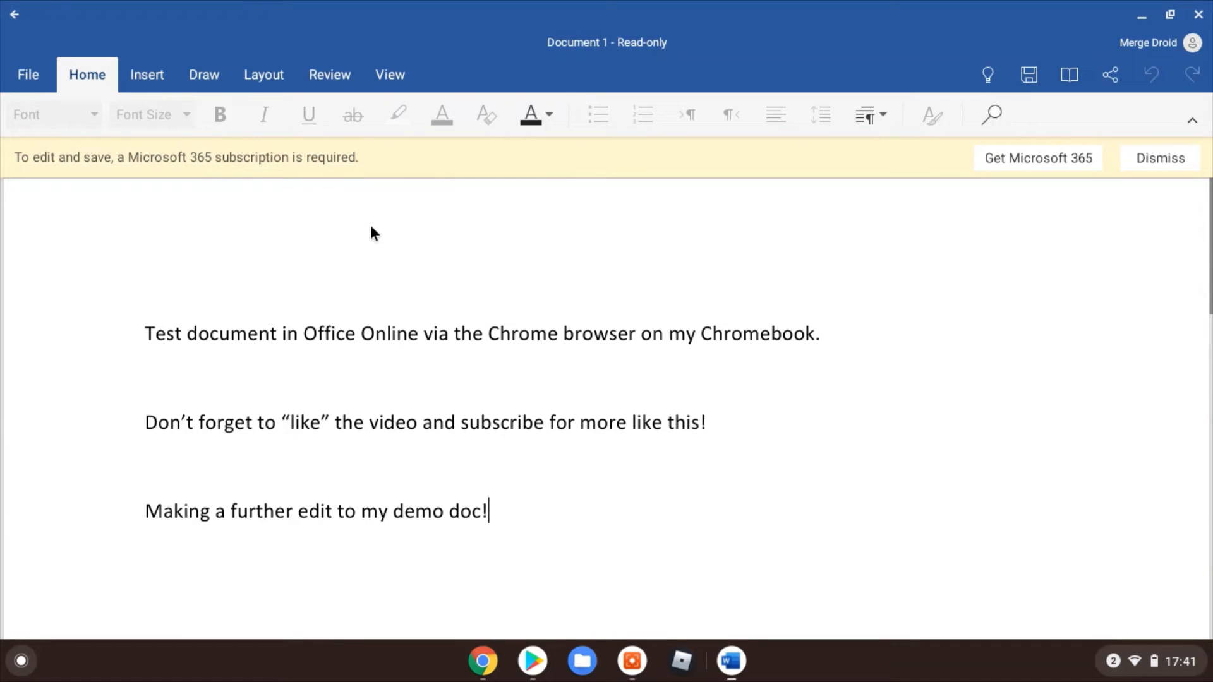
mouse_move(1037, 278)
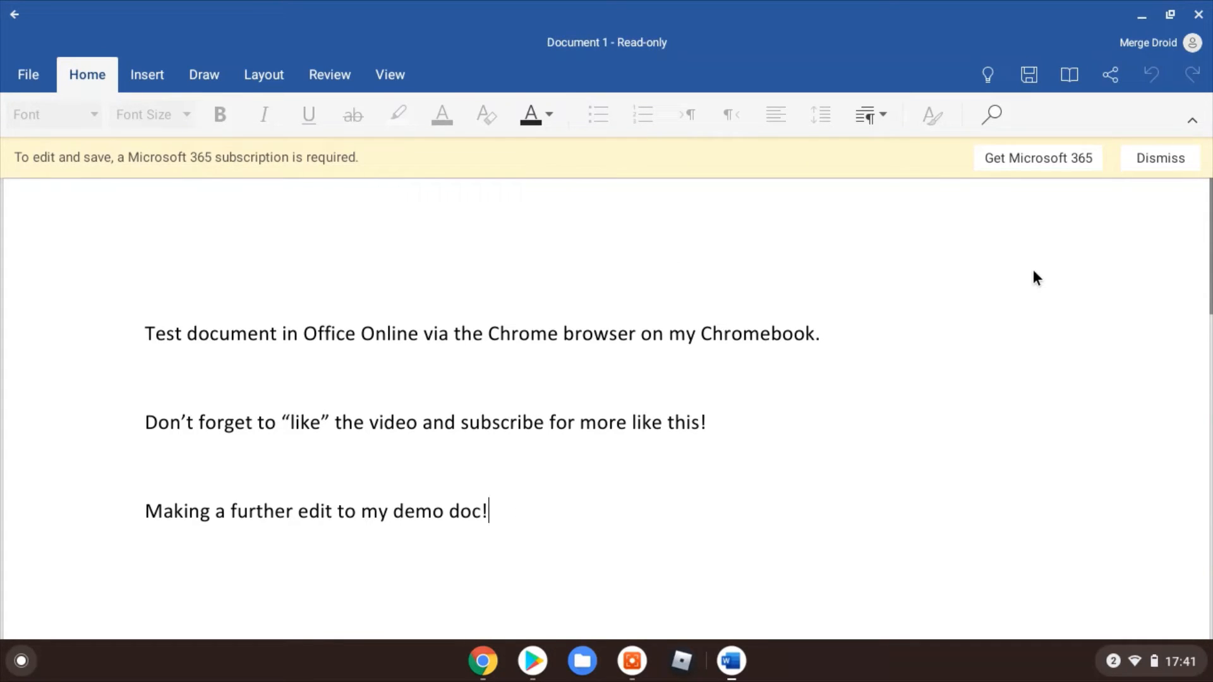
mouse_move(1140, 175)
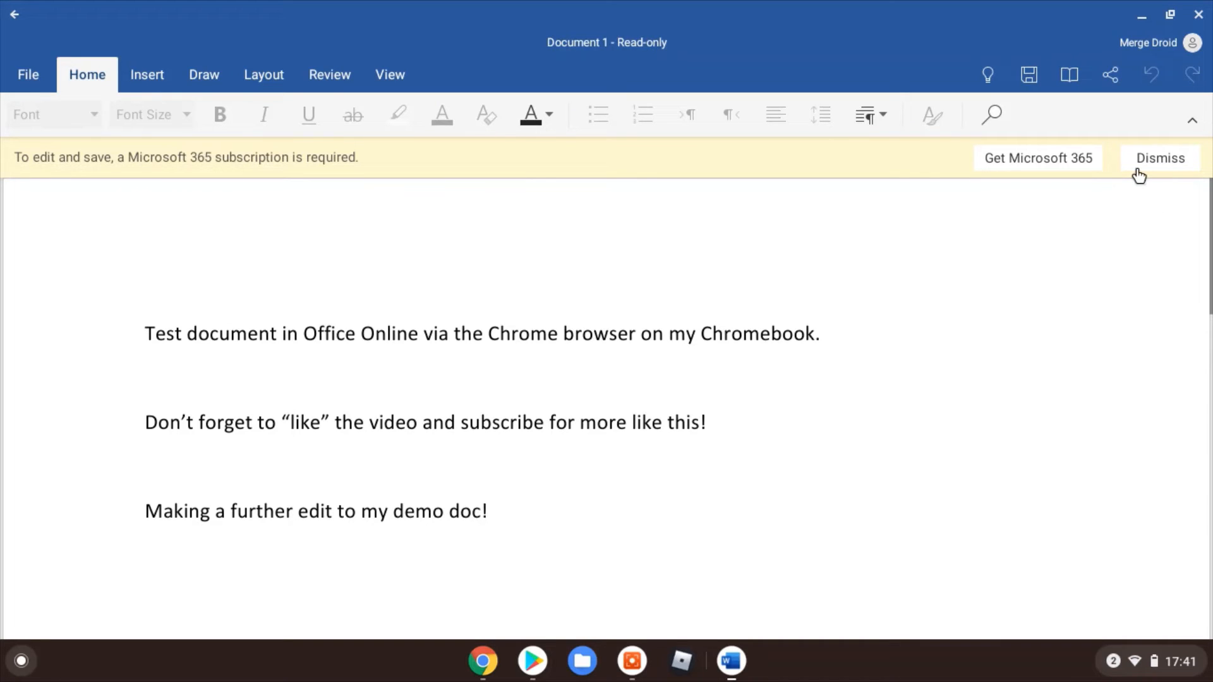
mouse_move(1122, 232)
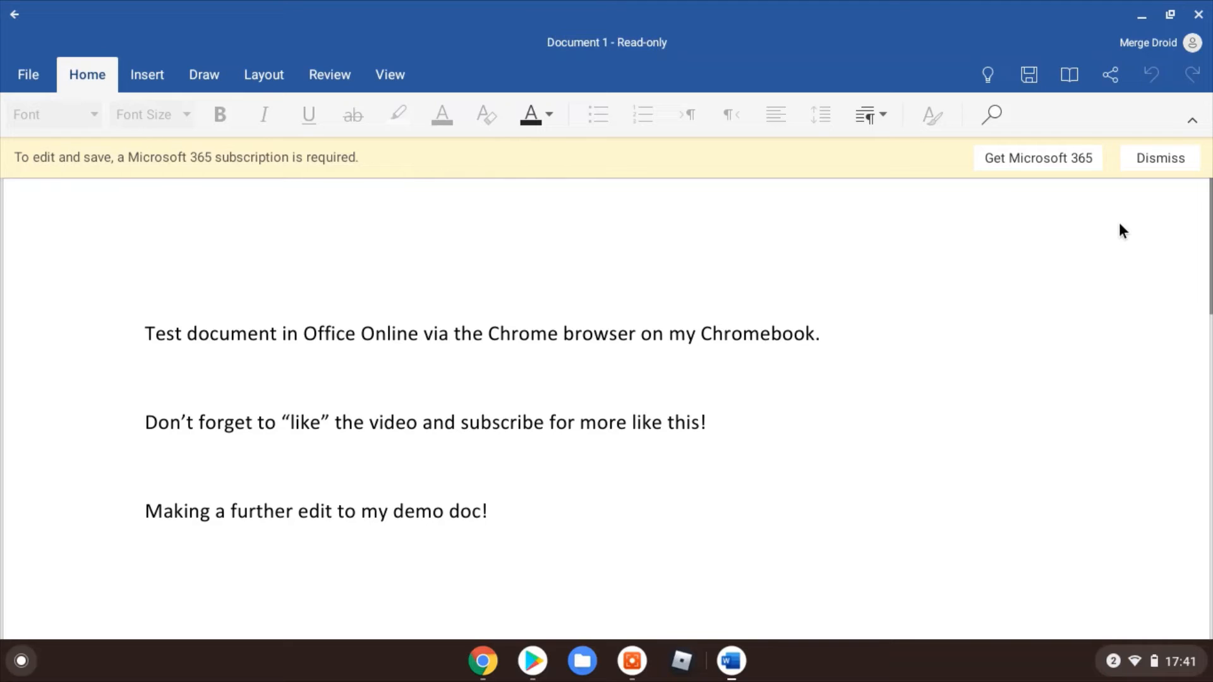
mouse_move(1161, 180)
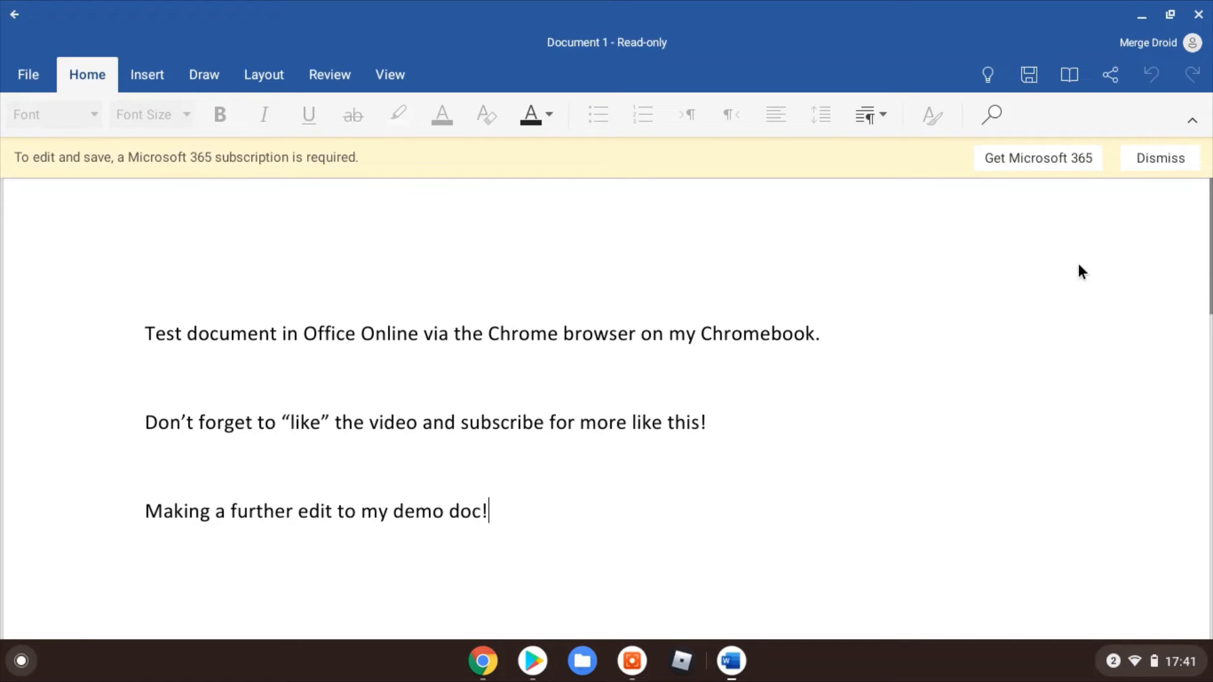
mouse_move(699, 513)
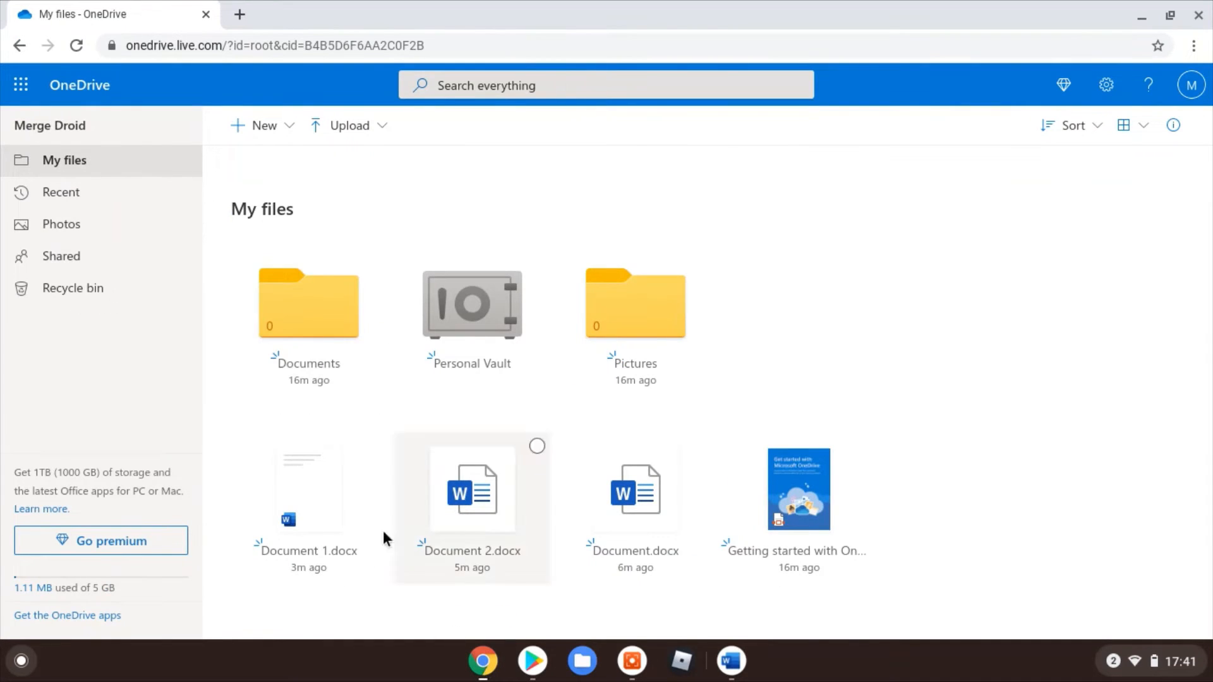
mouse_move(379, 476)
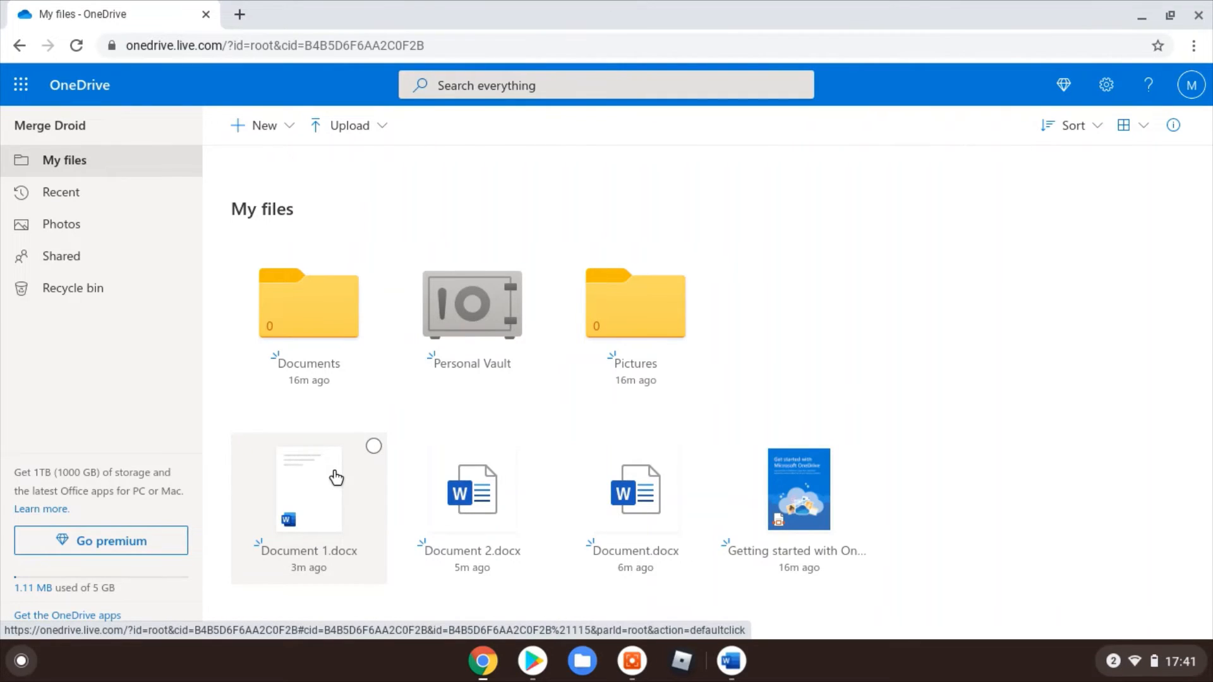
- Reopen Document 1.docx online and add a line about editing and saving free in the browser
double_click(307, 490)
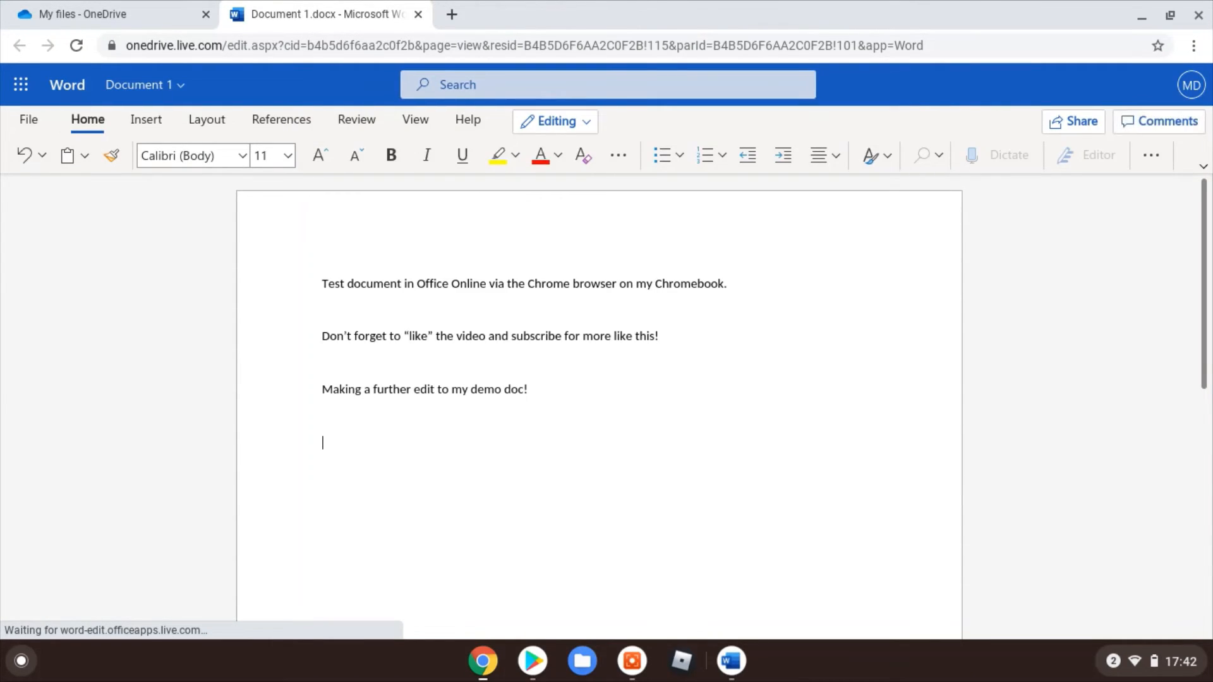
text(Still able to e)
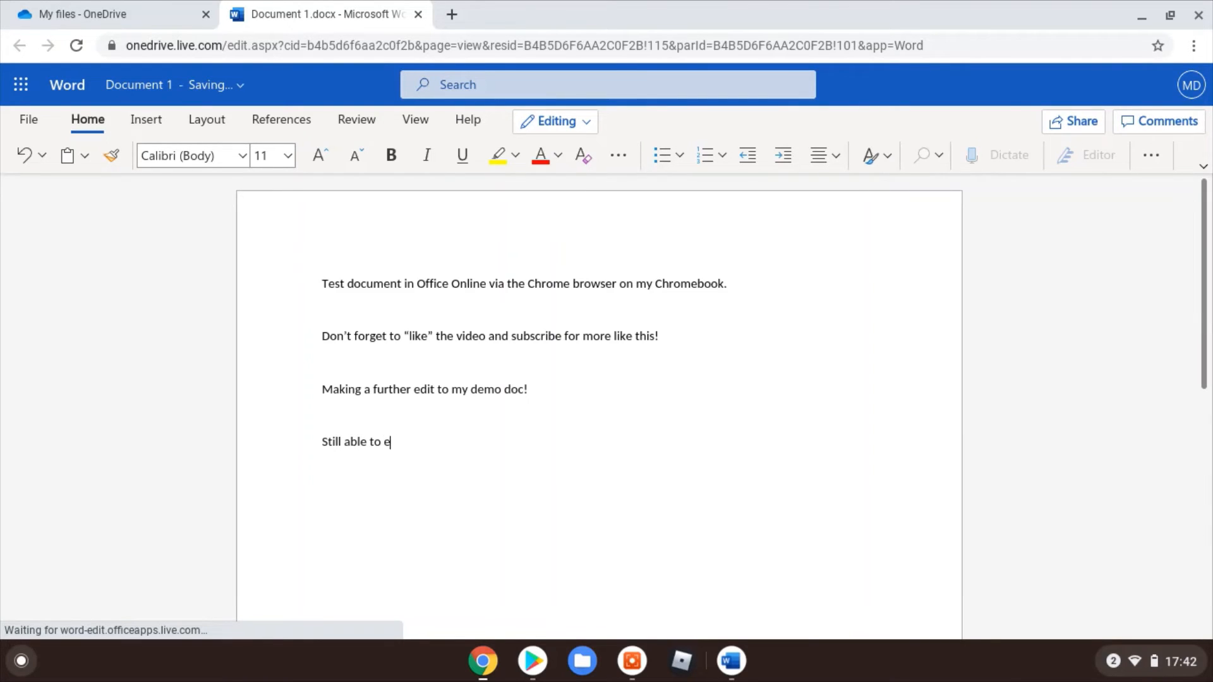
text(dit and save for)
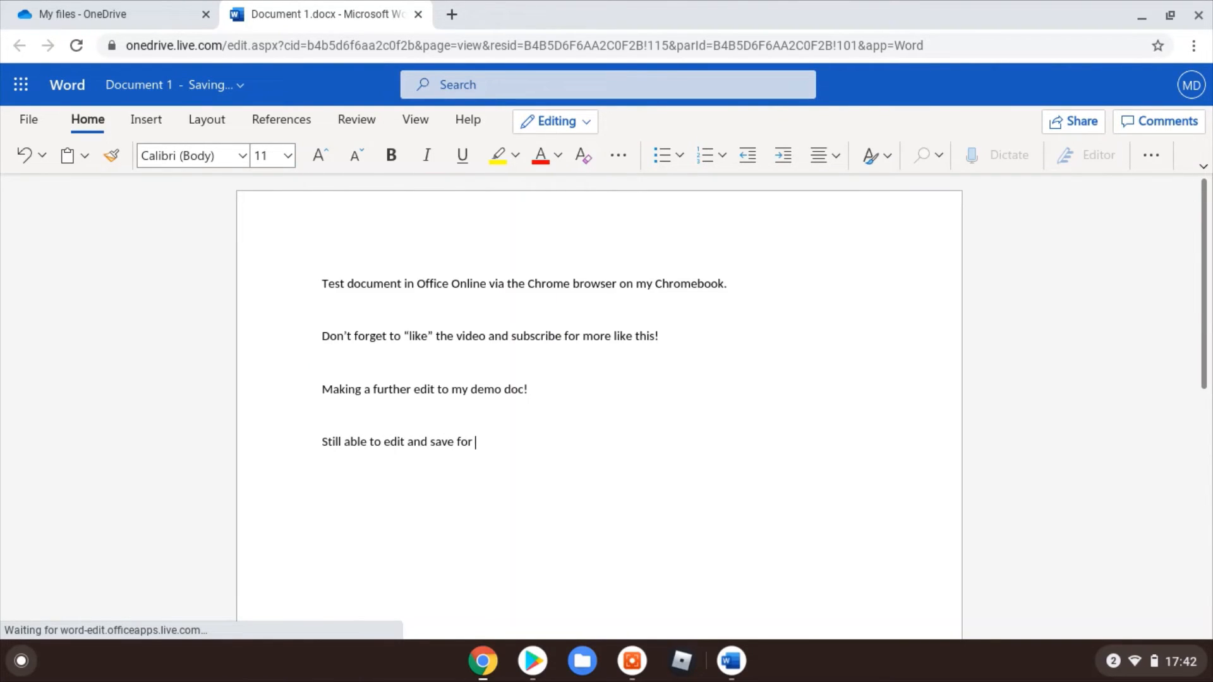
text(free o)
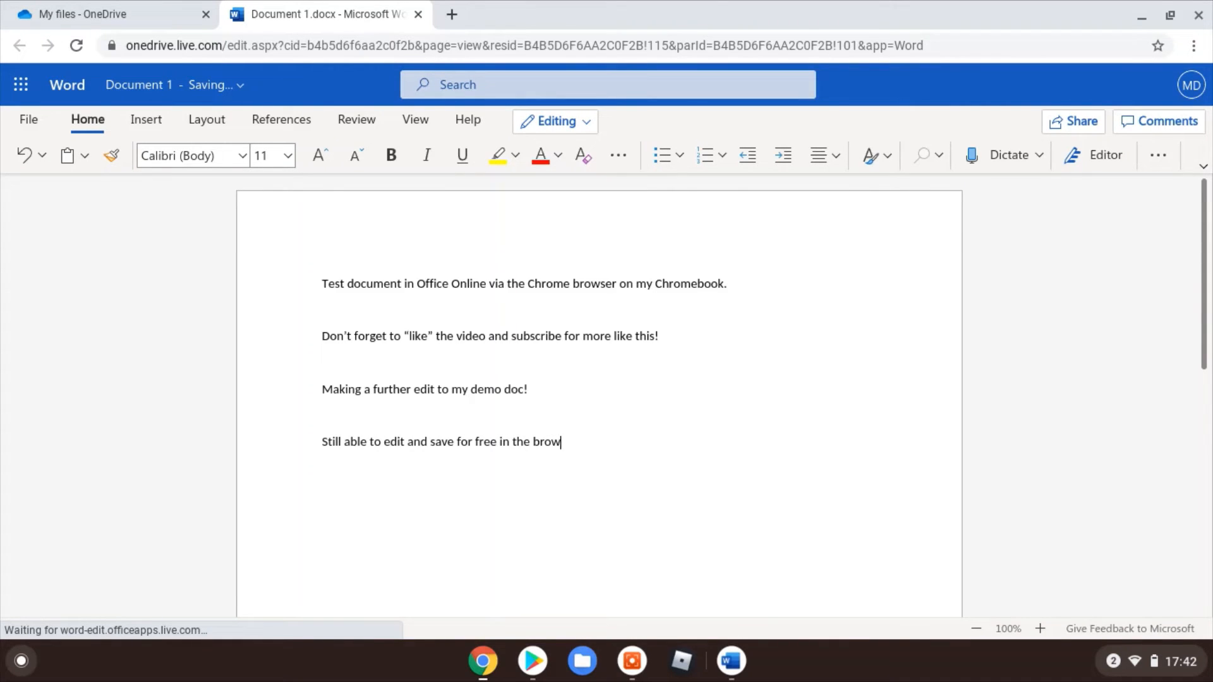
text(ser!)
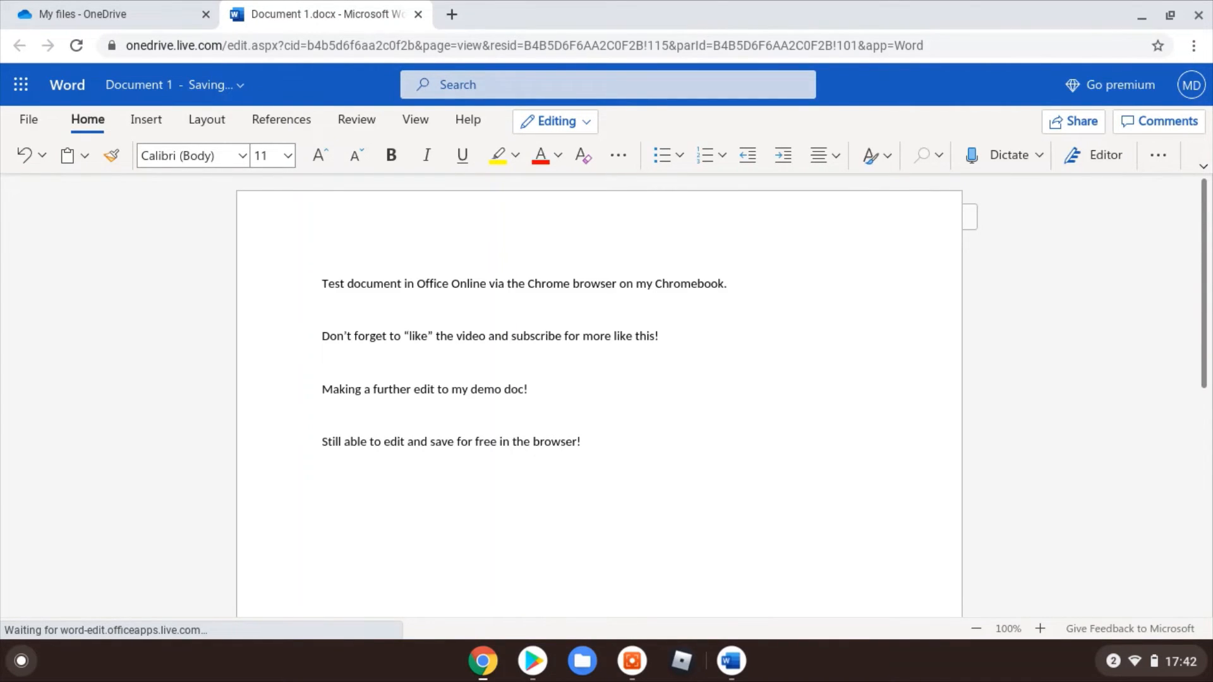
click(452, 14)
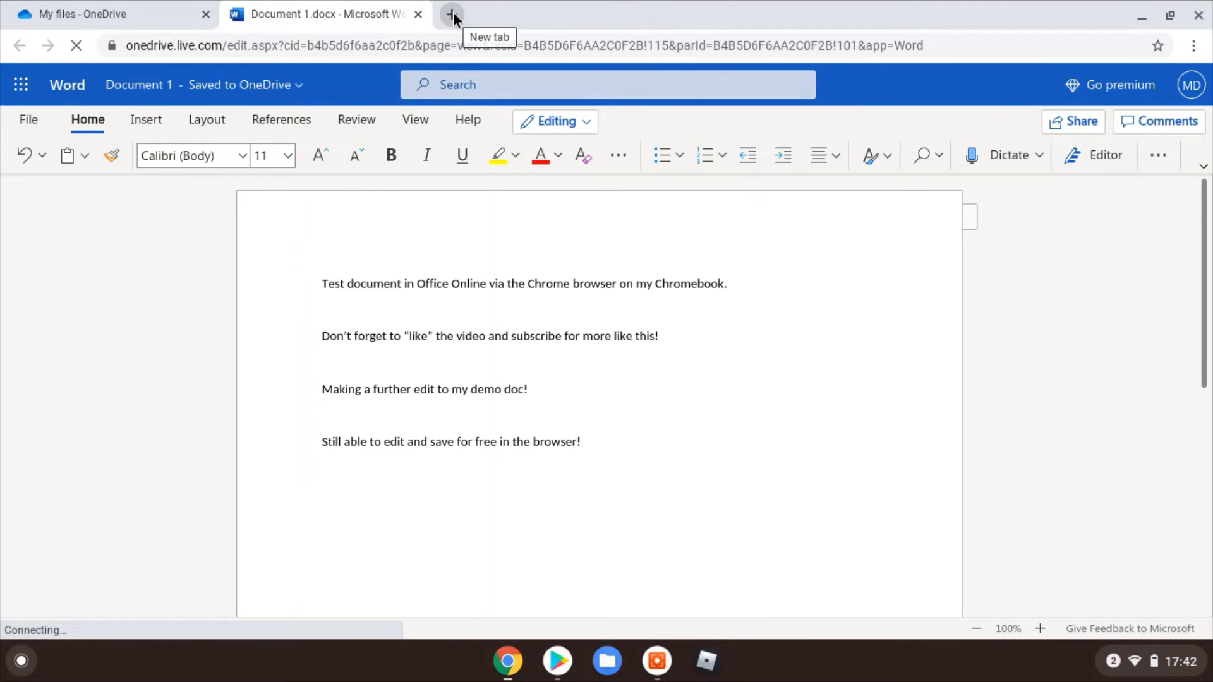
- Start a blank document at docs.google.com and type 'Creating a cree Google Doc.'
text(docs.google.com/document/u/0/)
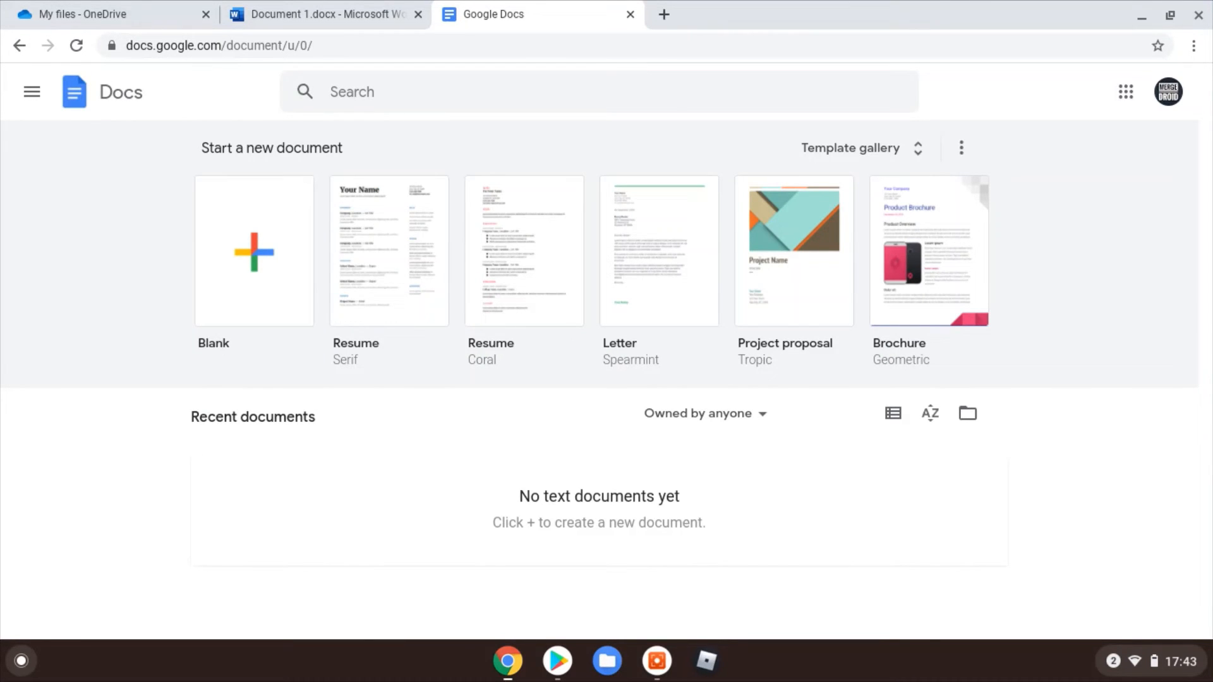
click(254, 251)
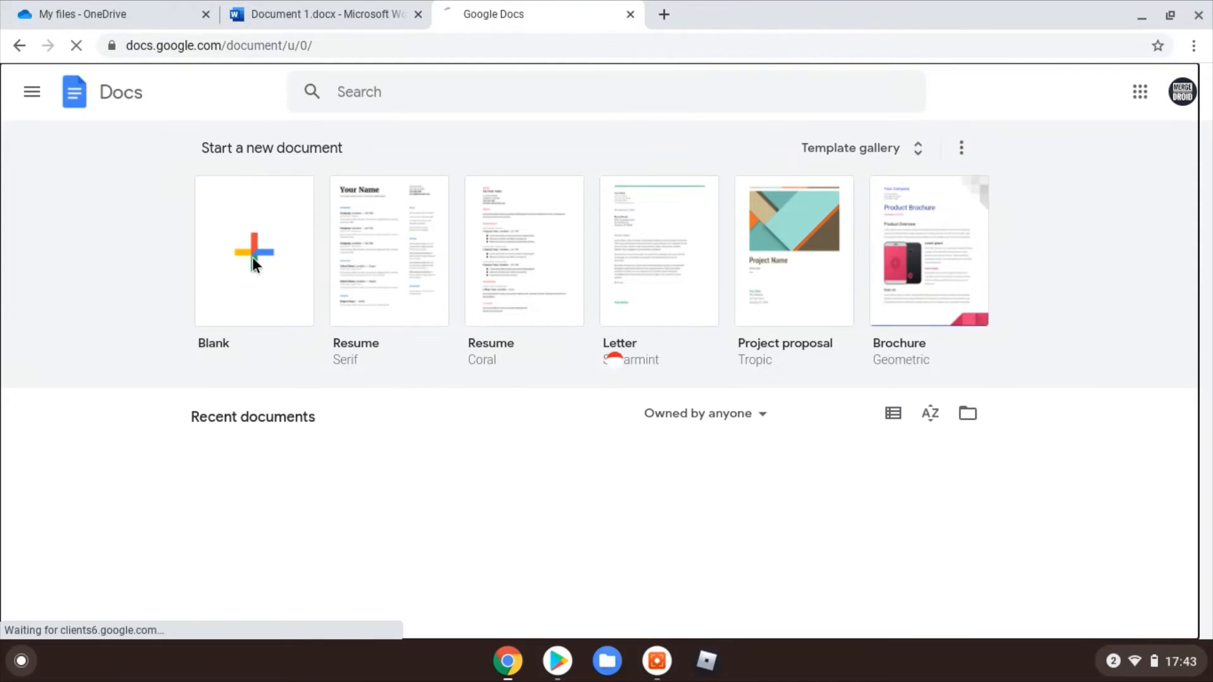
click(254, 250)
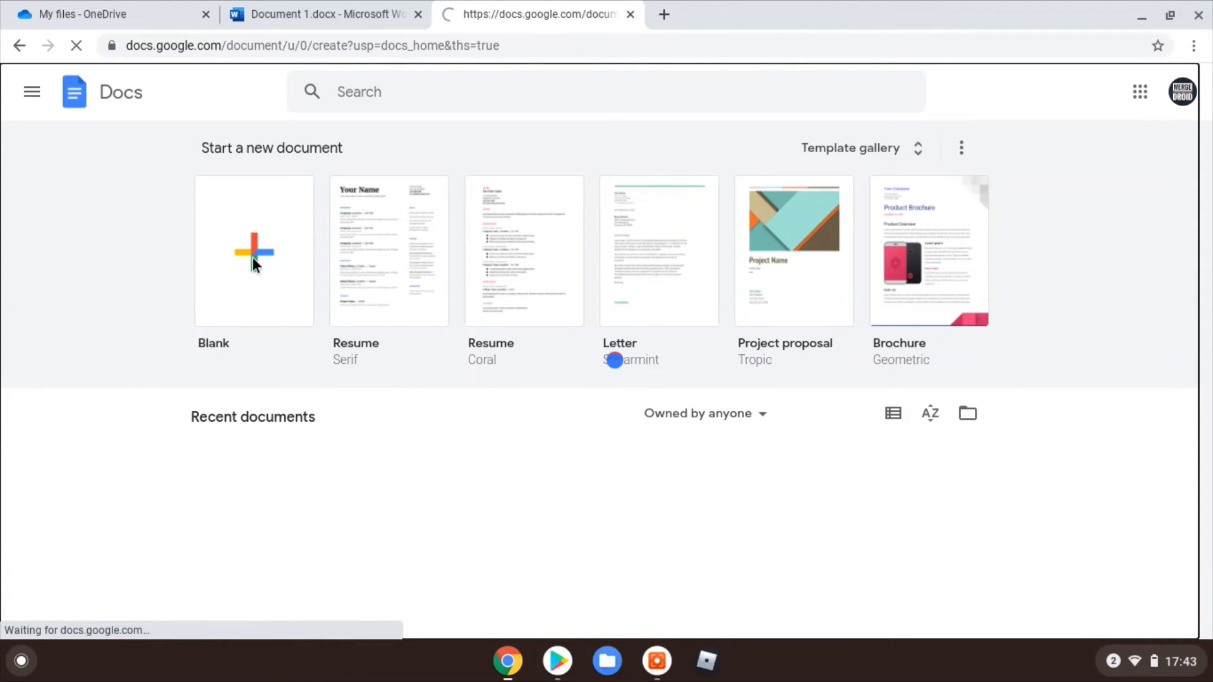
click(254, 251)
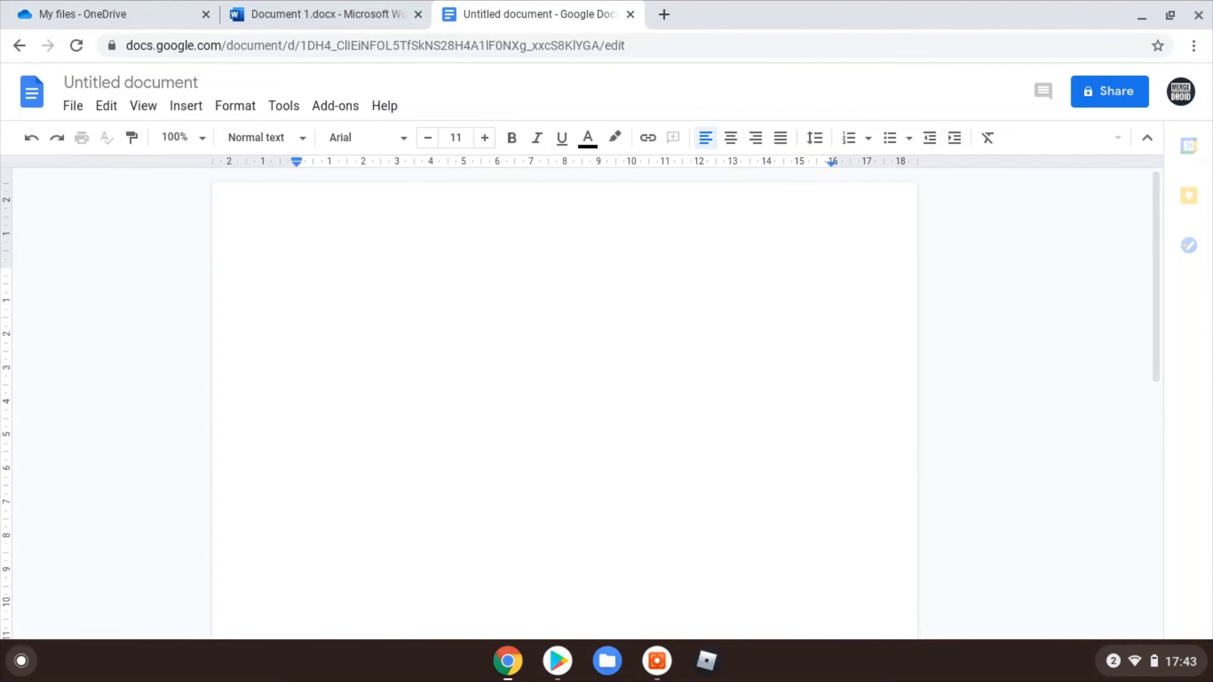
text(Creating a cree Goog)
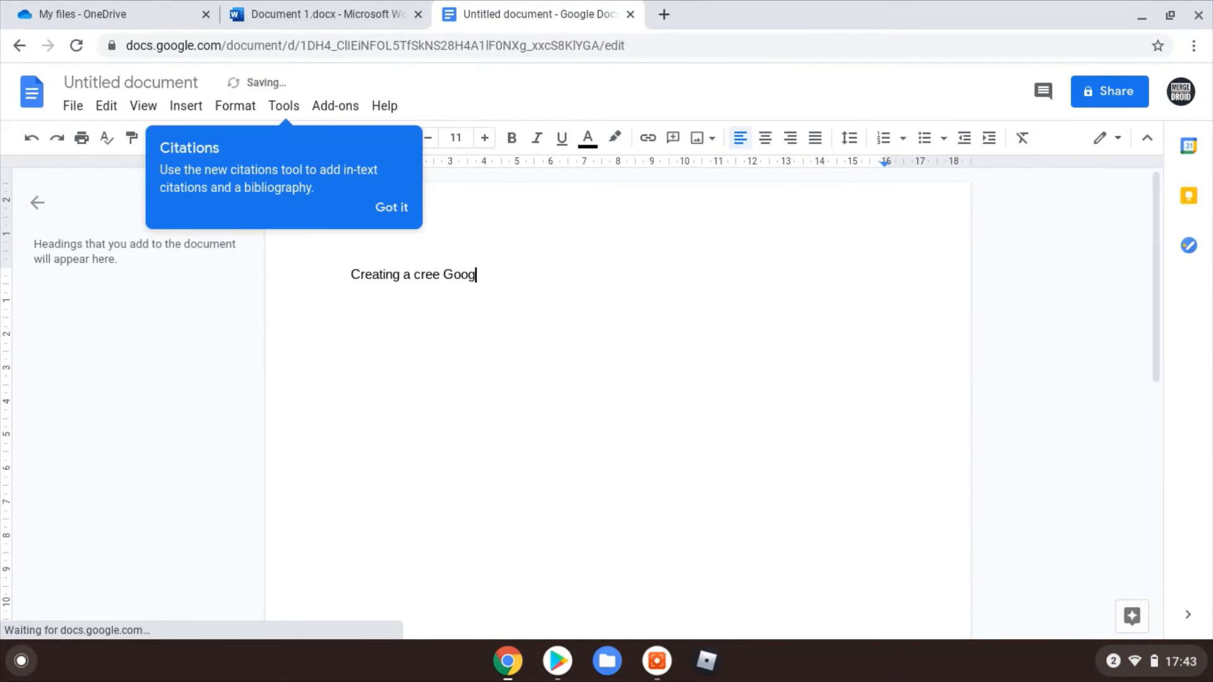
text(le Doc.)
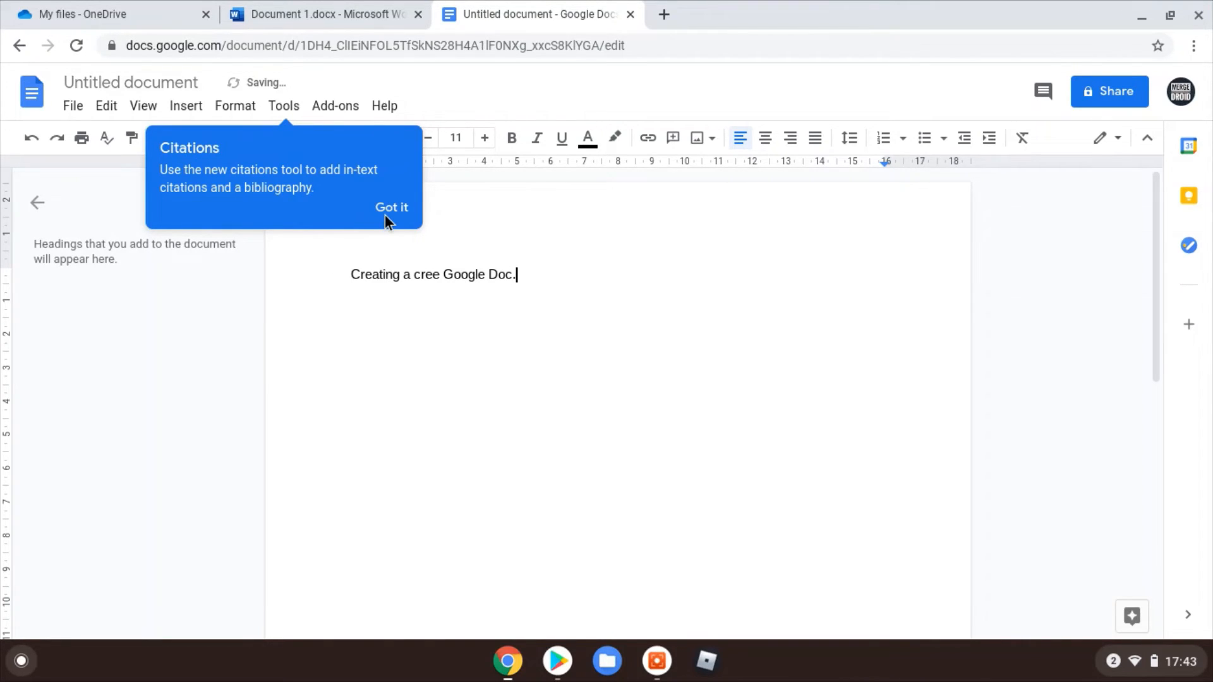
- Rename the document 'My Google Doc' and correct the misspelled 'cree' using spell-check
click(392, 207)
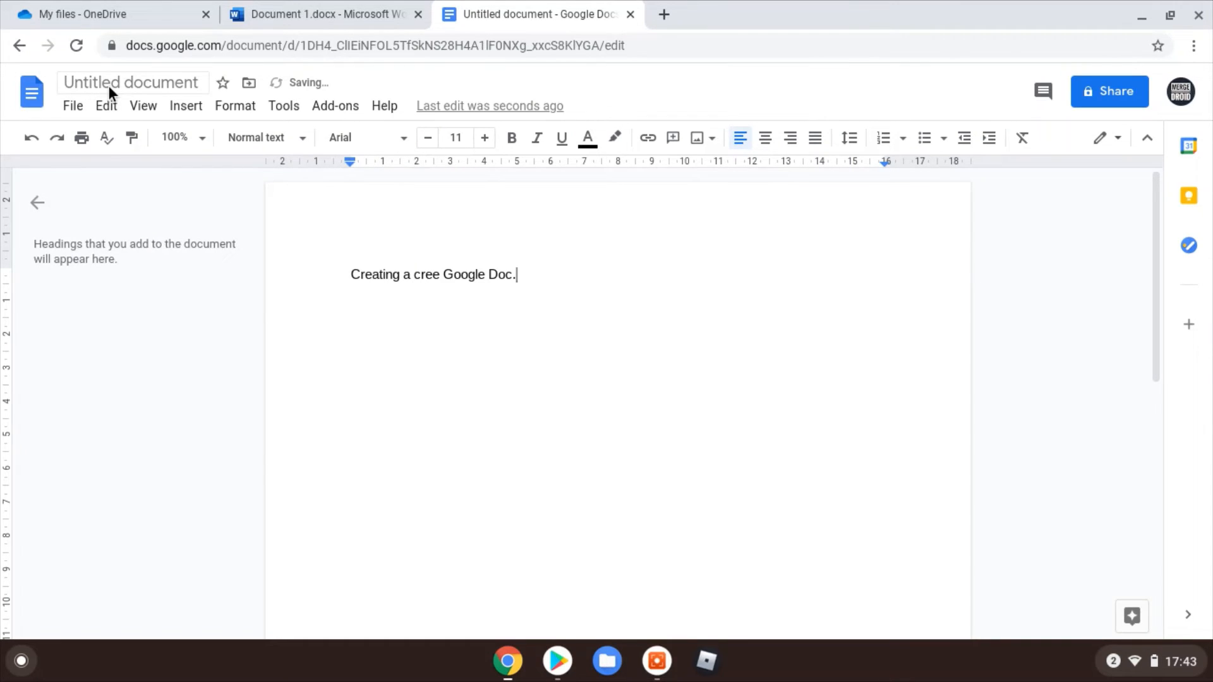
click(131, 82)
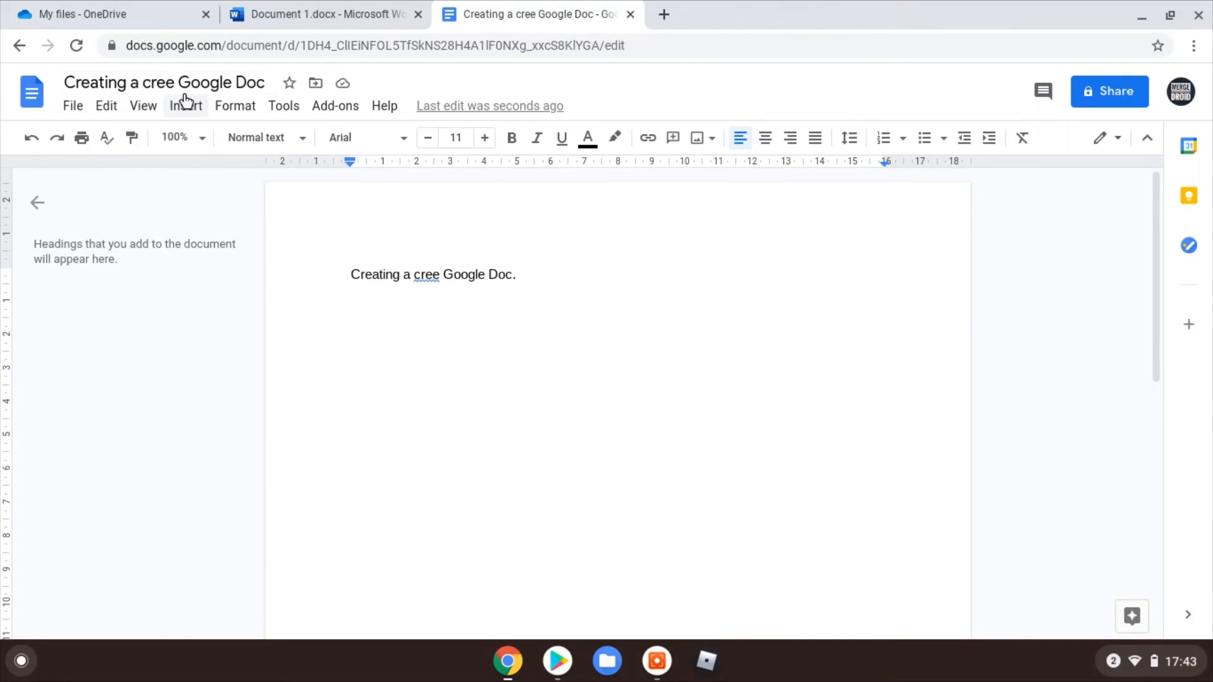
click(162, 82)
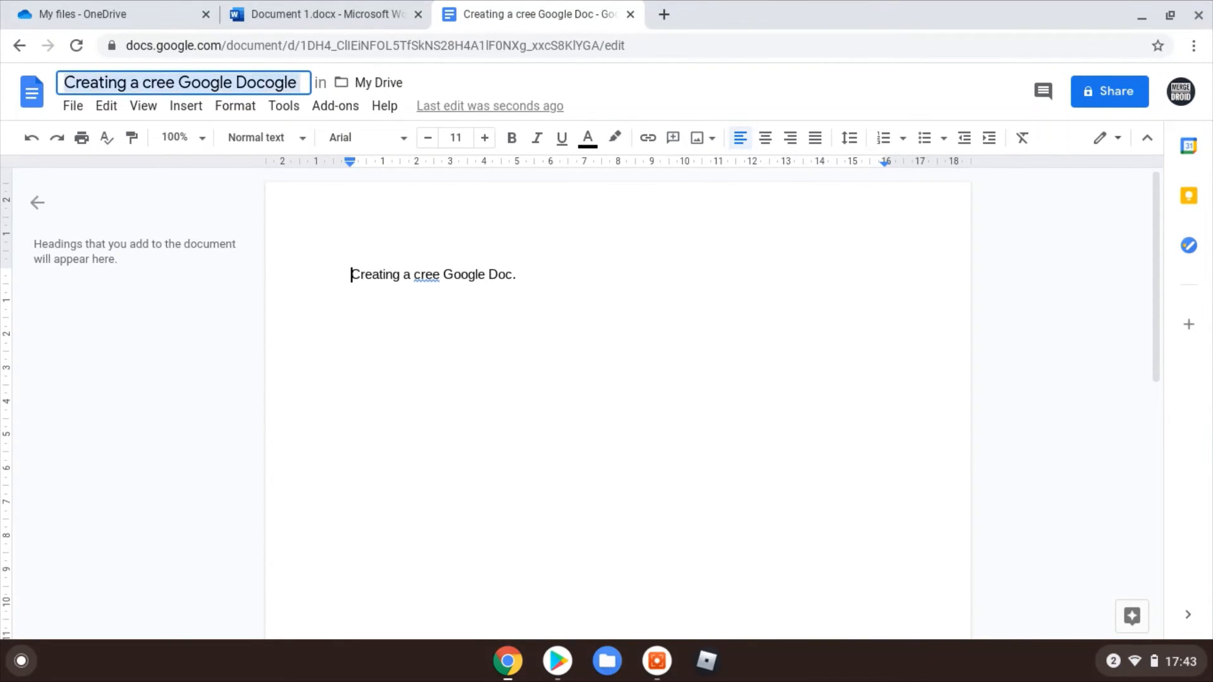
text(My Google)
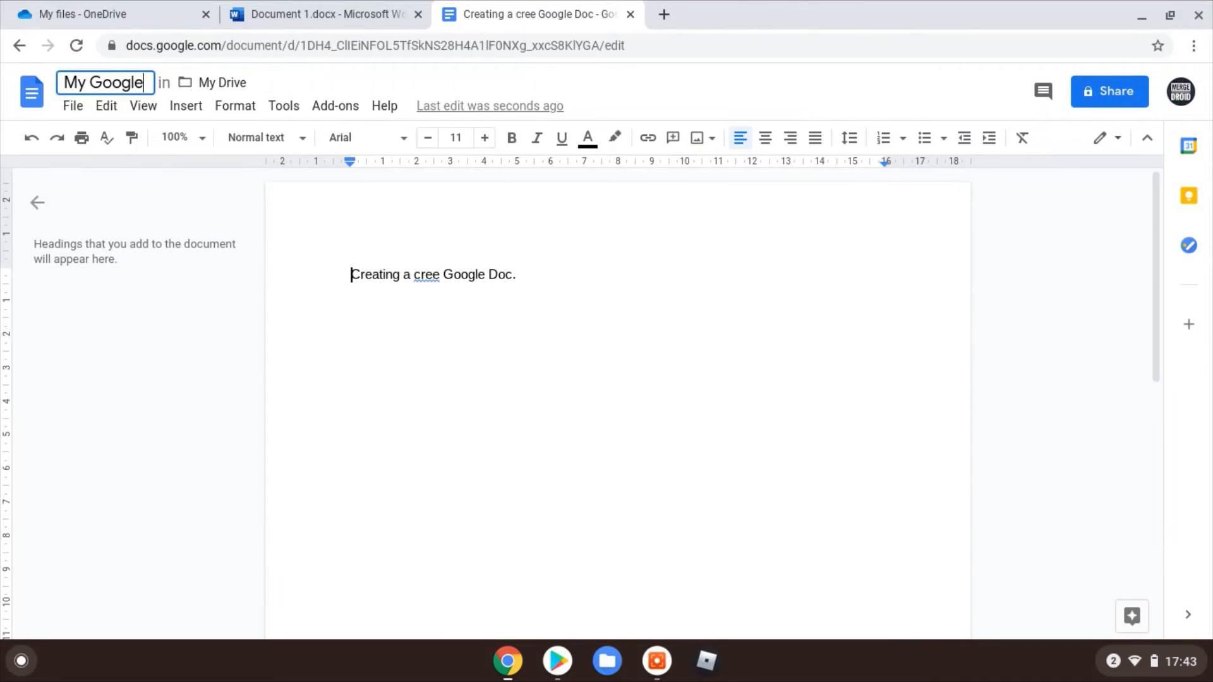
text(Doc)
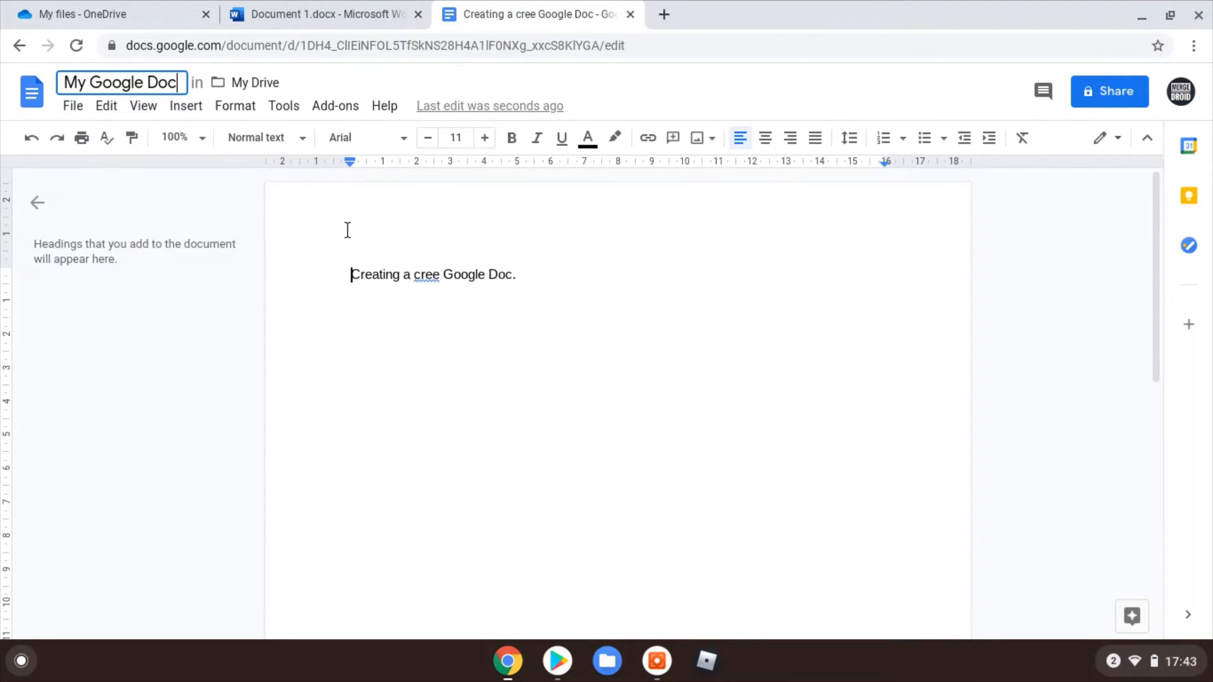
click(72, 106)
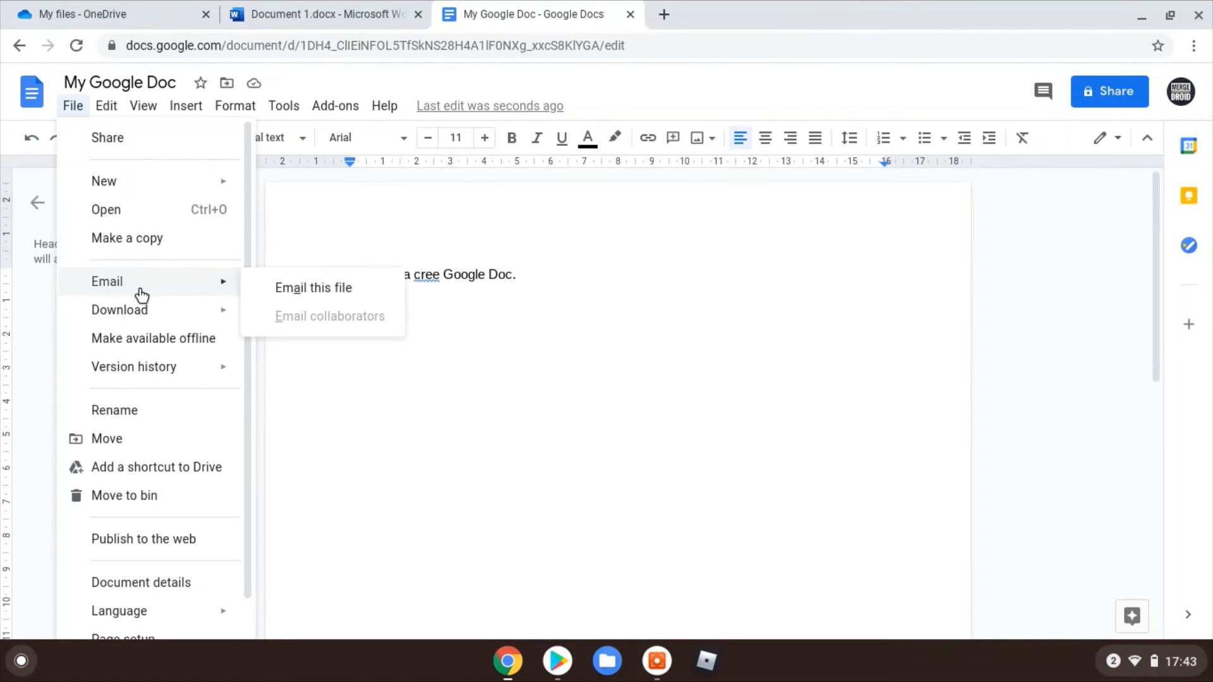
mouse_move(141, 290)
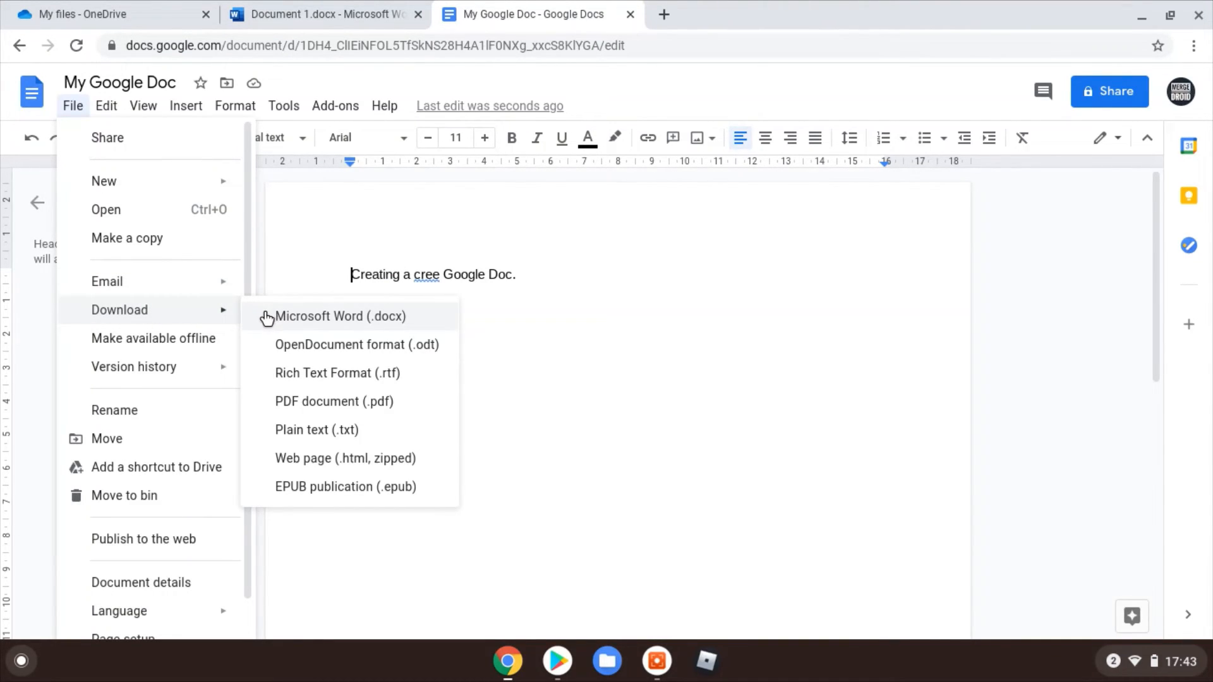
mouse_move(266, 464)
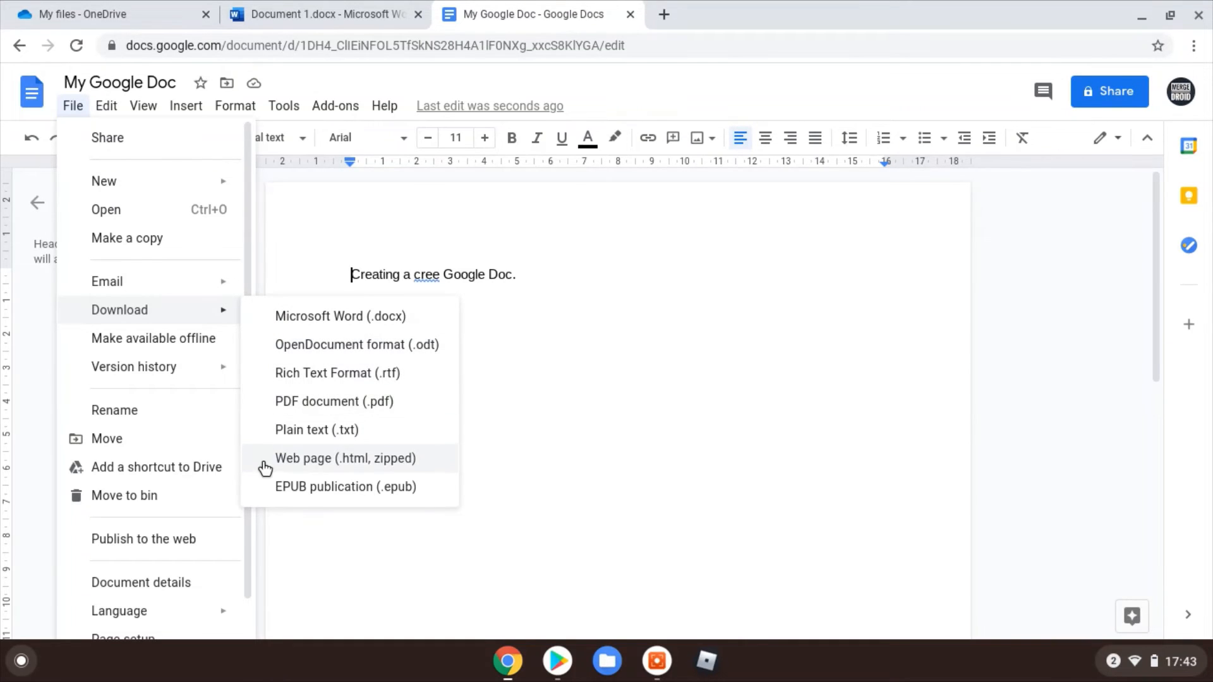
mouse_move(365, 302)
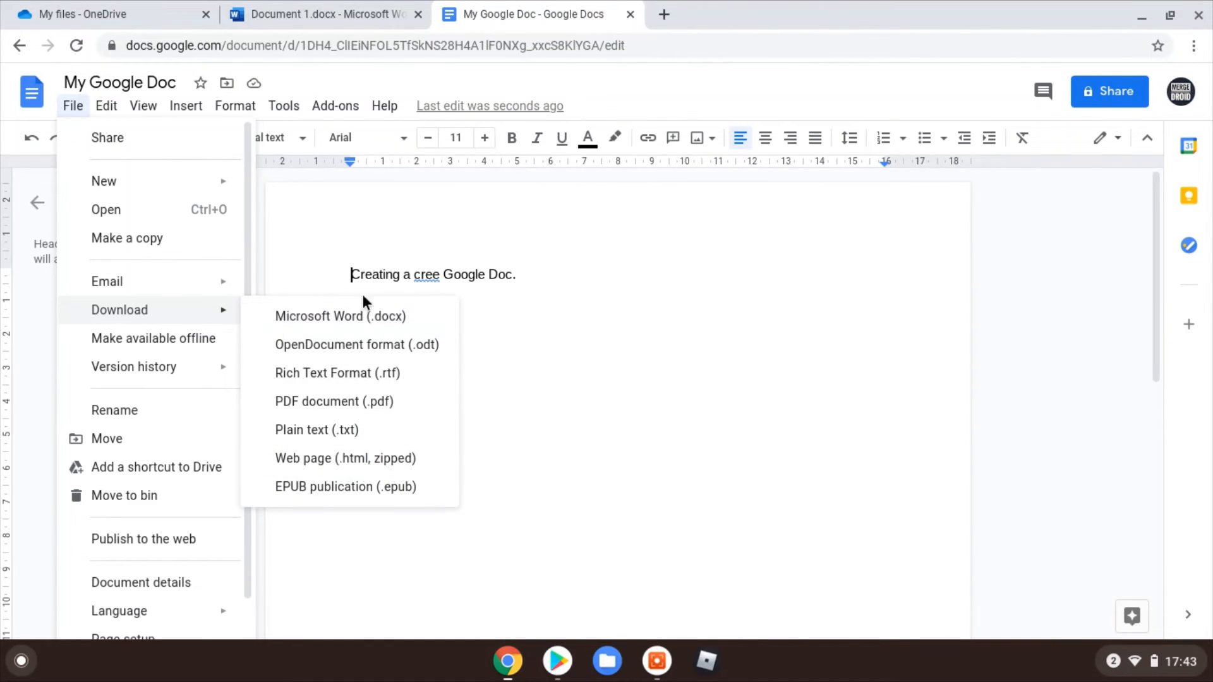
click(434, 274)
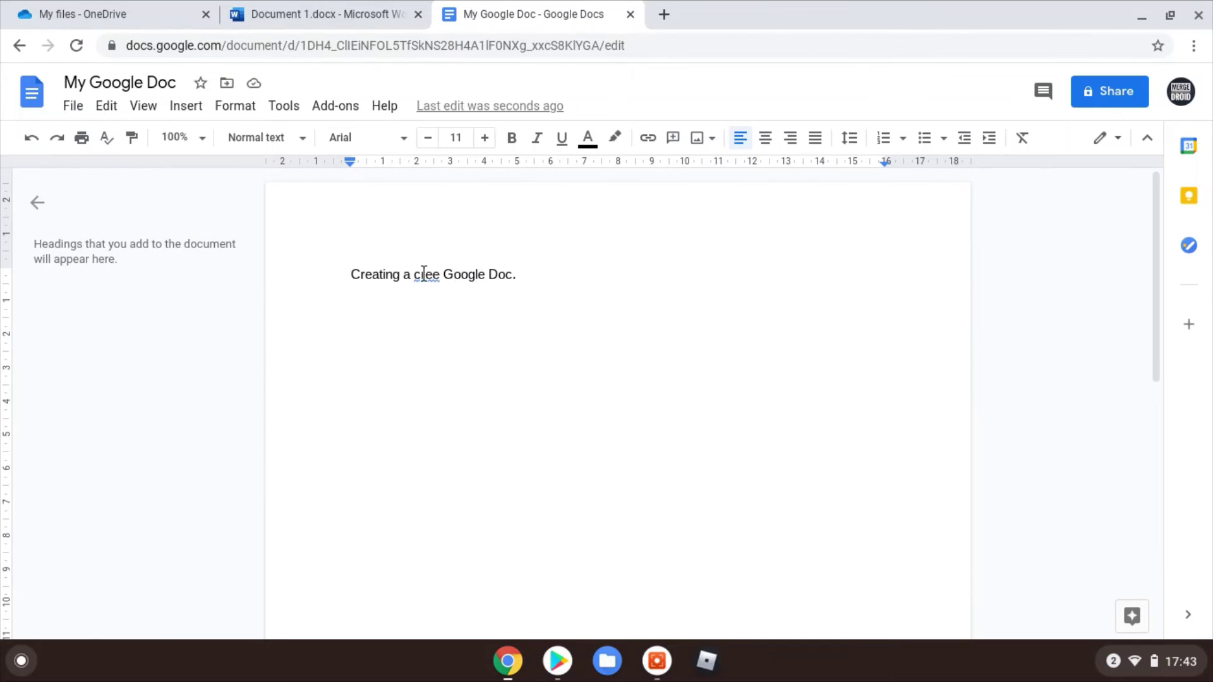
click(425, 273)
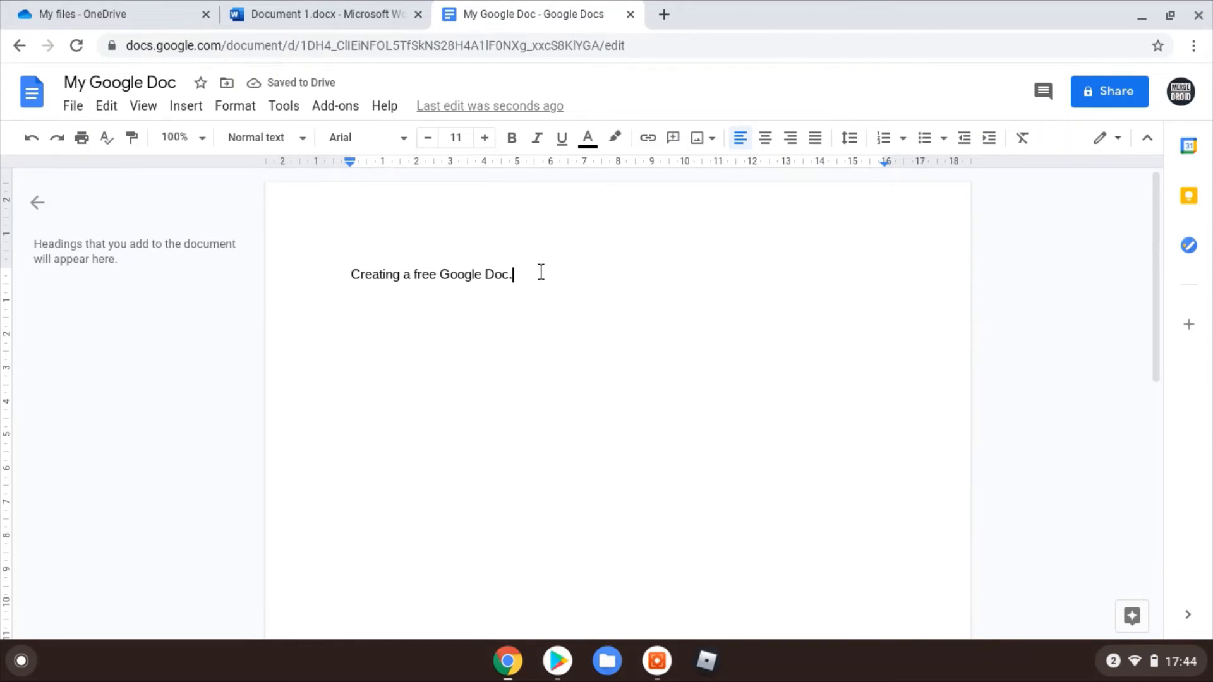
mouse_move(376, 168)
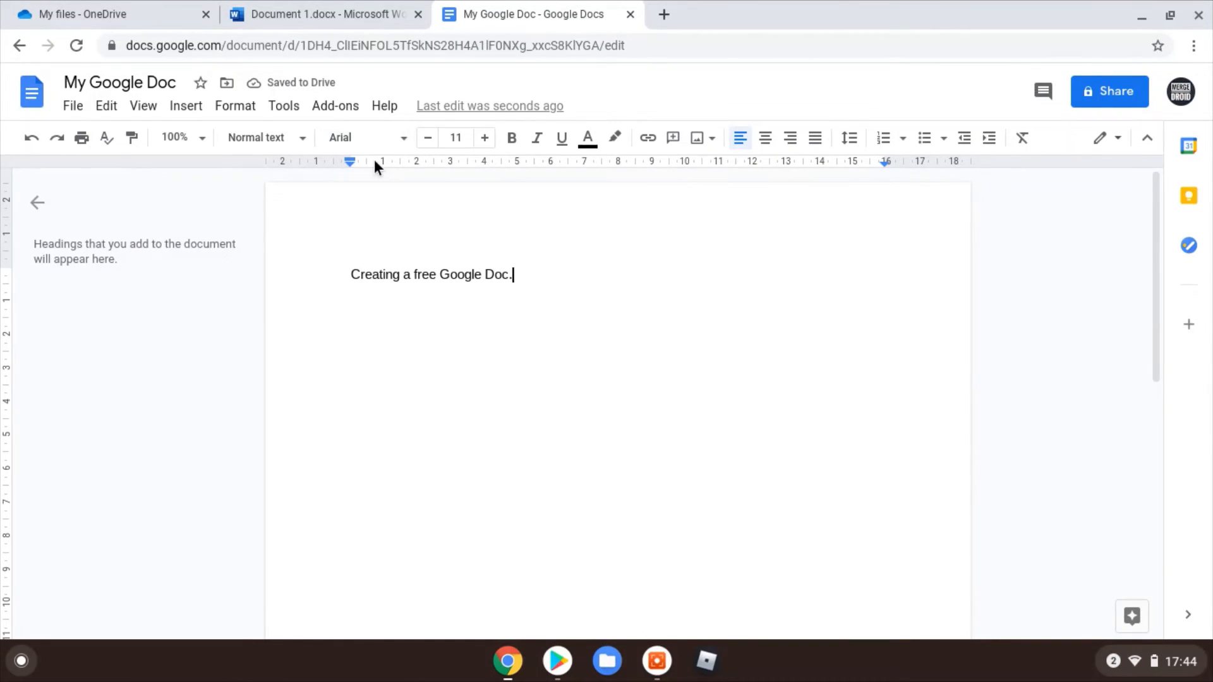
mouse_move(652, 28)
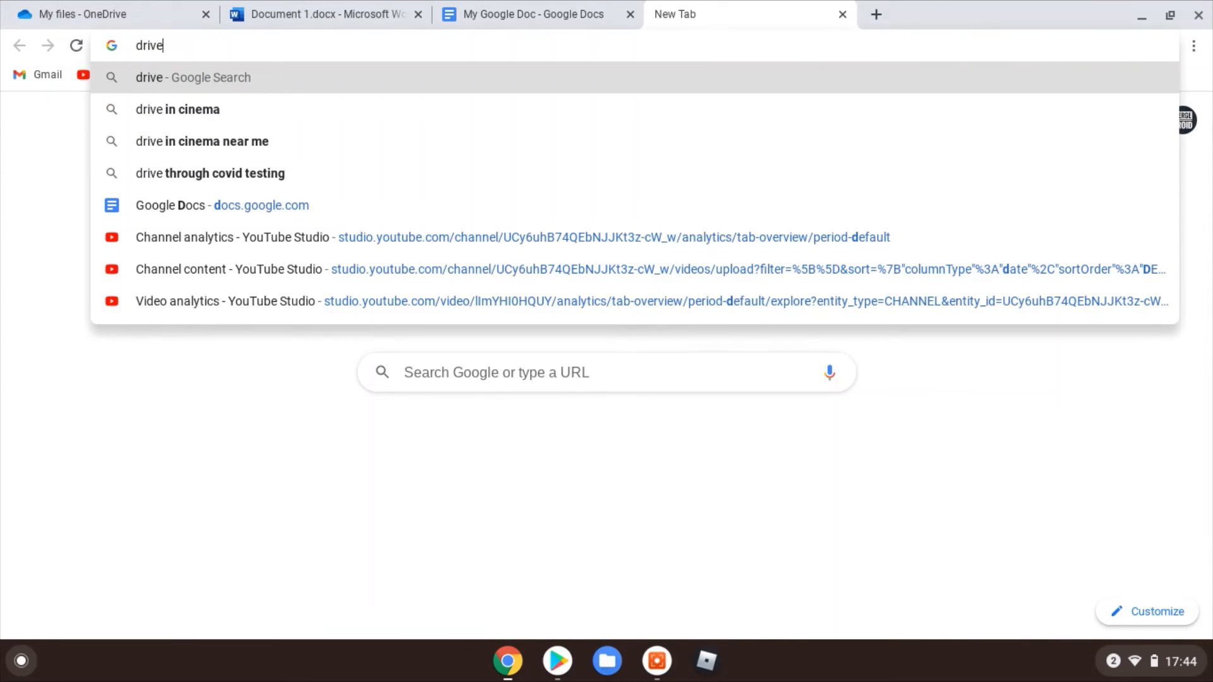
- In Google Drive, switch to list view and create a folder named 'My Documents Folder'
key(Return)
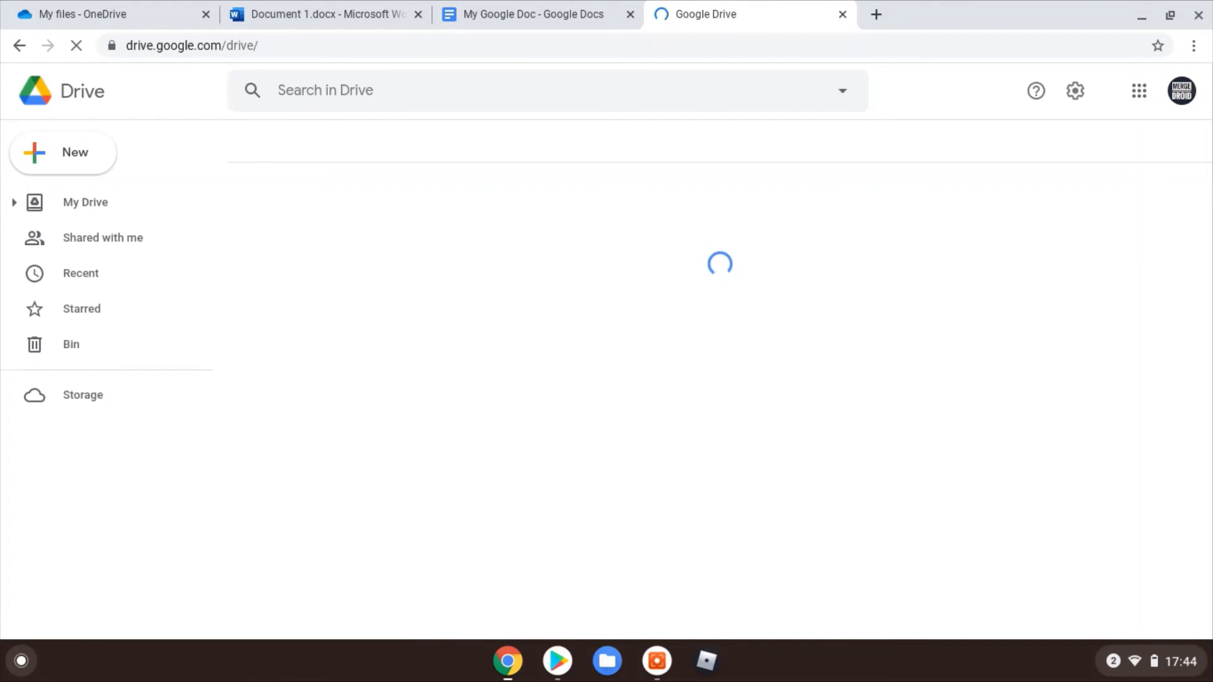
click(85, 203)
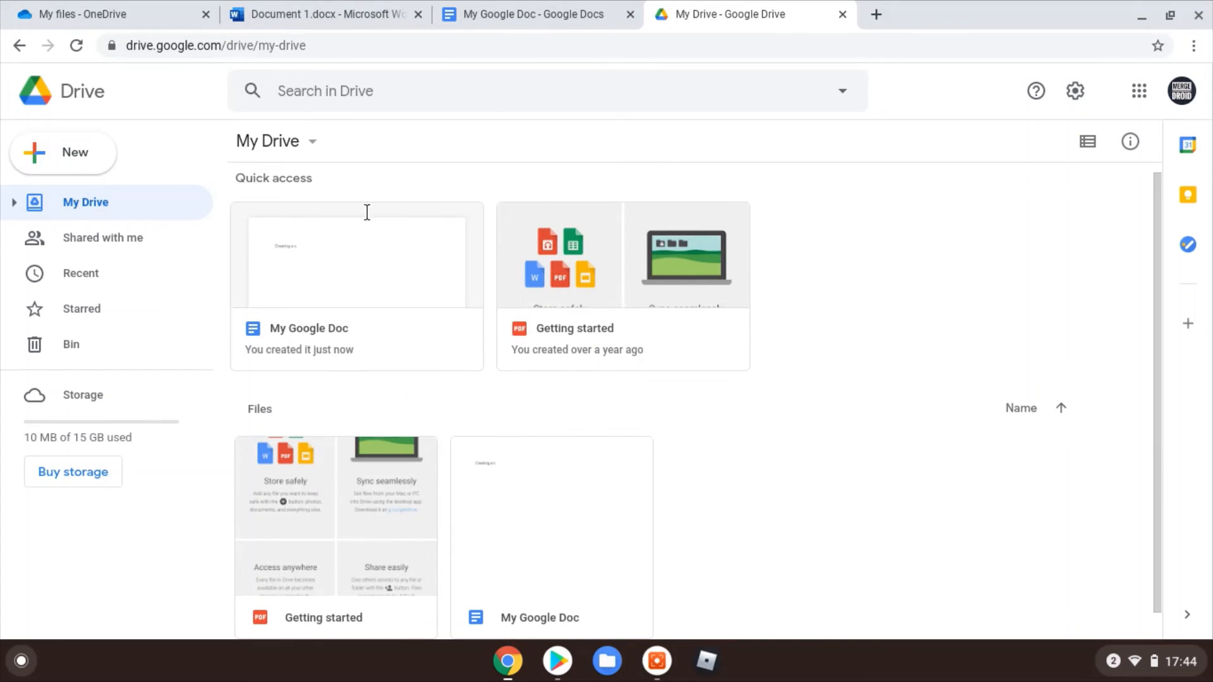
mouse_move(379, 261)
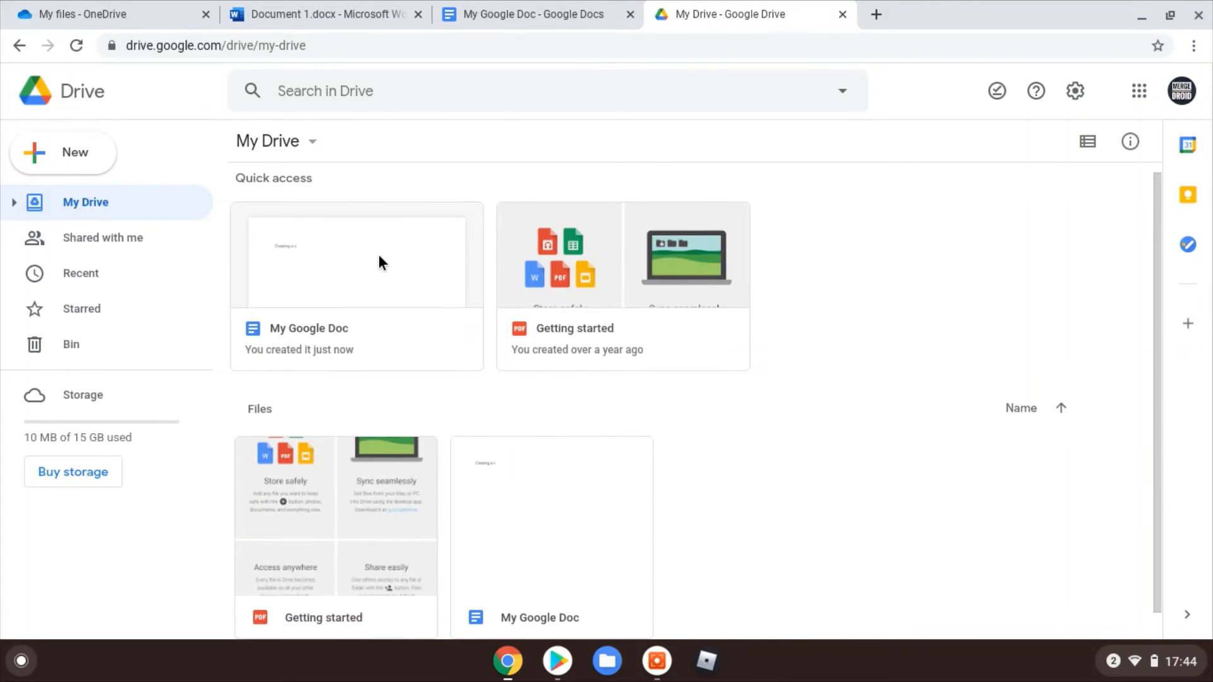
mouse_move(1088, 142)
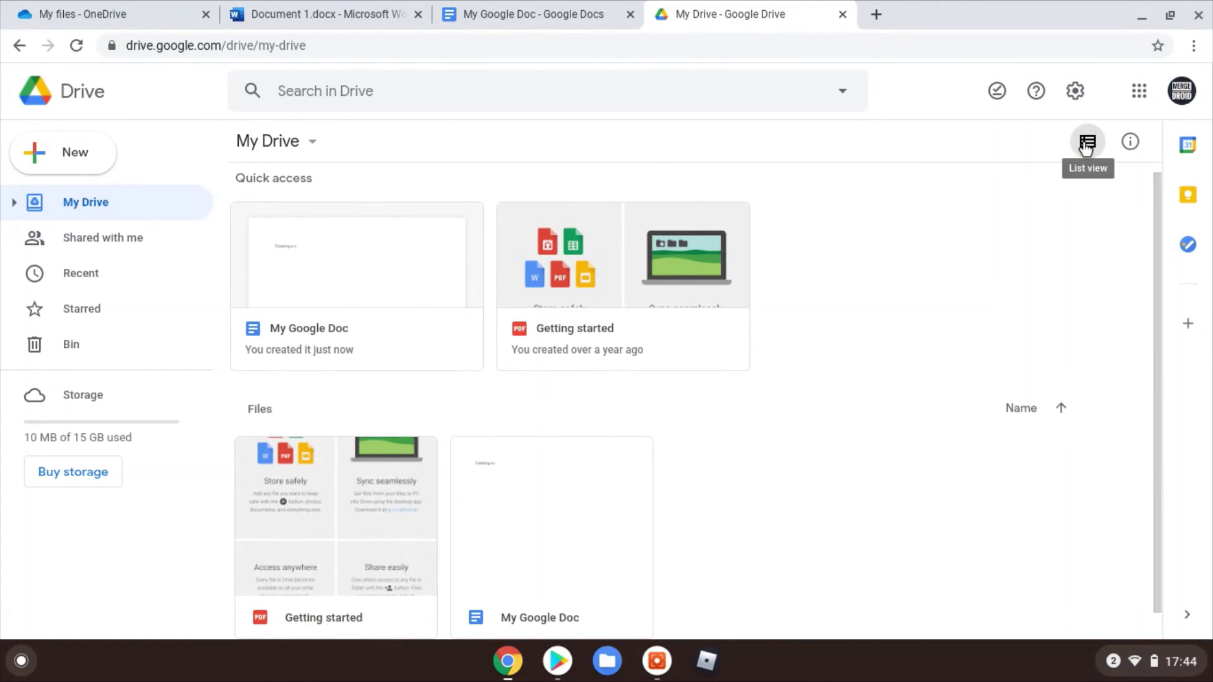
click(1088, 142)
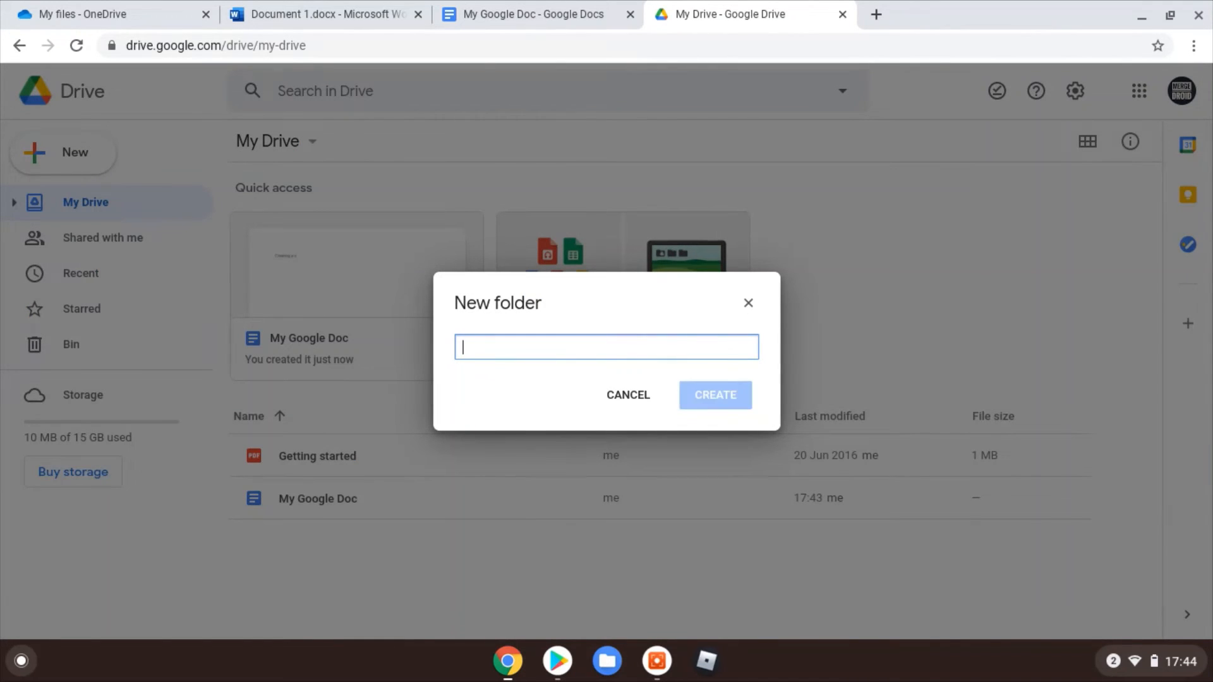
text(My Document)
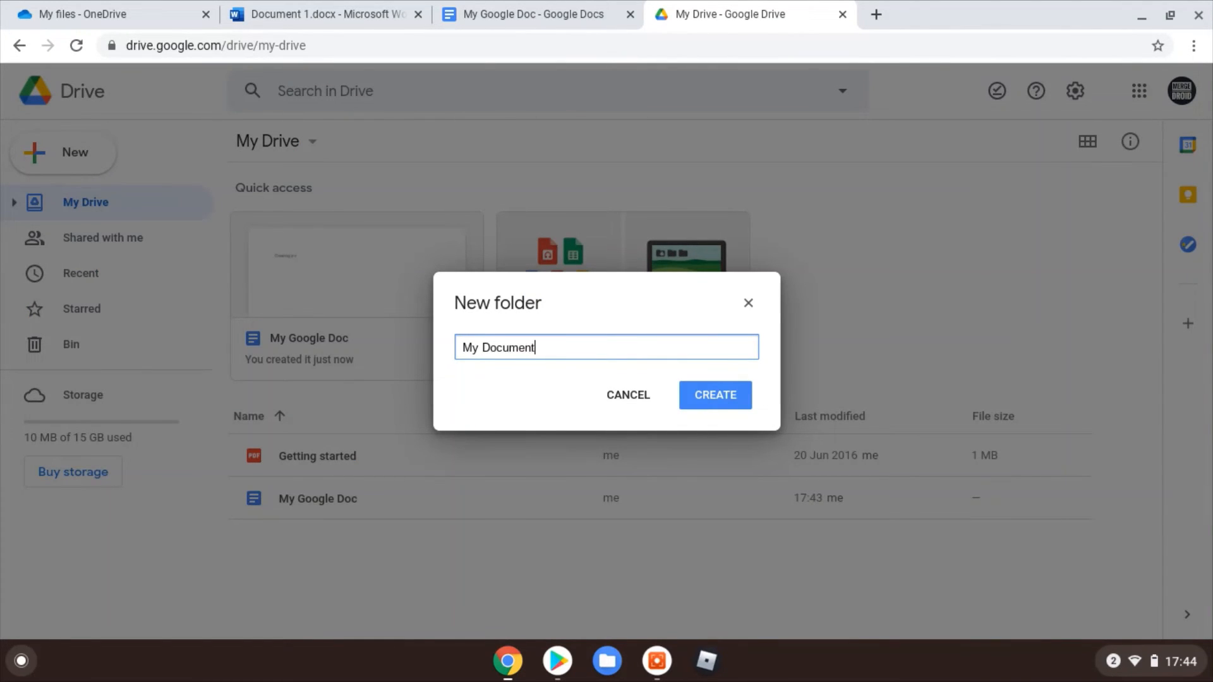
text(s Folder)
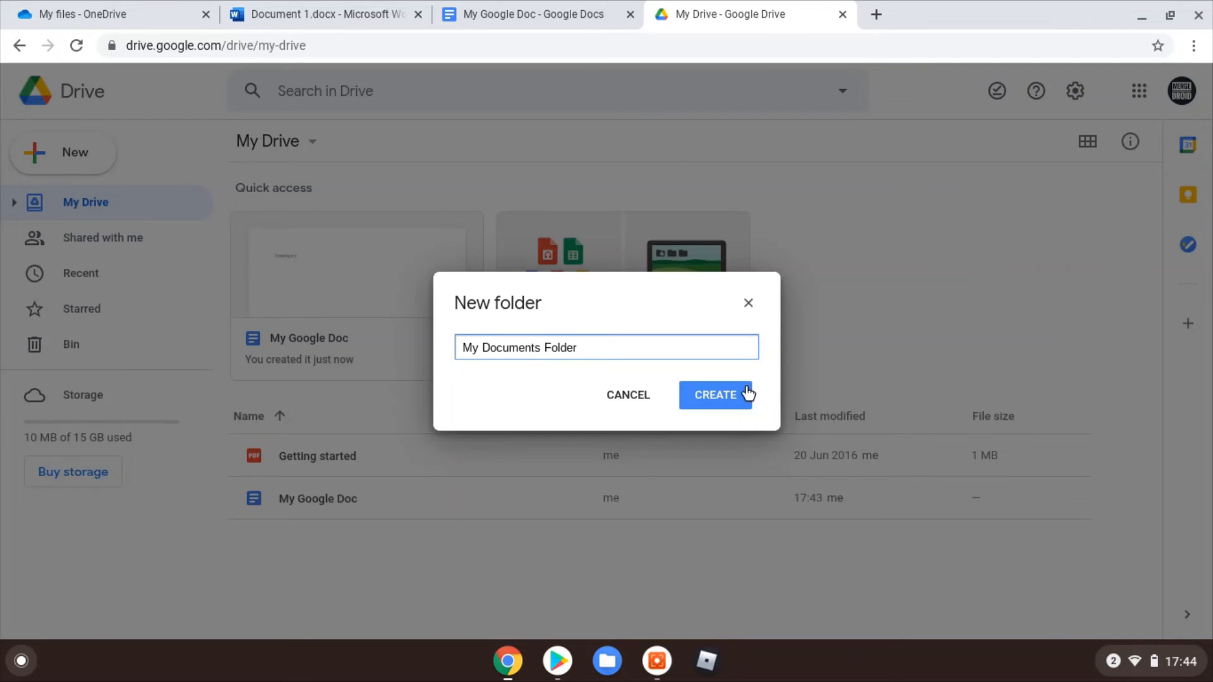
click(713, 394)
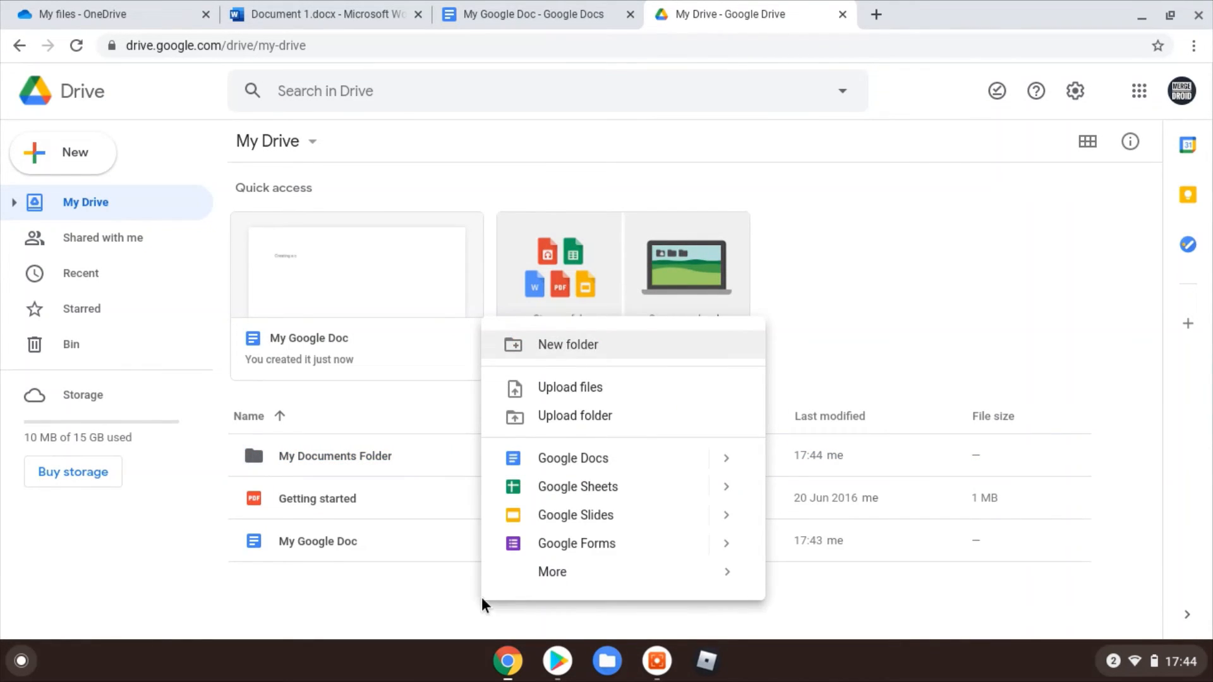
mouse_move(572, 458)
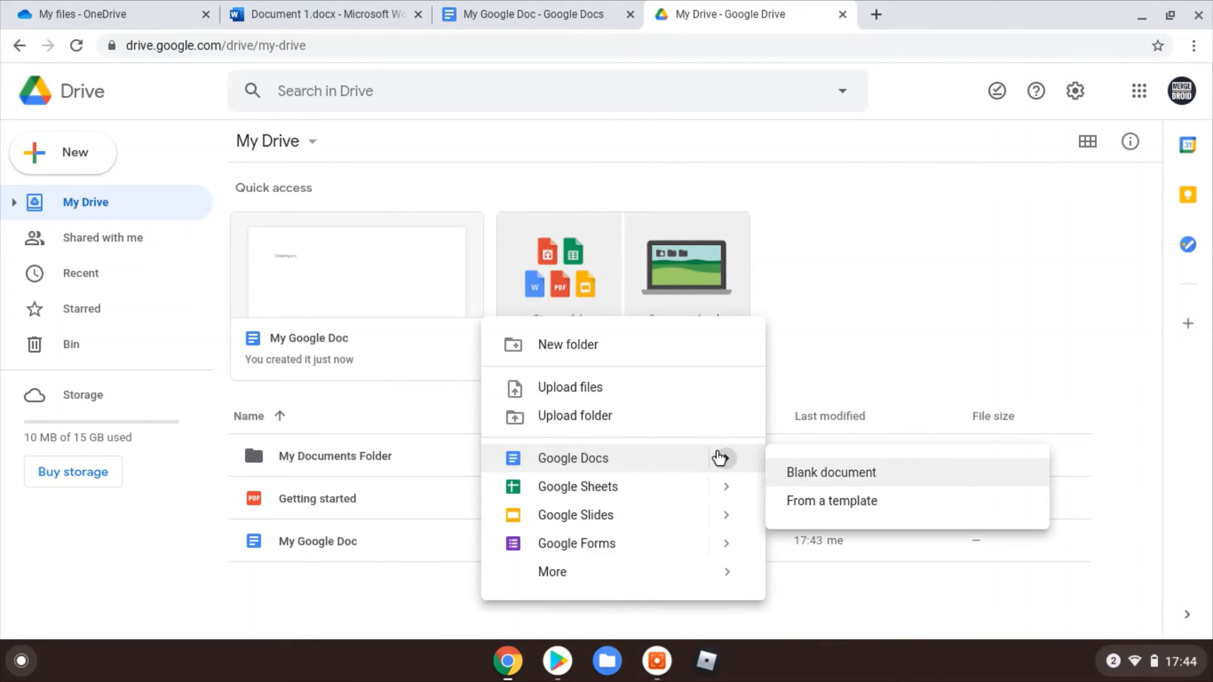
- Create a new blank Google Doc containing 'This is my second document..'
click(831, 473)
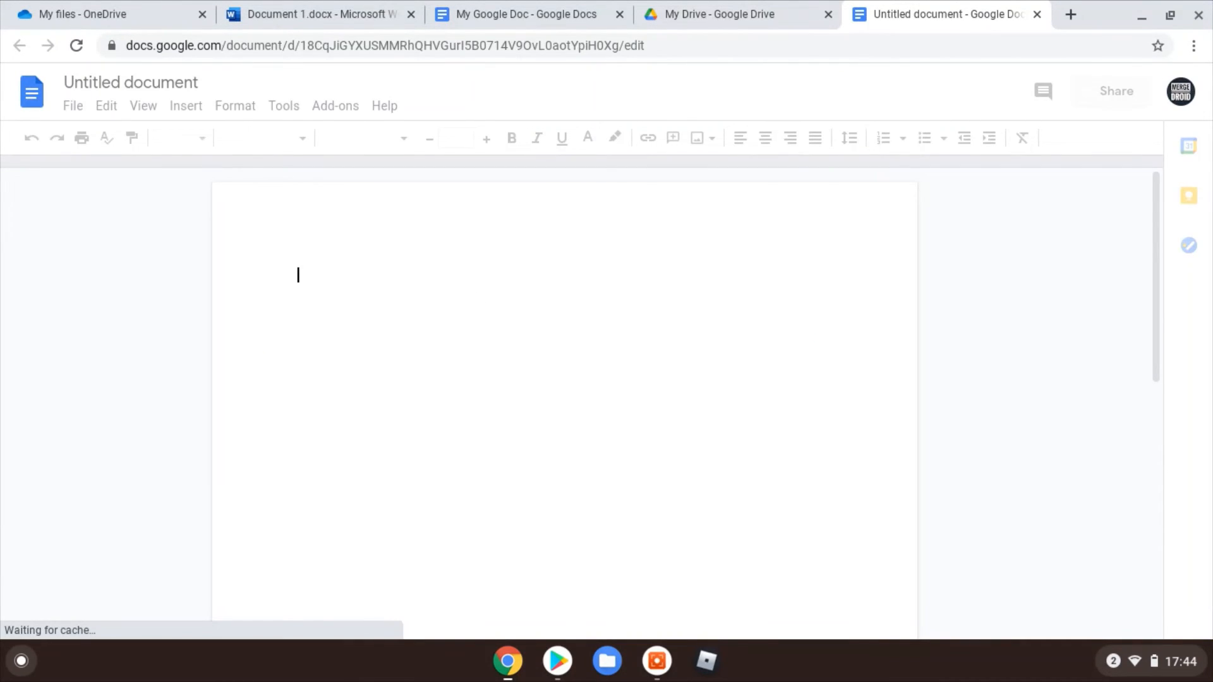
text(This is my seco)
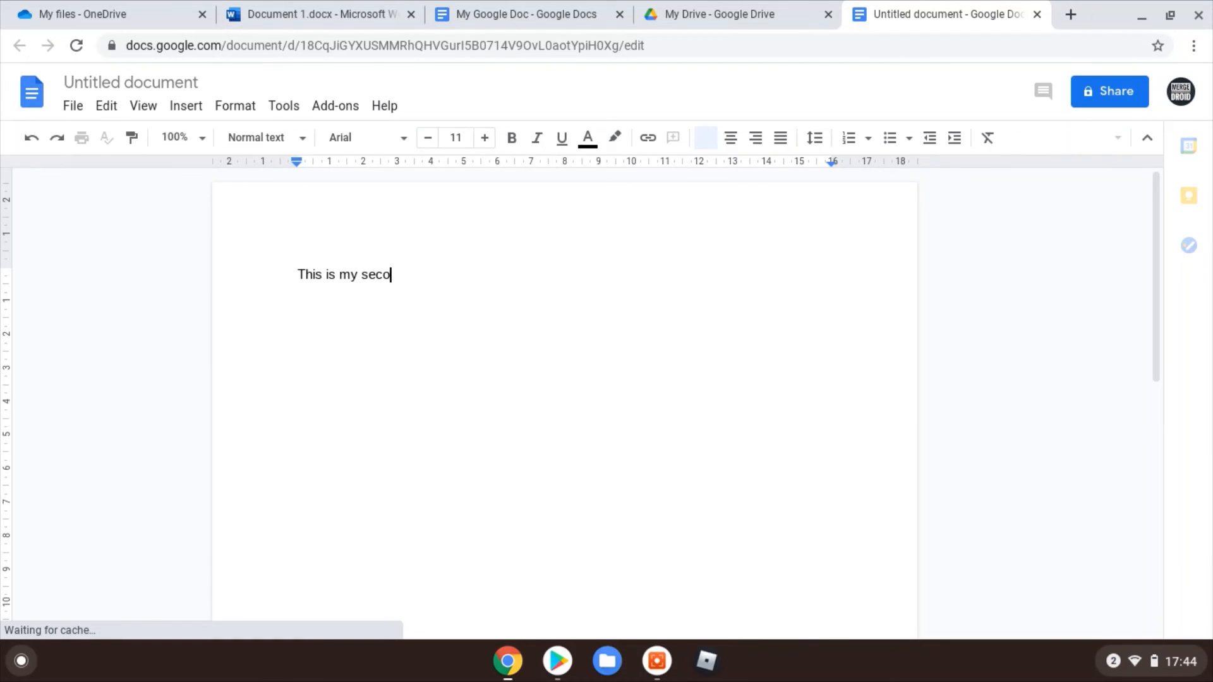
text(nd document..)
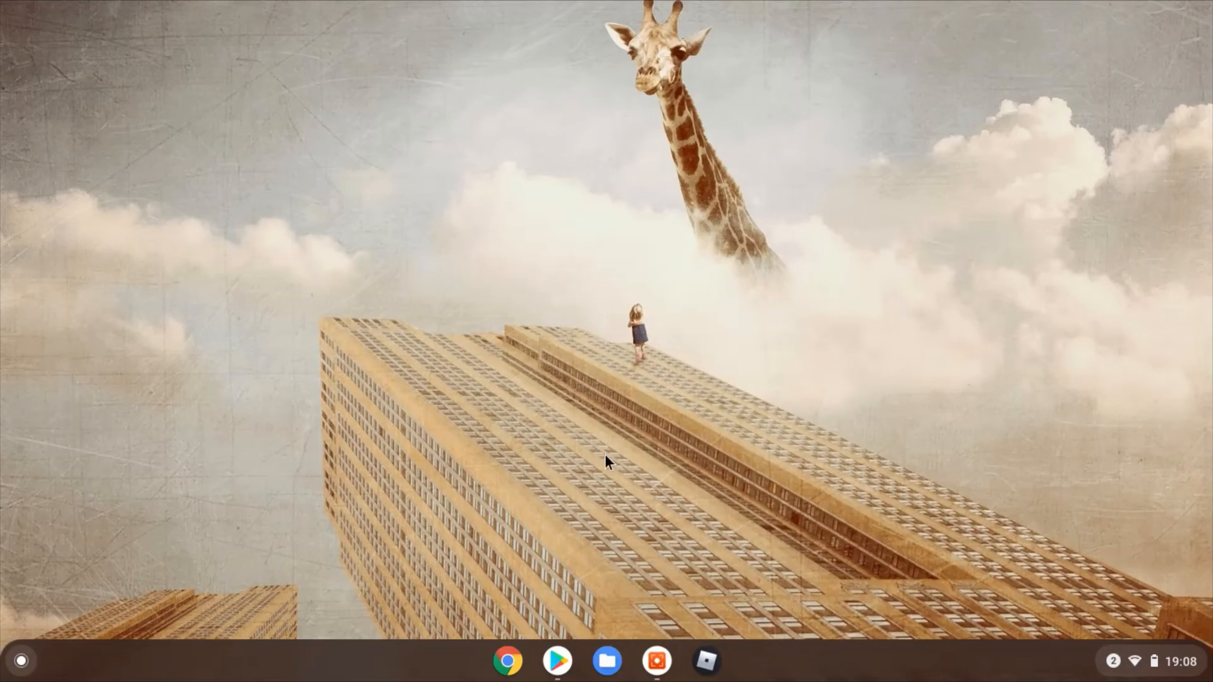
mouse_move(569, 456)
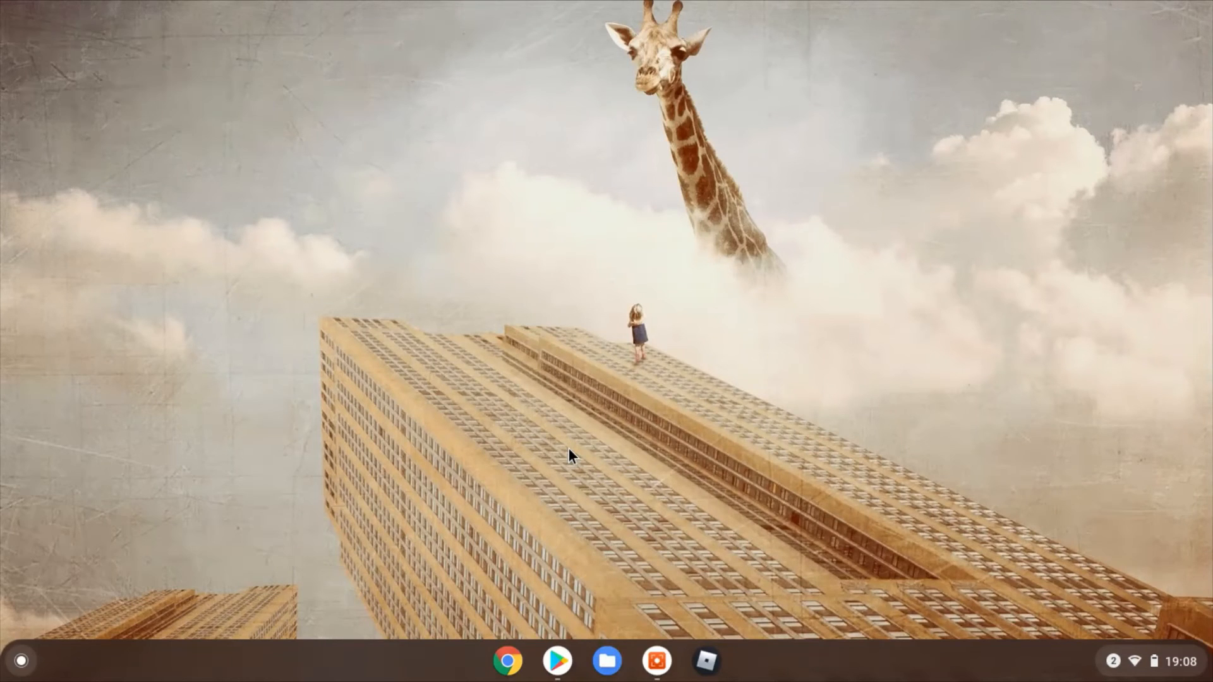
- Search the Play Store for 'docs' and install the Google Docs app
click(558, 660)
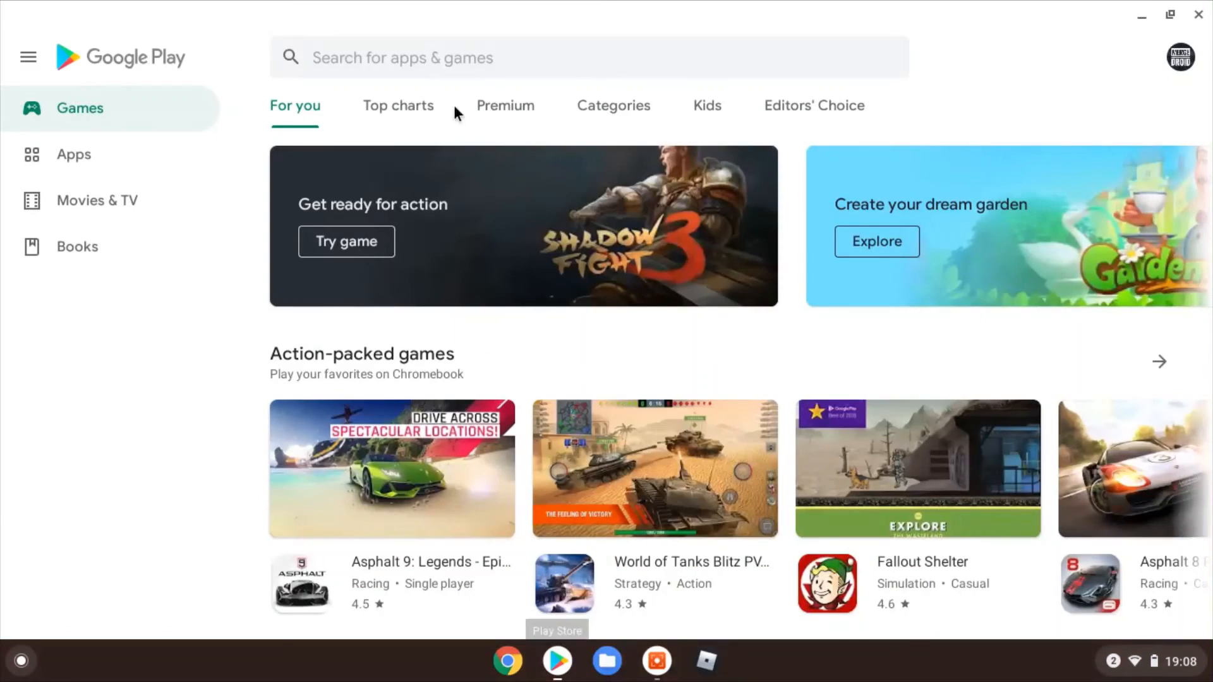
text(docs)
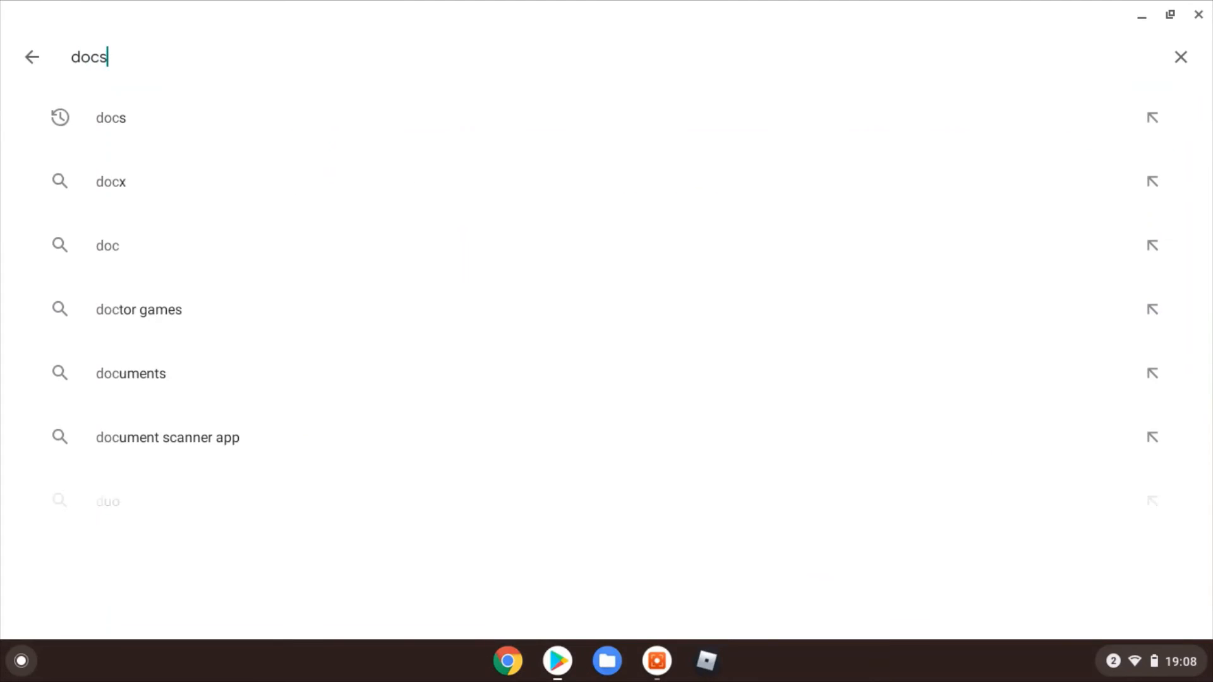
click(110, 117)
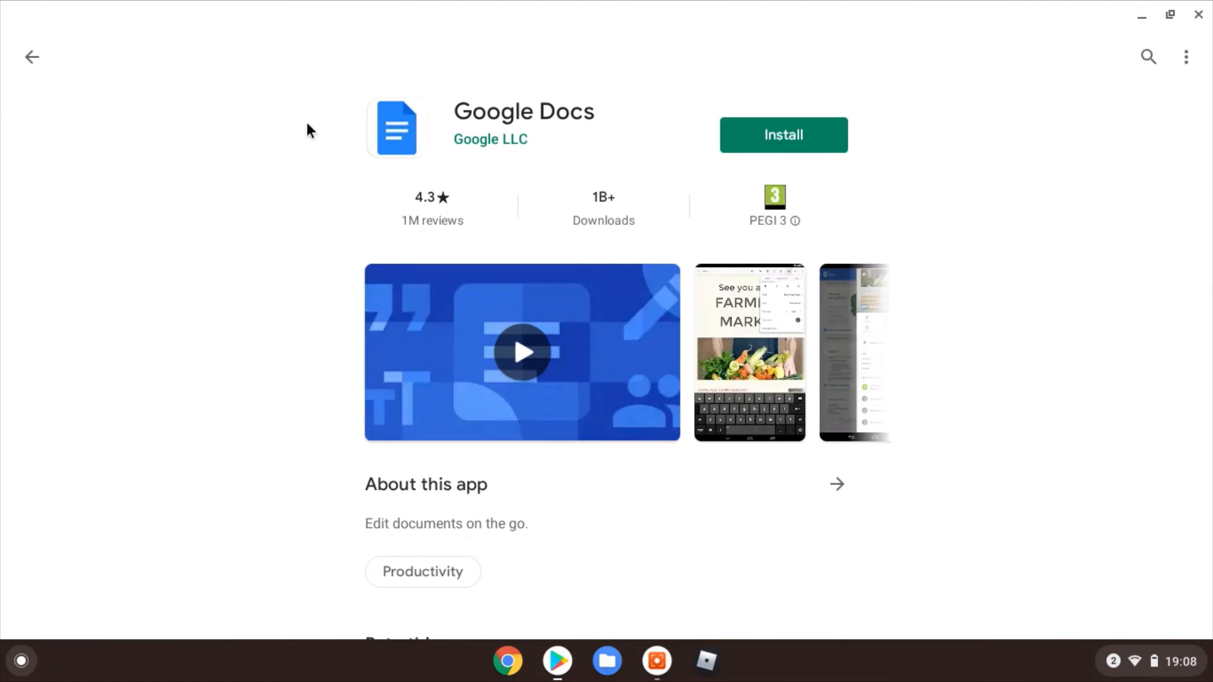
mouse_move(541, 199)
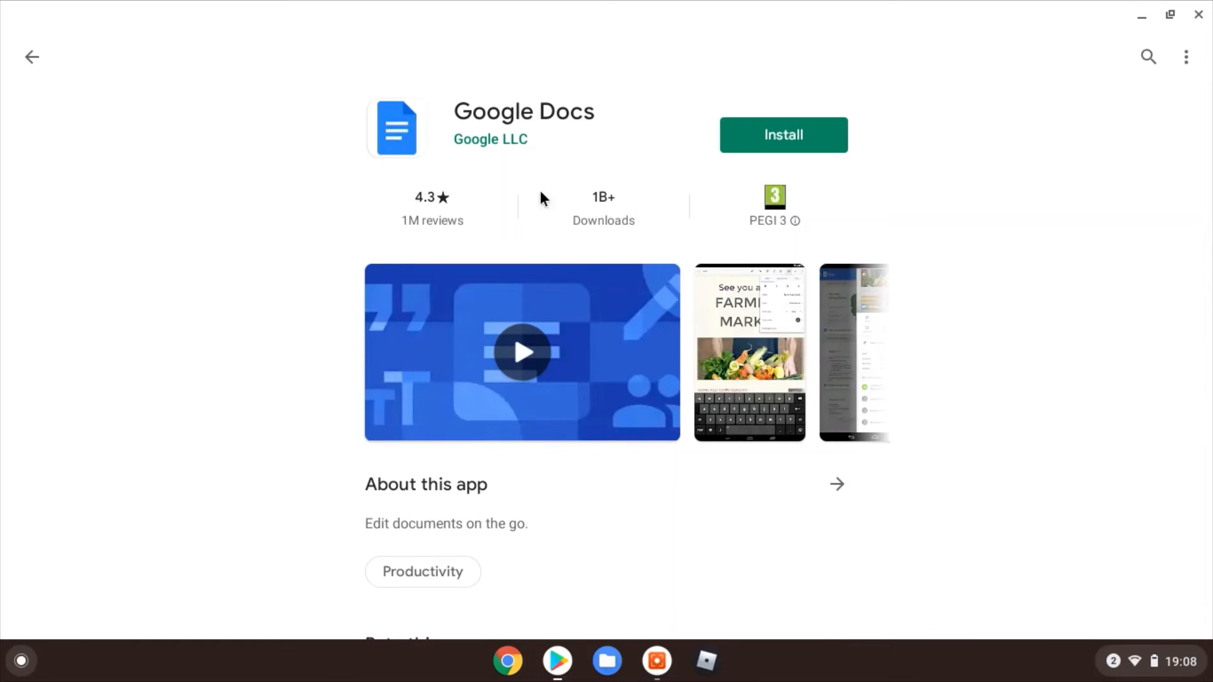
click(782, 135)
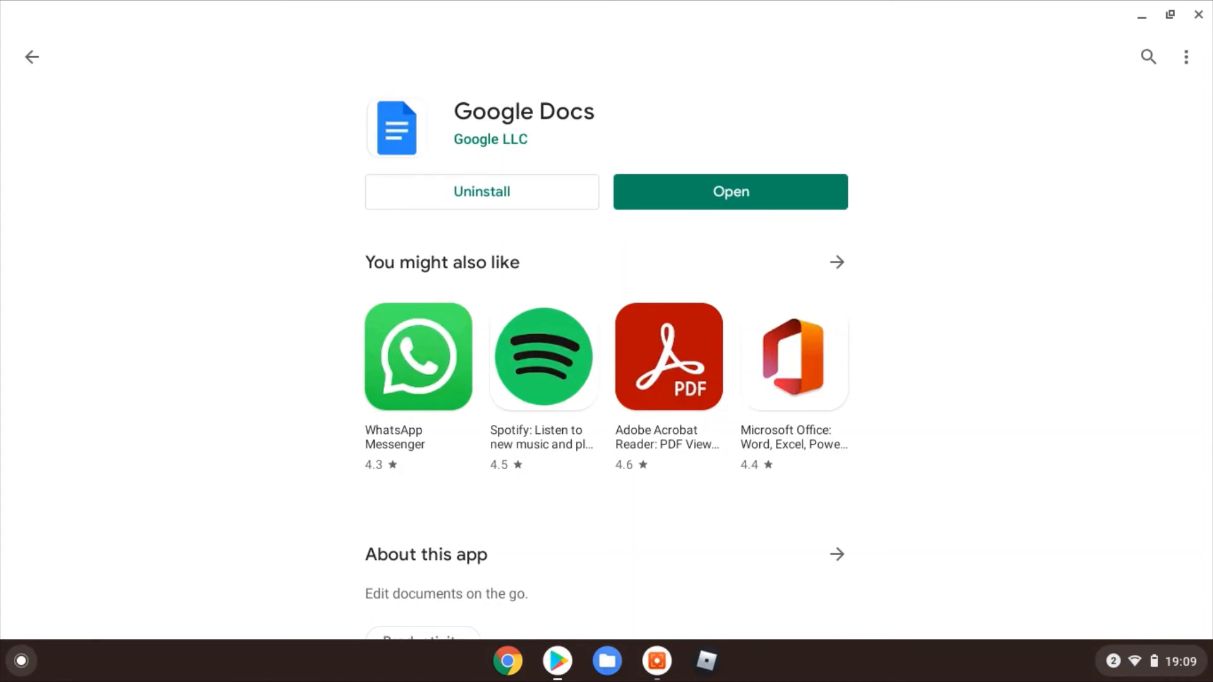
- Launch Google Docs from the Play Store and finish the intro screens with DONE
click(728, 192)
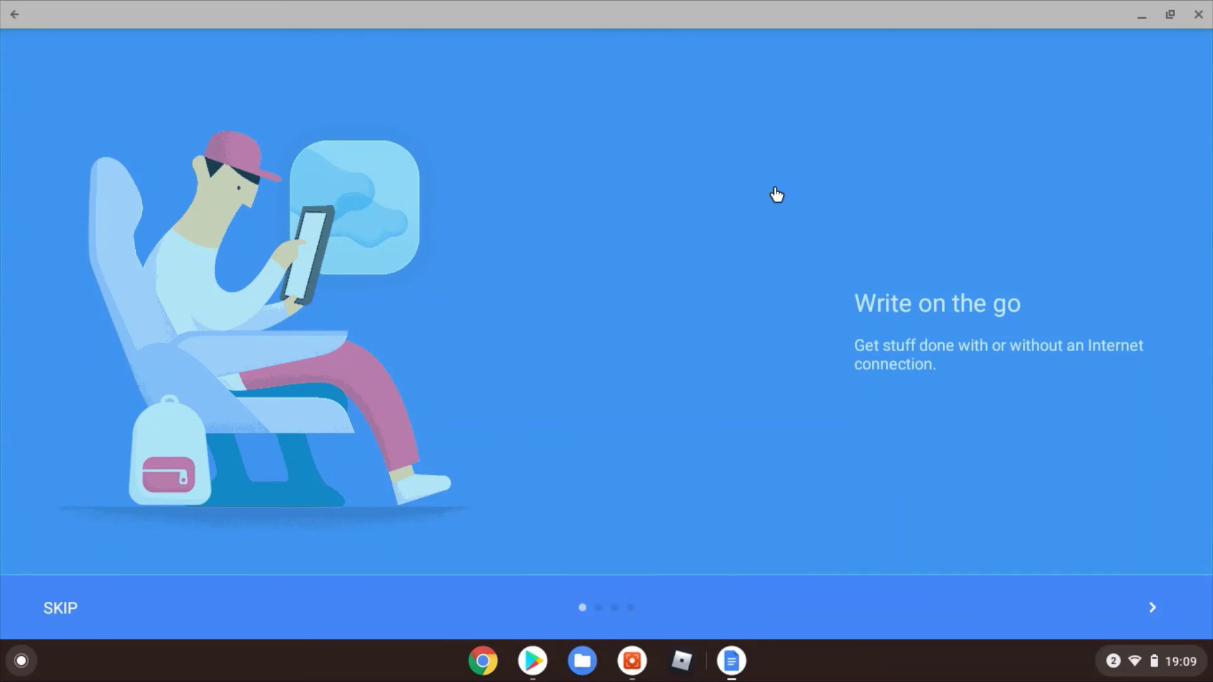
mouse_move(1038, 364)
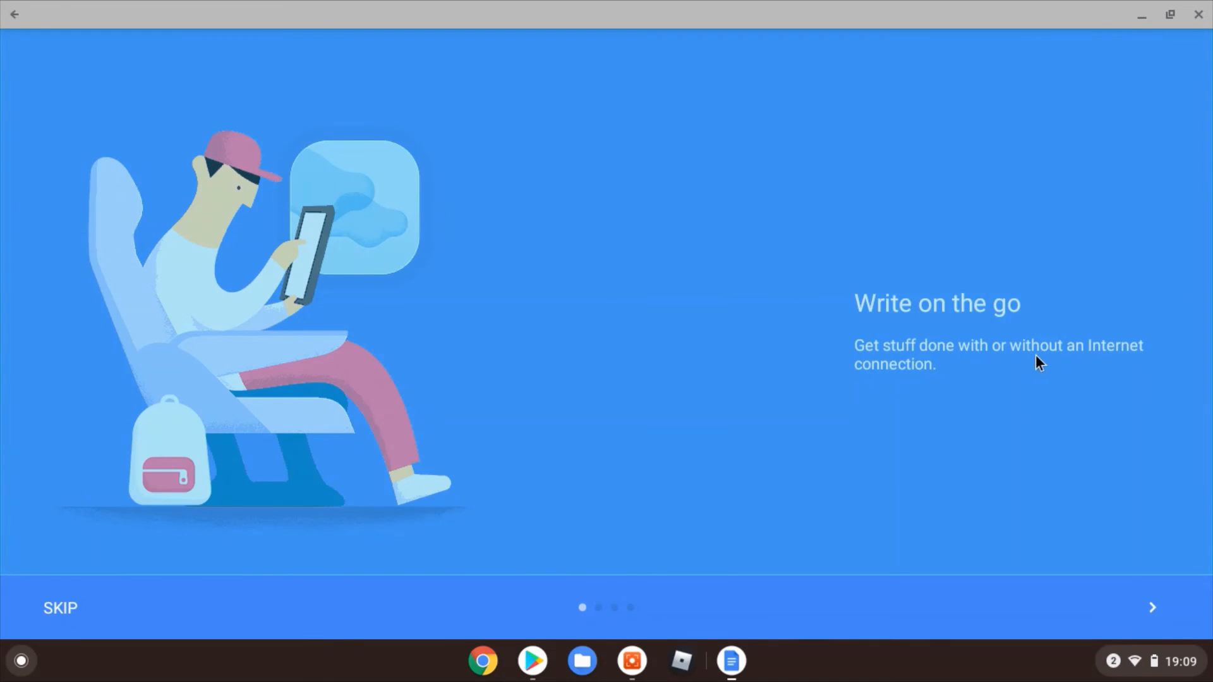
mouse_move(1123, 592)
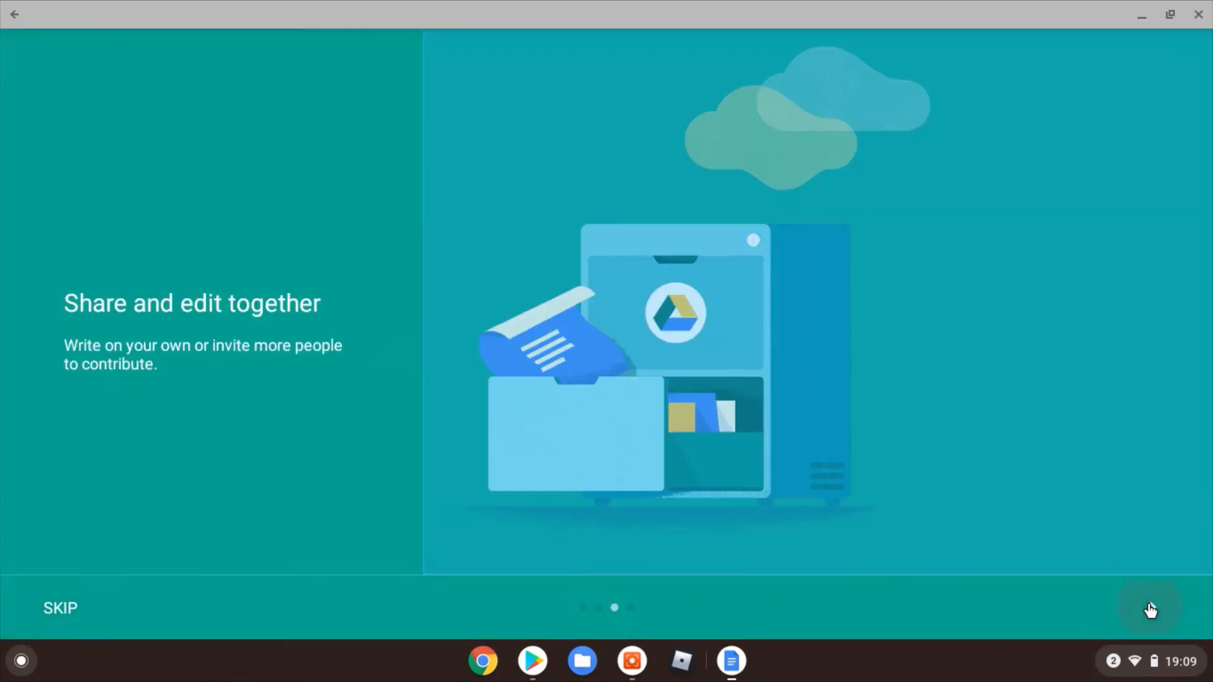
click(1150, 607)
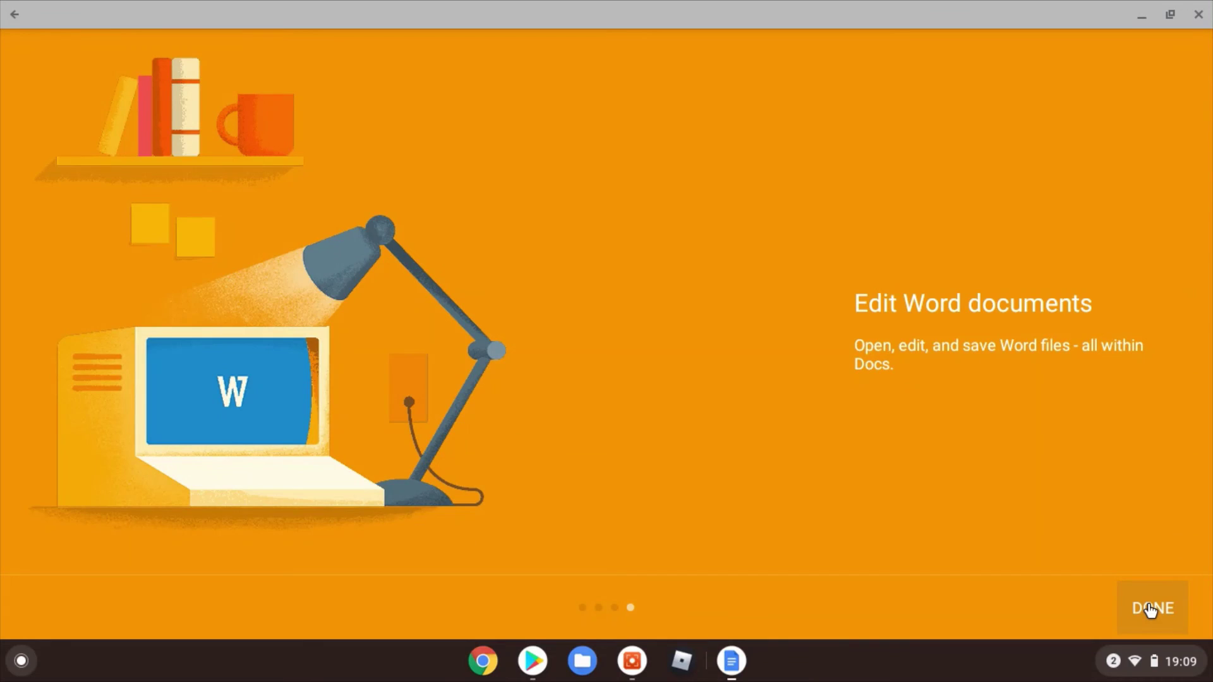
click(1151, 607)
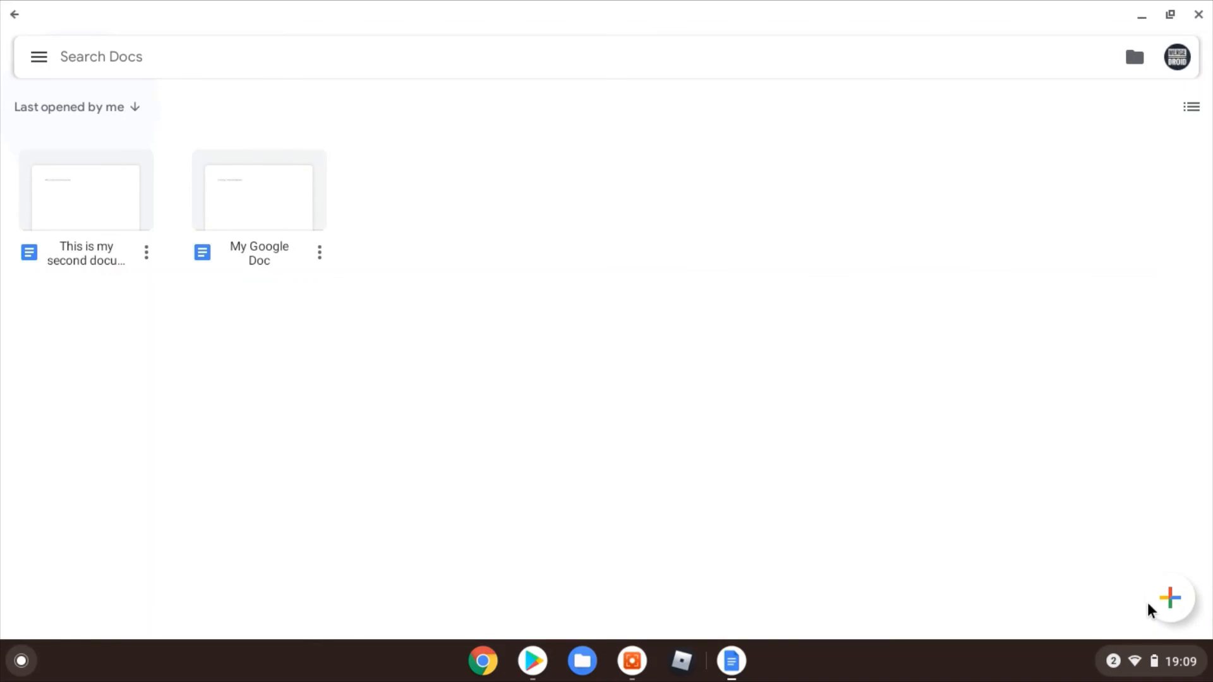
mouse_move(72, 312)
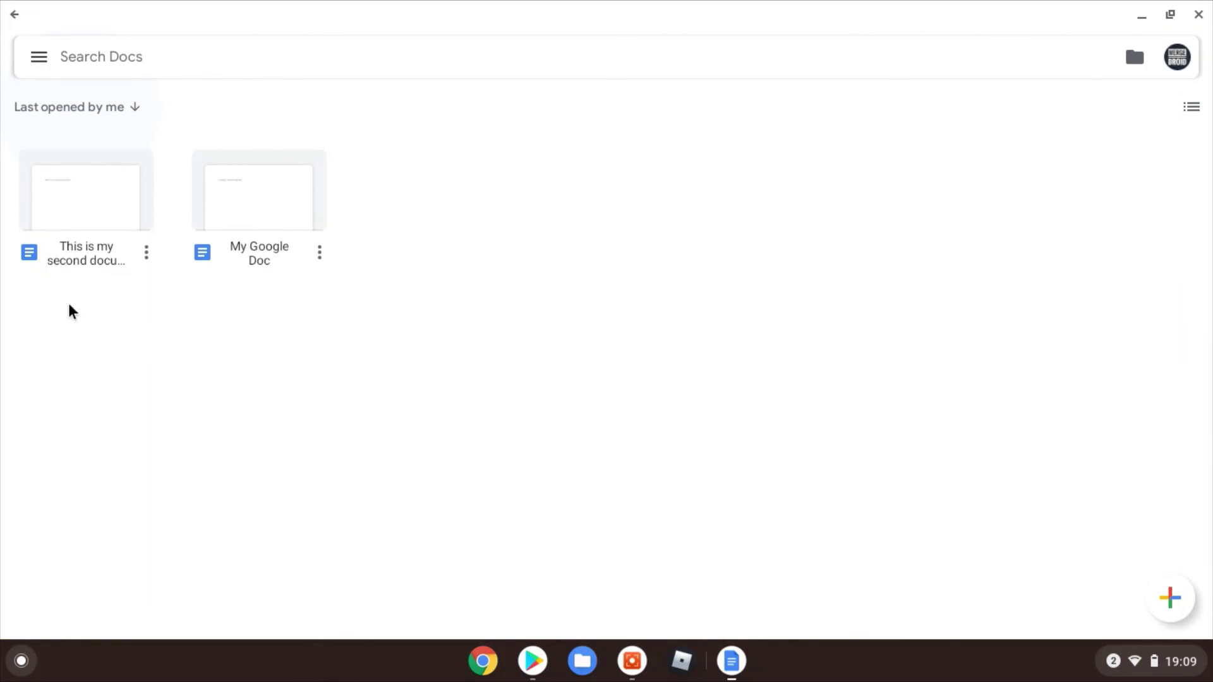
mouse_move(160, 279)
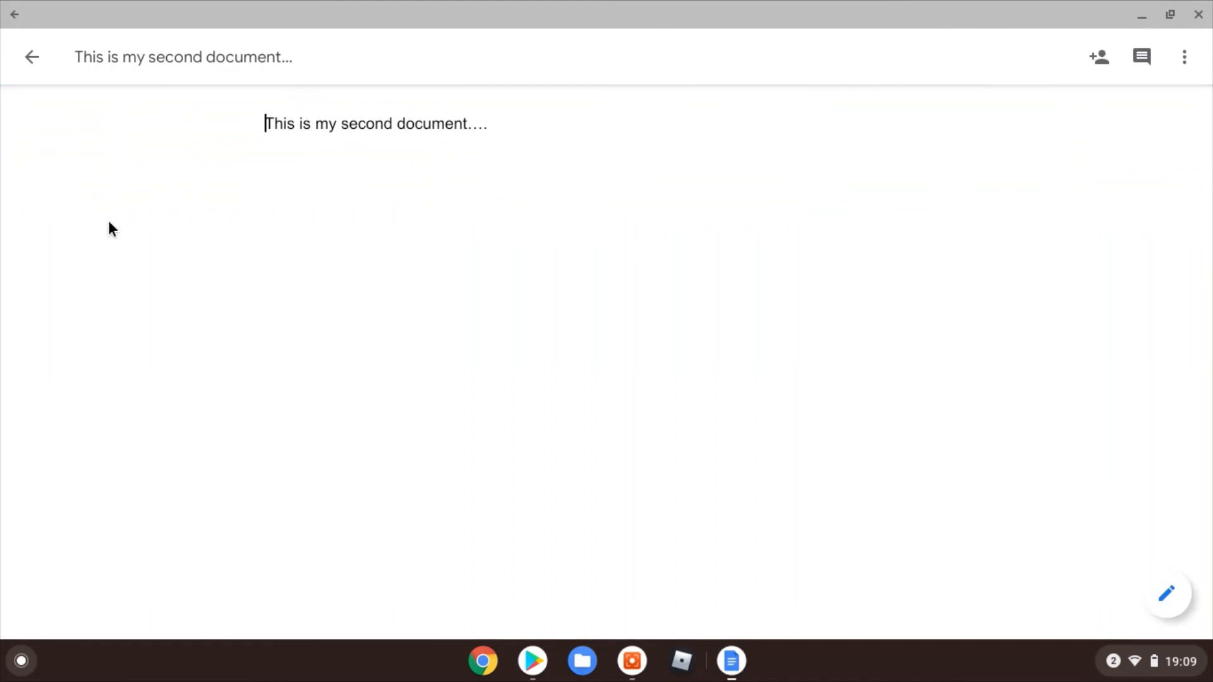
mouse_move(386, 217)
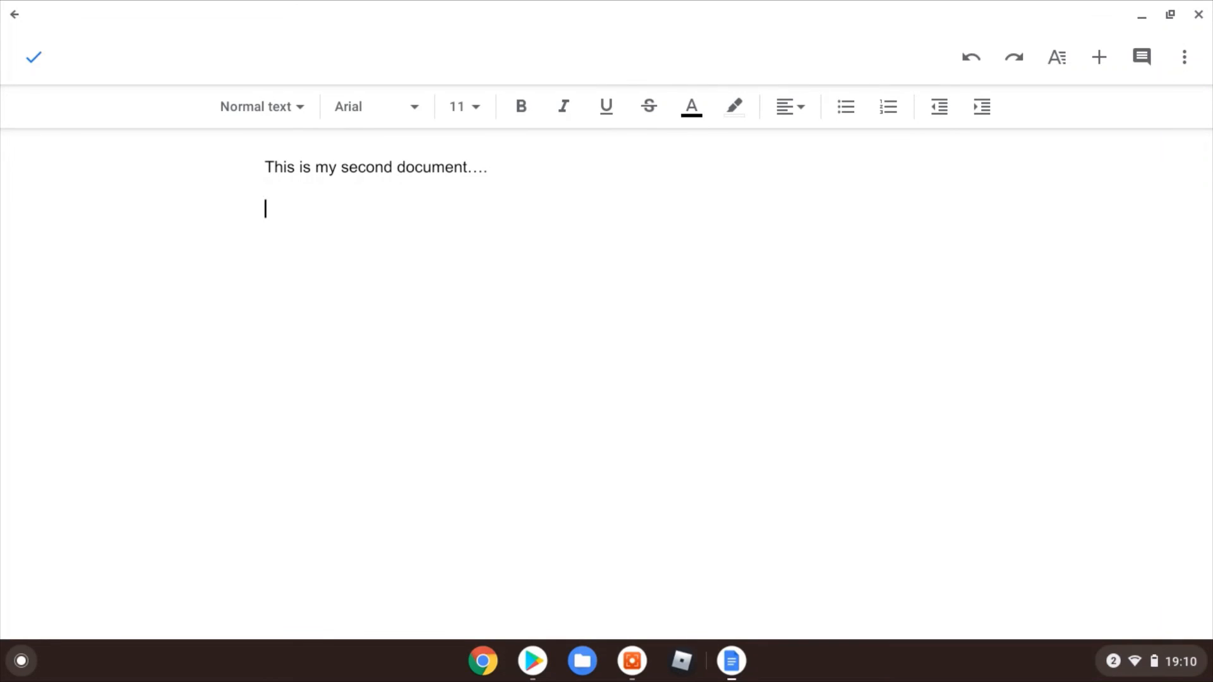
- Add 'Making further changes within the Docs app!', save, then close Docs and Play Store
text(Making fun)
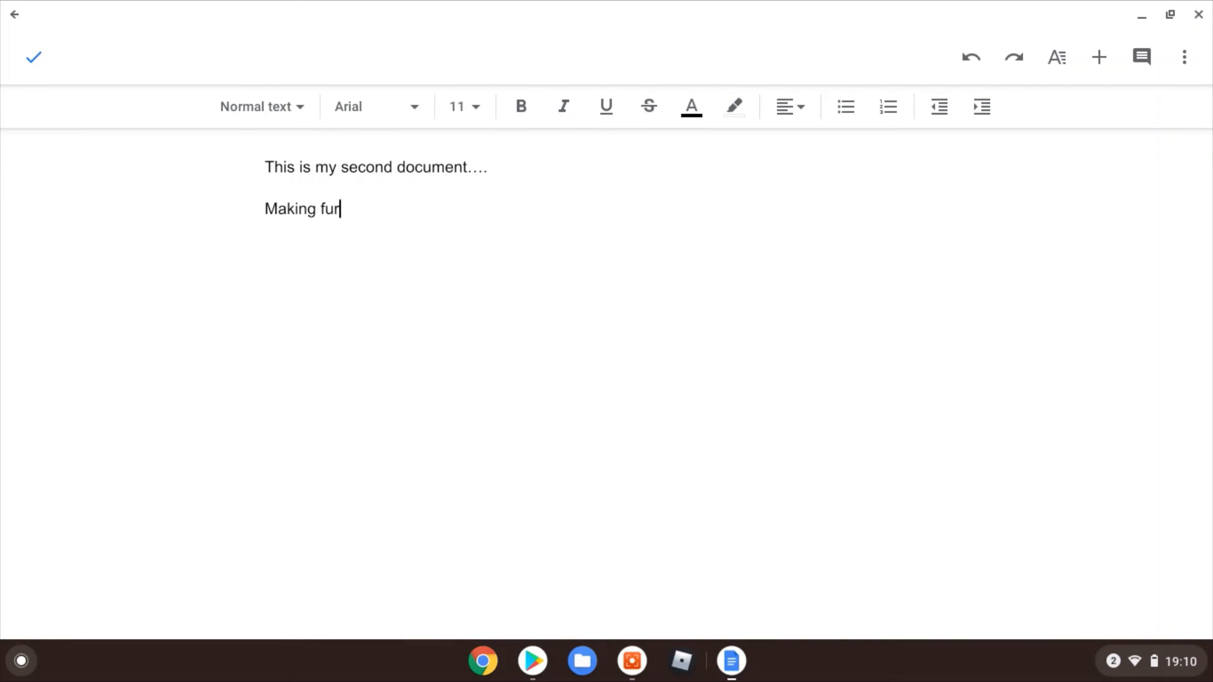
text(ther chnag)
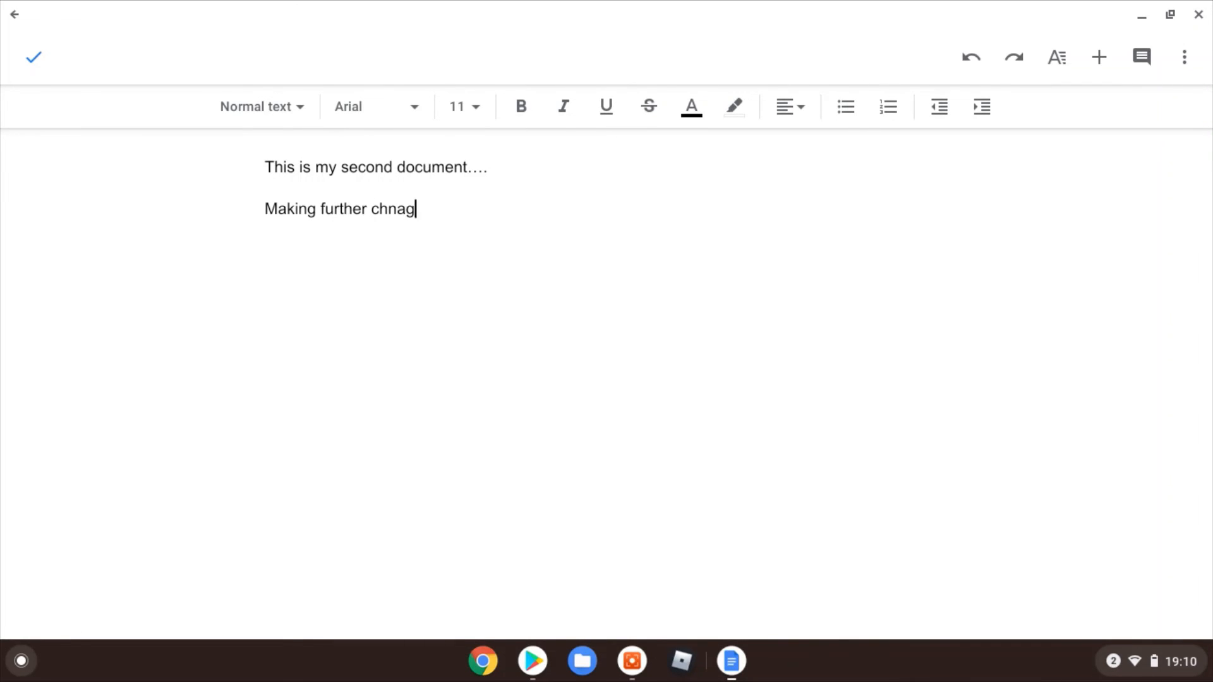
text(es withi)
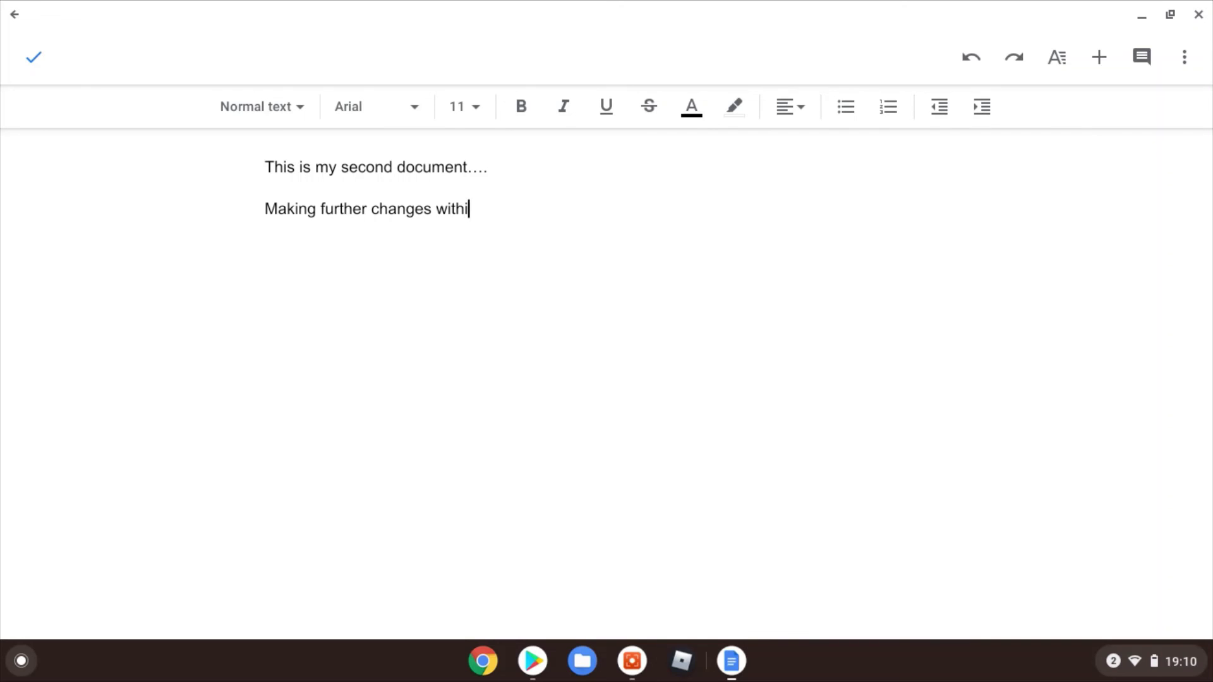
text(n the Docs)
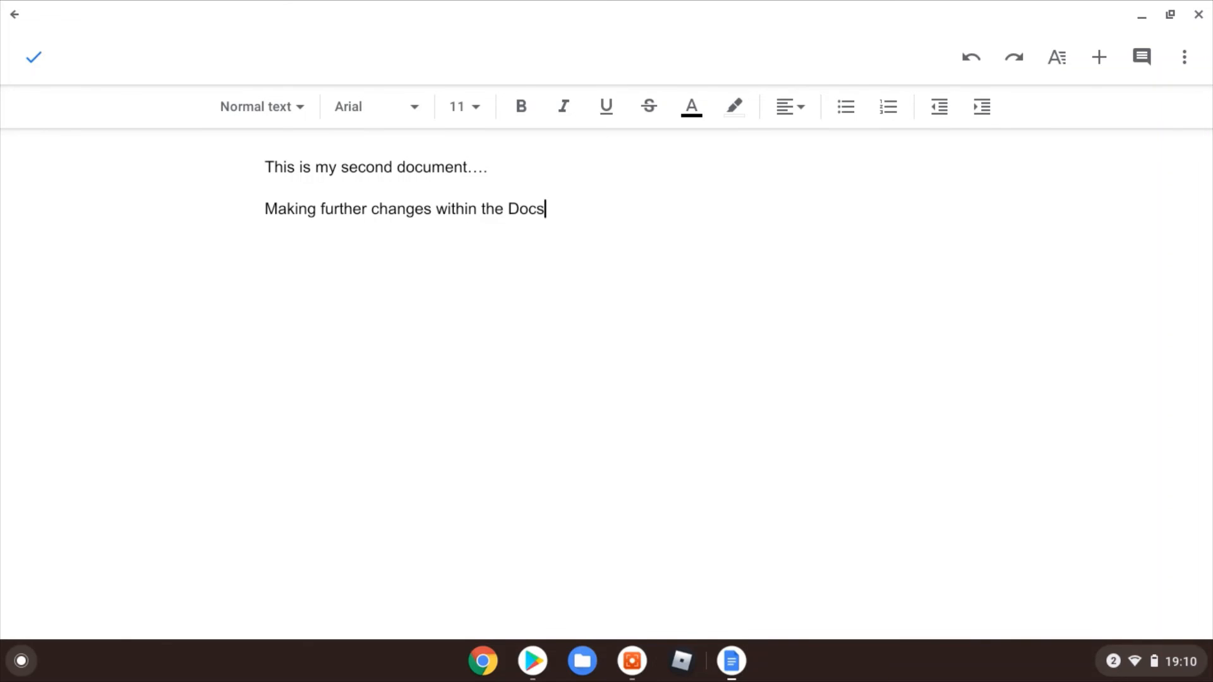
text(app!)
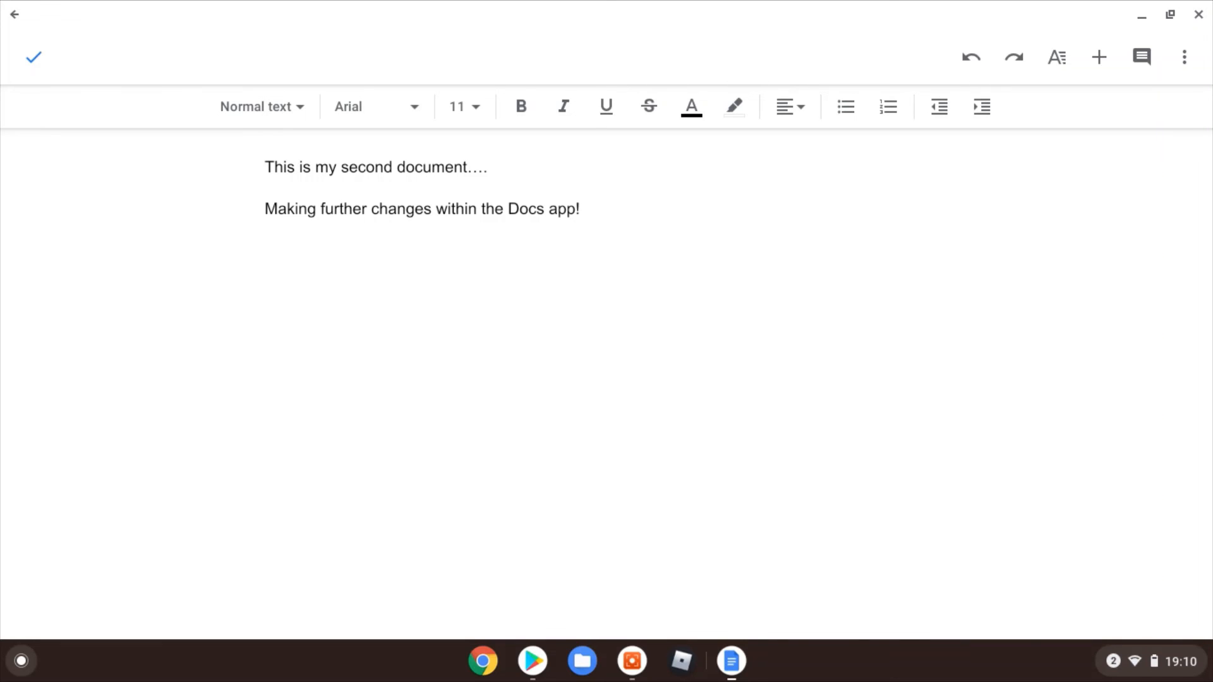
click(33, 57)
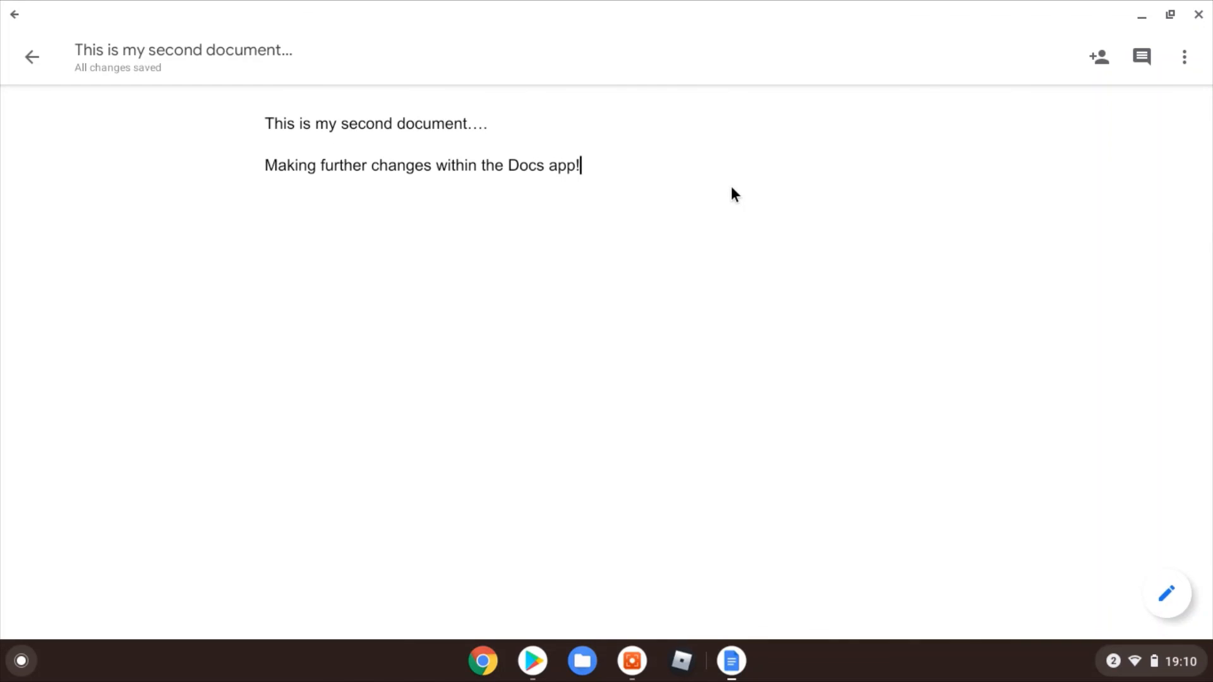
mouse_move(1198, 14)
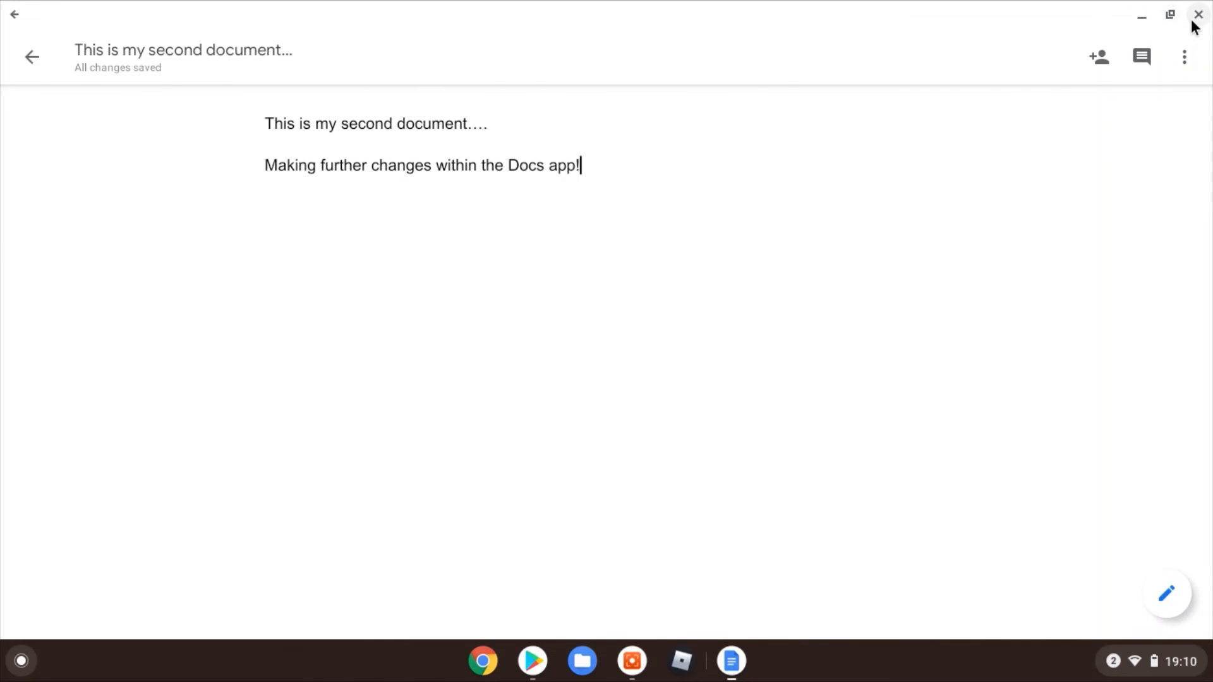
click(32, 56)
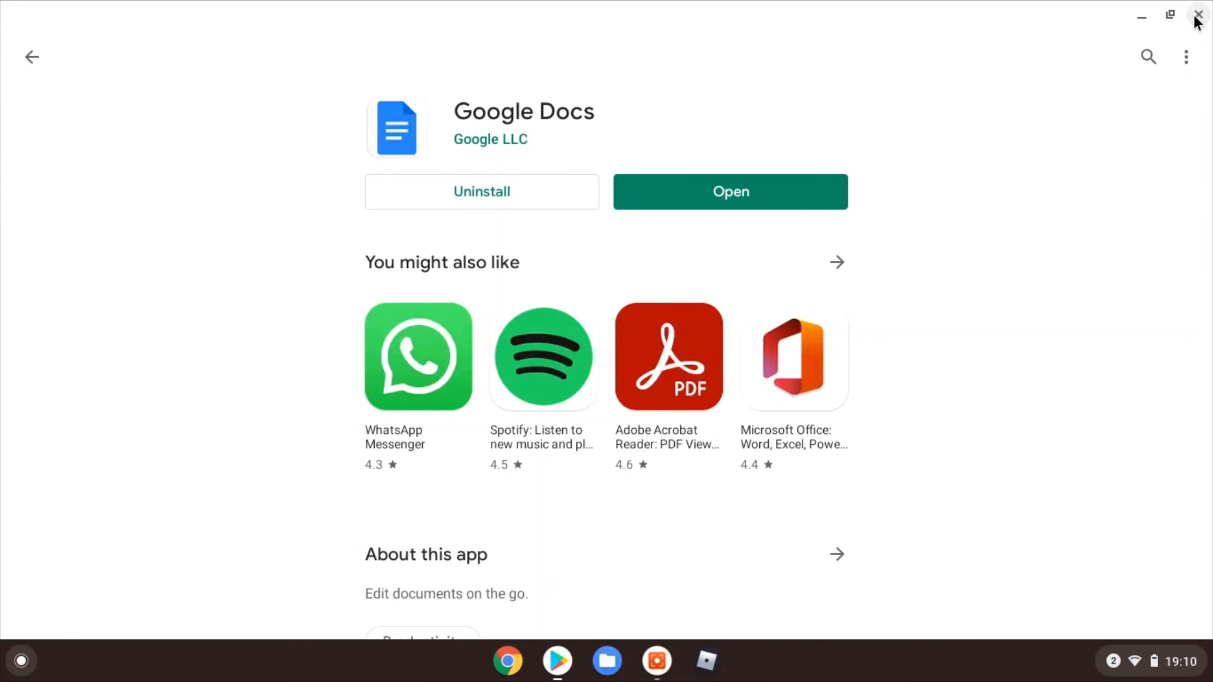
click(1195, 15)
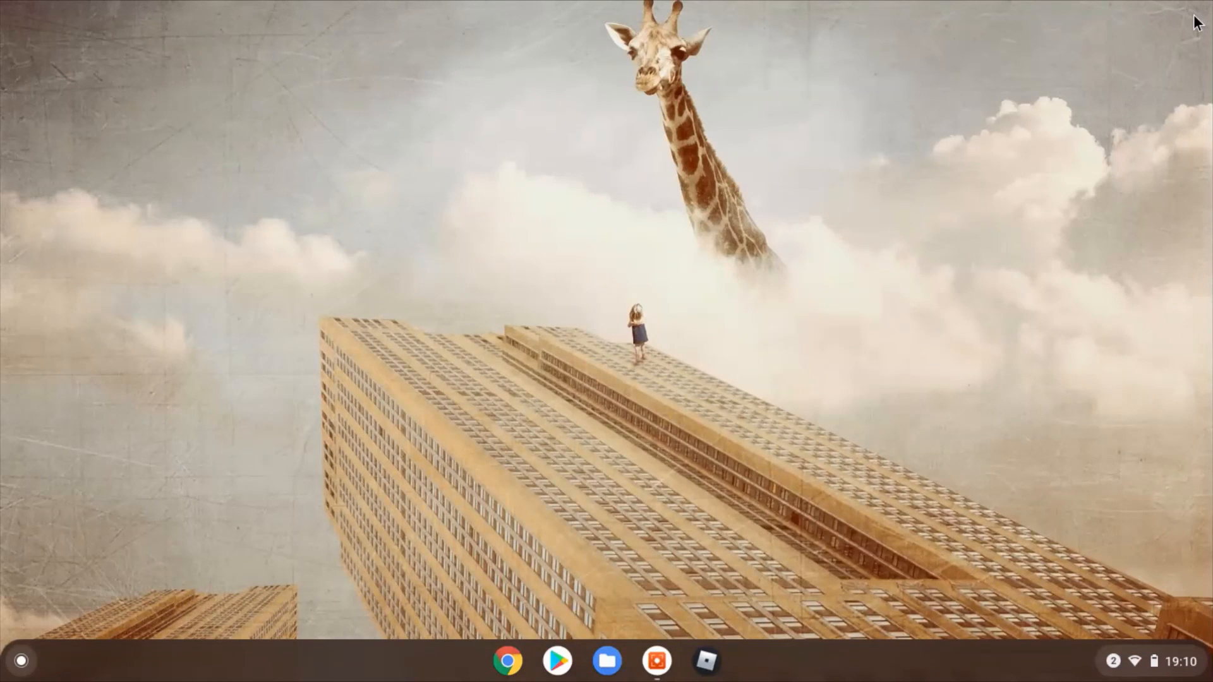